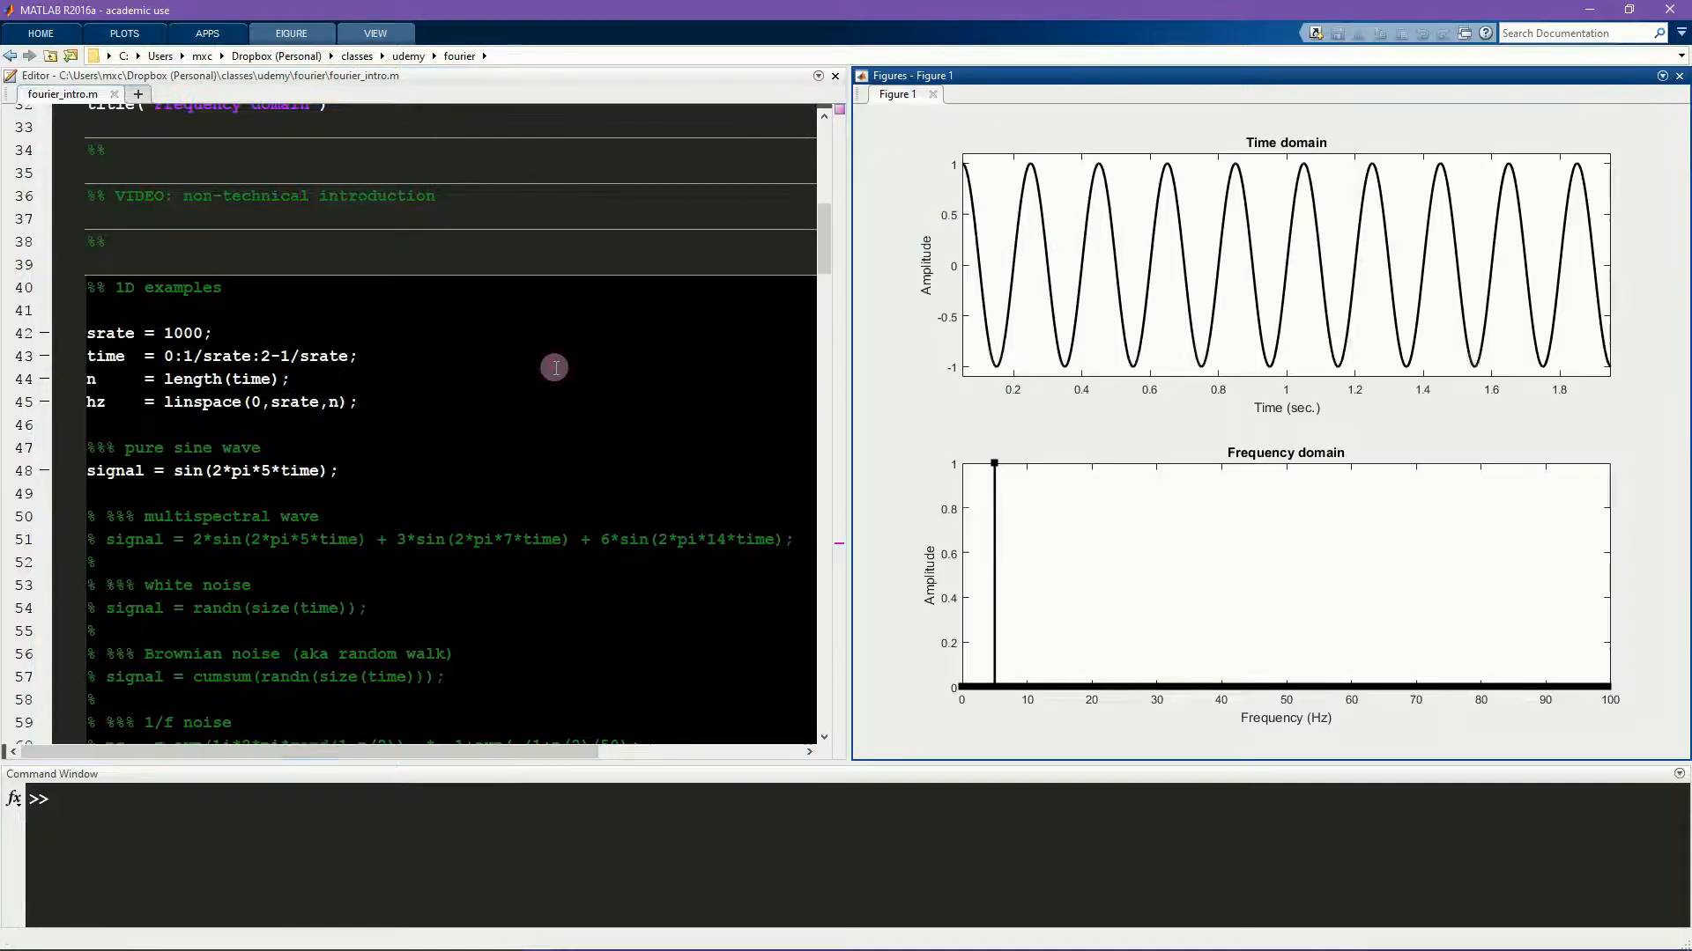
{"action": "mouse_move", "coordinate": [985, 340]}
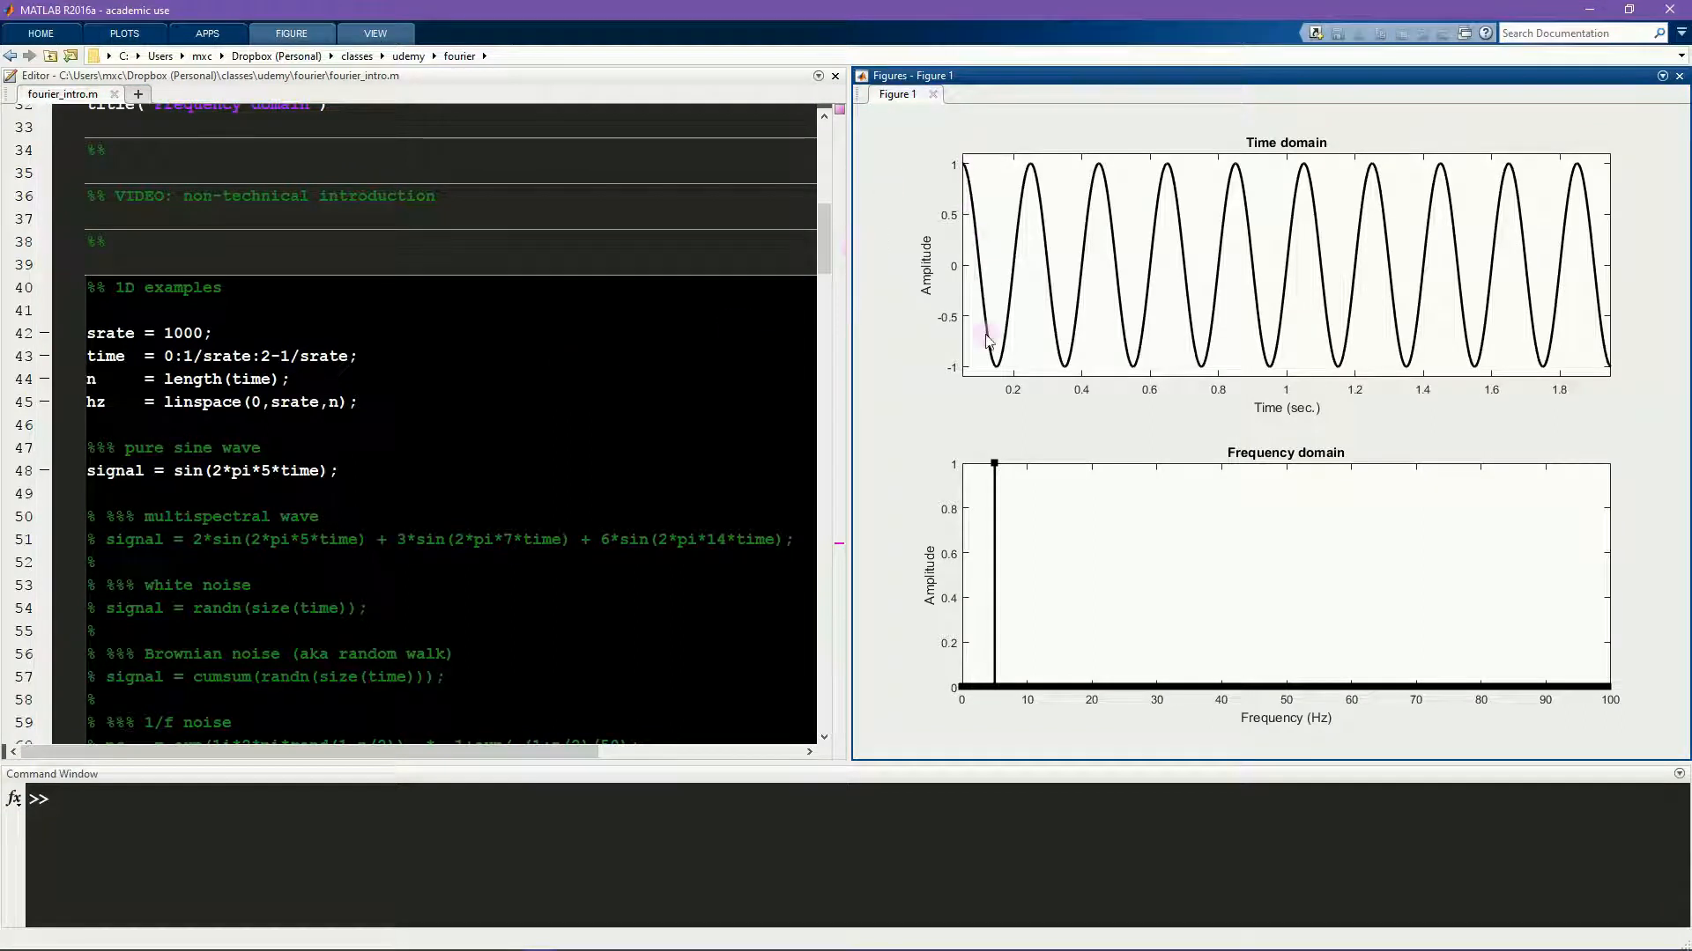
{"action": "mouse_move", "coordinate": [1233, 344]}
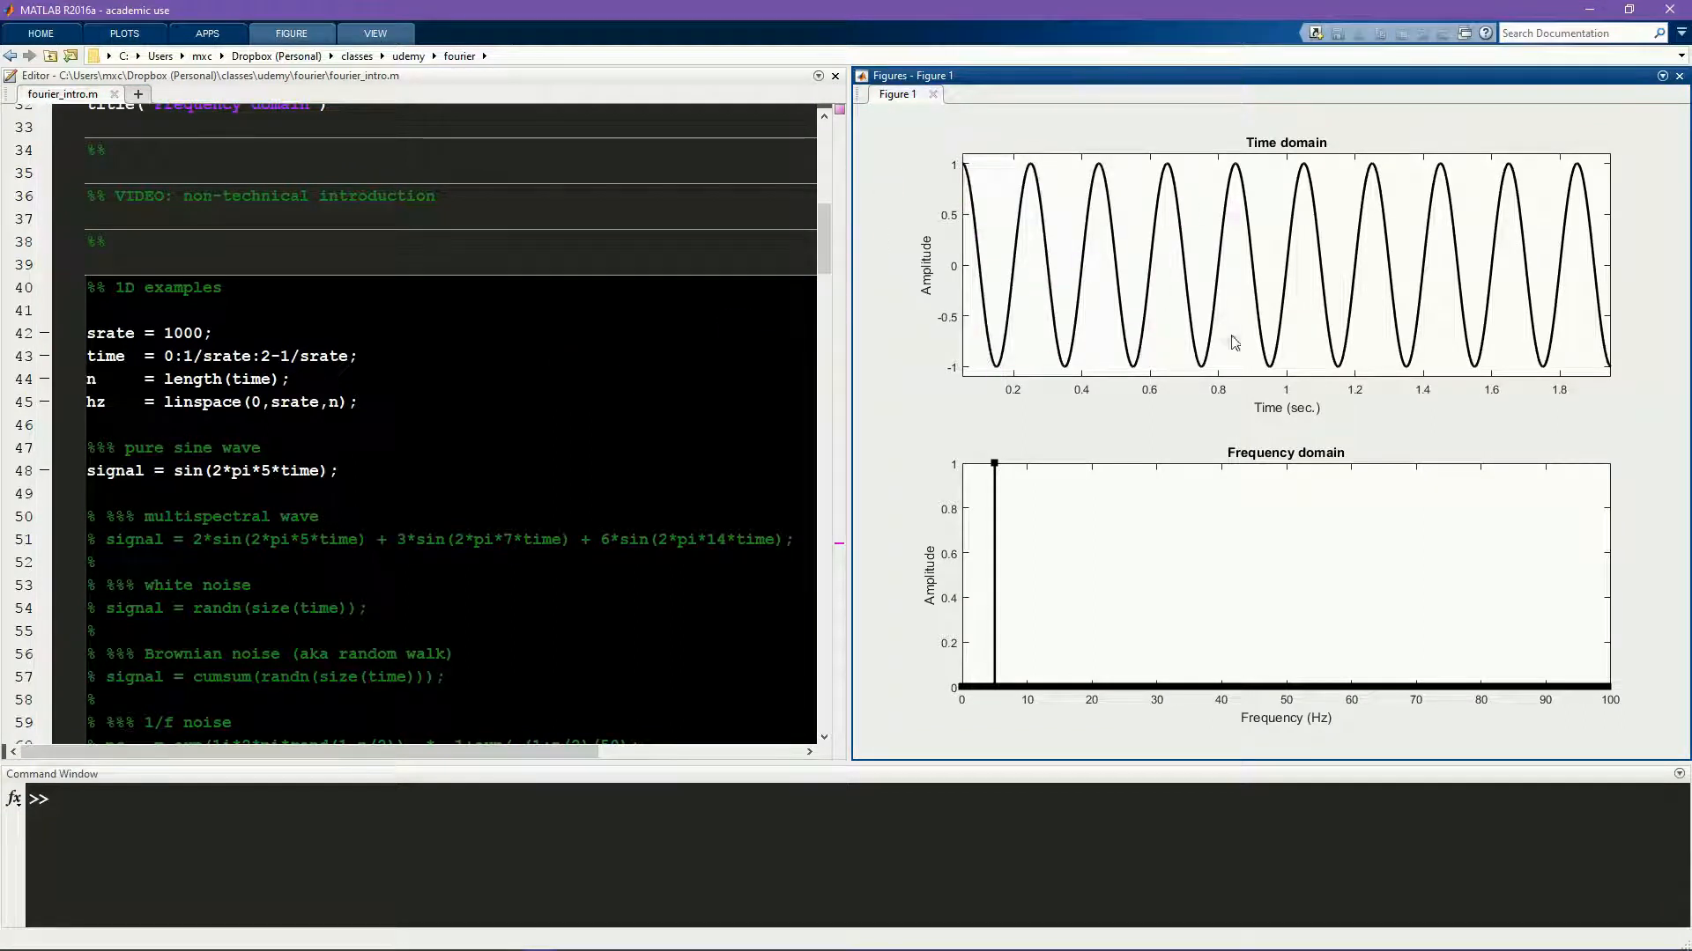
{"action": "mouse_move", "coordinate": [1261, 372]}
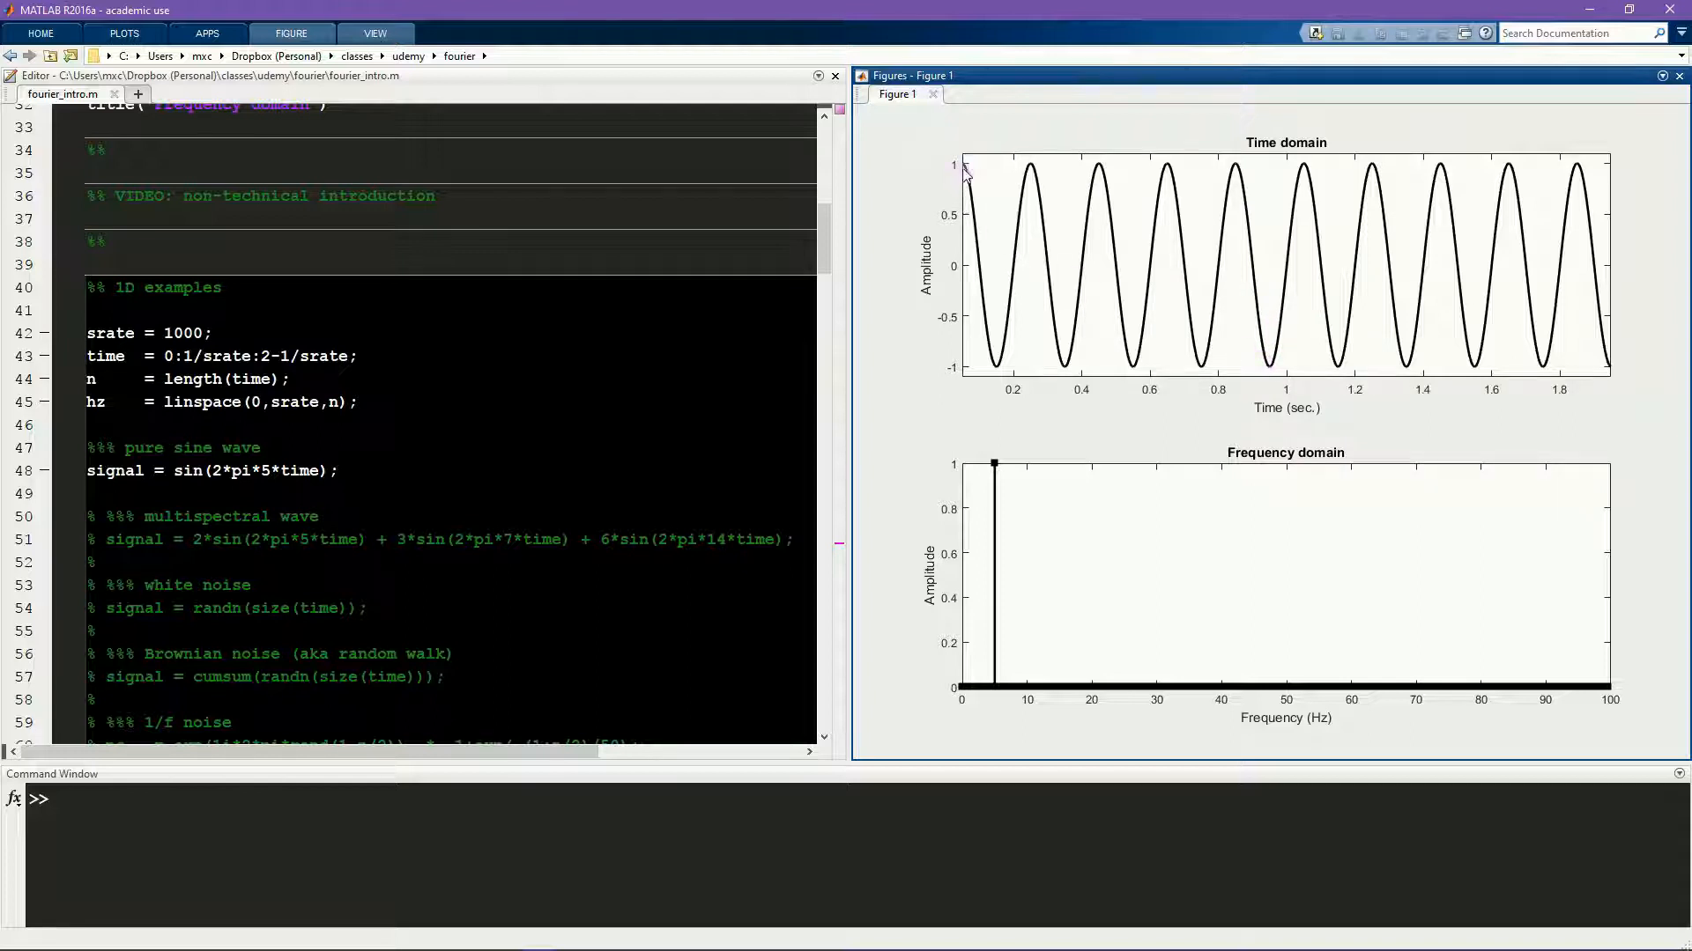
{"action": "mouse_move", "coordinate": [1230, 172]}
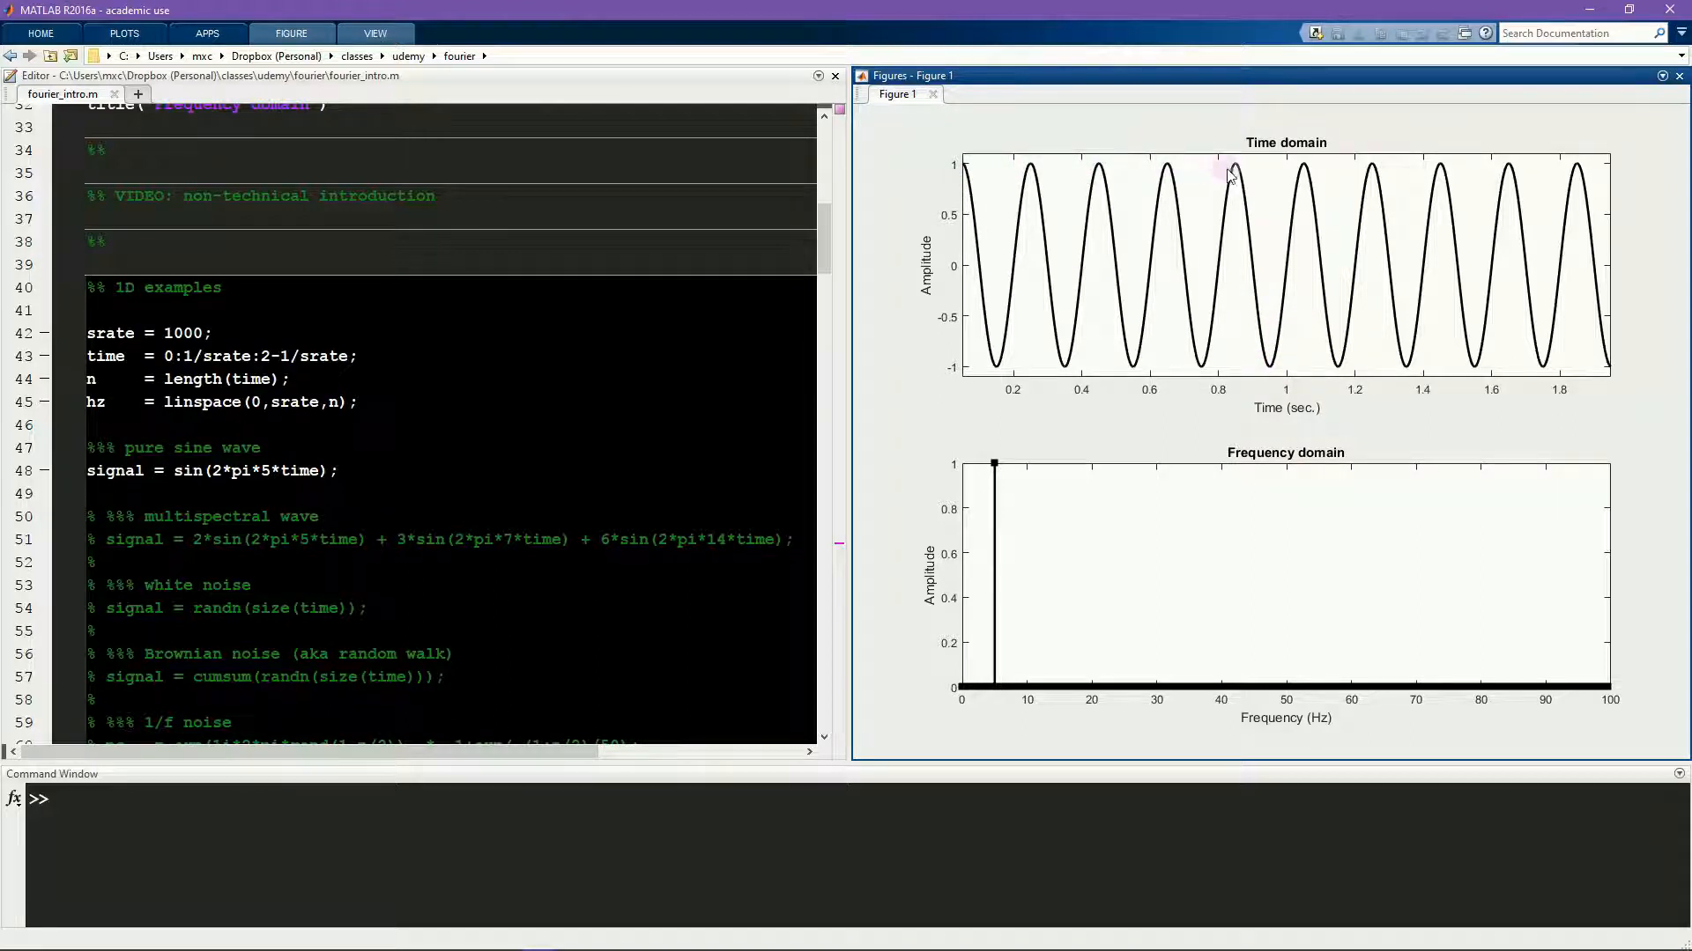
{"action": "mouse_move", "coordinate": [1281, 181]}
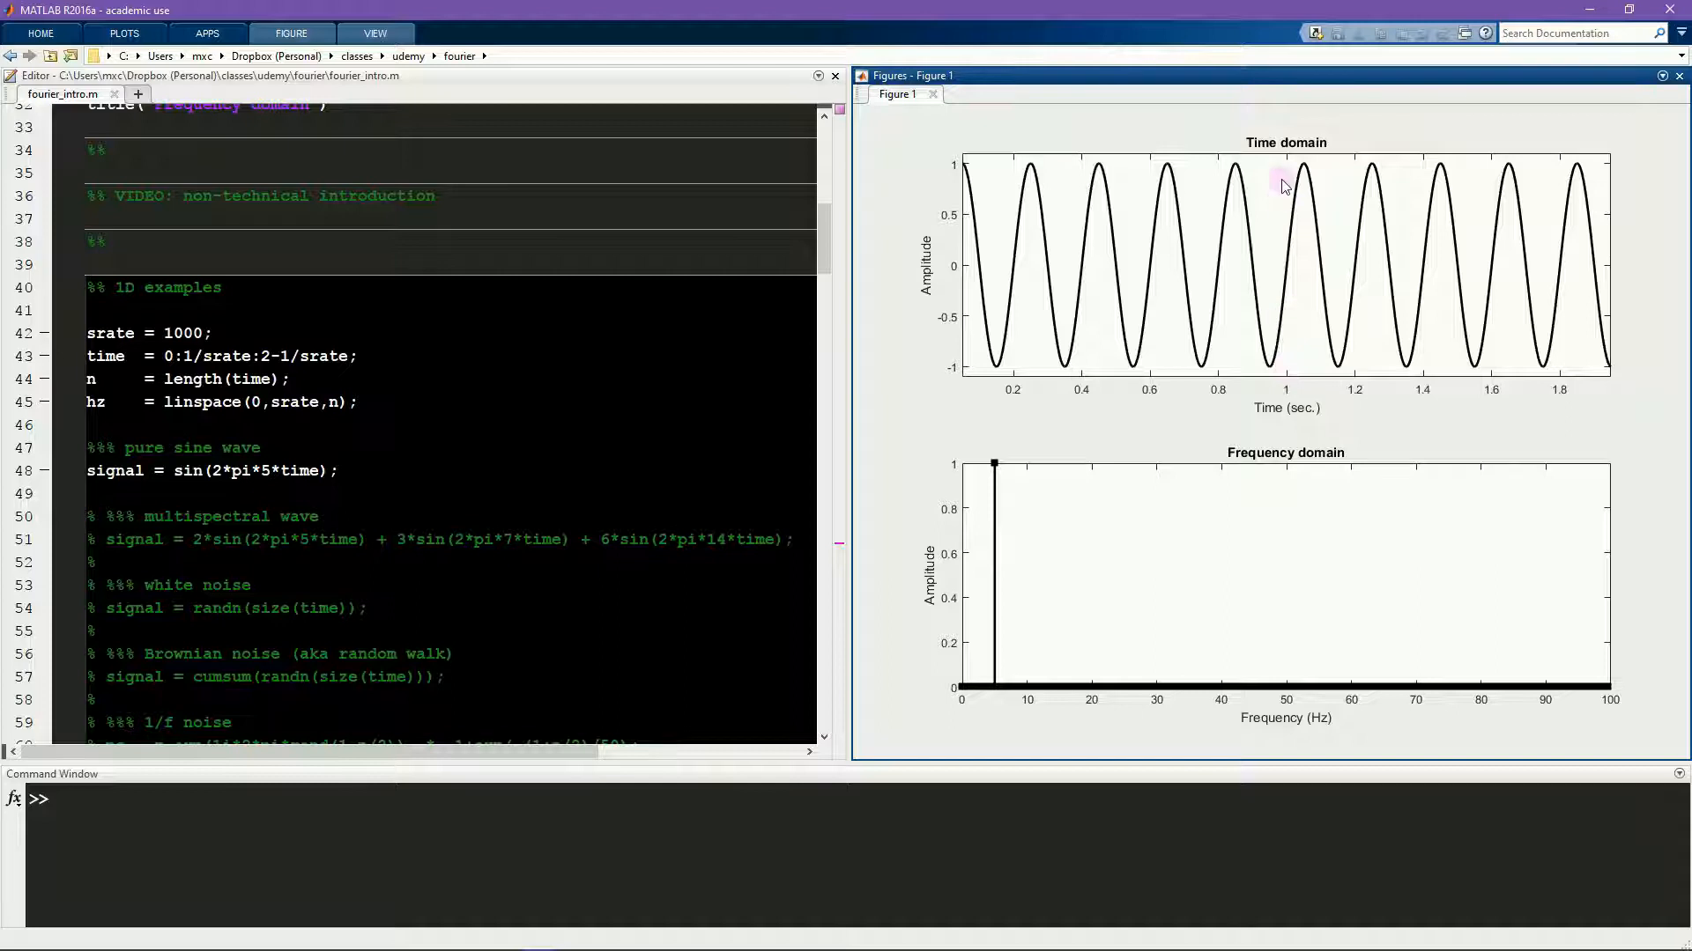
{"action": "mouse_move", "coordinate": [1075, 553]}
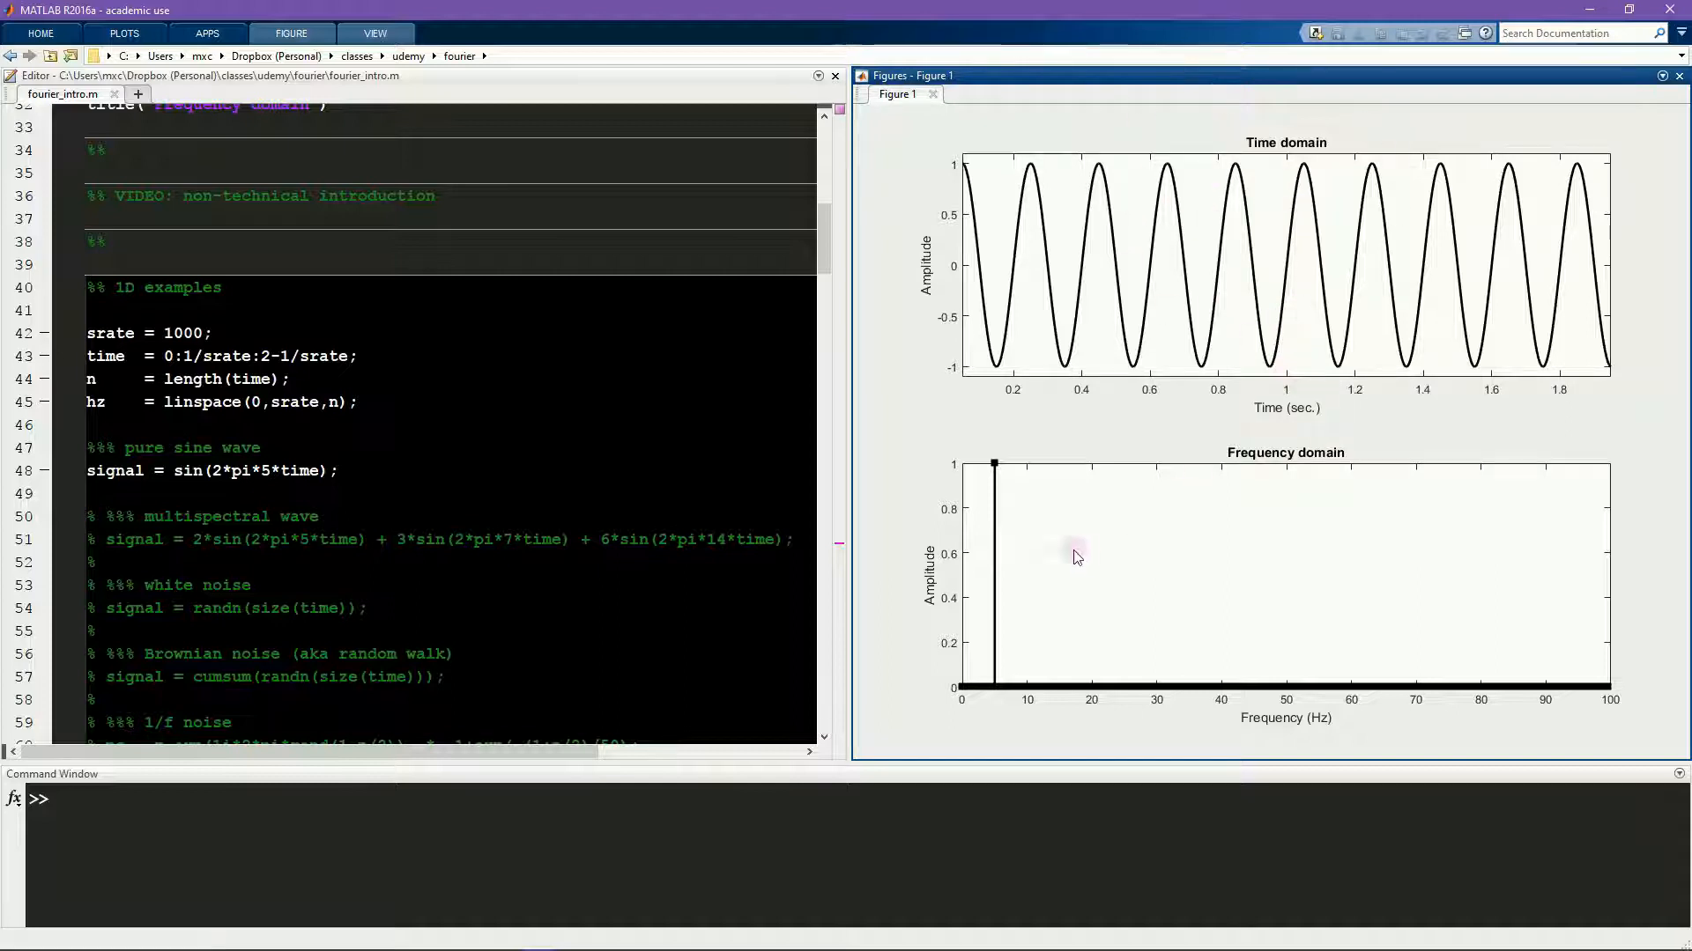
{"action": "mouse_move", "coordinate": [993, 688]}
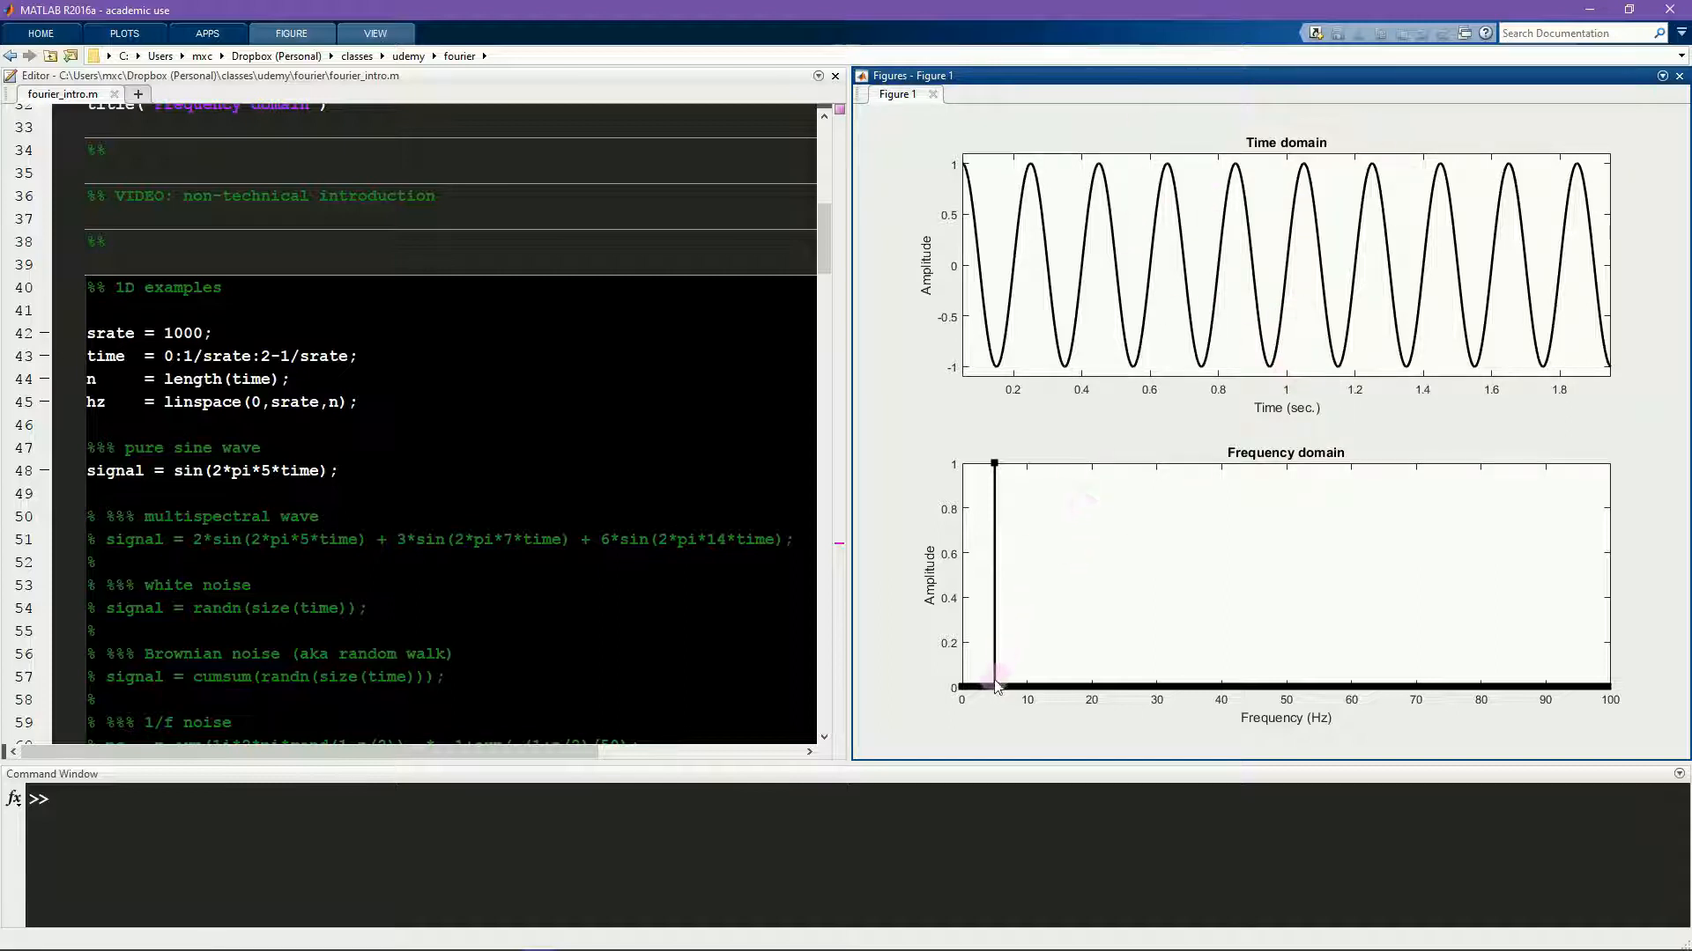
{"action": "mouse_move", "coordinate": [992, 691]}
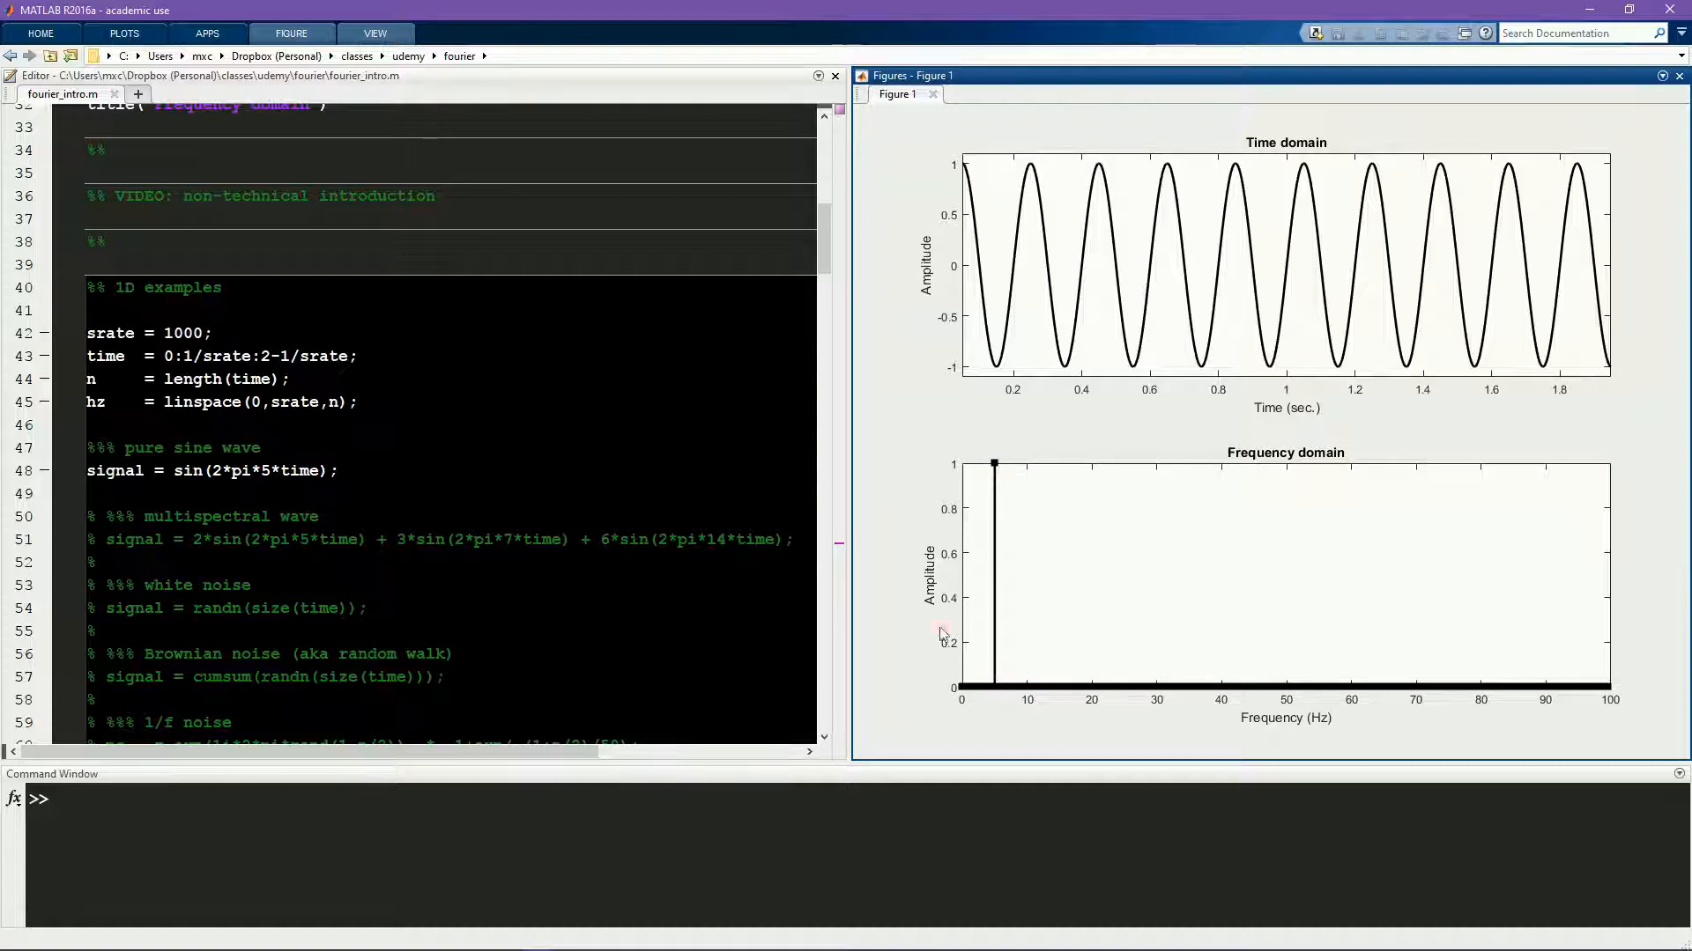
Step: Change the sine frequency from 5 to 15 Hz and rerun the section
{"action": "left_click", "coordinate": [229, 470]}
{"action": "type", "text": "1"}
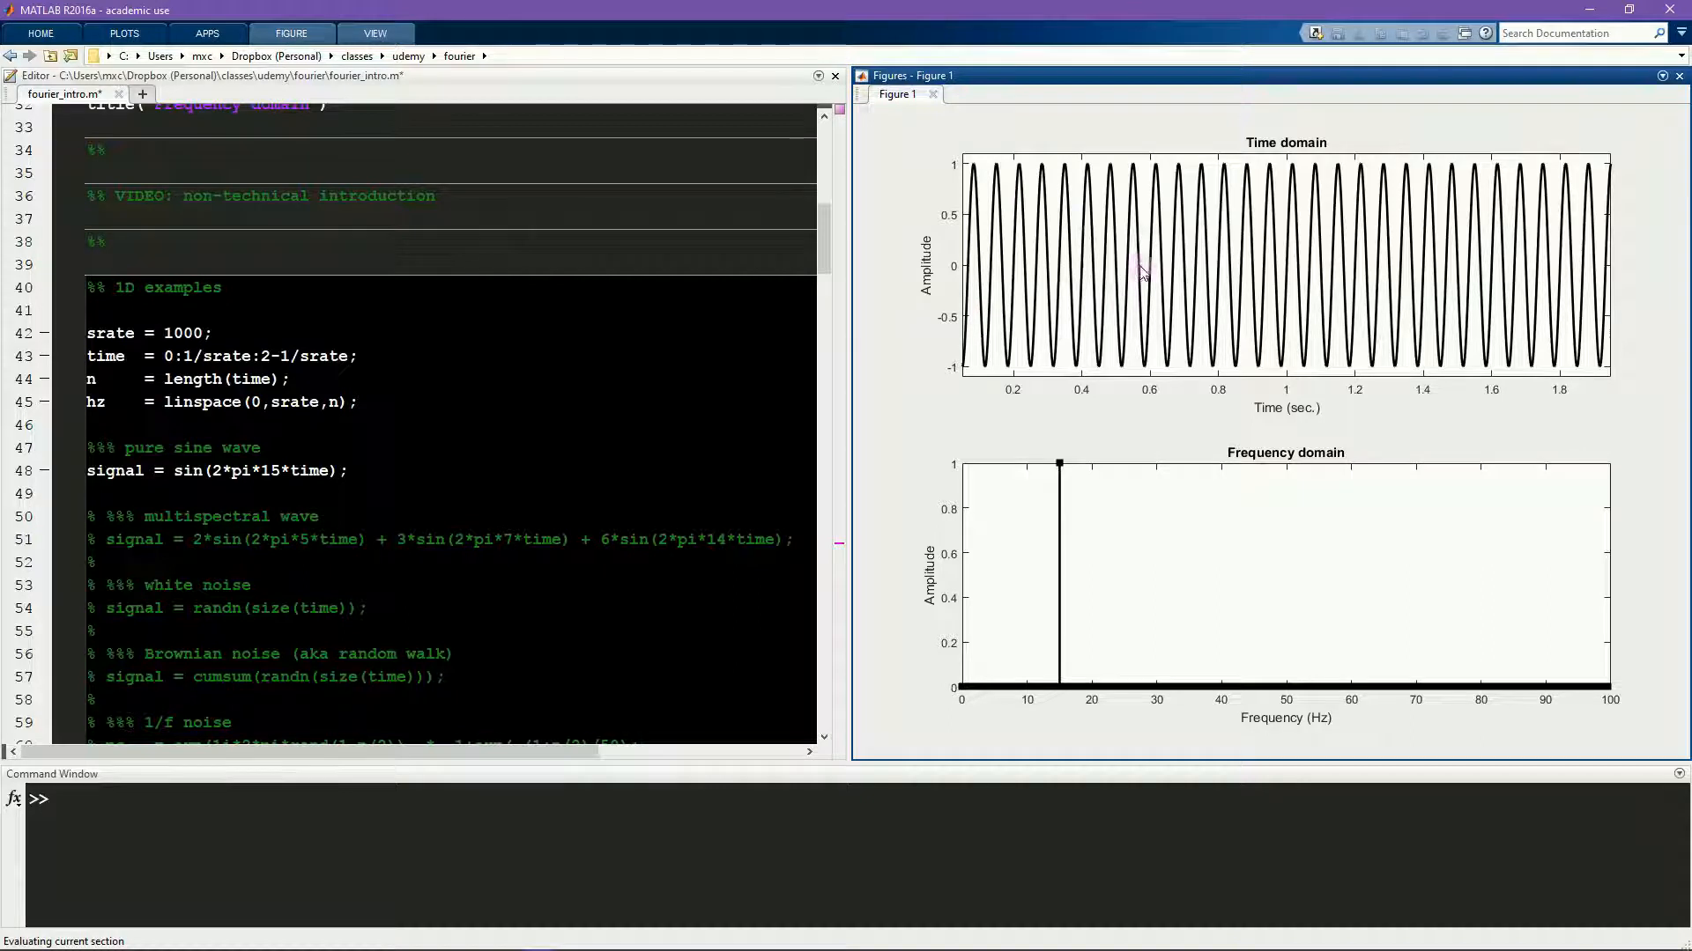
{"action": "mouse_move", "coordinate": [1041, 677]}
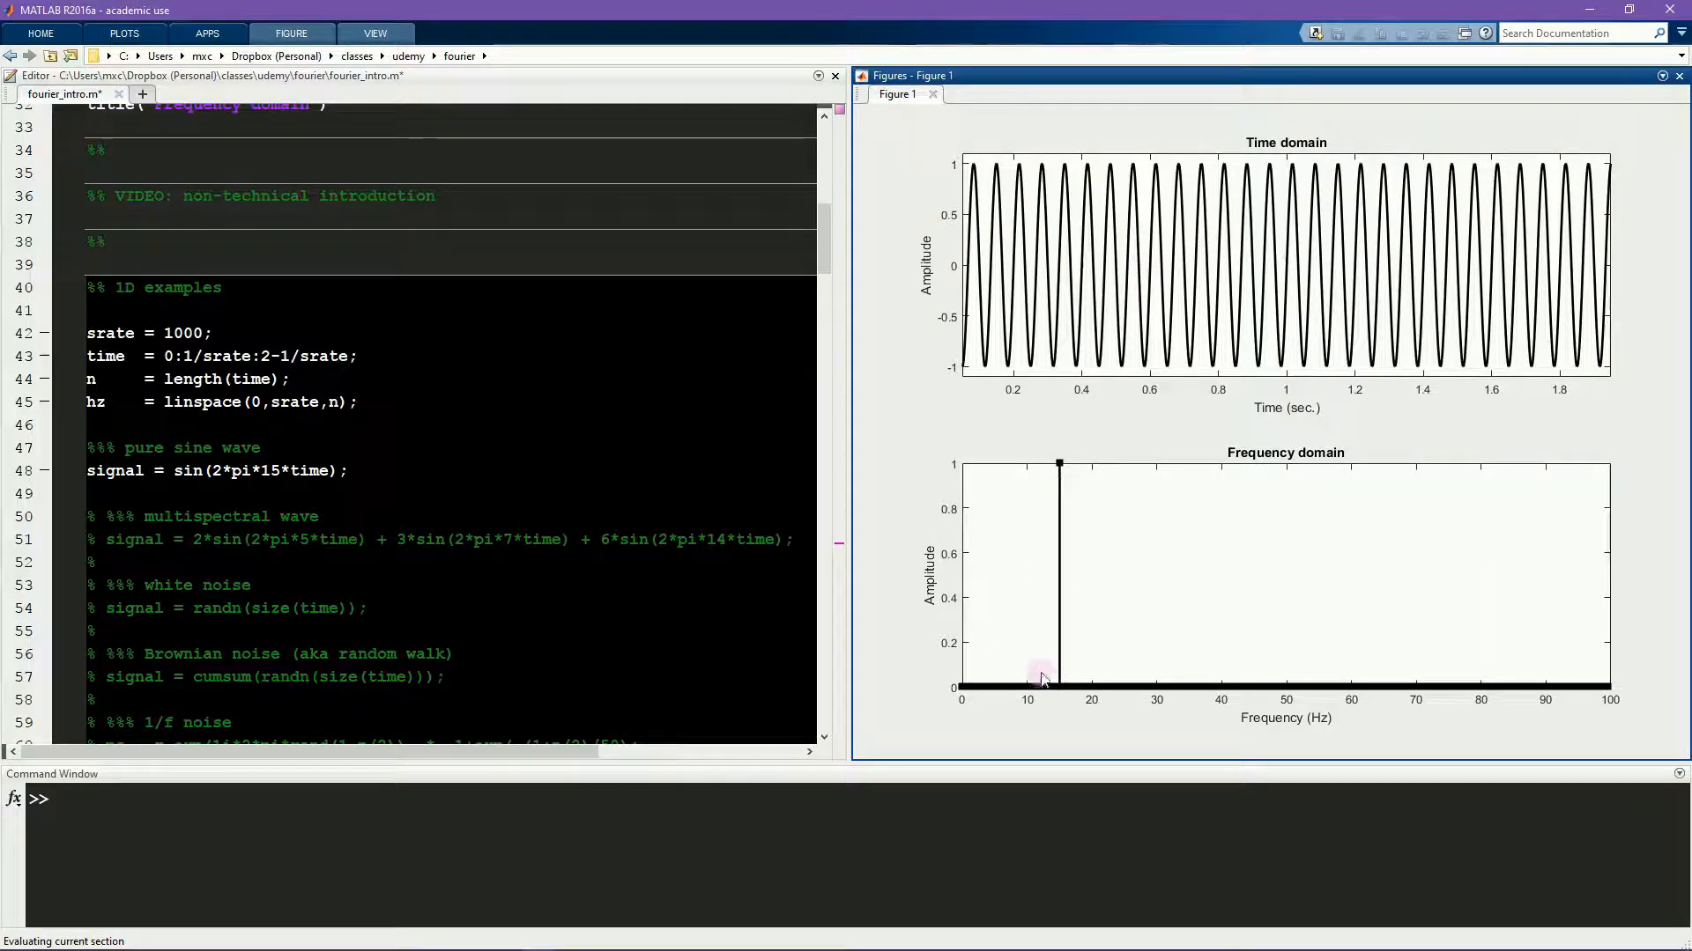
{"action": "mouse_move", "coordinate": [1062, 671]}
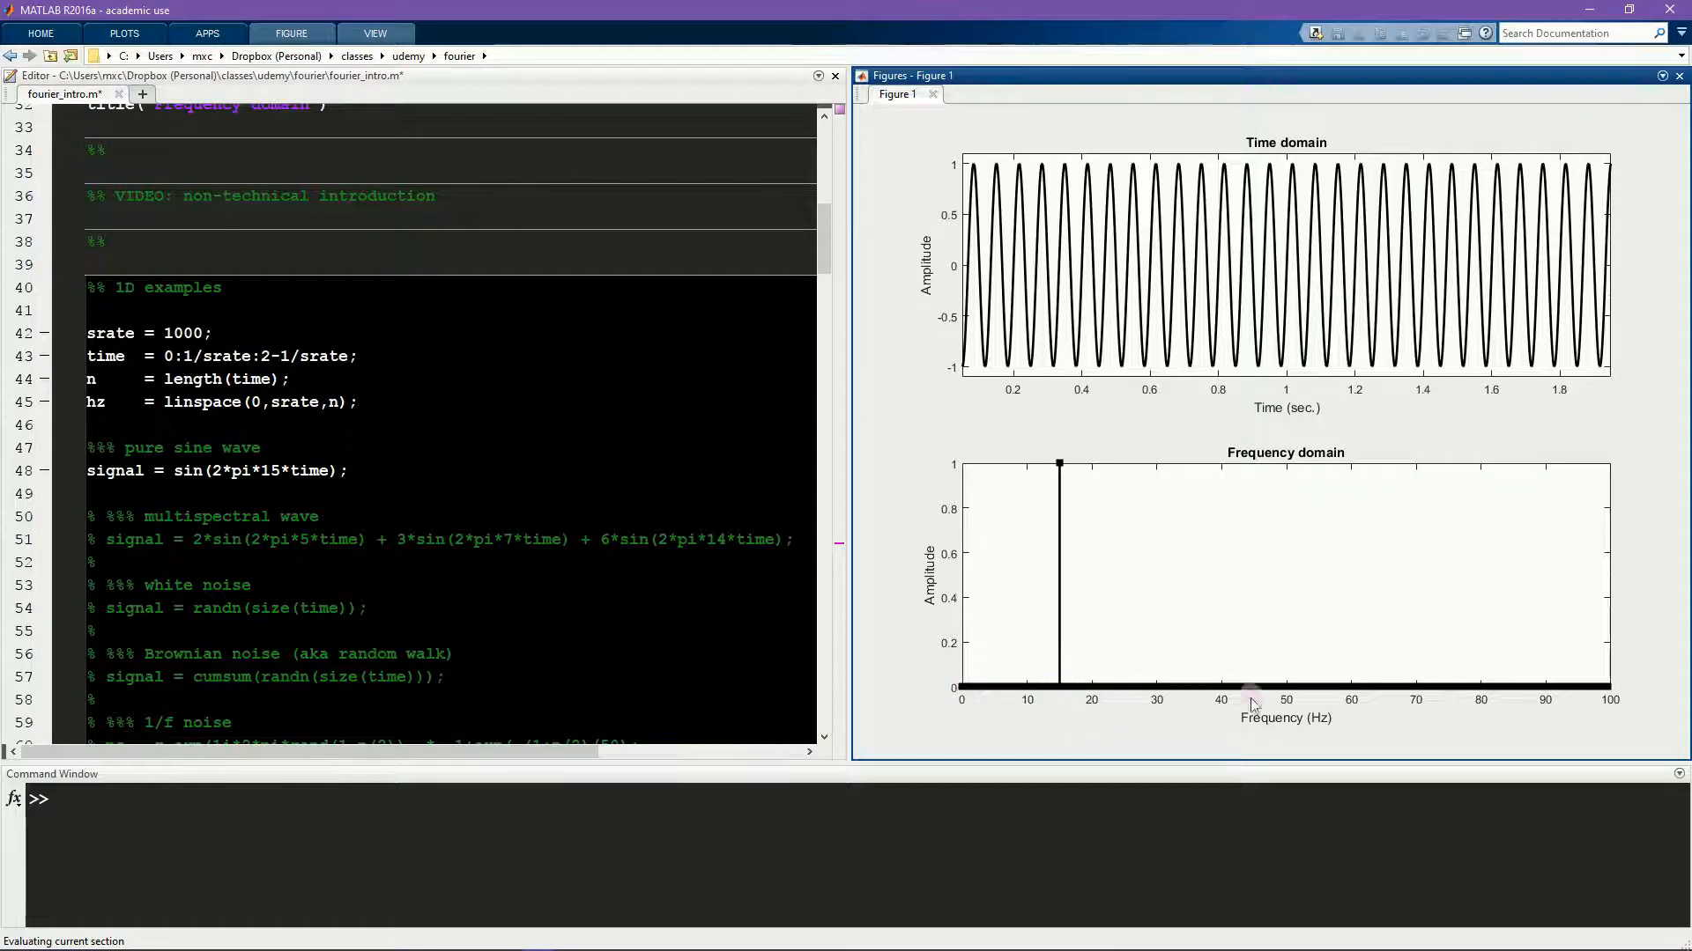
{"action": "mouse_move", "coordinate": [1015, 690]}
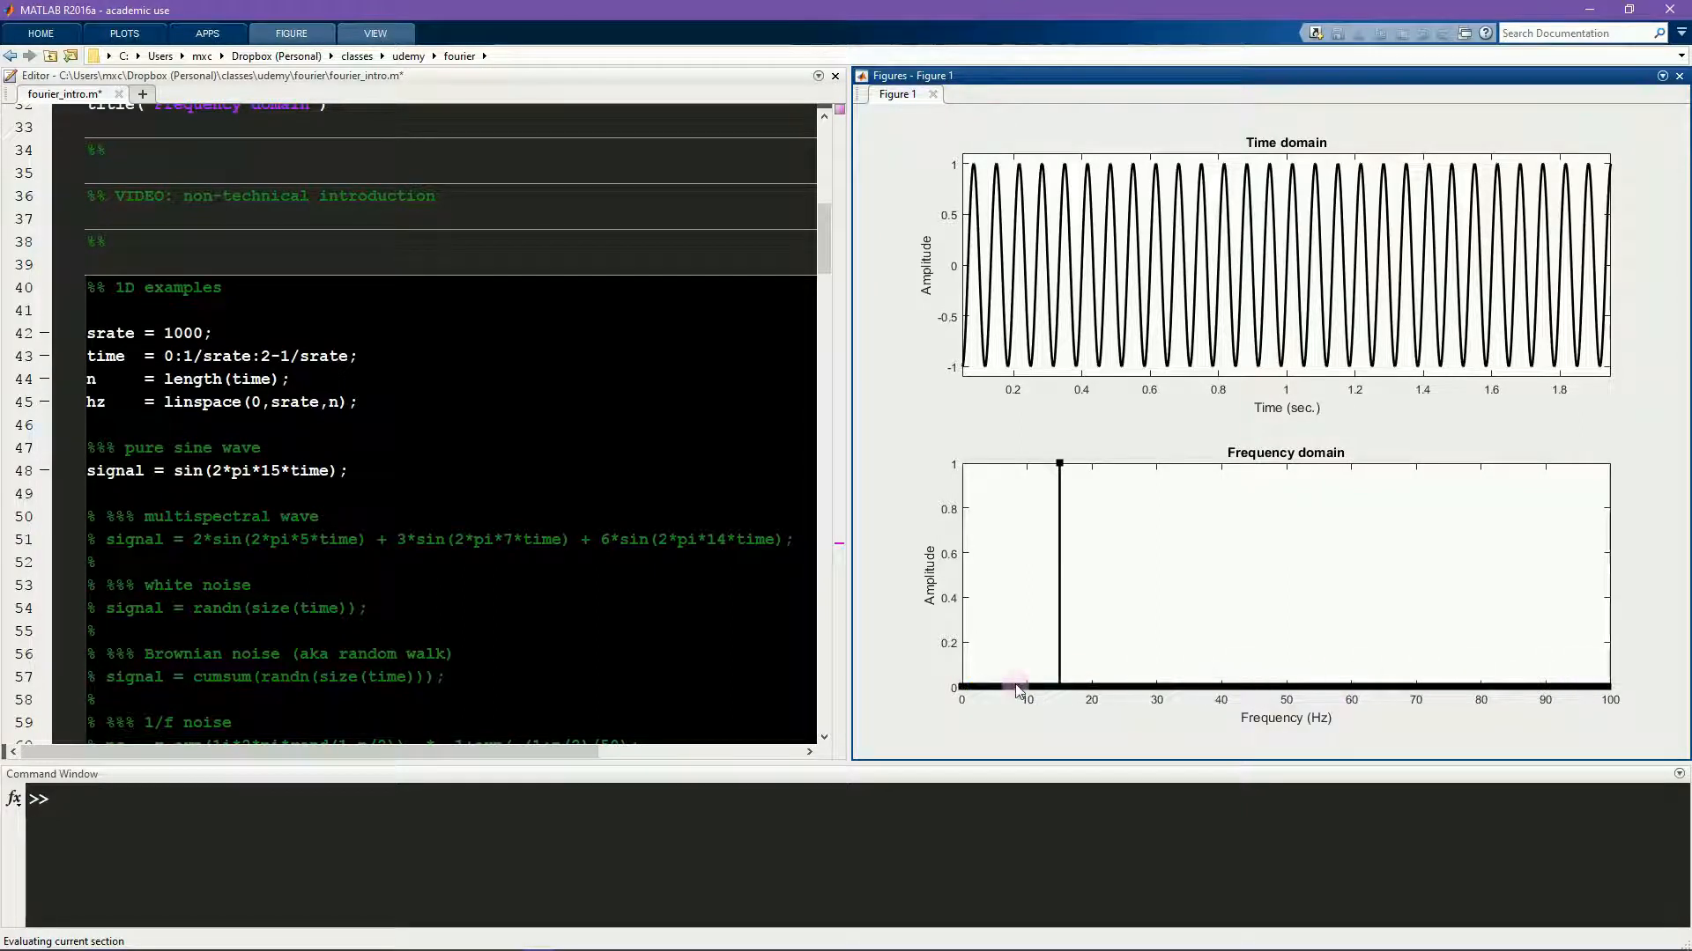
Step: Switch the signal line to the multispectral wave with 5, 7 and 14 Hz components
{"action": "left_click", "coordinate": [241, 516]}
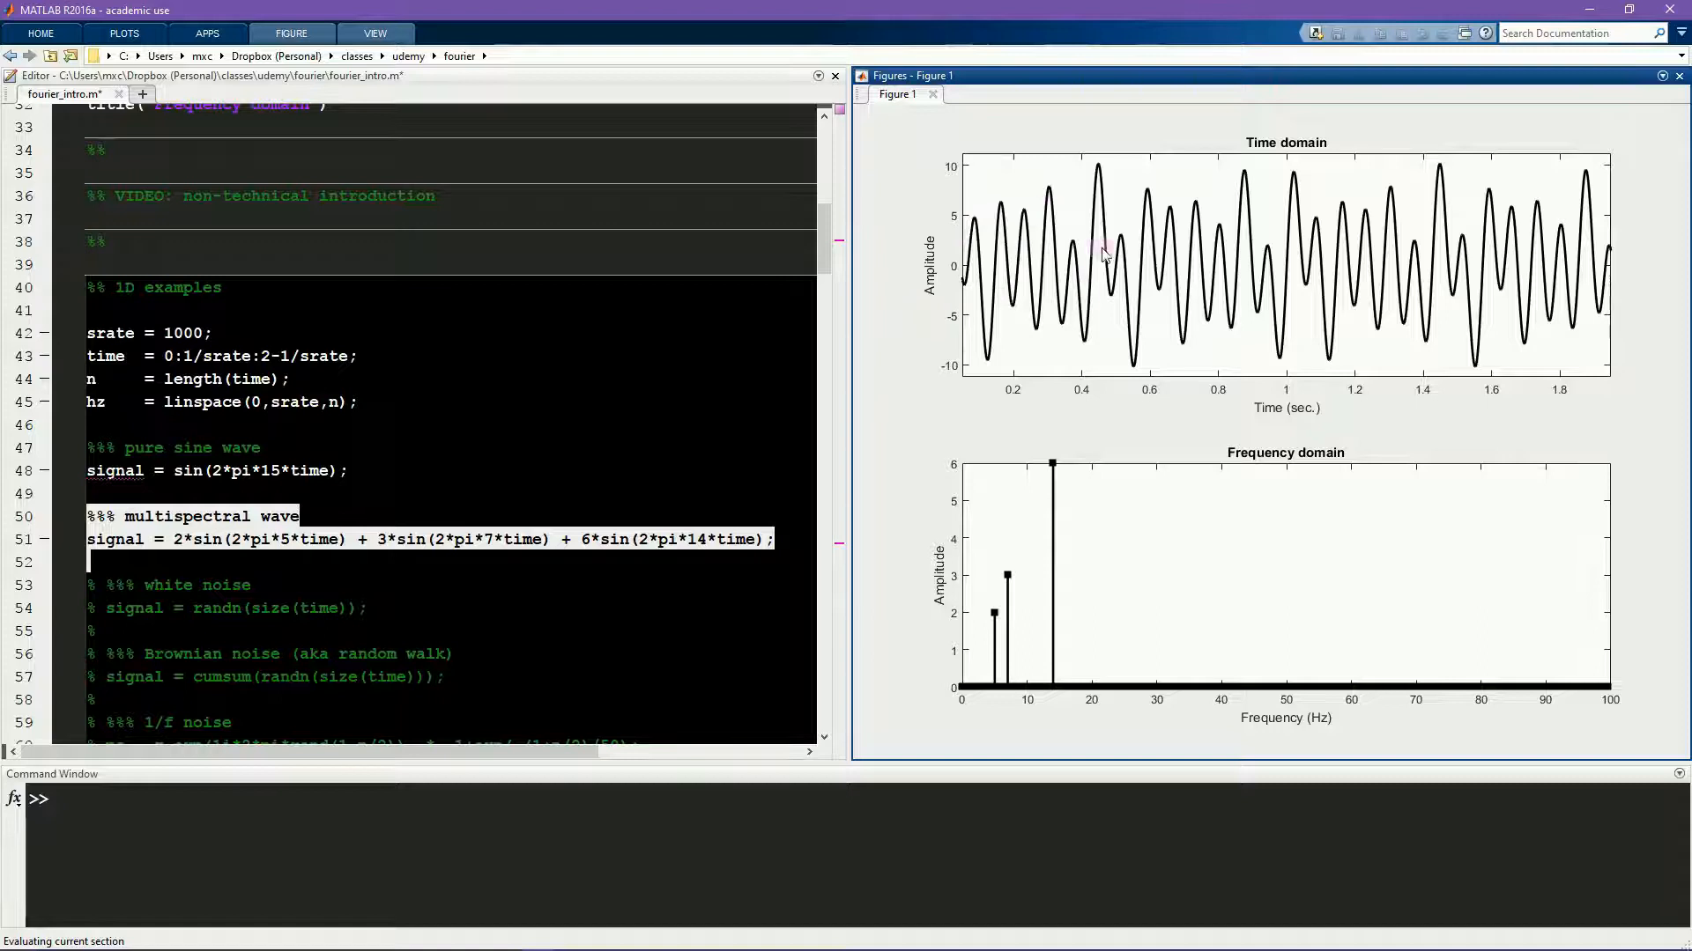
{"action": "mouse_move", "coordinate": [1062, 321]}
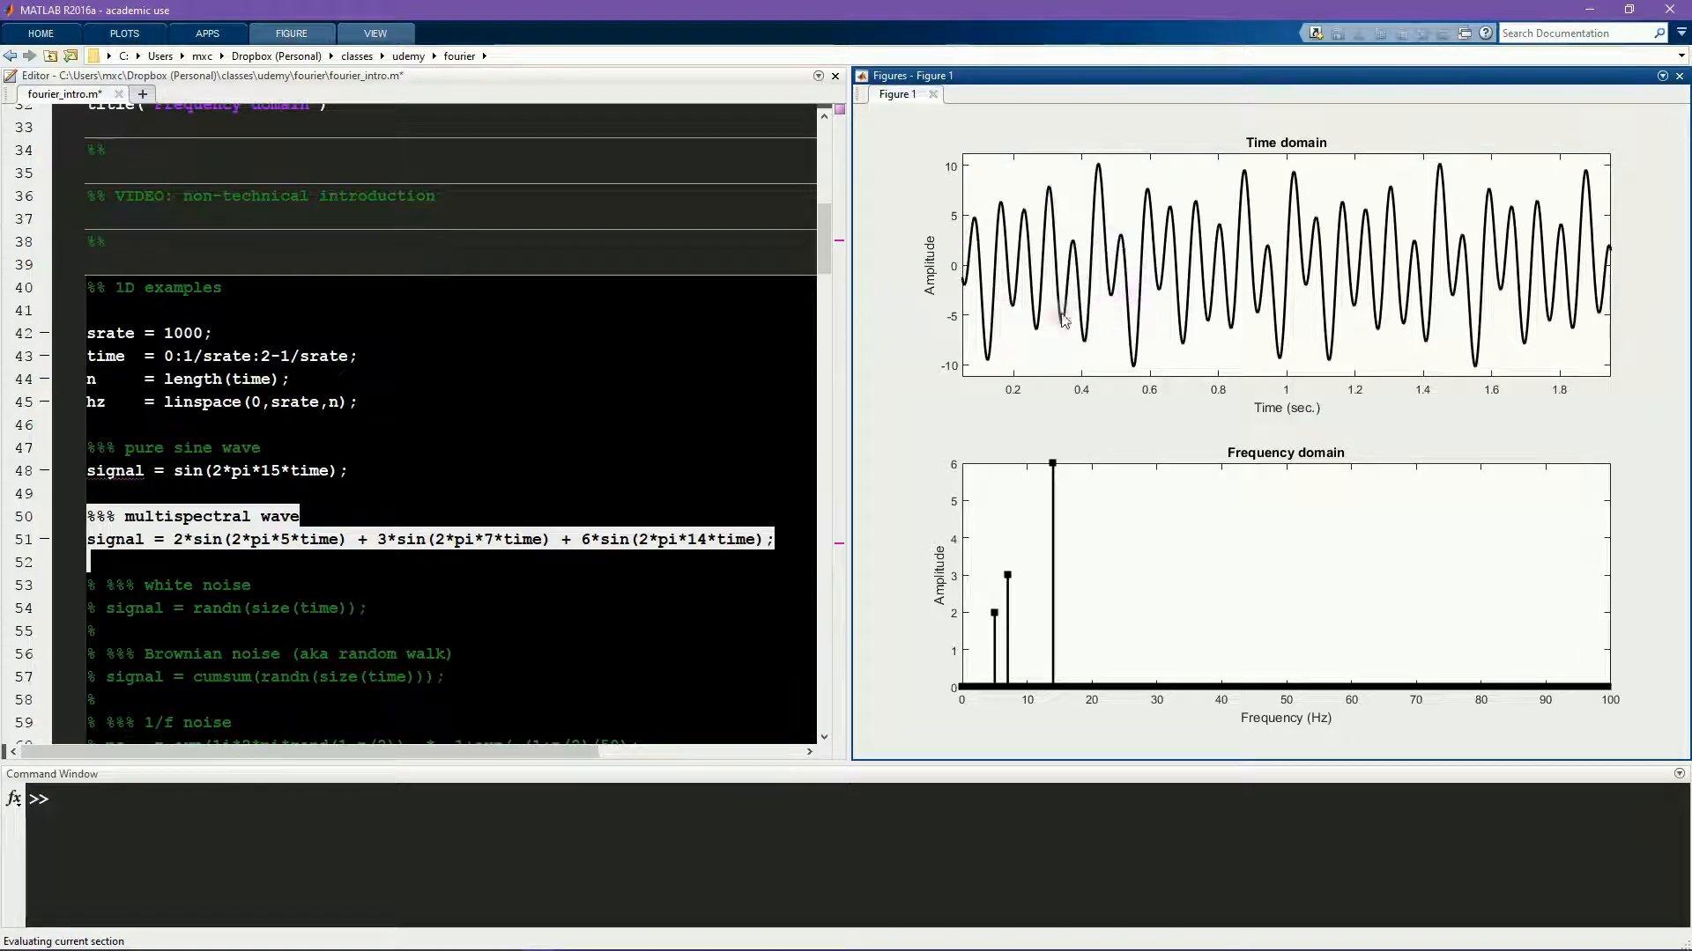
{"action": "mouse_move", "coordinate": [1181, 276]}
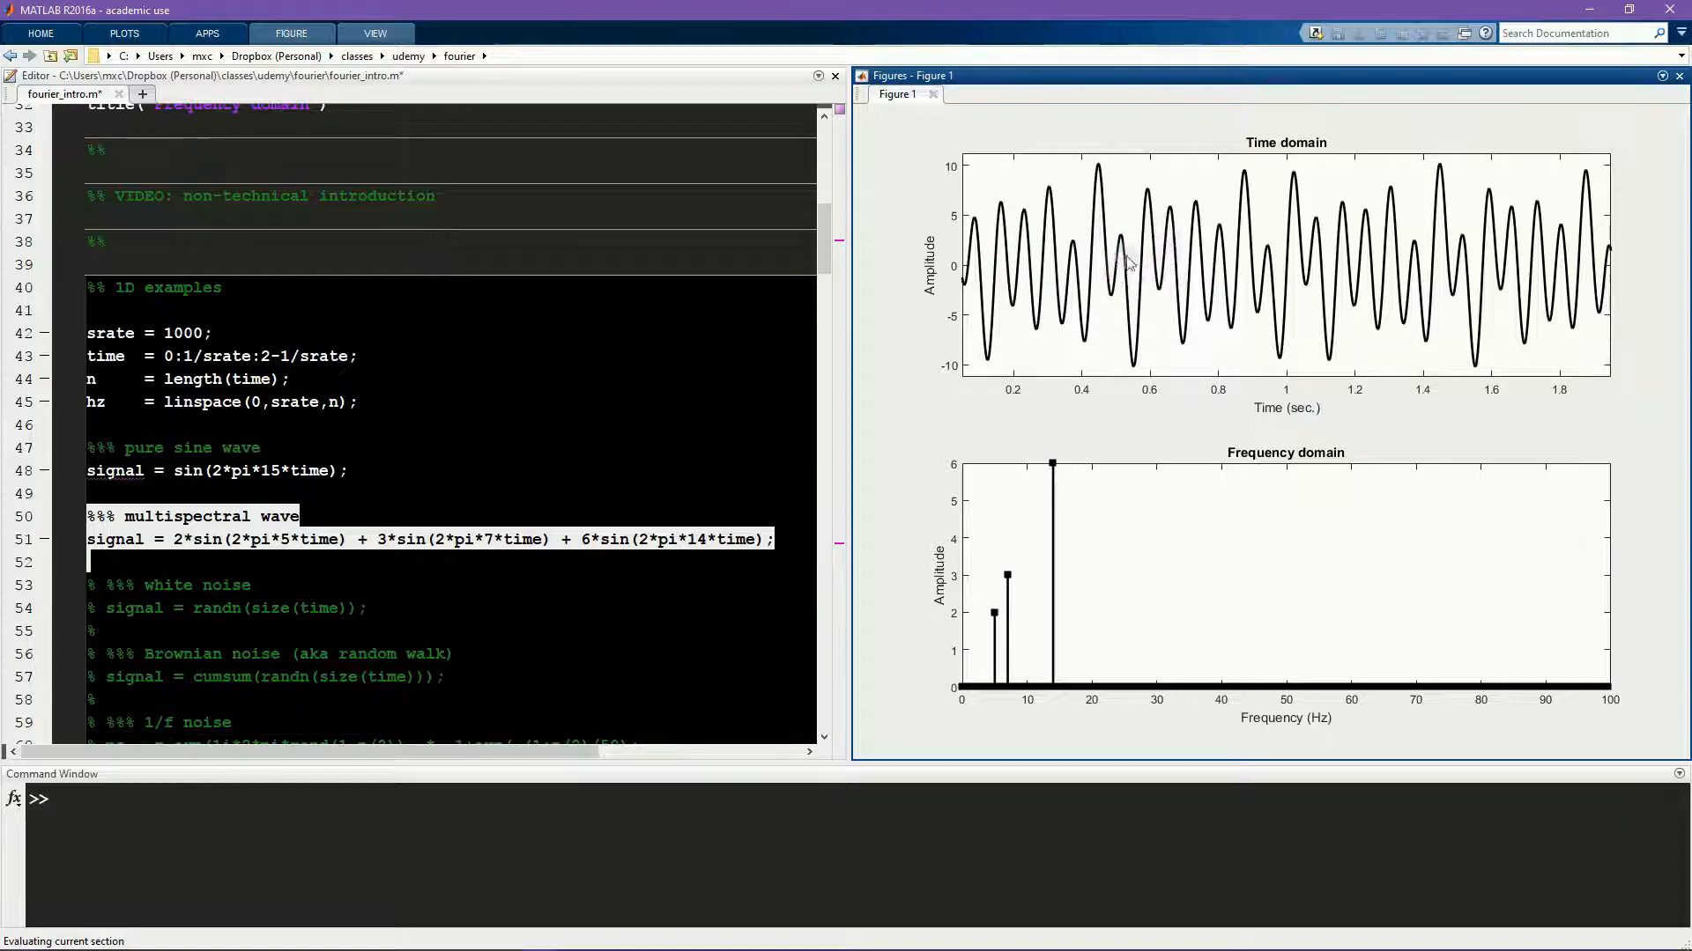
{"action": "mouse_move", "coordinate": [1186, 270]}
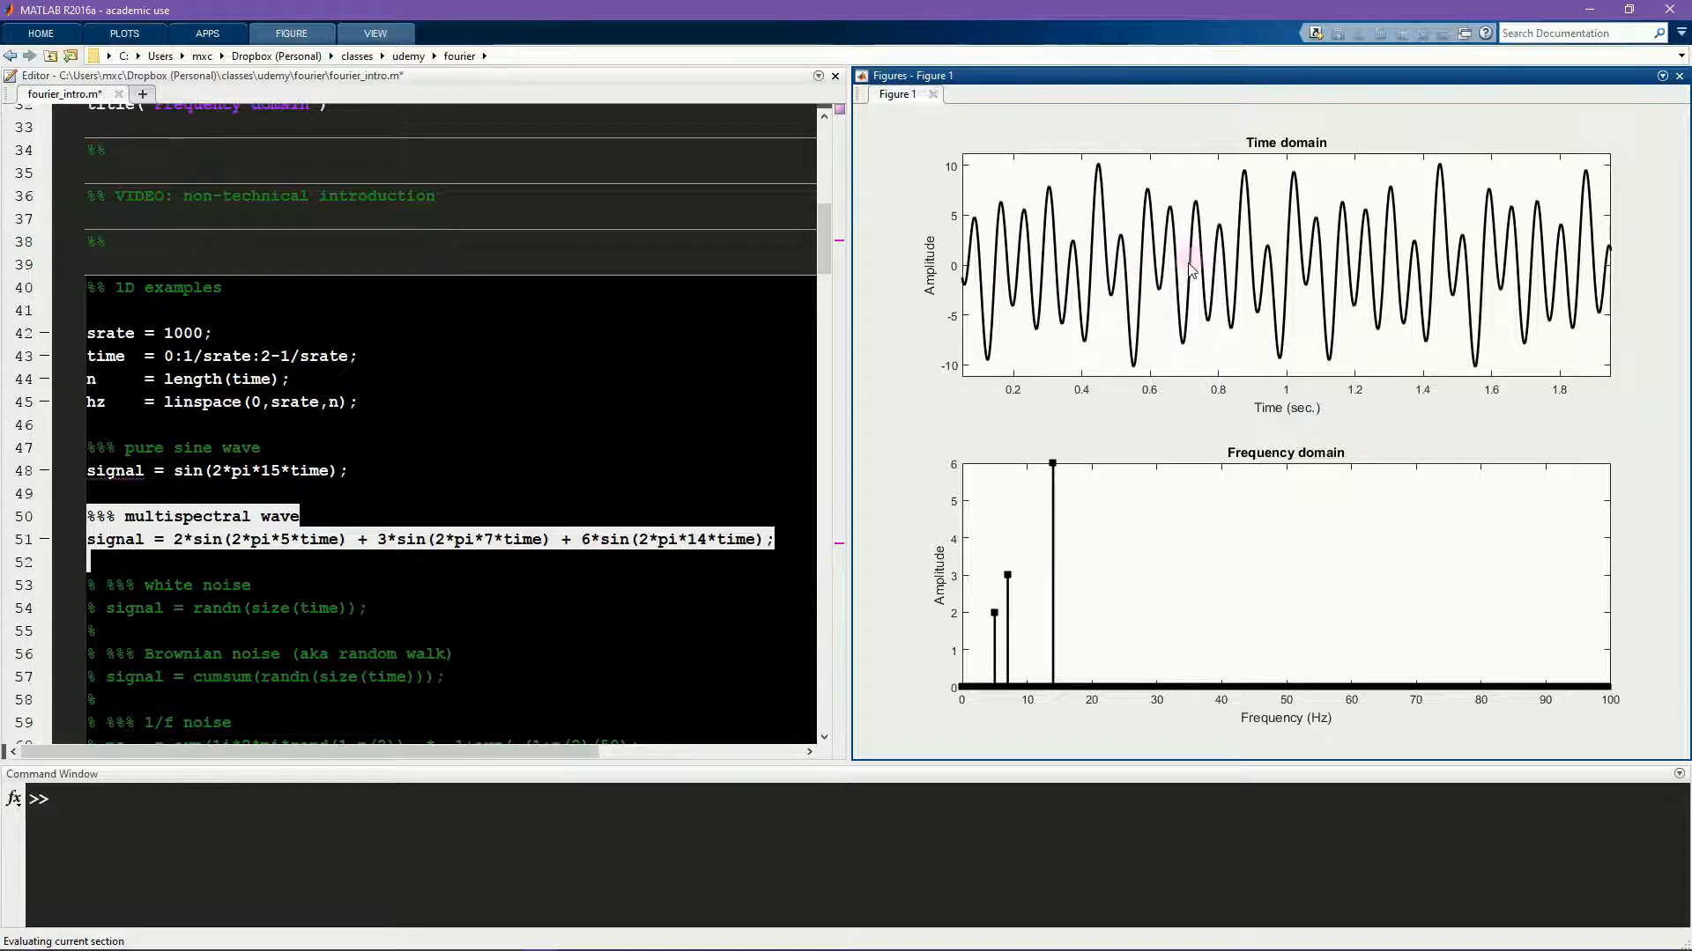
{"action": "mouse_move", "coordinate": [1049, 270]}
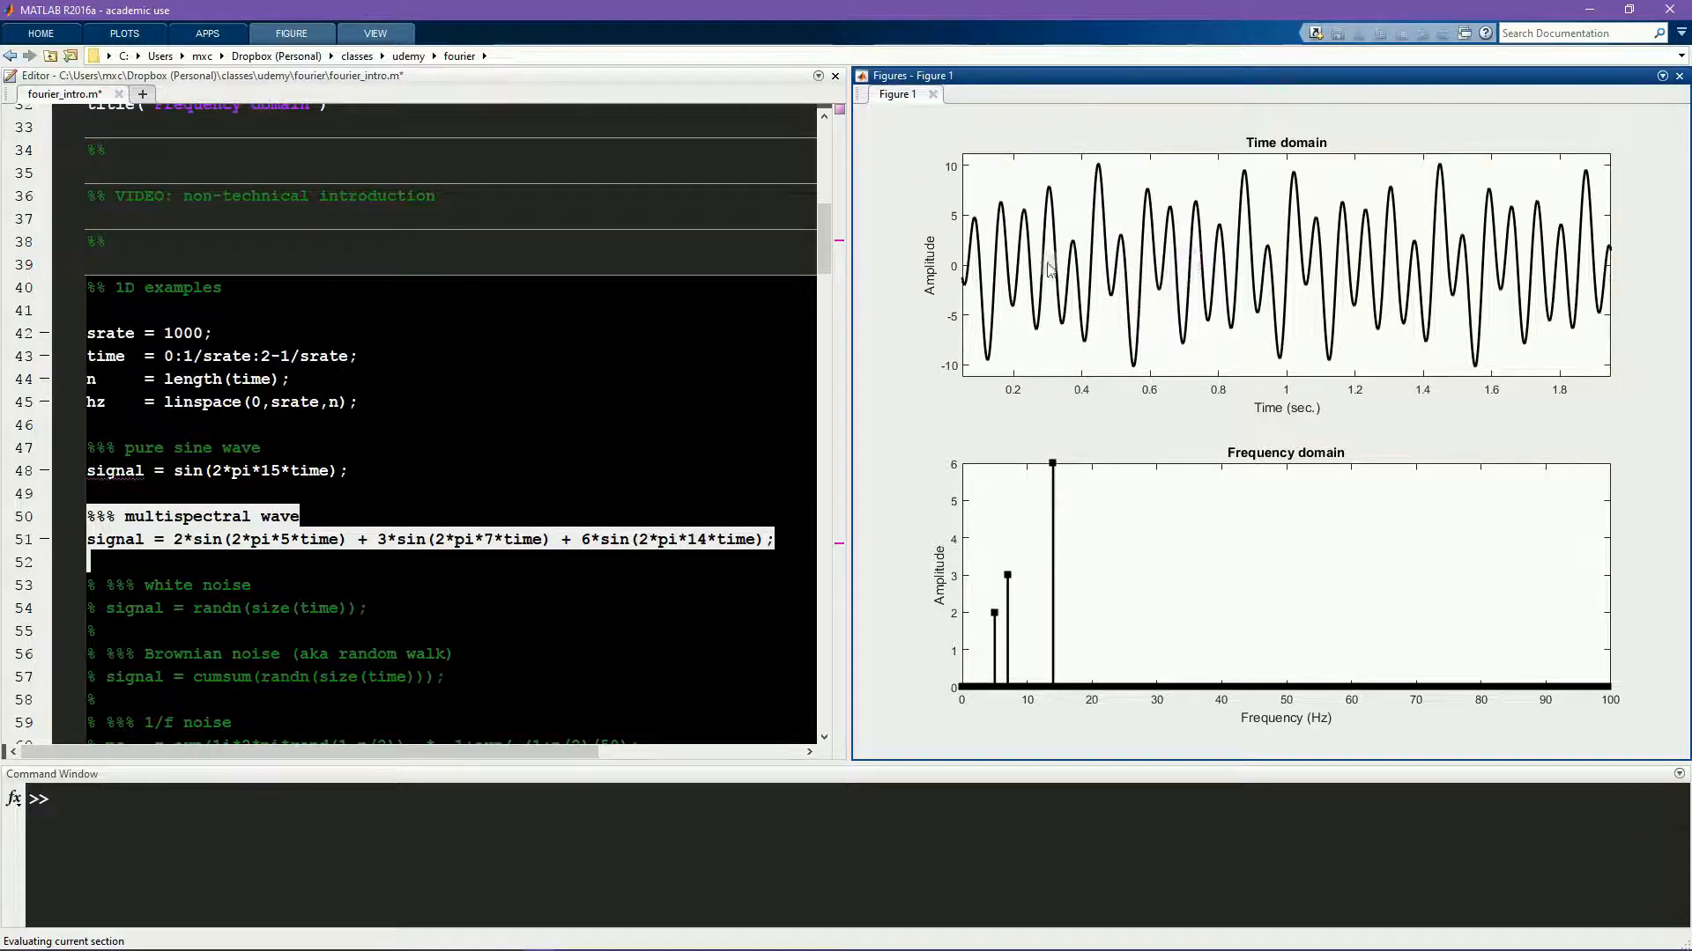
{"action": "mouse_move", "coordinate": [1045, 570]}
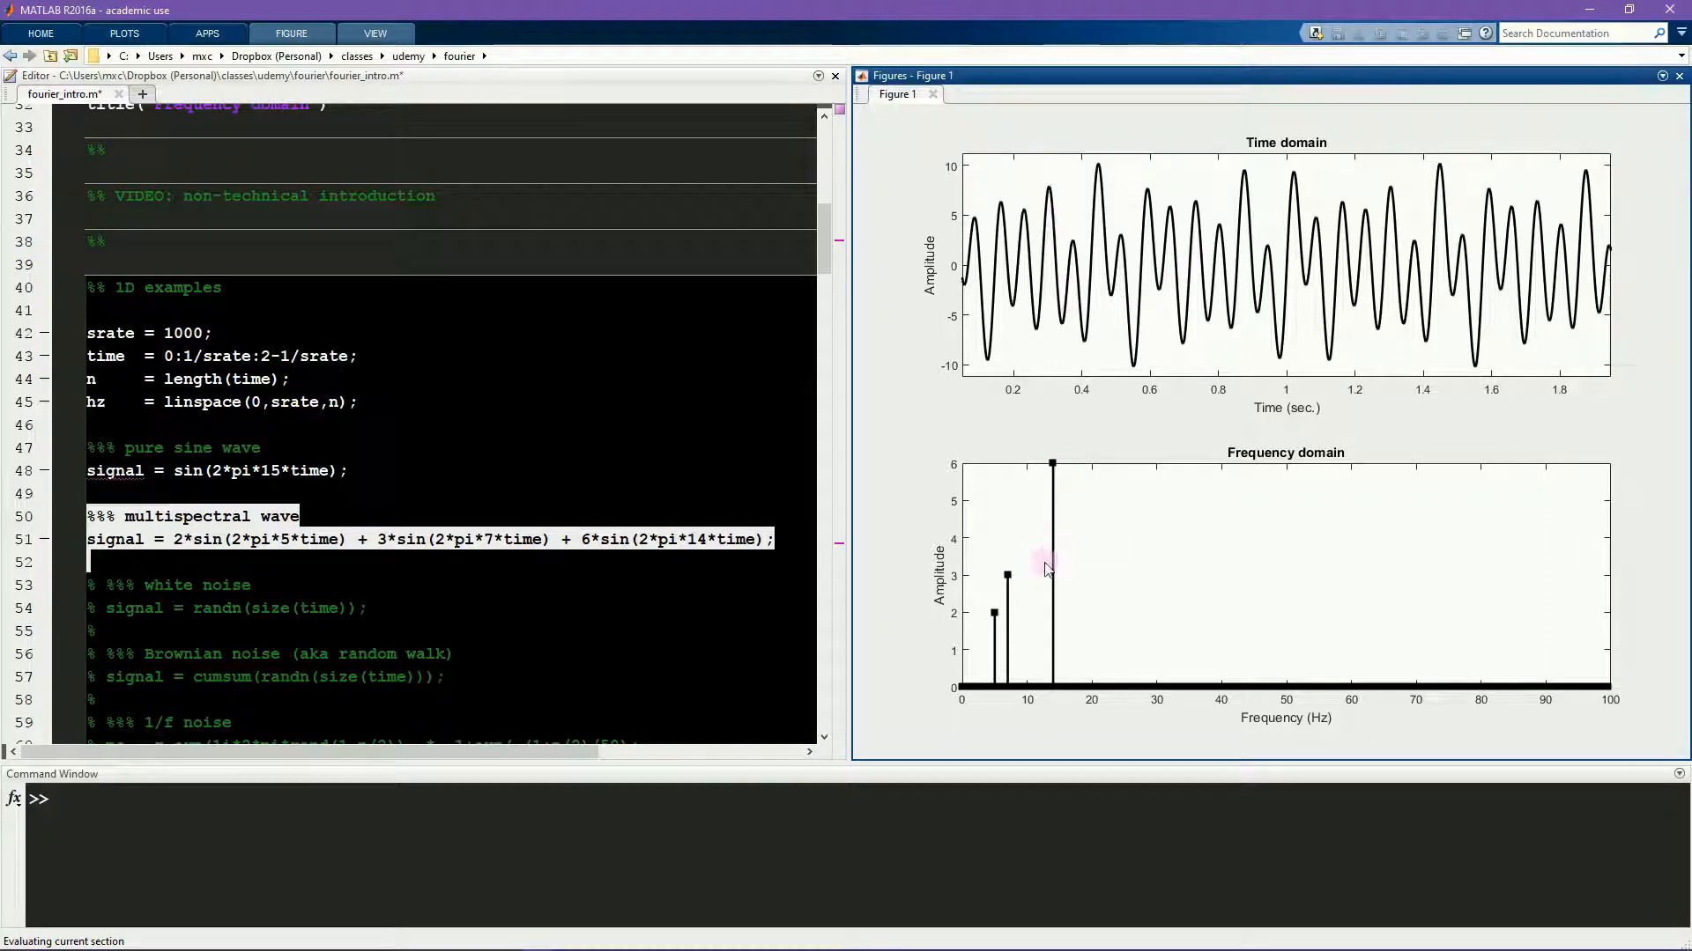
{"action": "mouse_move", "coordinate": [1054, 569]}
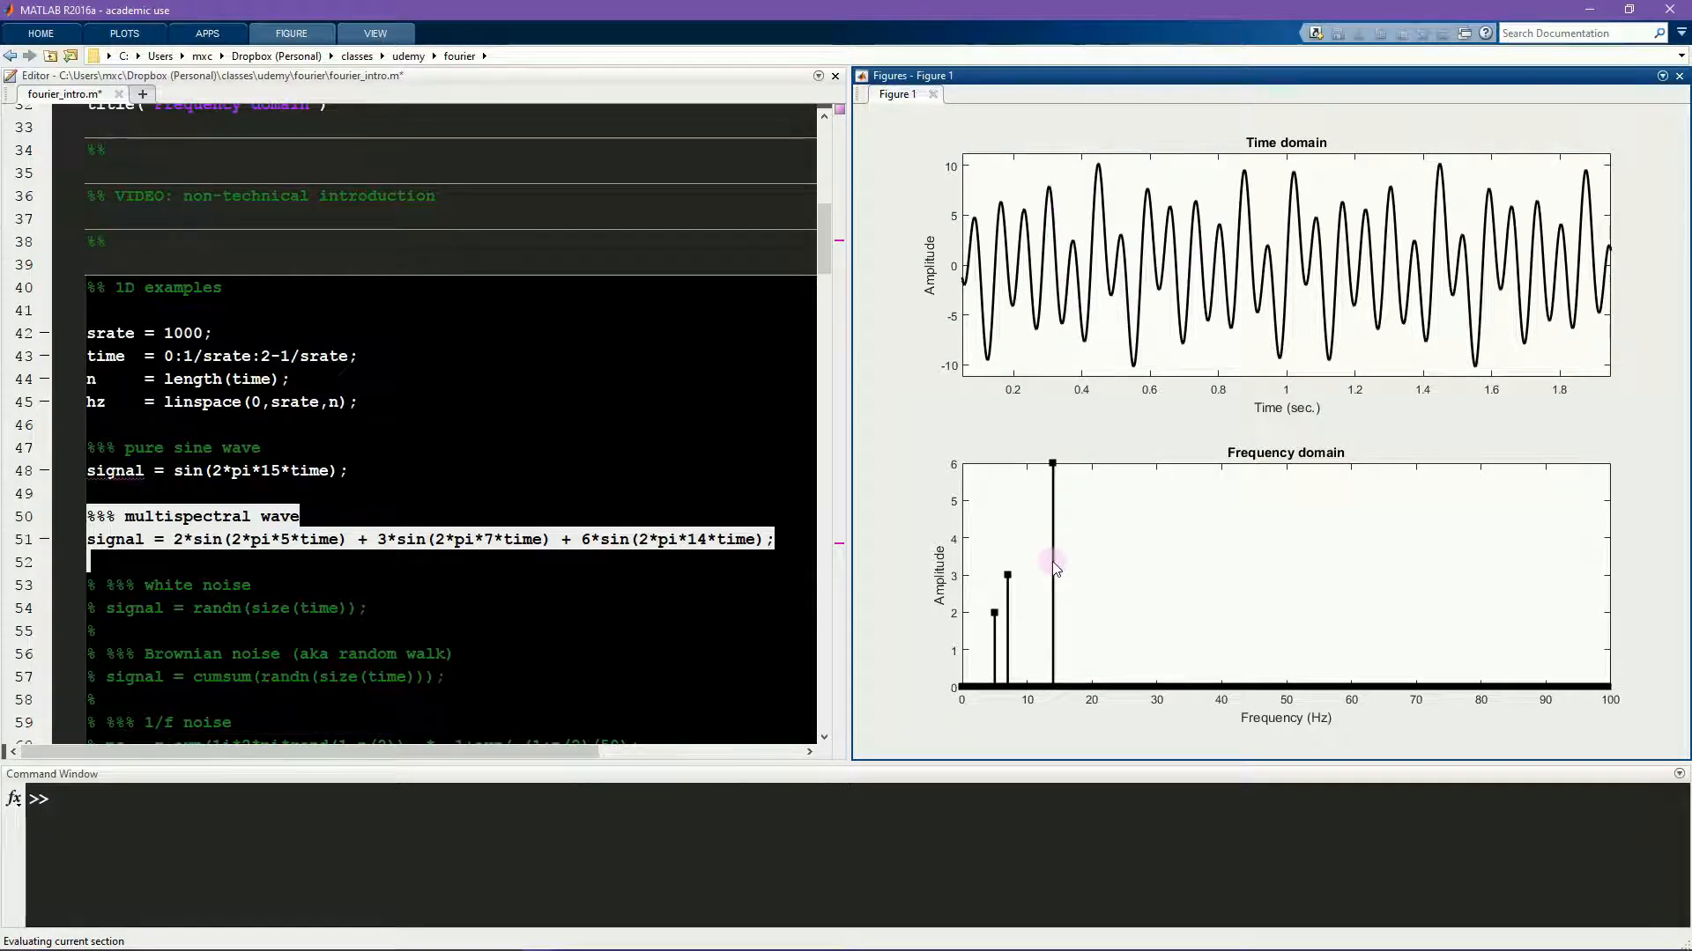
{"action": "mouse_move", "coordinate": [992, 617]}
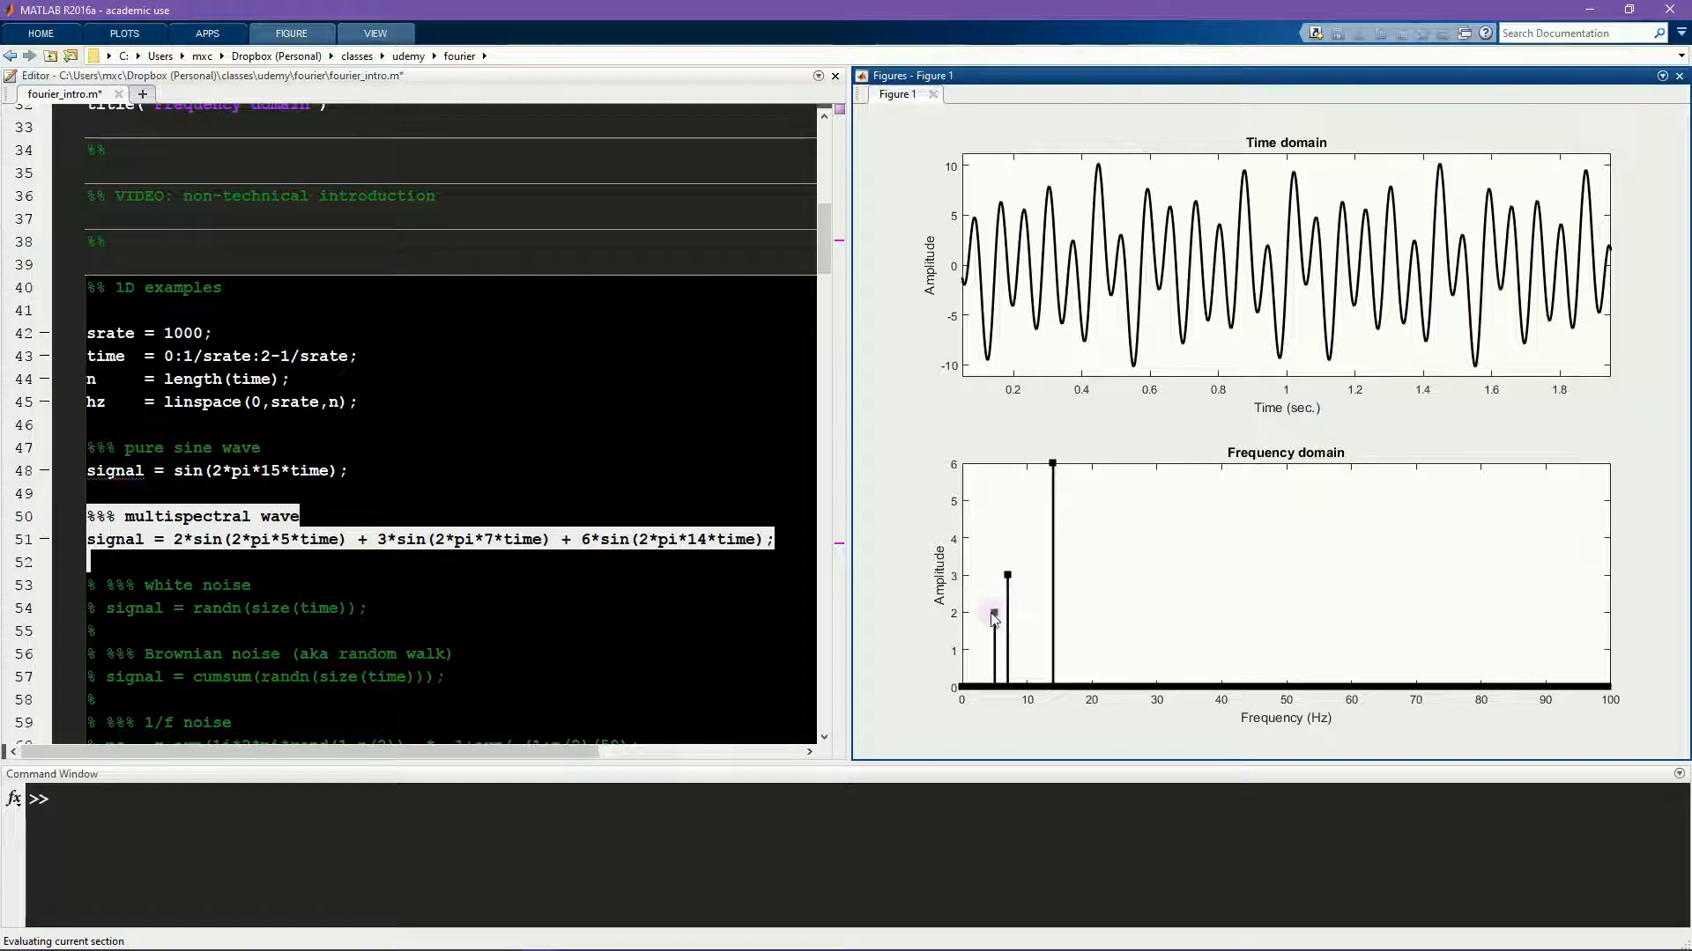
{"action": "mouse_move", "coordinate": [1015, 558]}
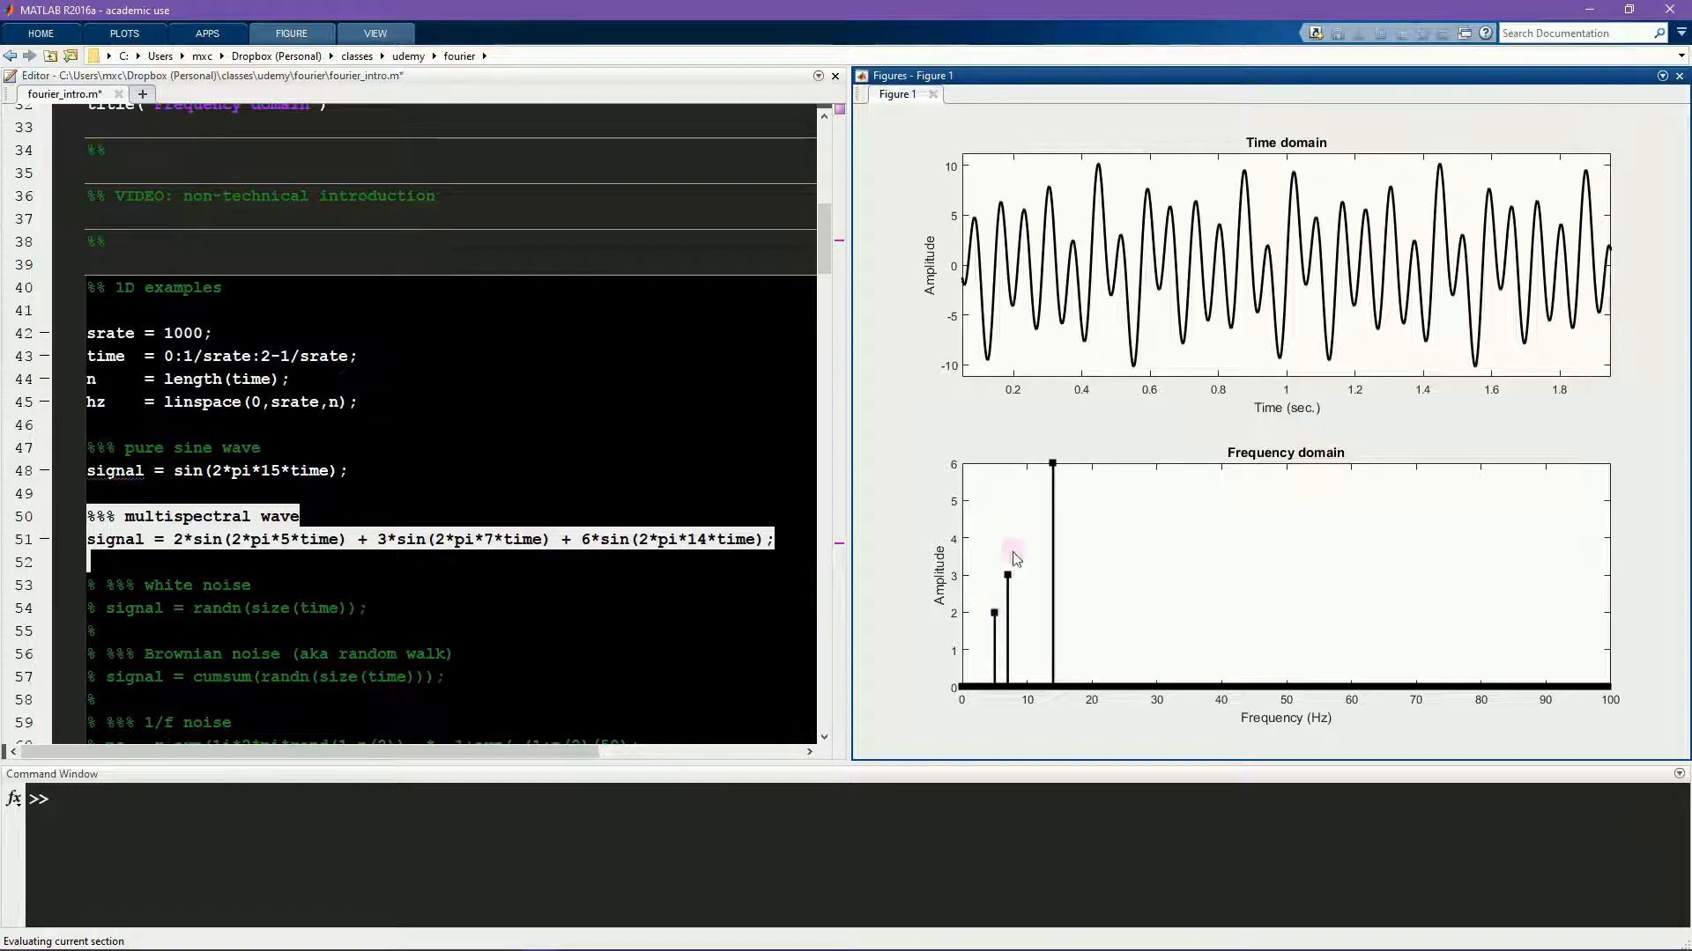
{"action": "mouse_move", "coordinate": [1054, 469]}
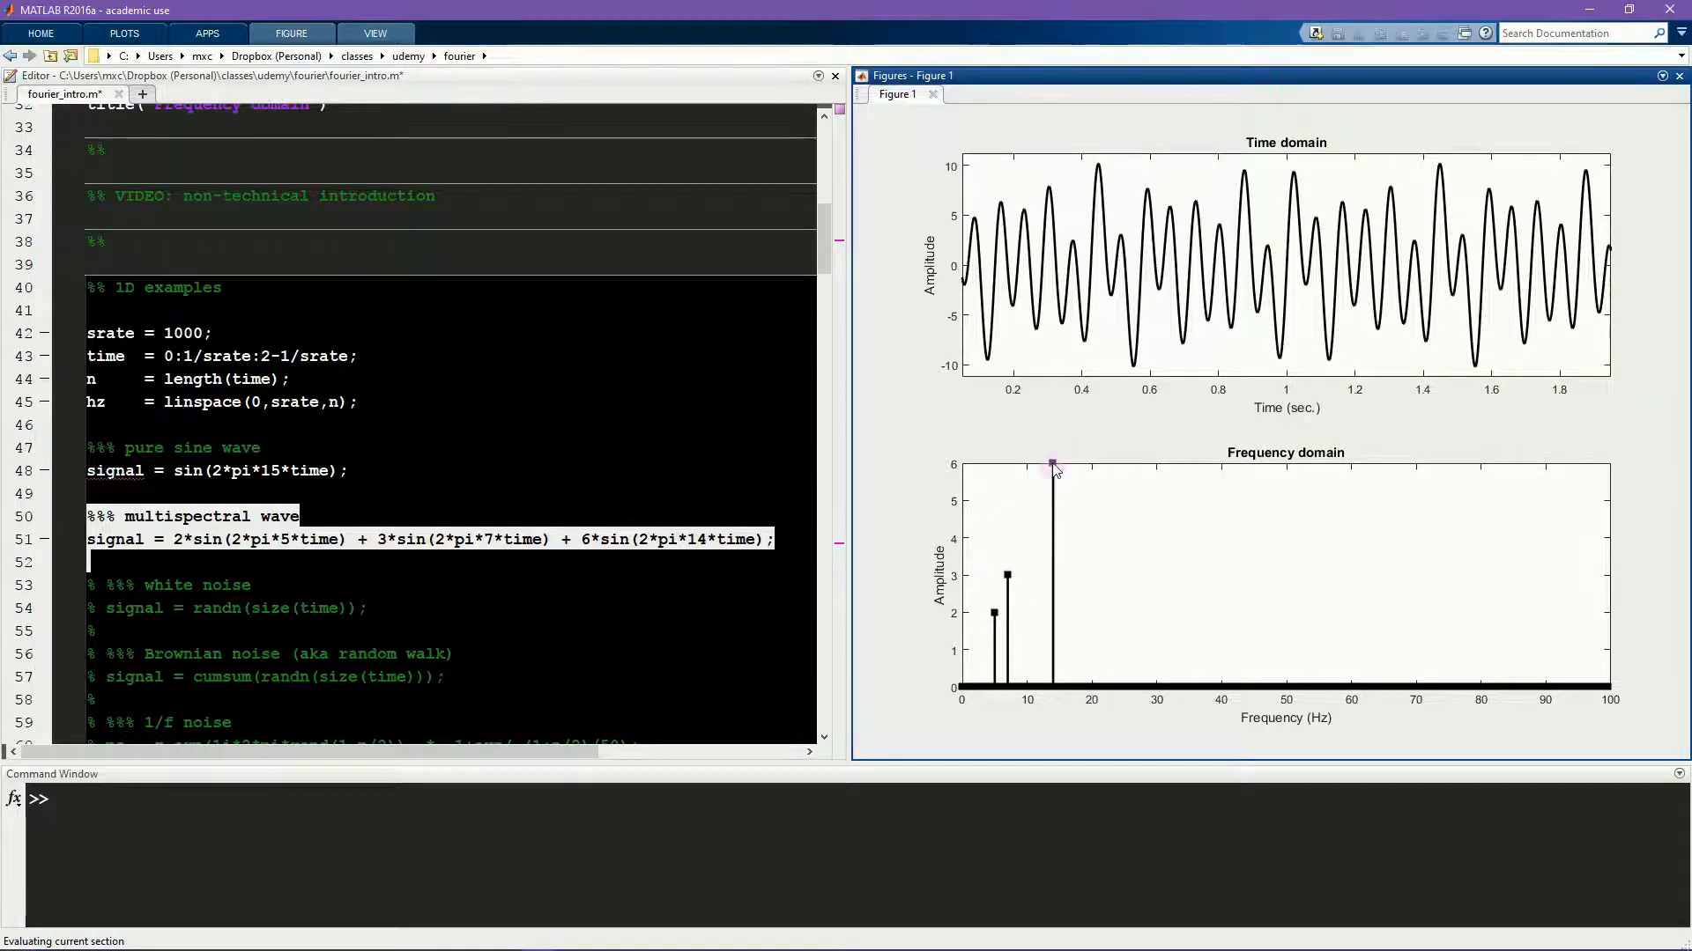
{"action": "mouse_move", "coordinate": [990, 621]}
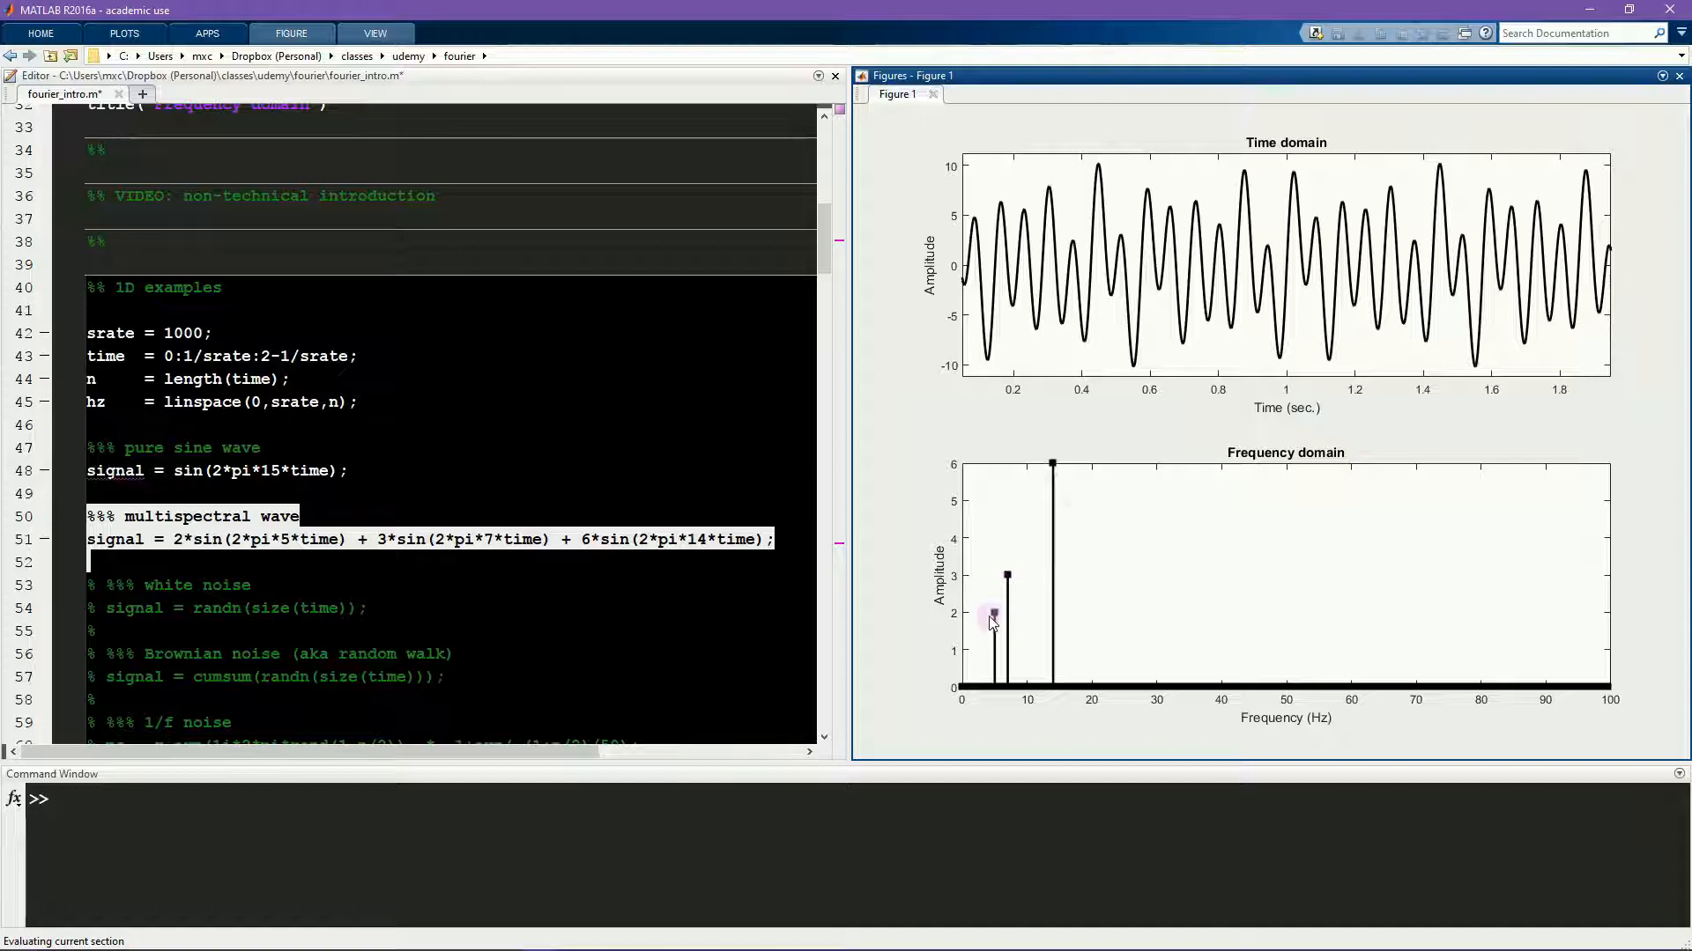
{"action": "mouse_move", "coordinate": [1075, 512]}
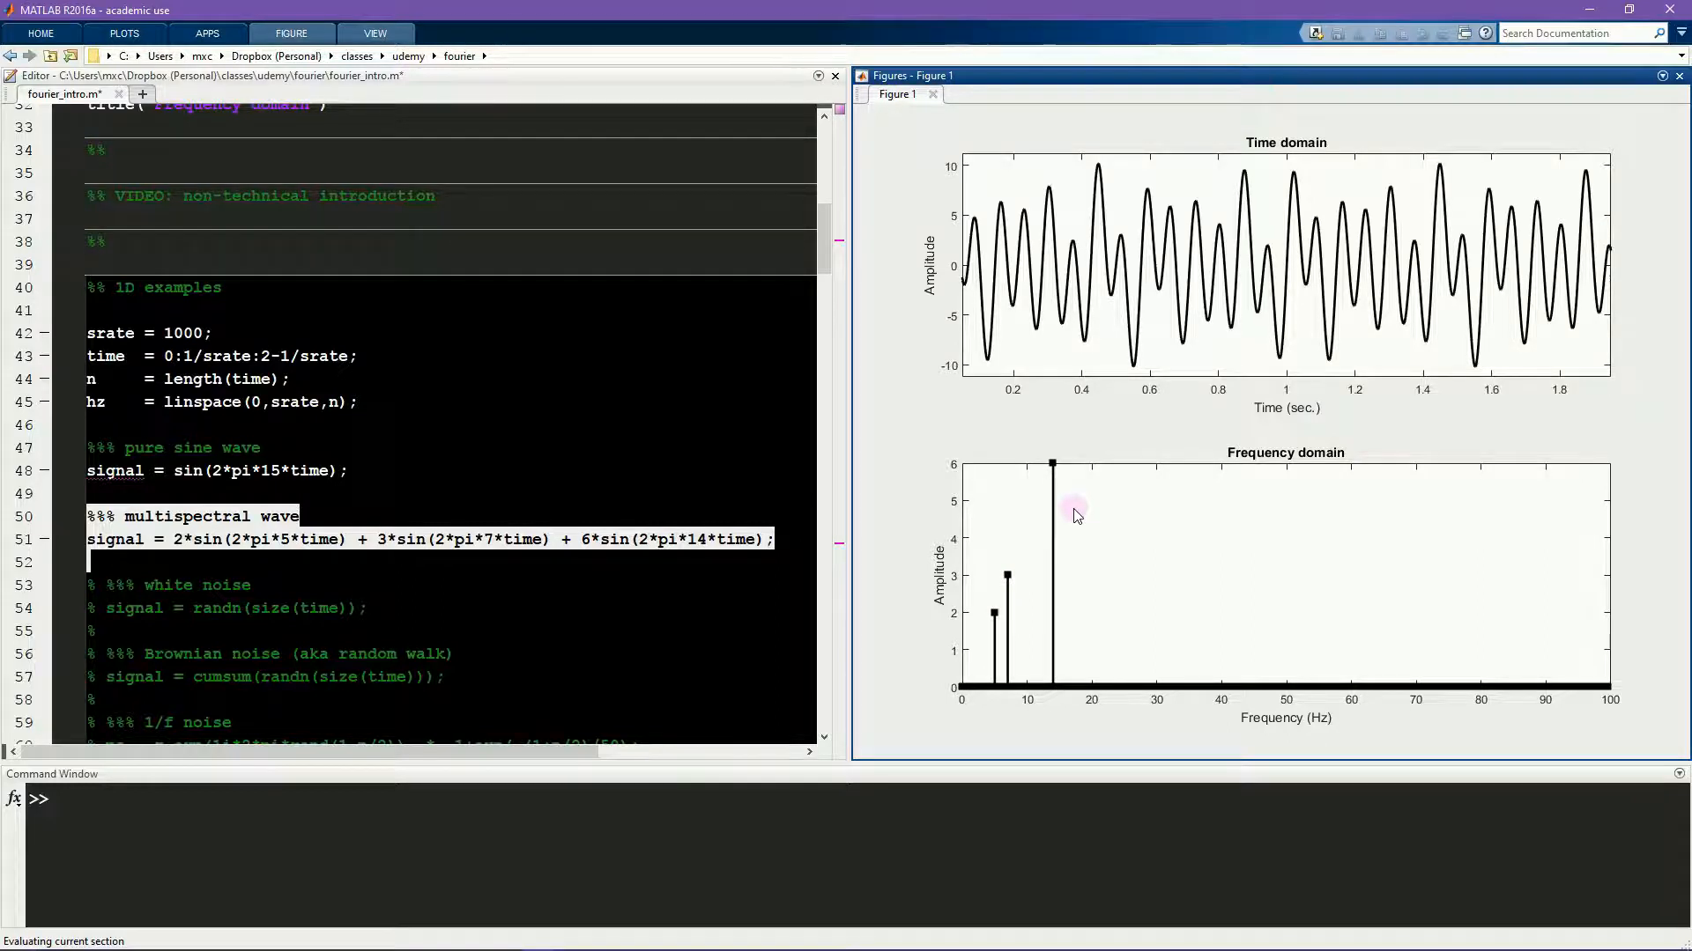
{"action": "mouse_move", "coordinate": [1145, 524]}
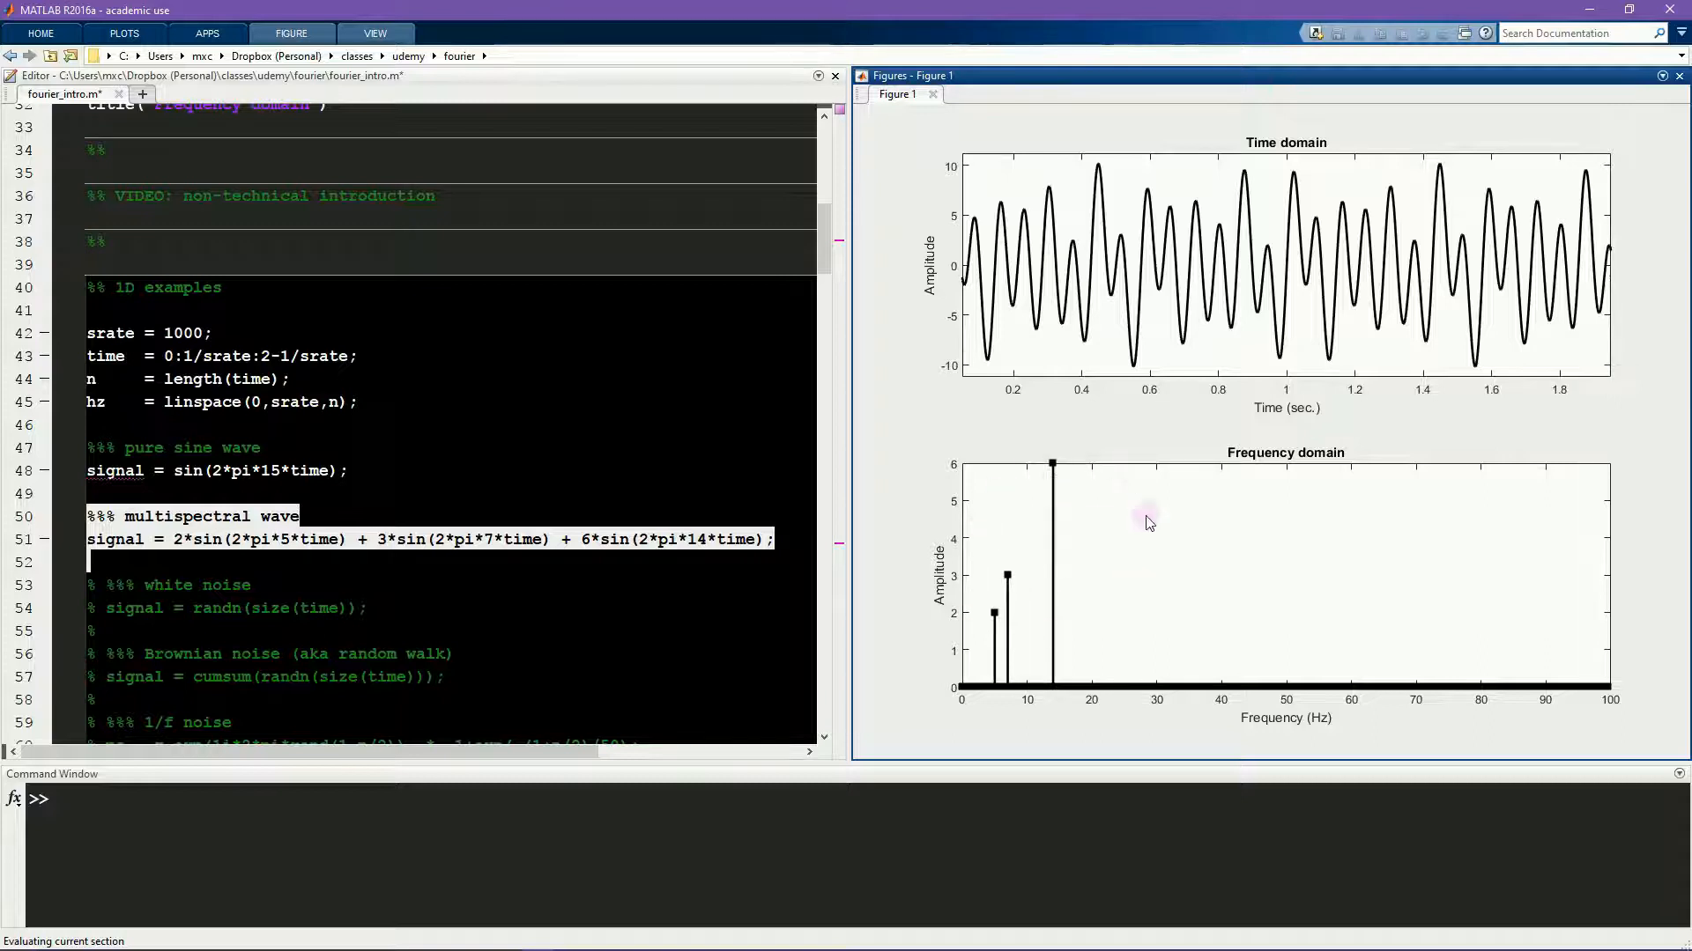
{"action": "mouse_move", "coordinate": [714, 412]}
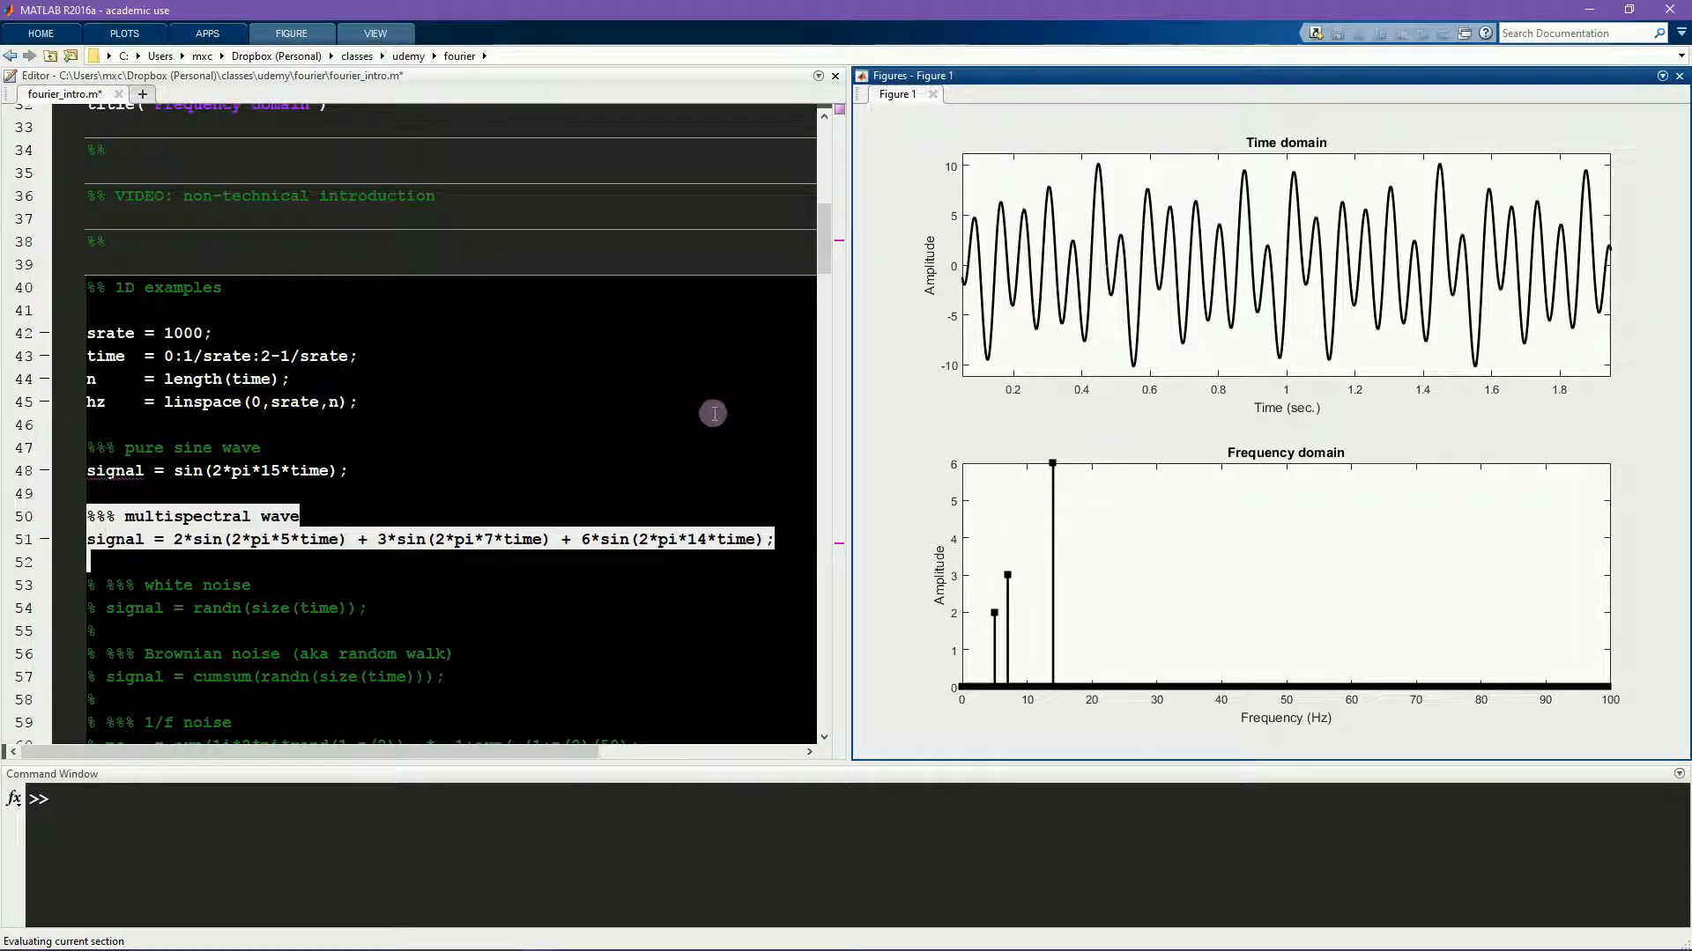
Step: Run the white noise section to plot the jagged signal and its flat broadband spectrum
{"action": "scroll", "scroll_direction": "down", "scroll_amount": 3}
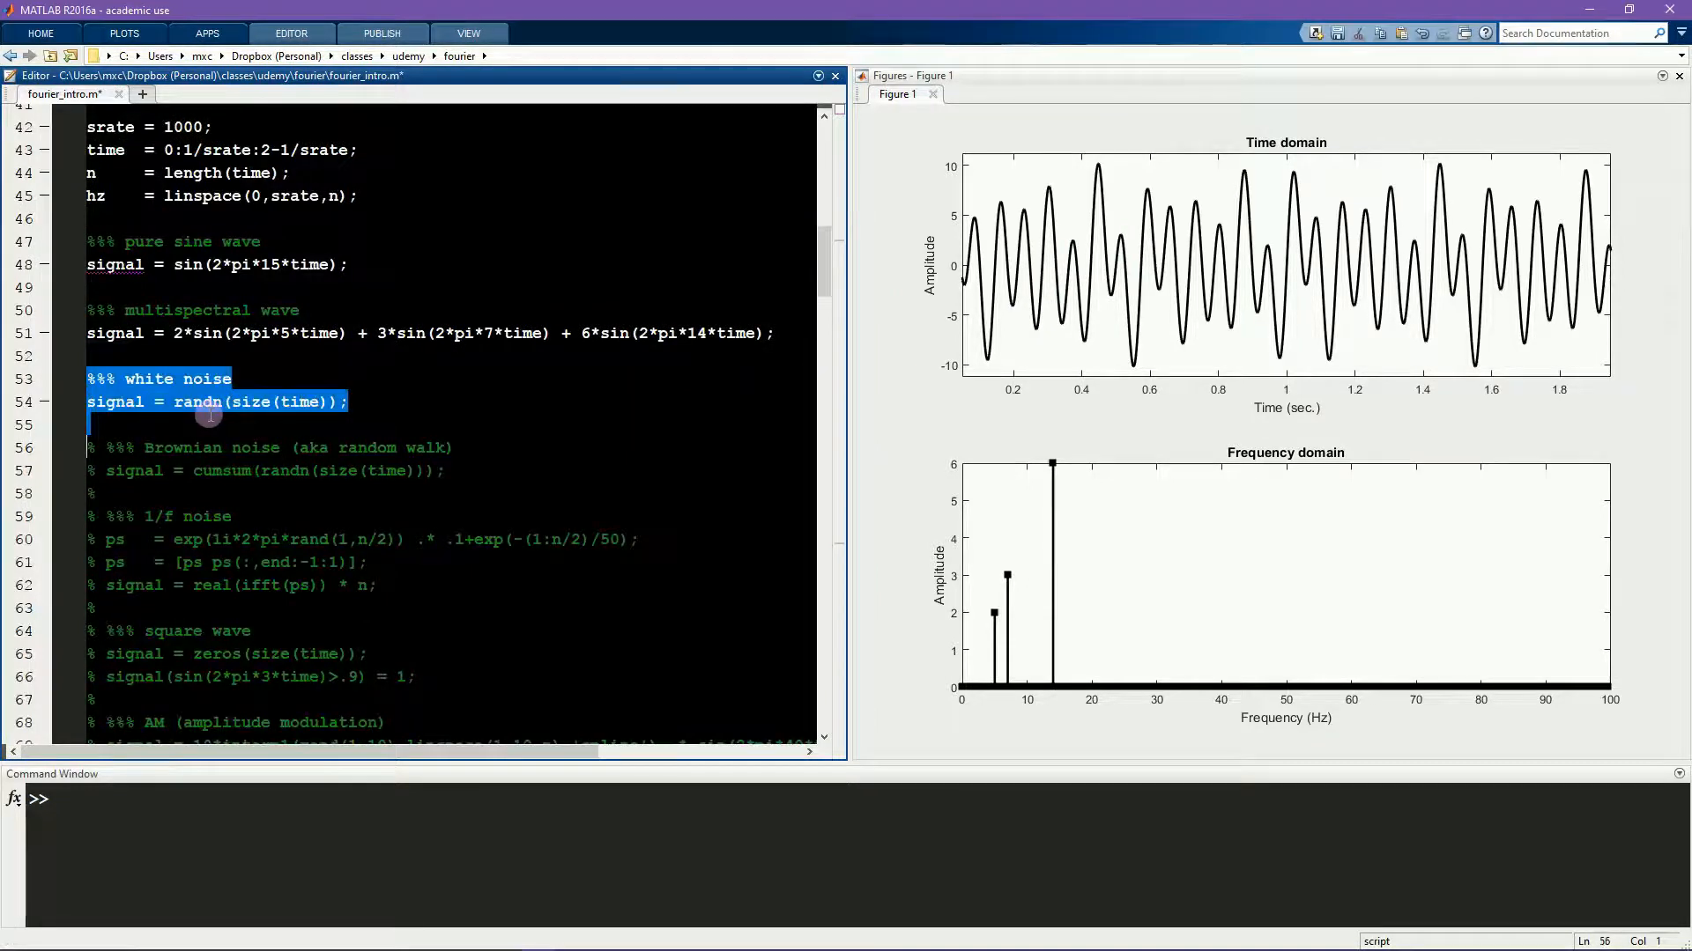
{"action": "key", "text": "ctrl+Return"}
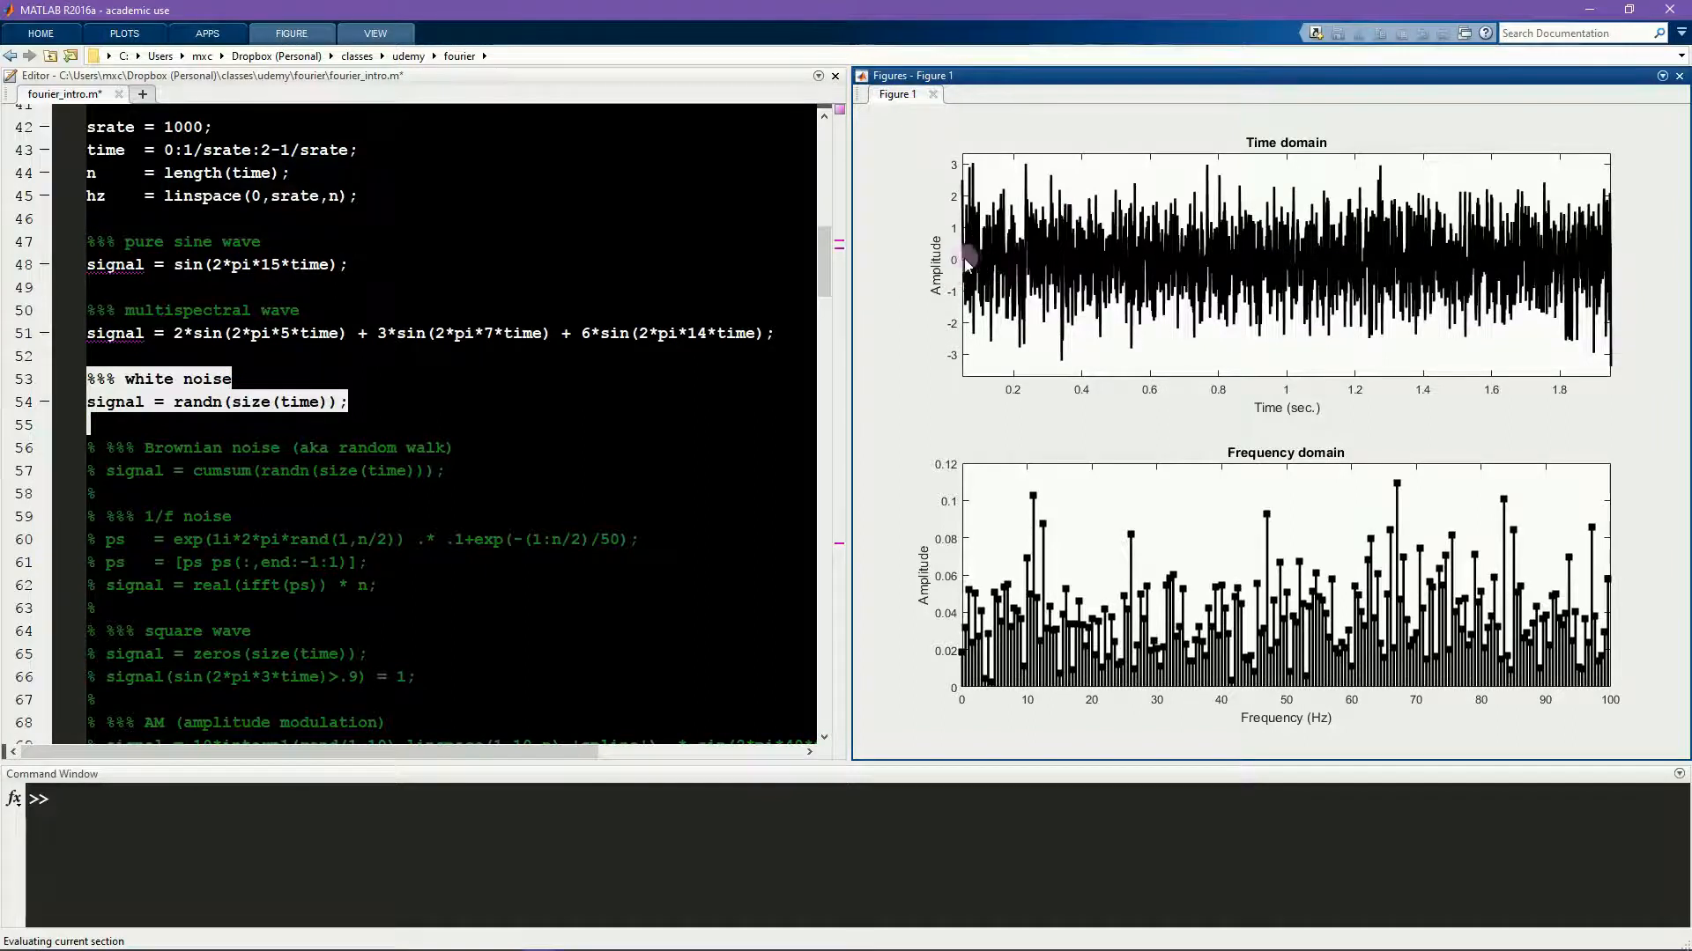
{"action": "mouse_move", "coordinate": [959, 229]}
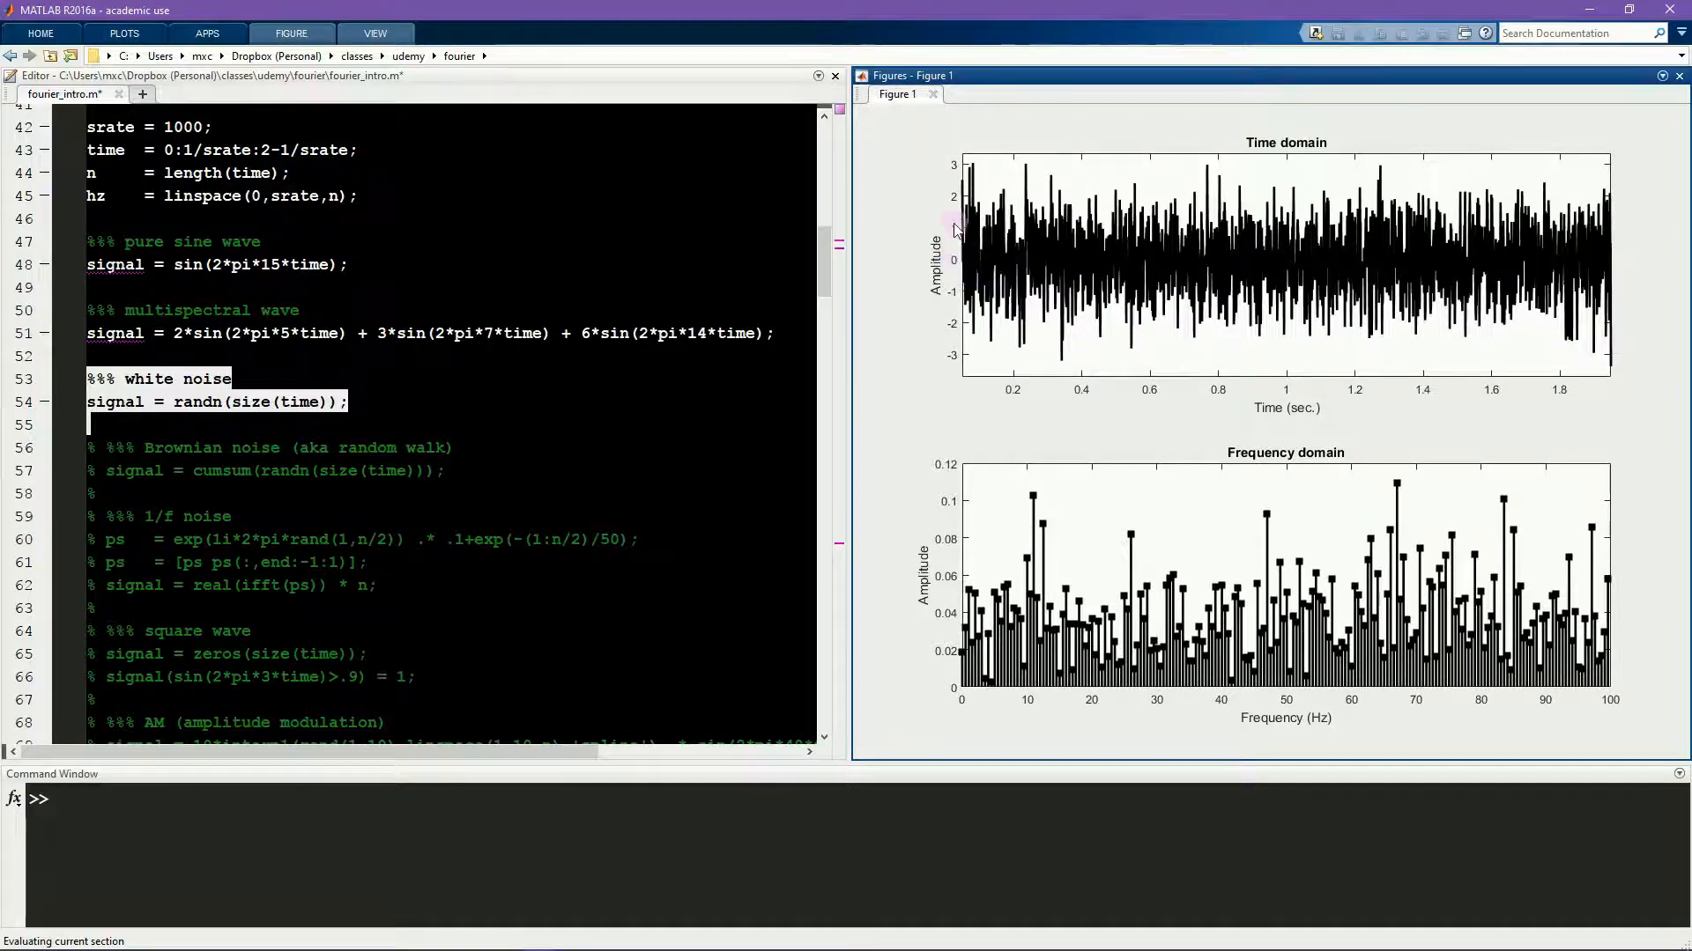
{"action": "mouse_move", "coordinate": [1008, 396]}
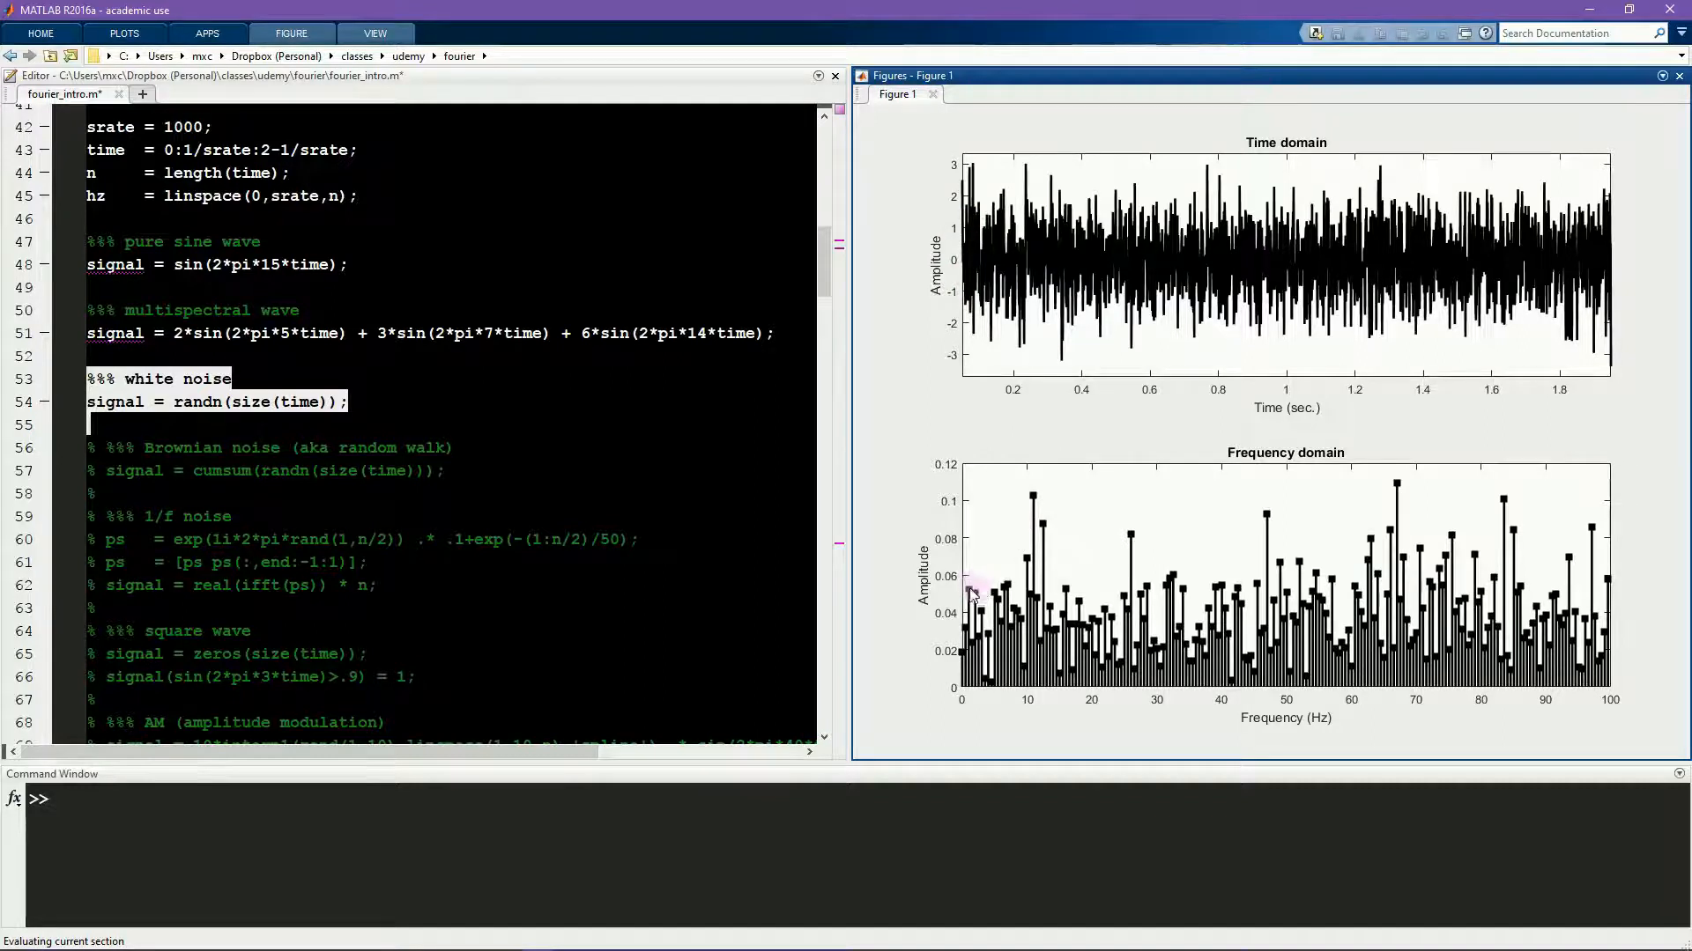
{"action": "mouse_move", "coordinate": [1445, 584]}
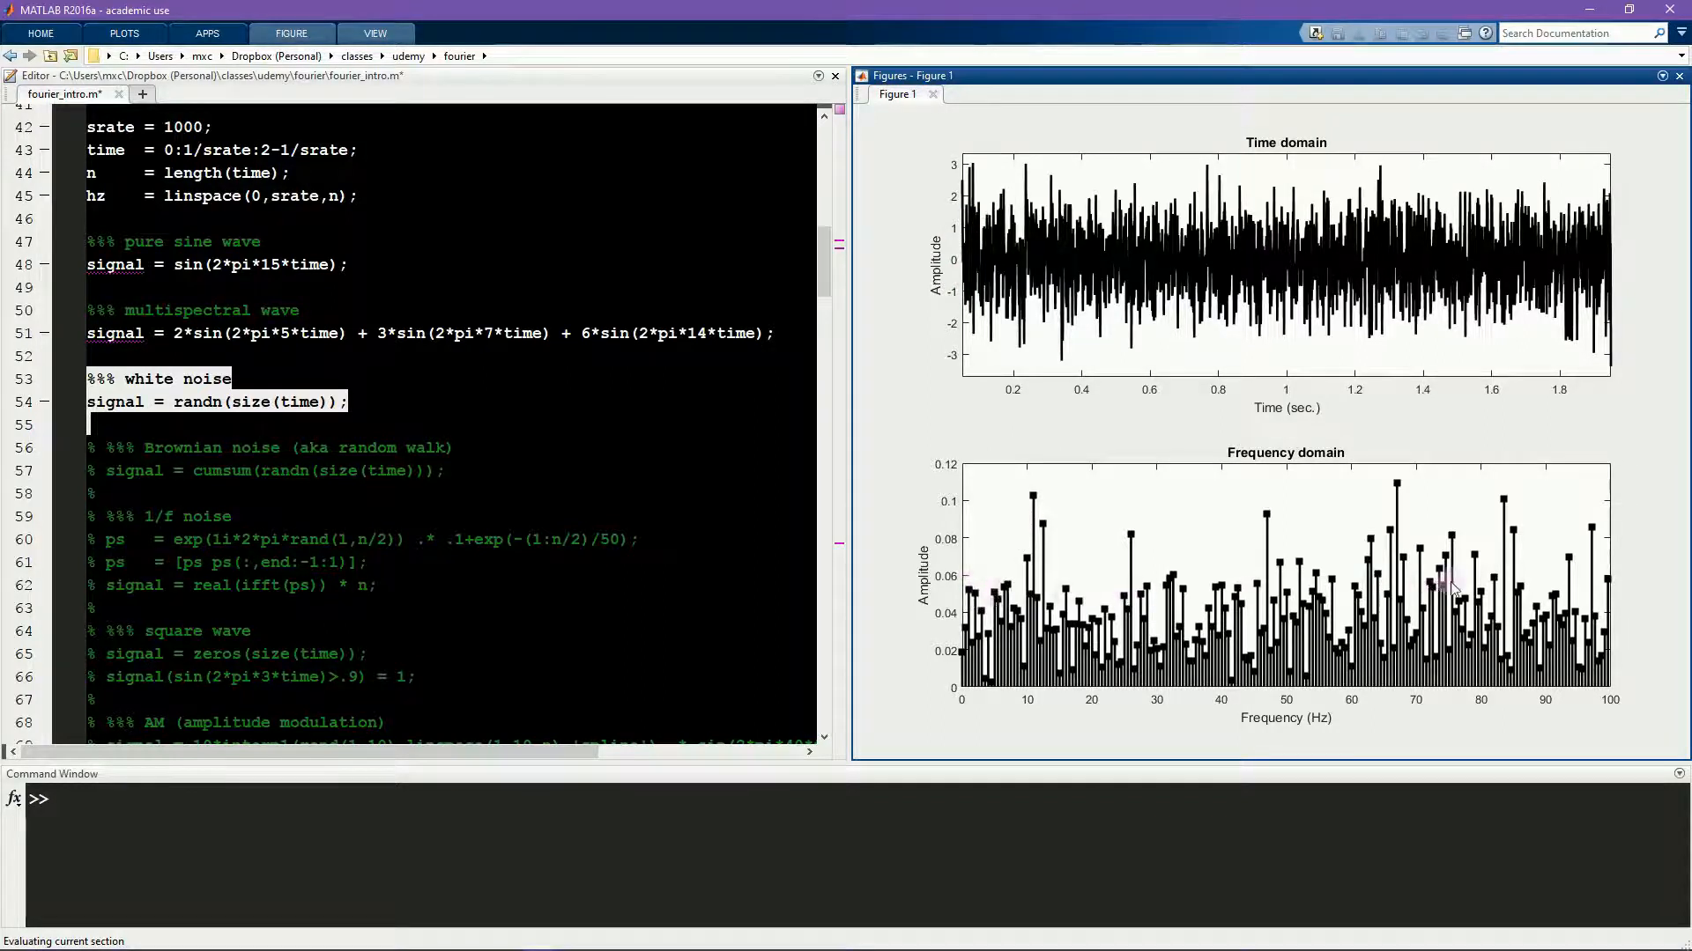
{"action": "mouse_move", "coordinate": [982, 594]}
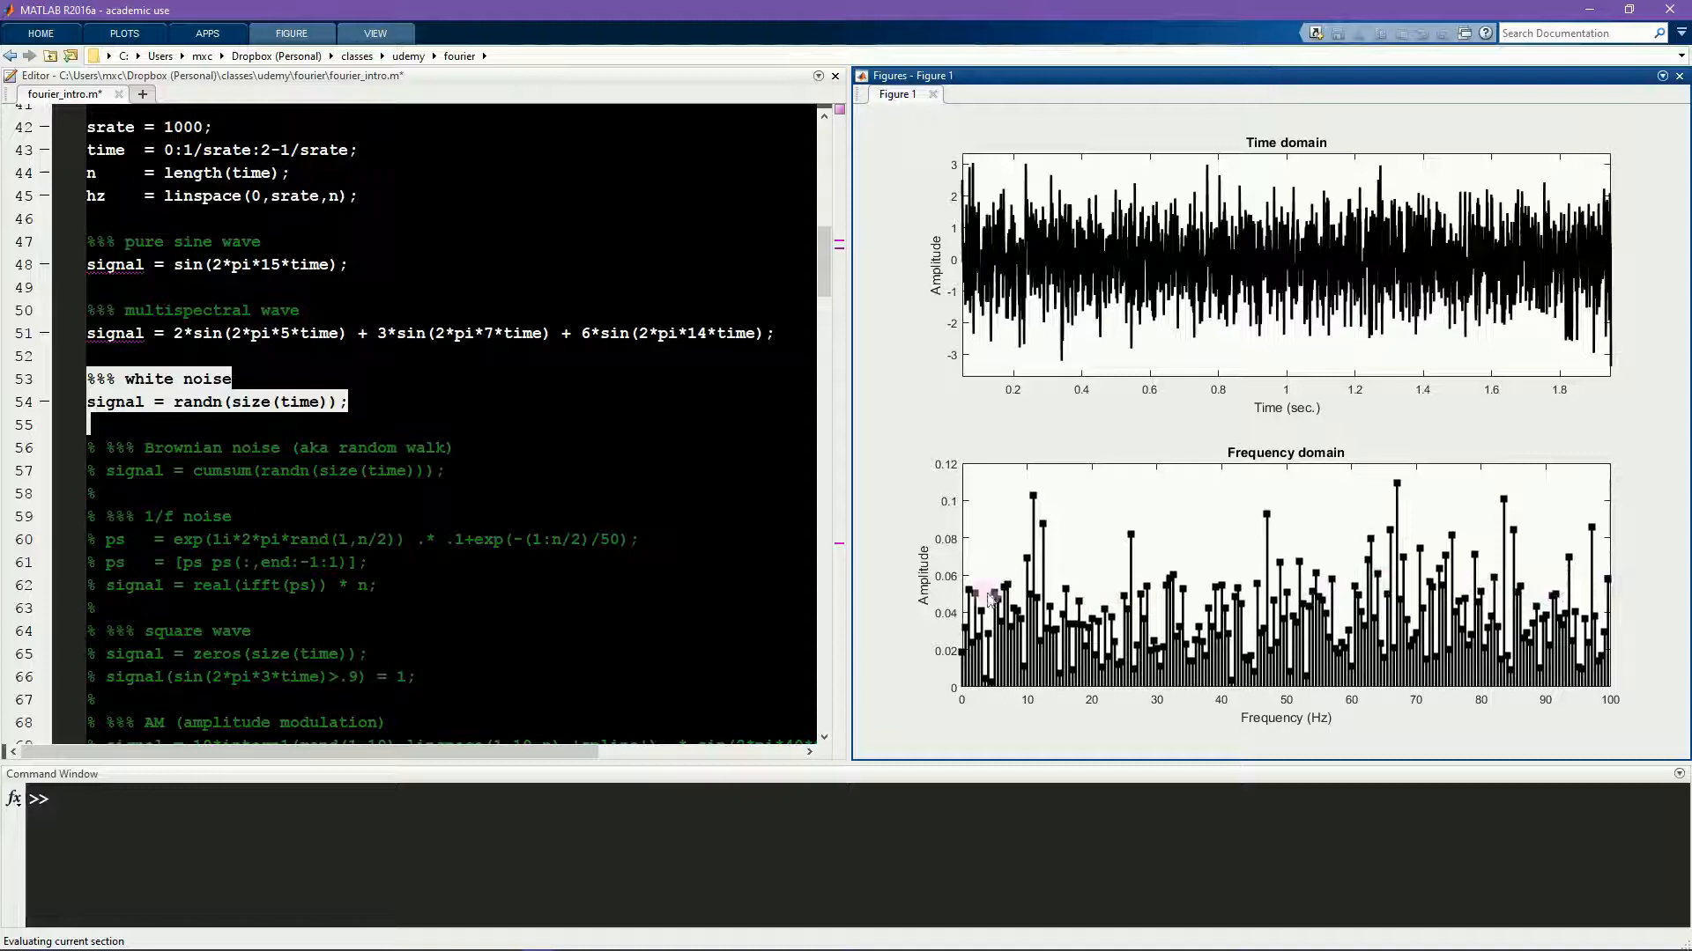
{"action": "mouse_move", "coordinate": [1505, 604]}
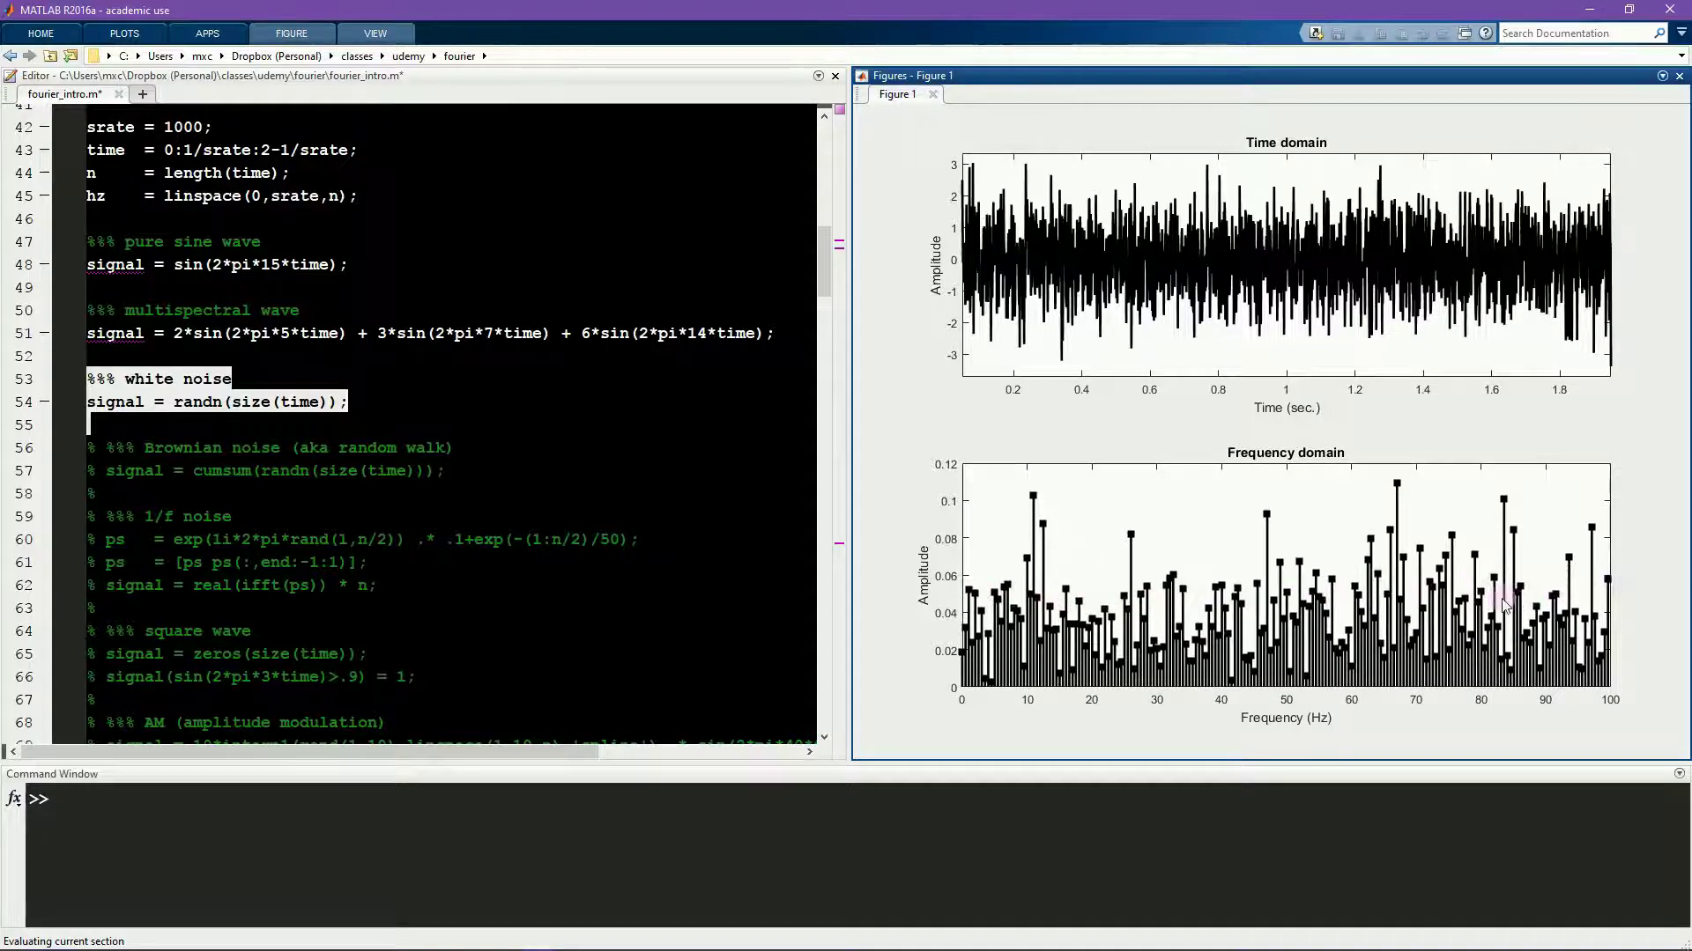
{"action": "mouse_move", "coordinate": [1035, 234]}
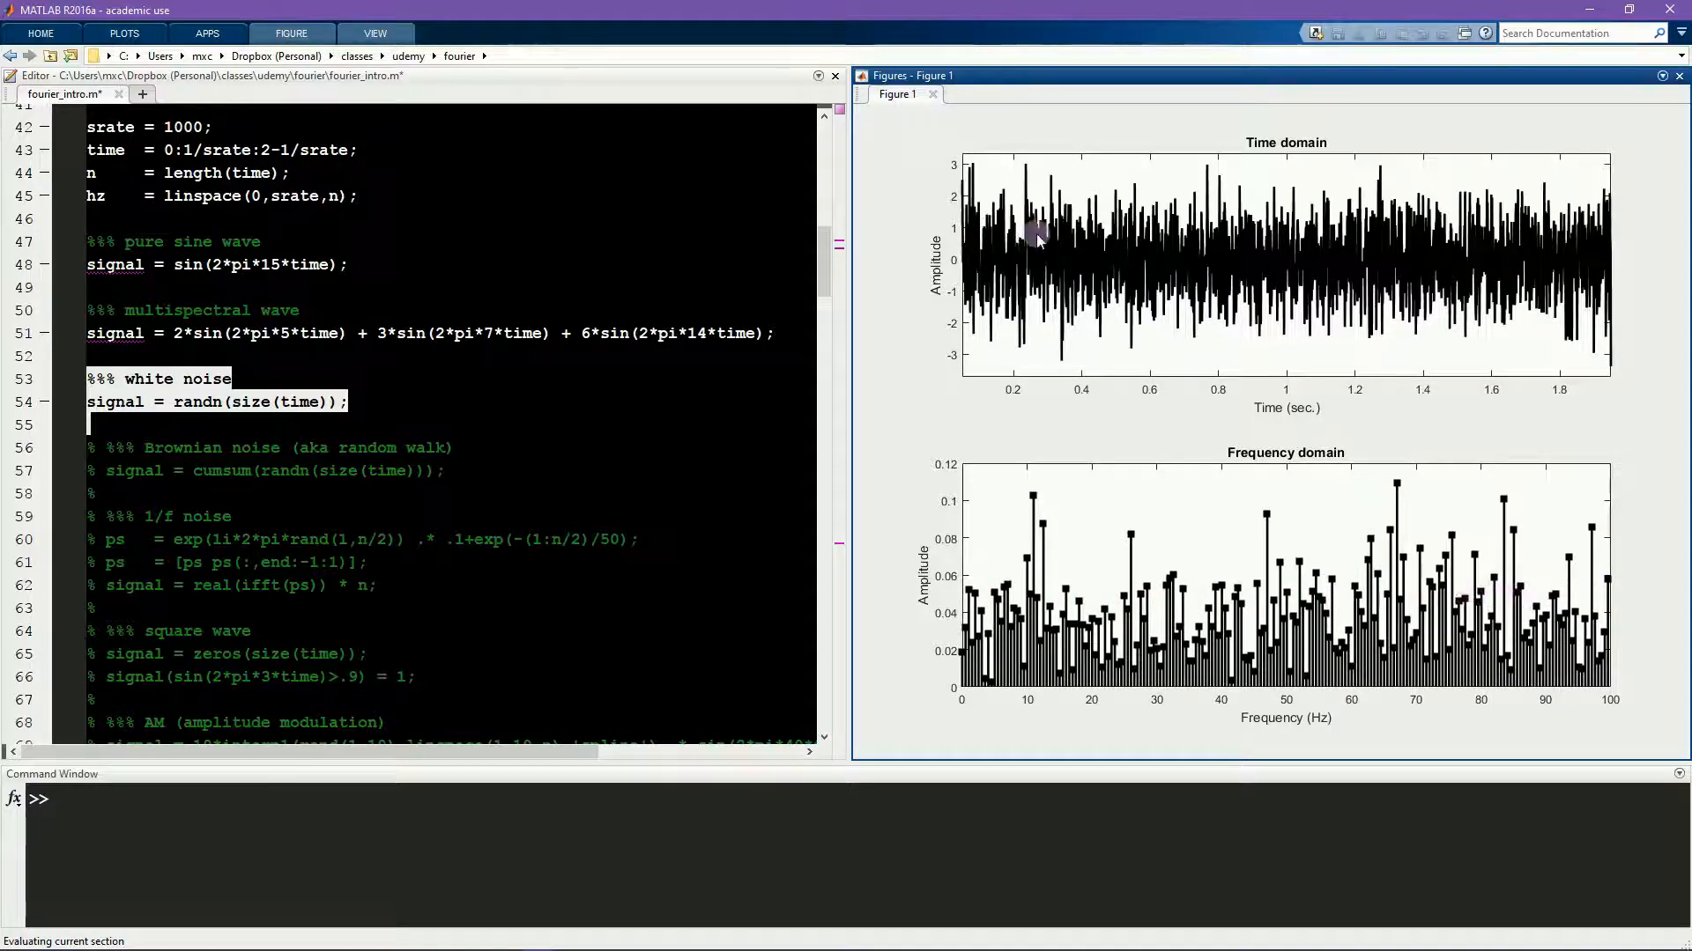
{"action": "mouse_move", "coordinate": [1073, 266]}
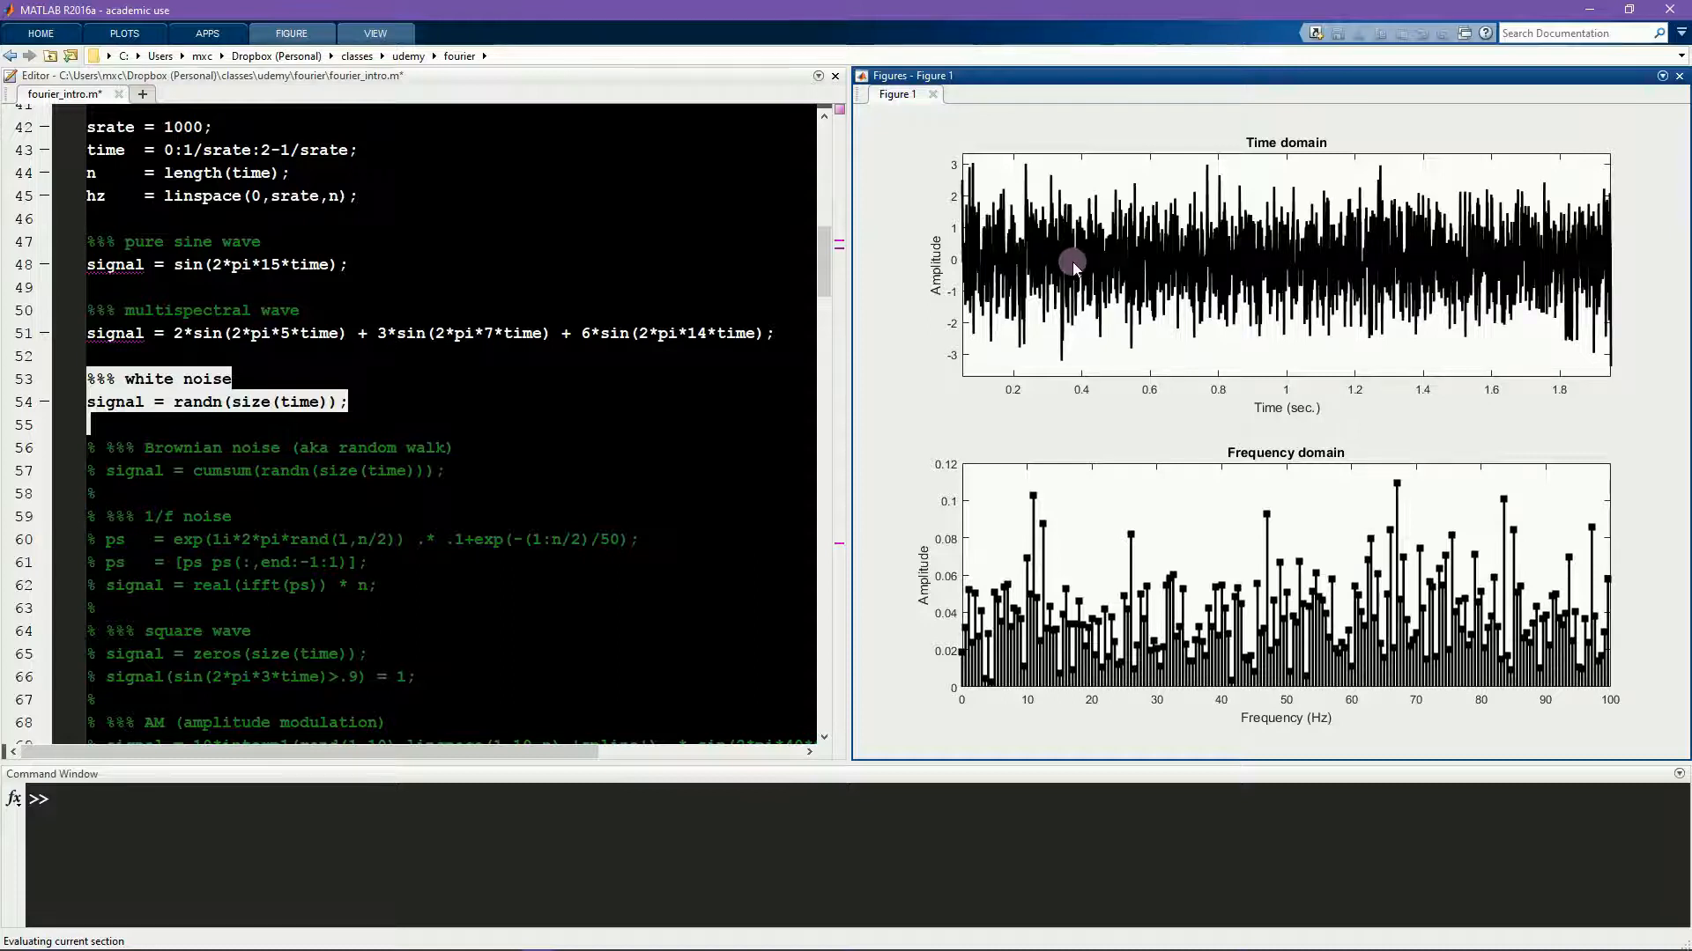
{"action": "mouse_move", "coordinate": [1032, 502]}
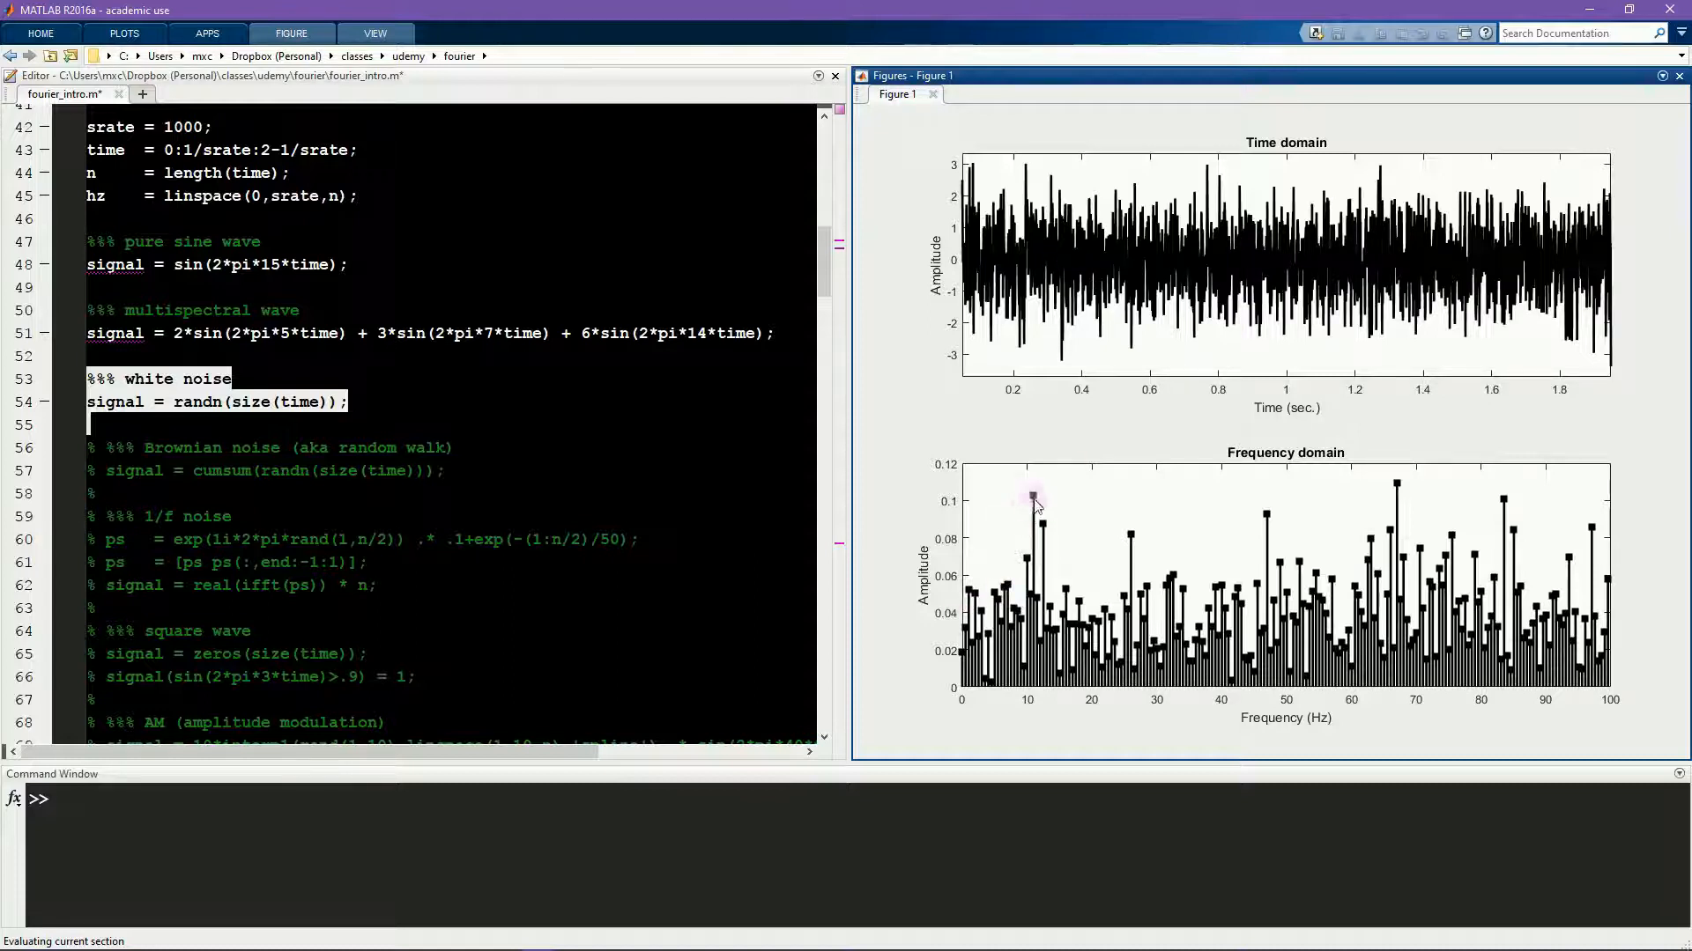
{"action": "mouse_move", "coordinate": [663, 453]}
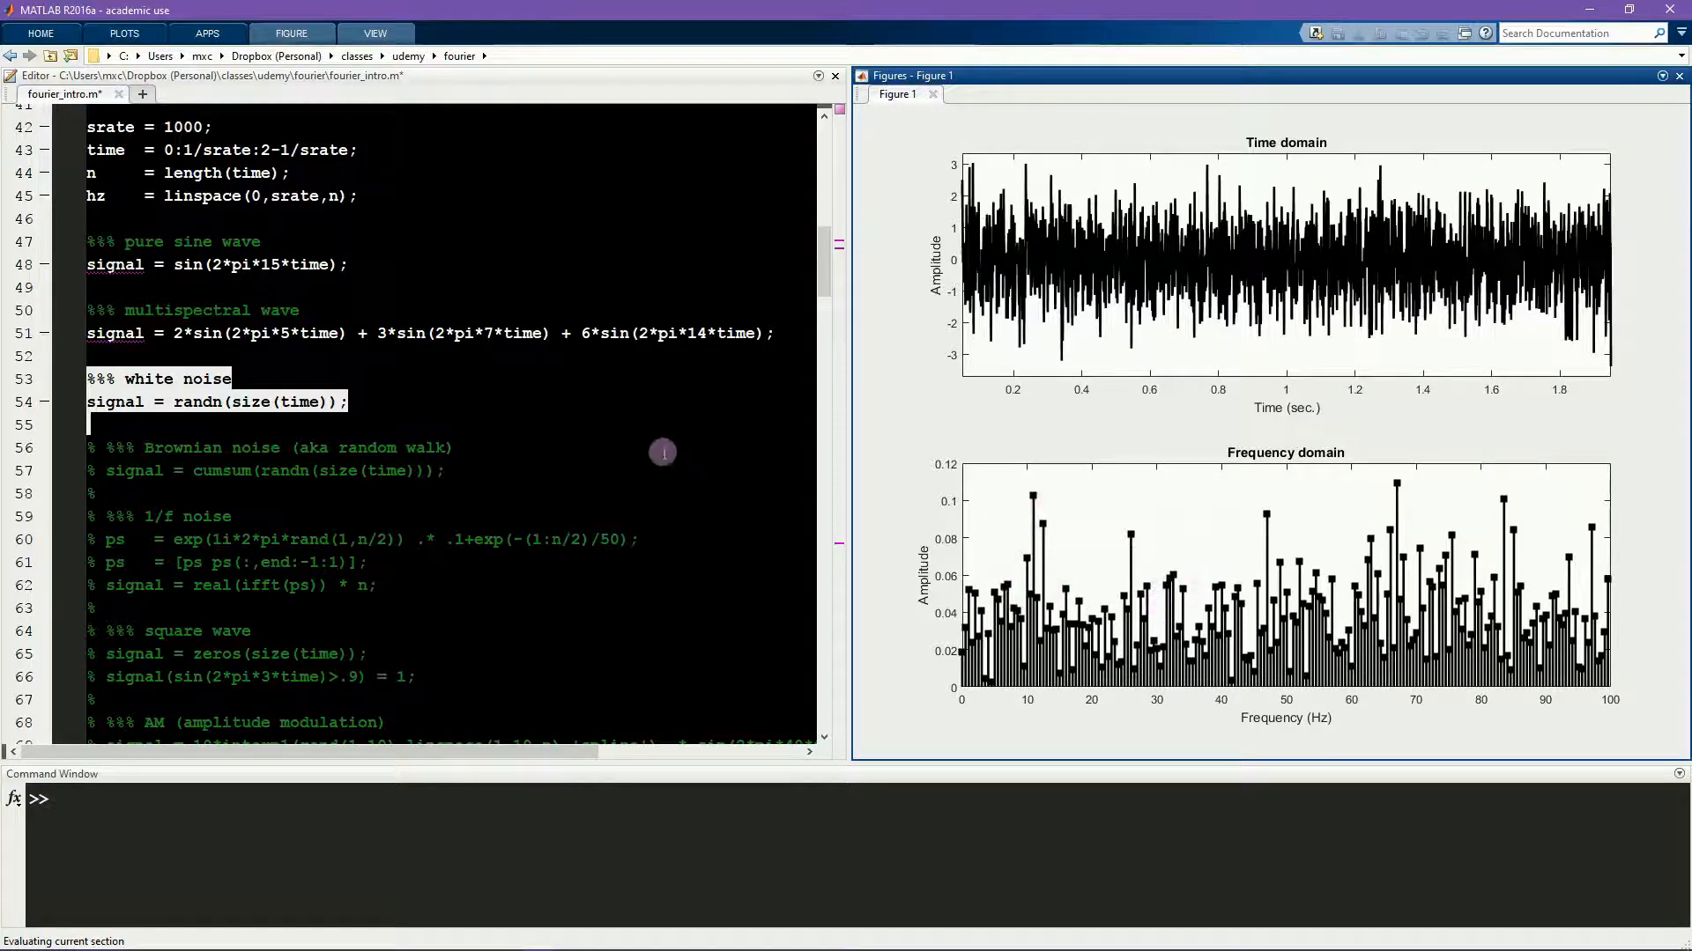
{"action": "left_click", "coordinate": [640, 430]}
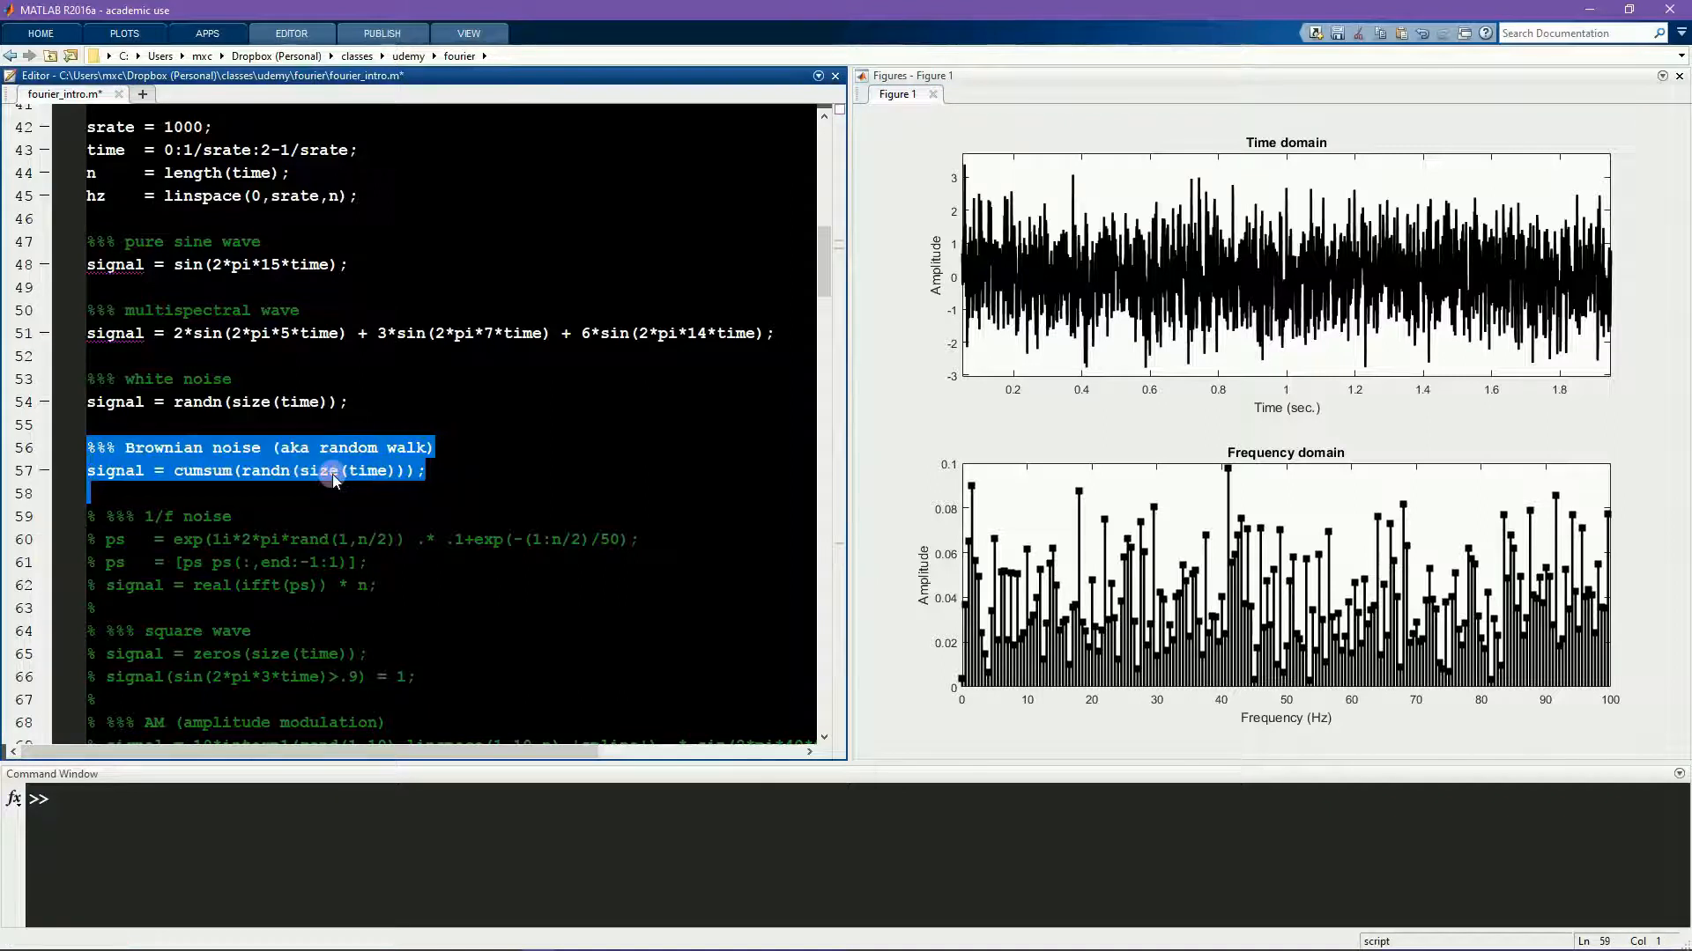
Step: Run the Brownian noise section to plot the random walk with low-frequency energy
{"action": "left_click", "coordinate": [427, 471]}
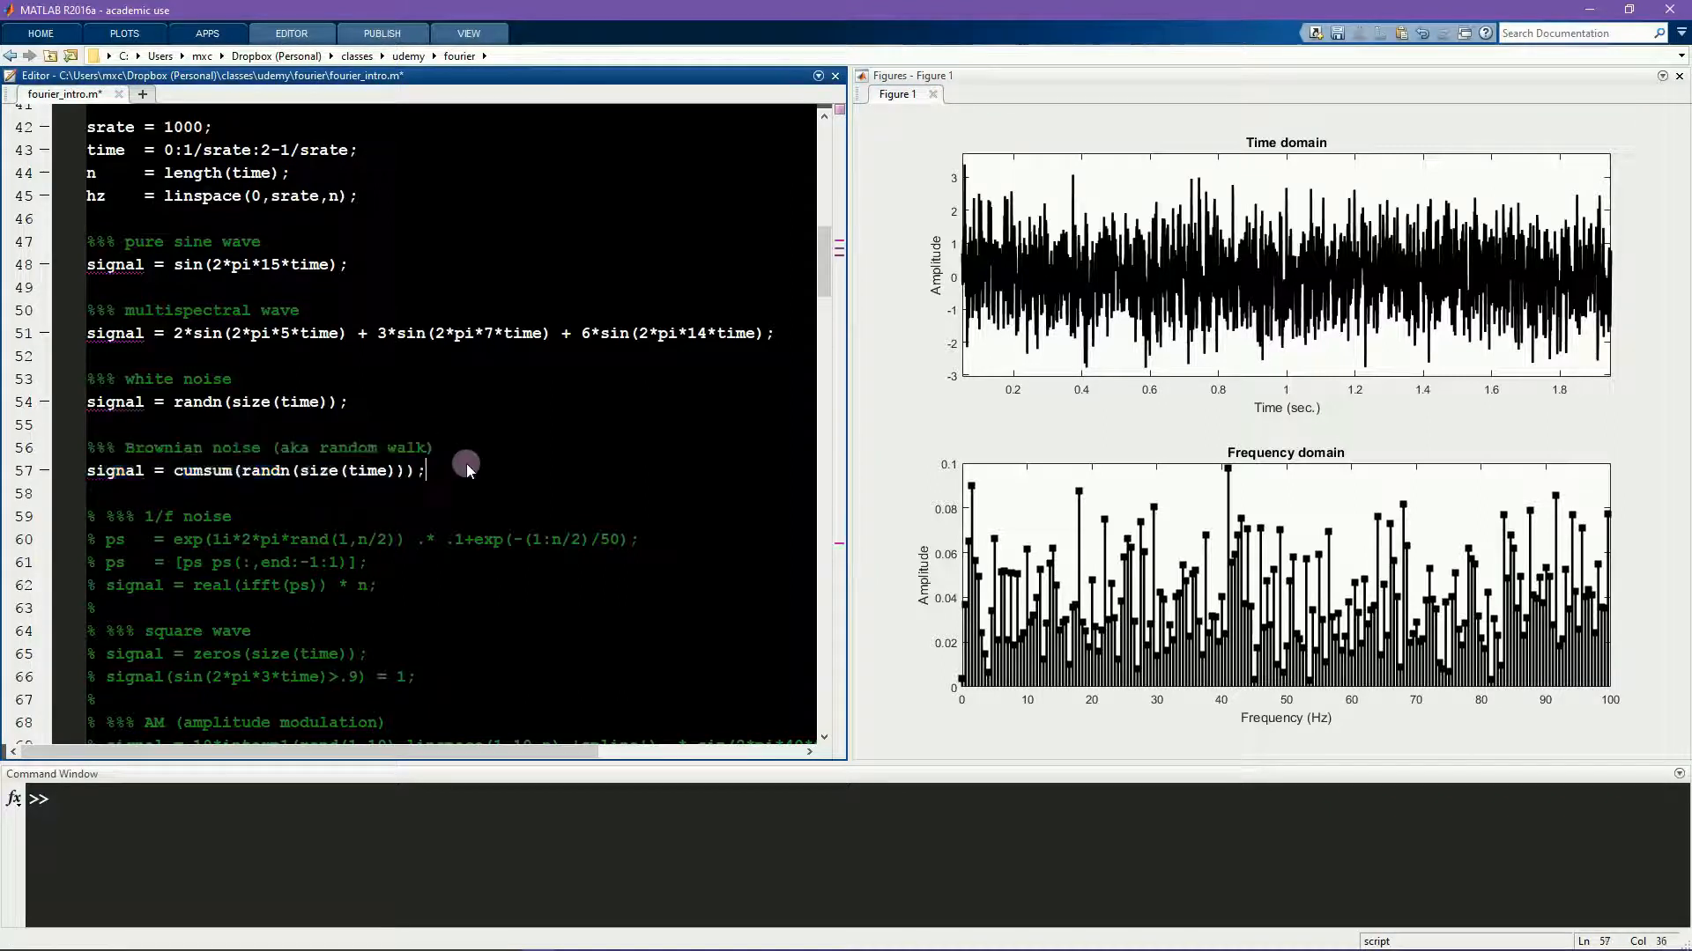
{"action": "scroll", "scroll_direction": "down", "scroll_amount": 3}
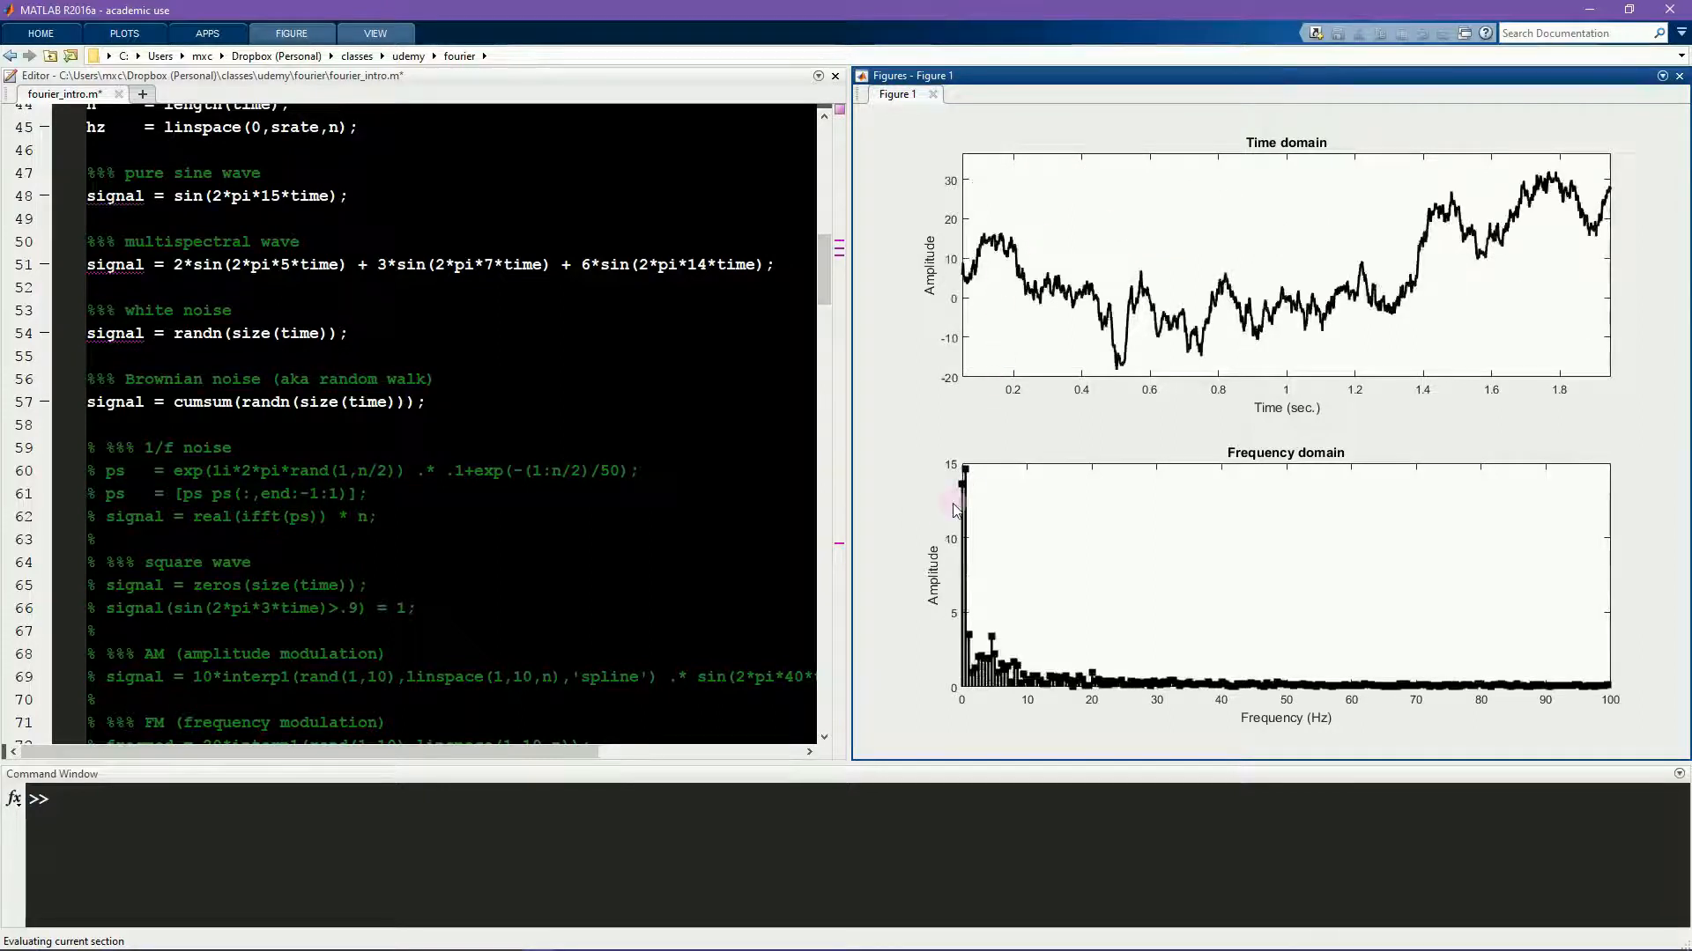
{"action": "mouse_move", "coordinate": [969, 483]}
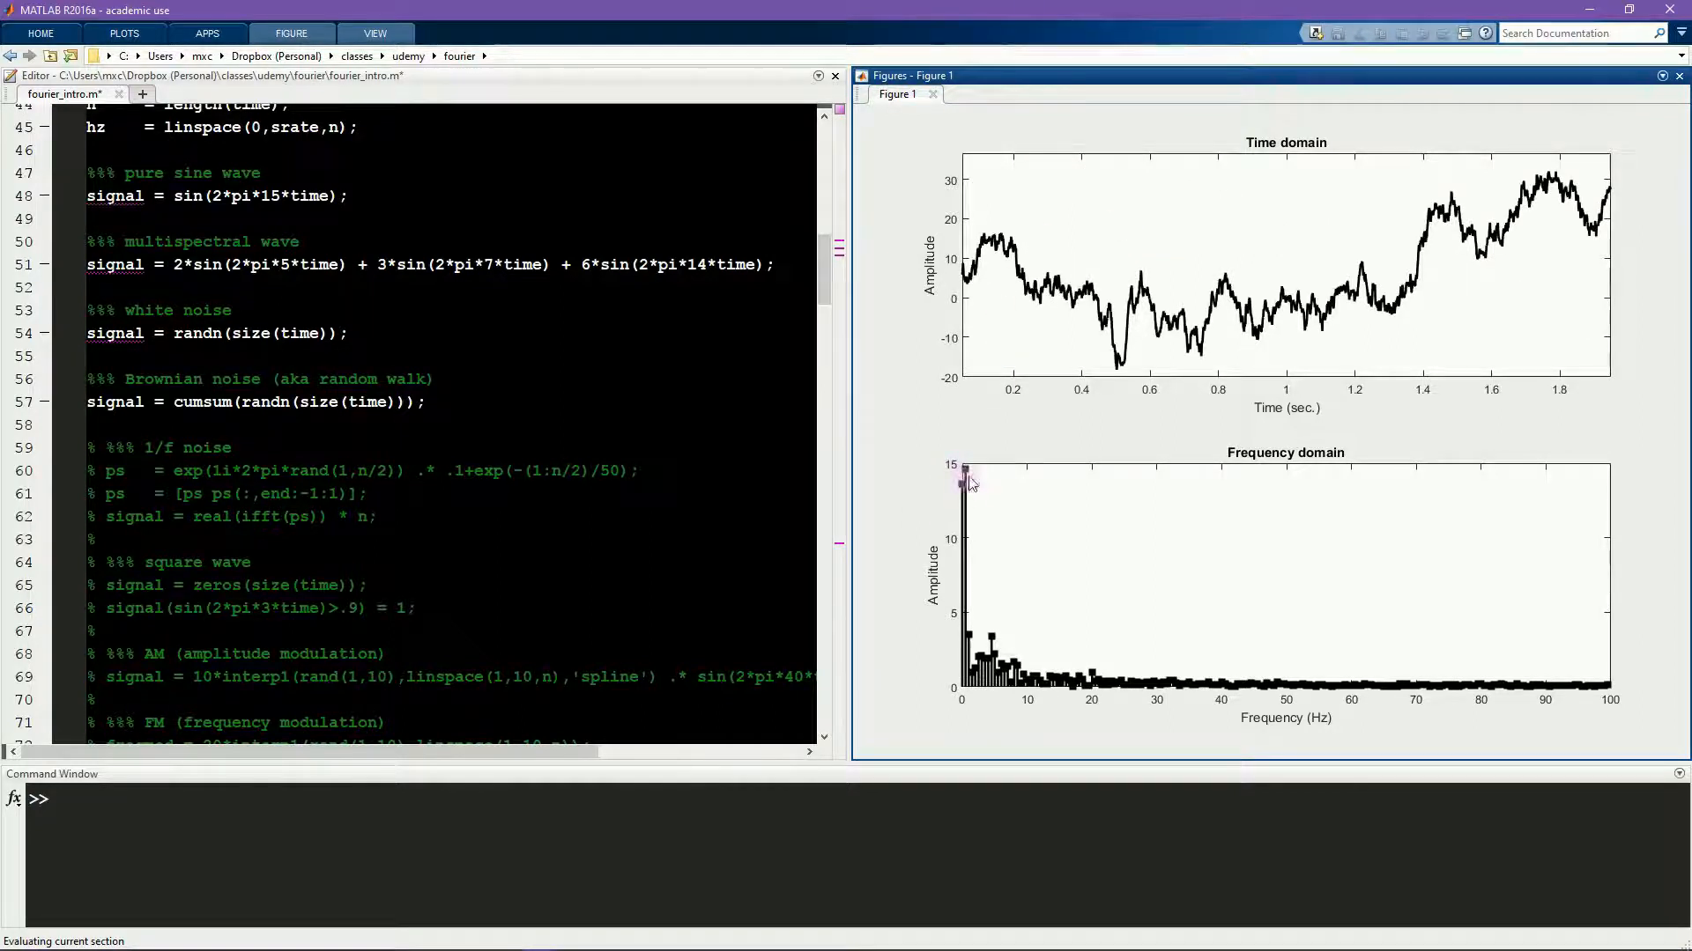
{"action": "mouse_move", "coordinate": [970, 543]}
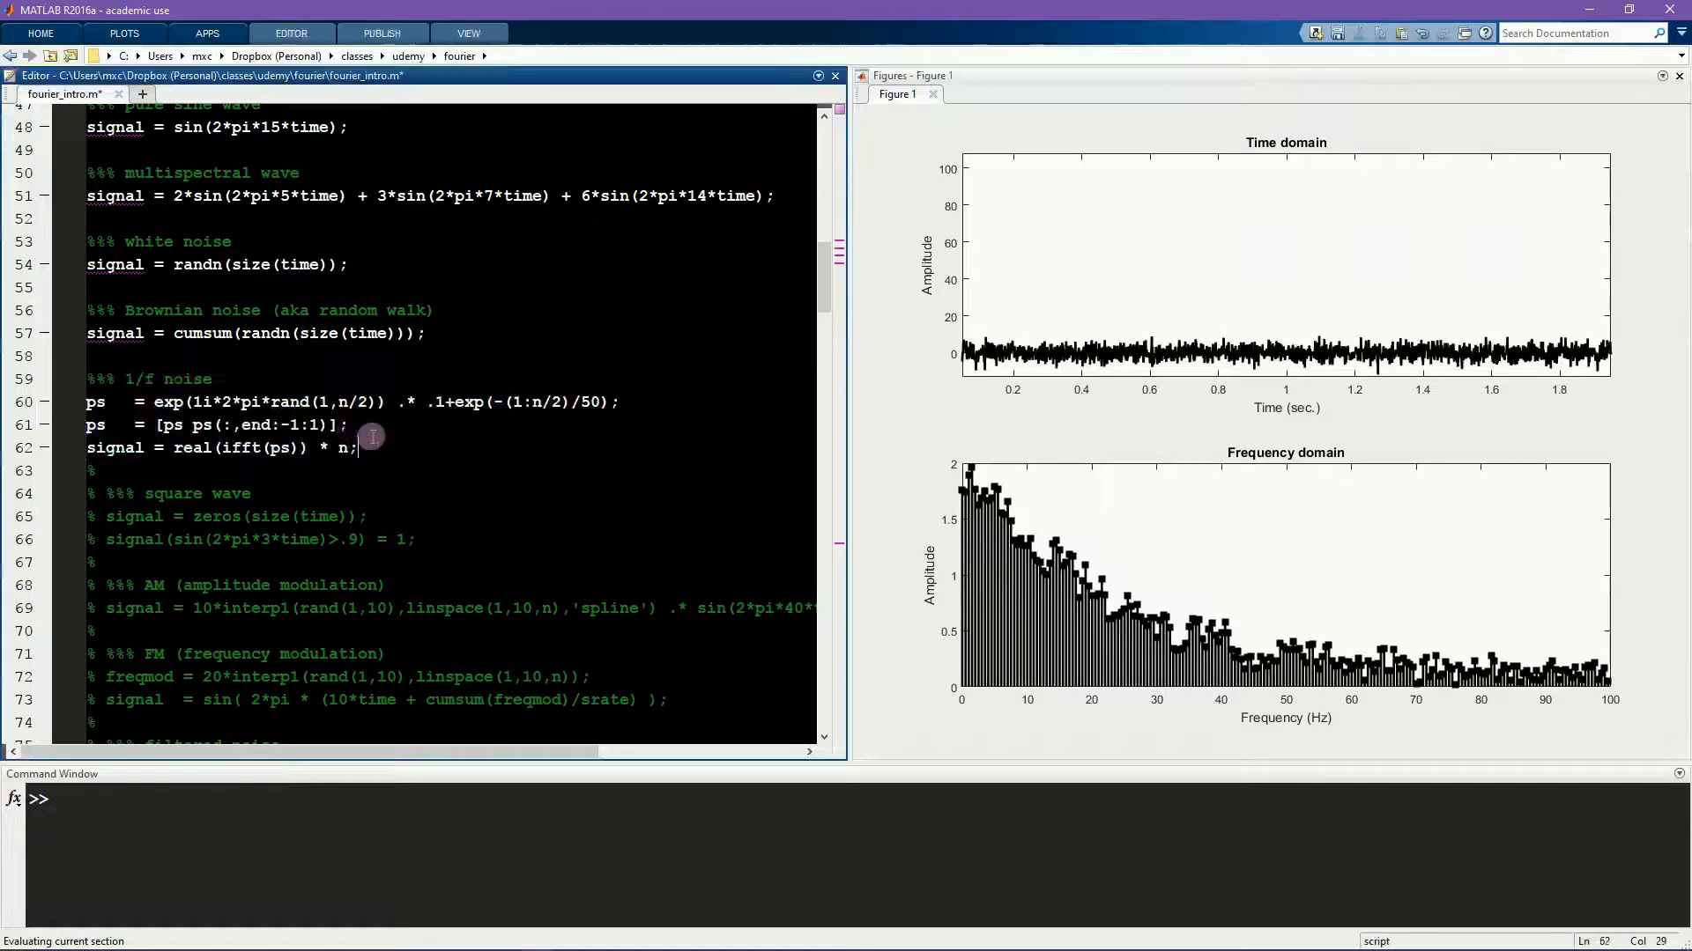
{"action": "mouse_move", "coordinate": [1056, 544]}
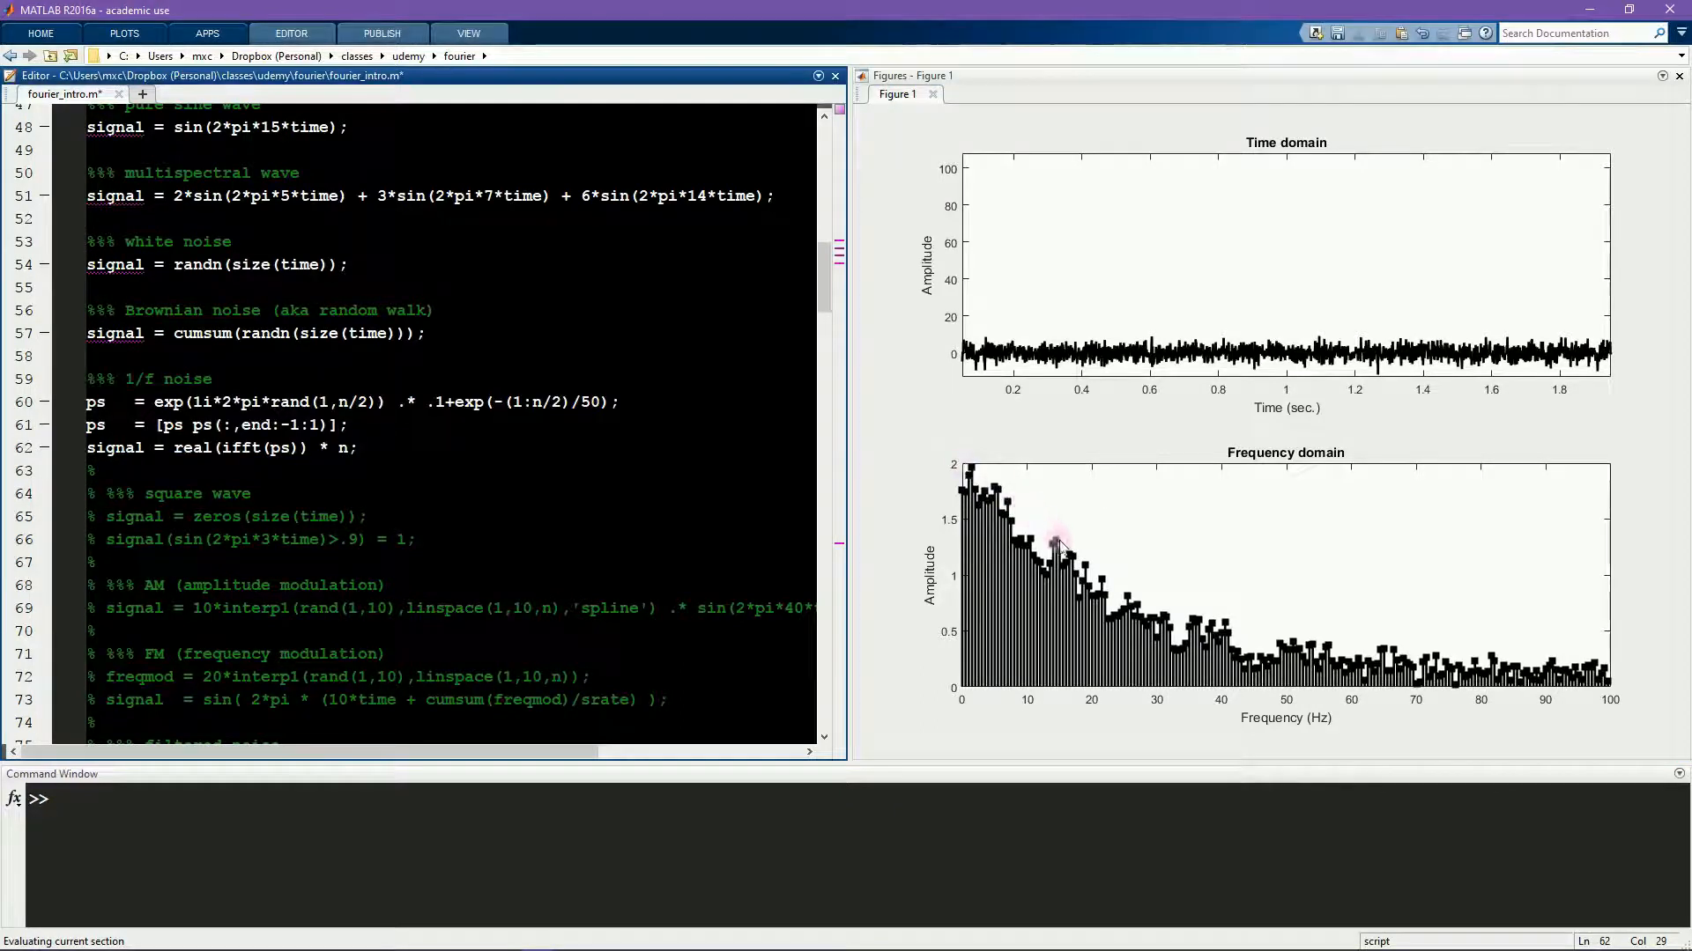
{"action": "mouse_move", "coordinate": [1554, 680]}
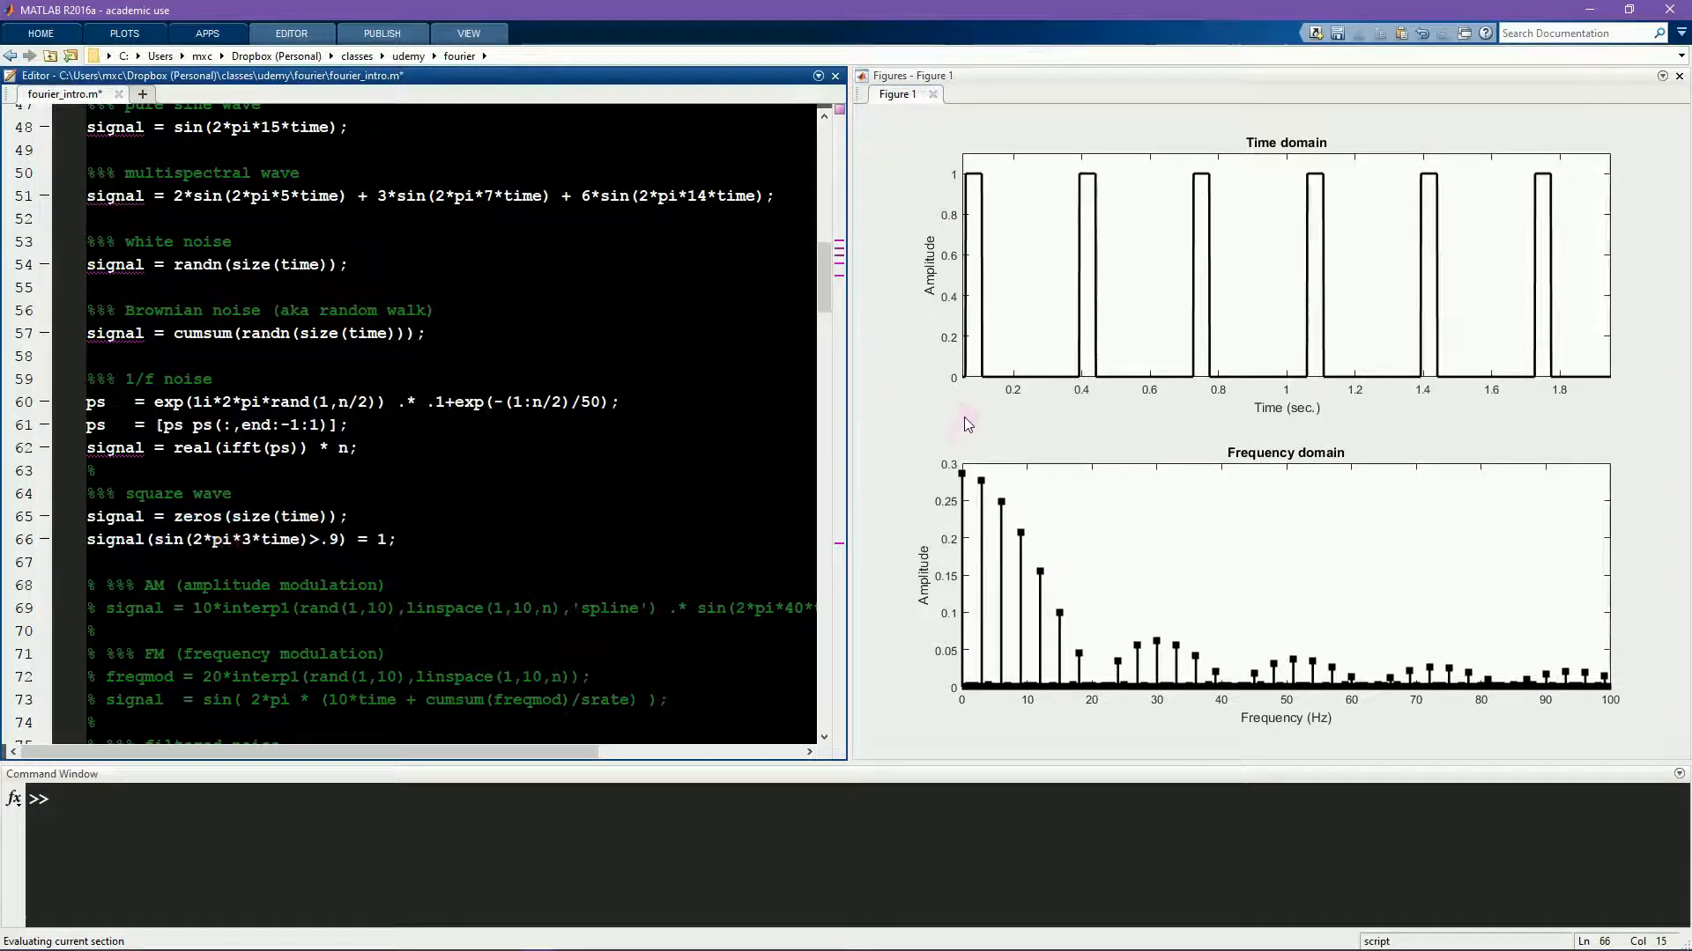
{"action": "mouse_move", "coordinate": [1082, 377]}
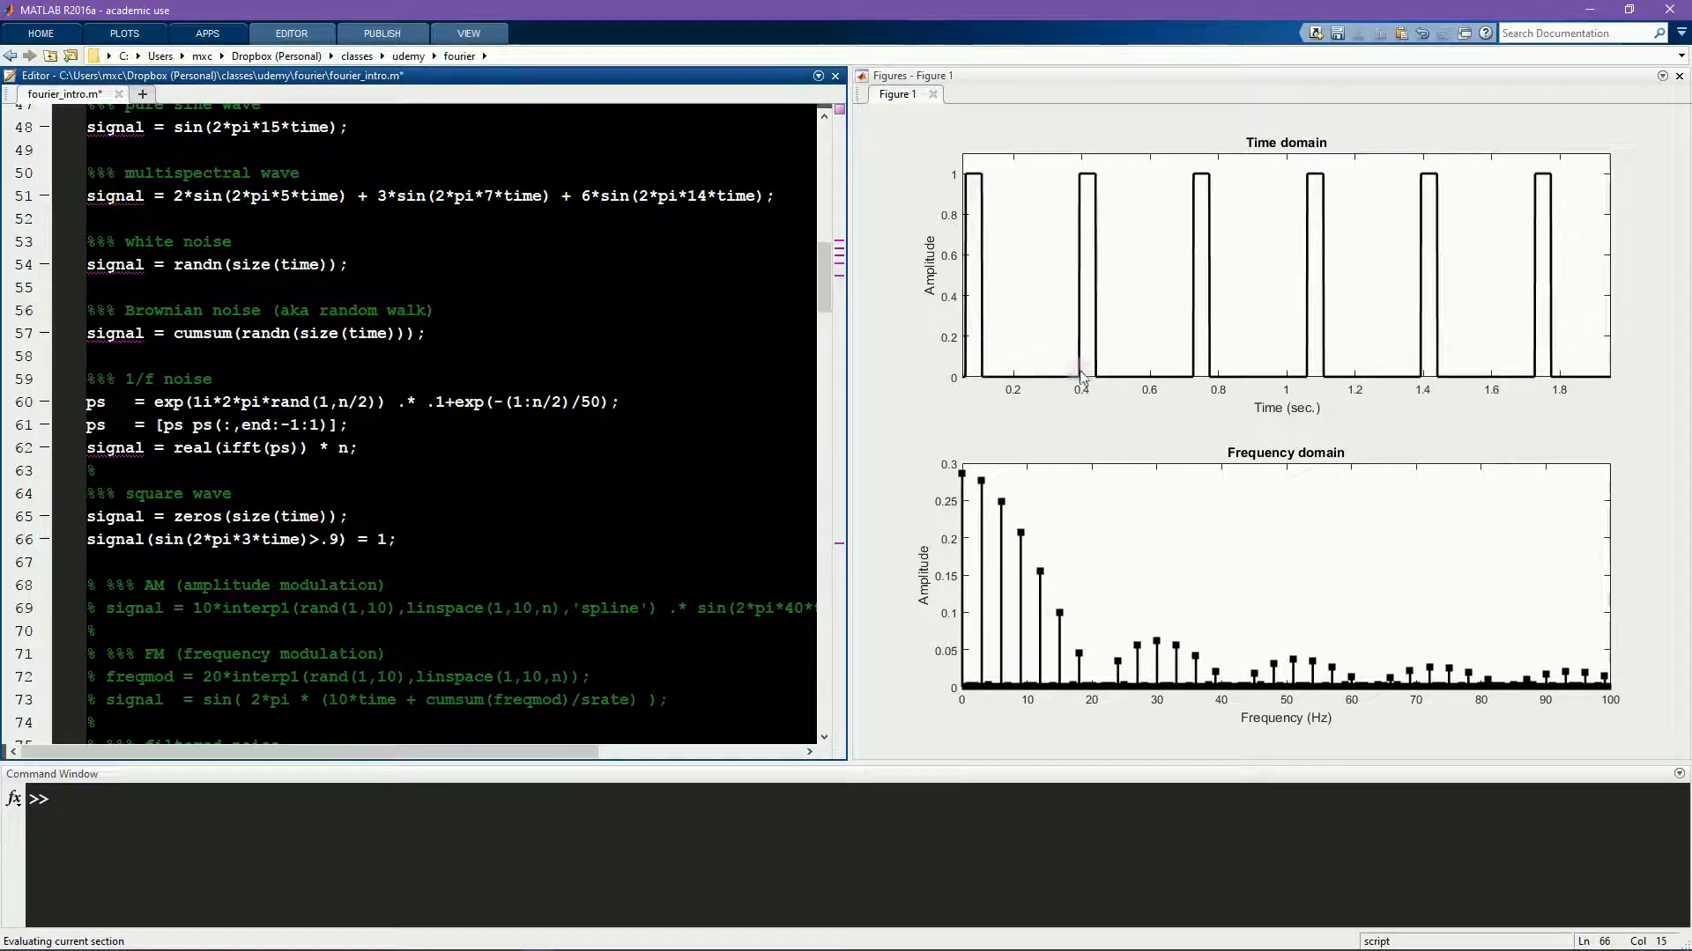
{"action": "mouse_move", "coordinate": [1098, 250]}
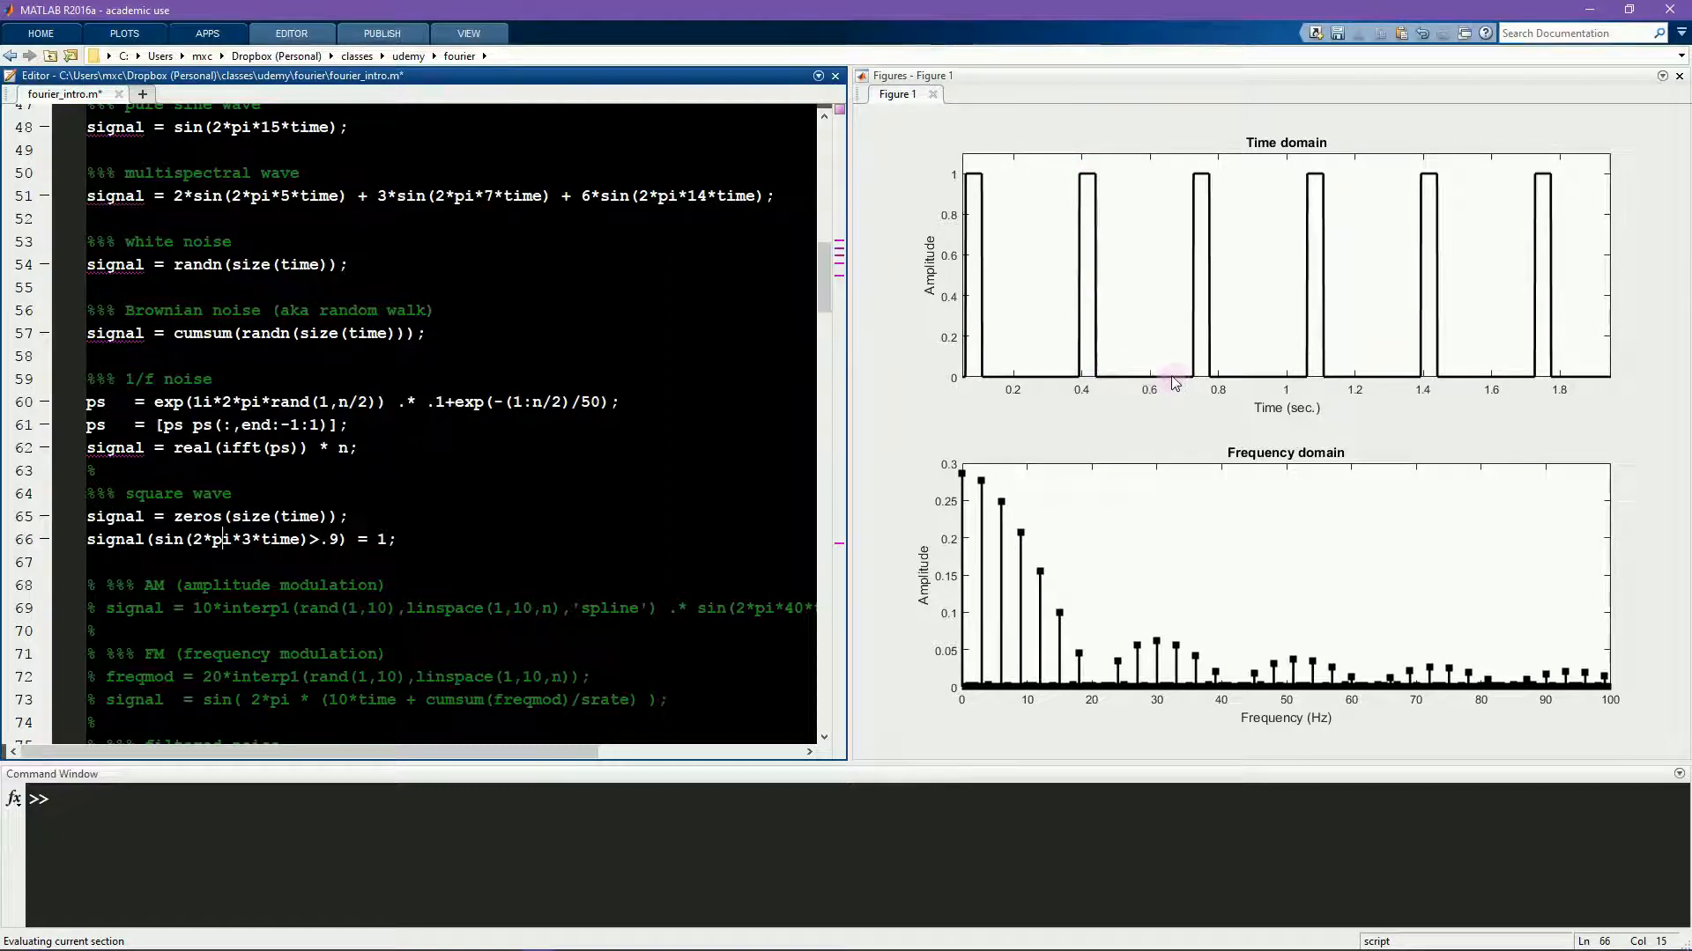
{"action": "mouse_move", "coordinate": [1062, 613]}
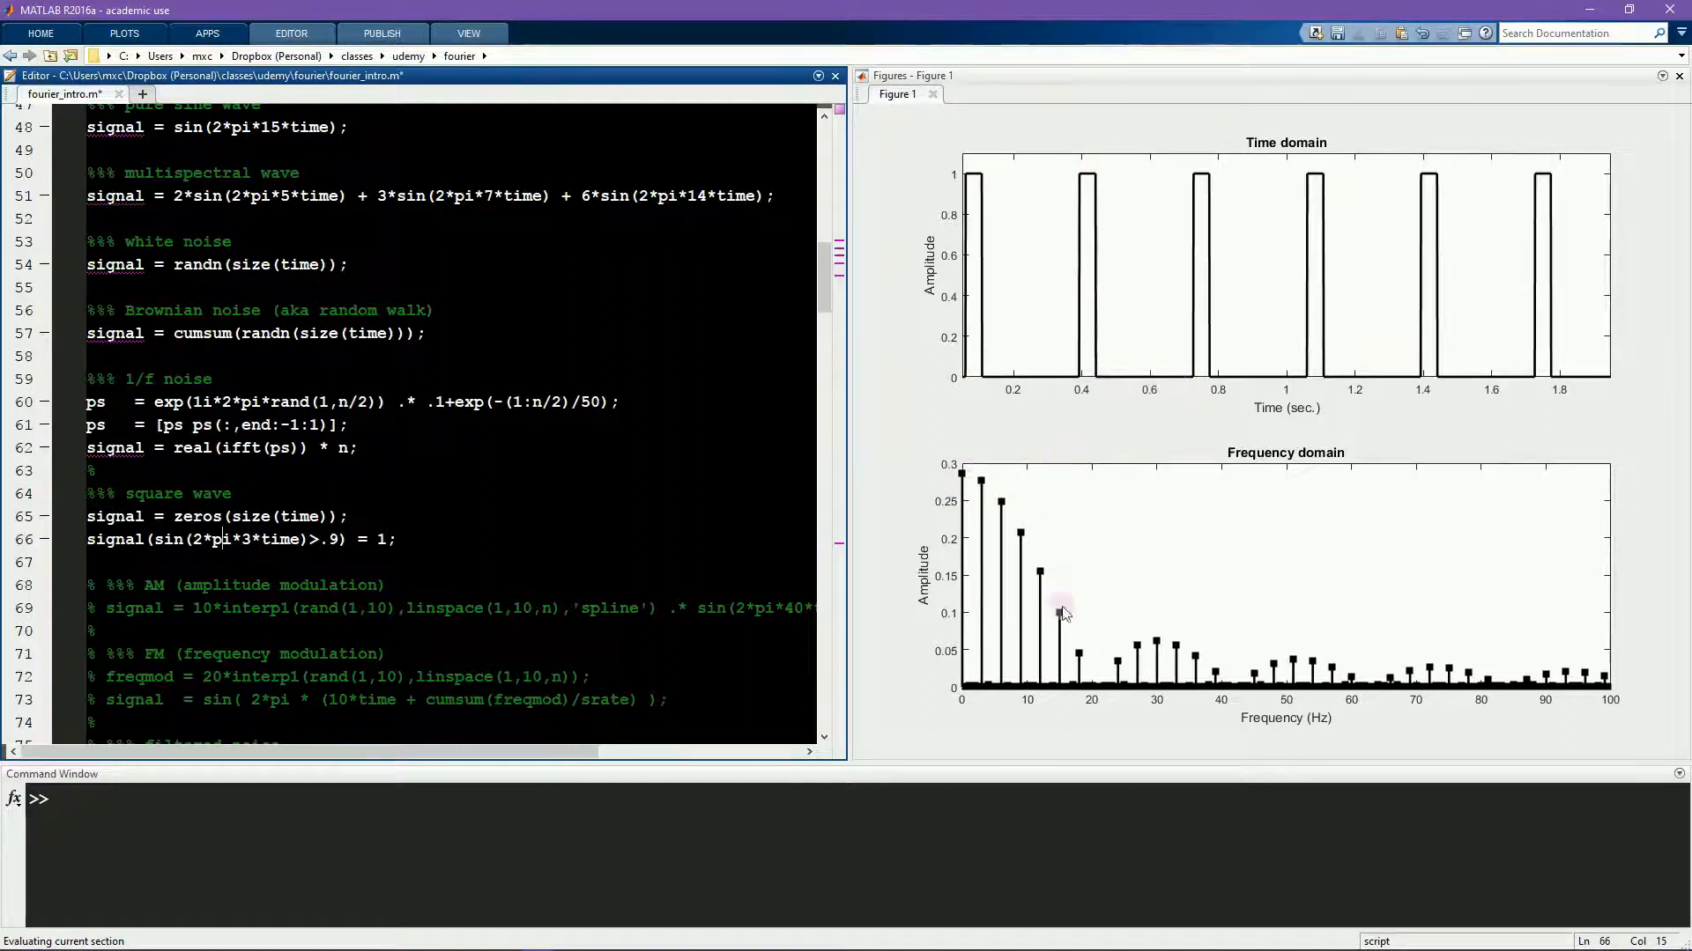
{"action": "mouse_move", "coordinate": [1358, 685]}
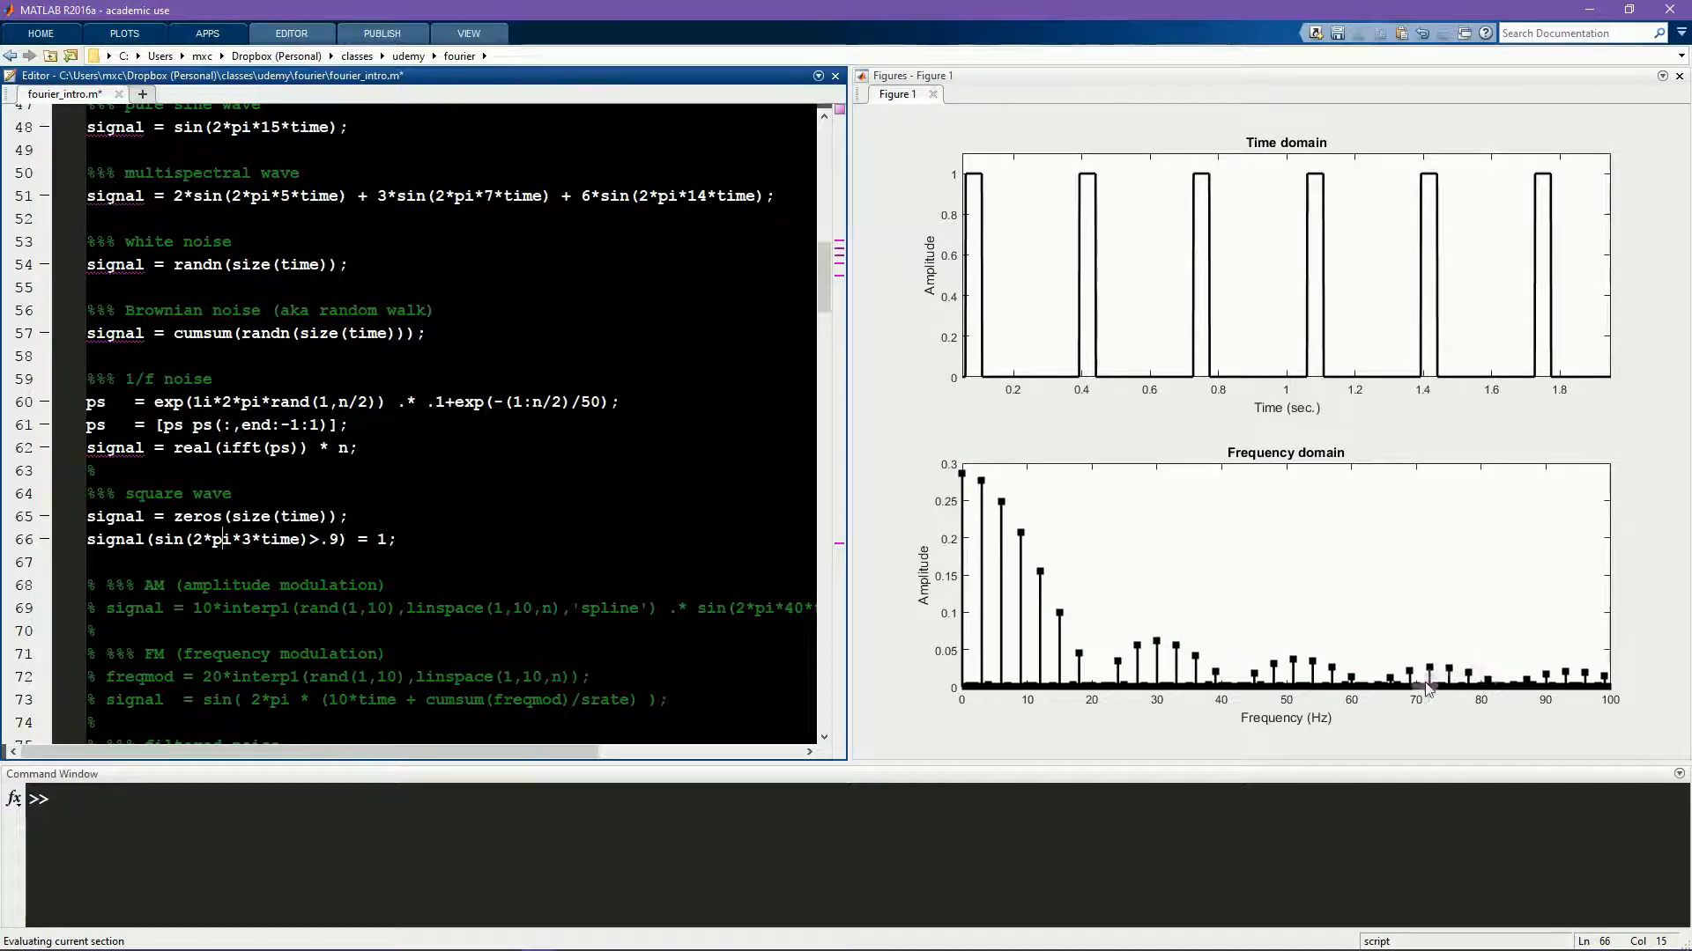
{"action": "mouse_move", "coordinate": [1253, 687]}
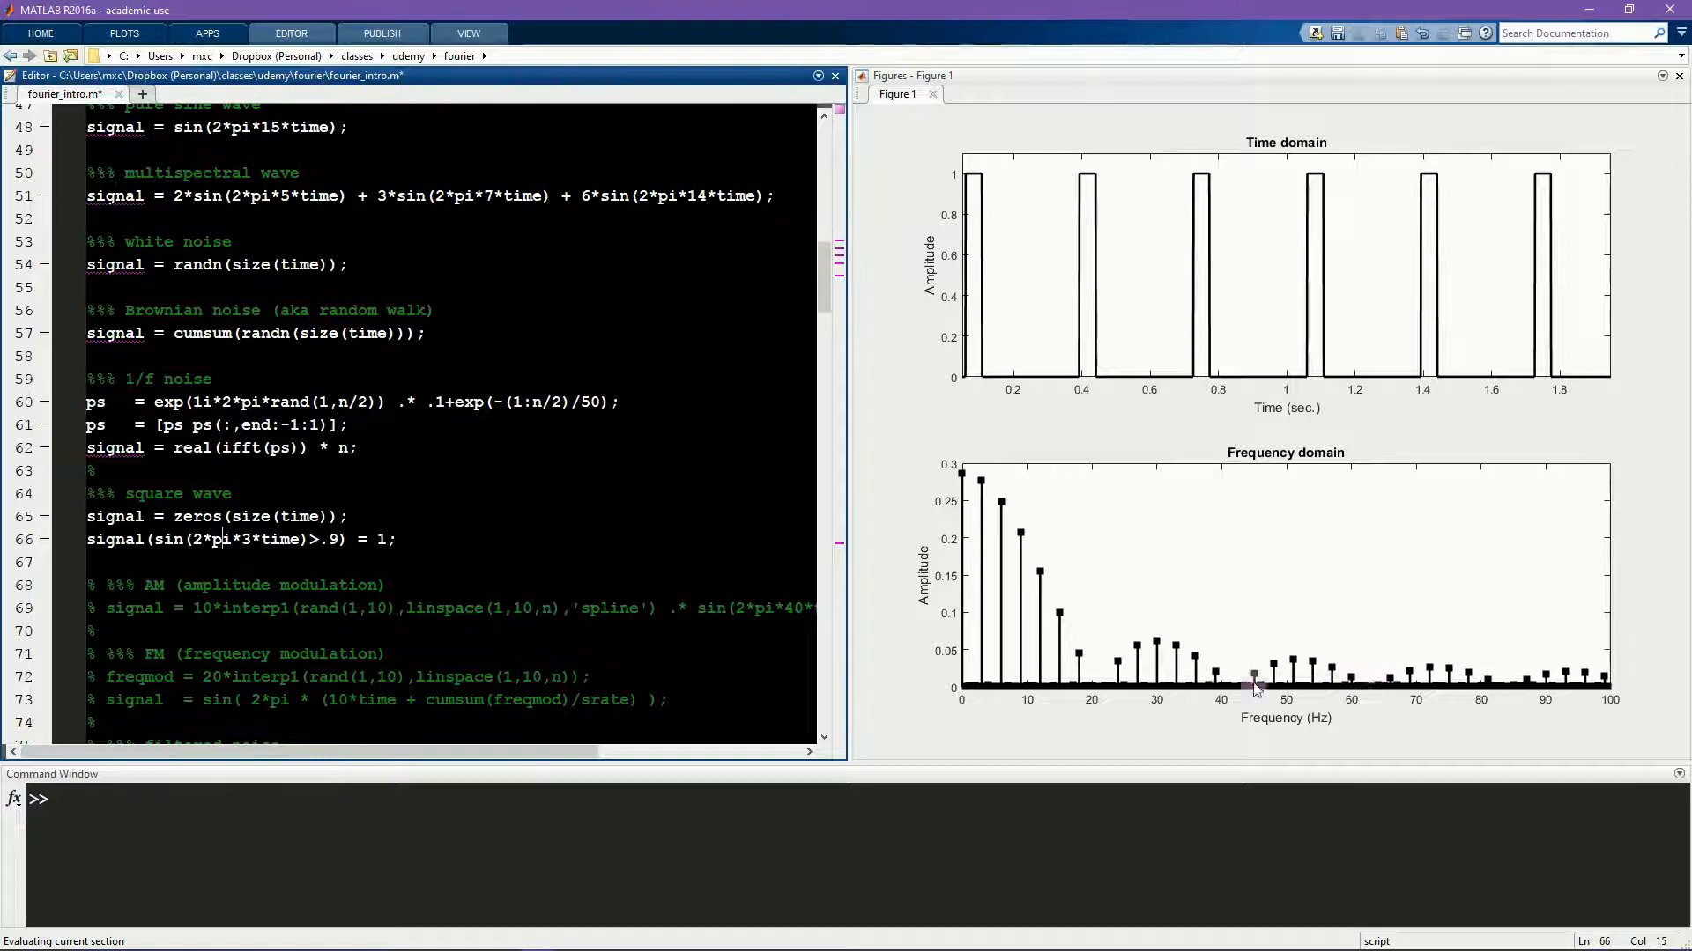
Step: Move down to the amplitude modulation section after the square wave plot
{"action": "scroll", "scroll_direction": "down", "scroll_amount": 3}
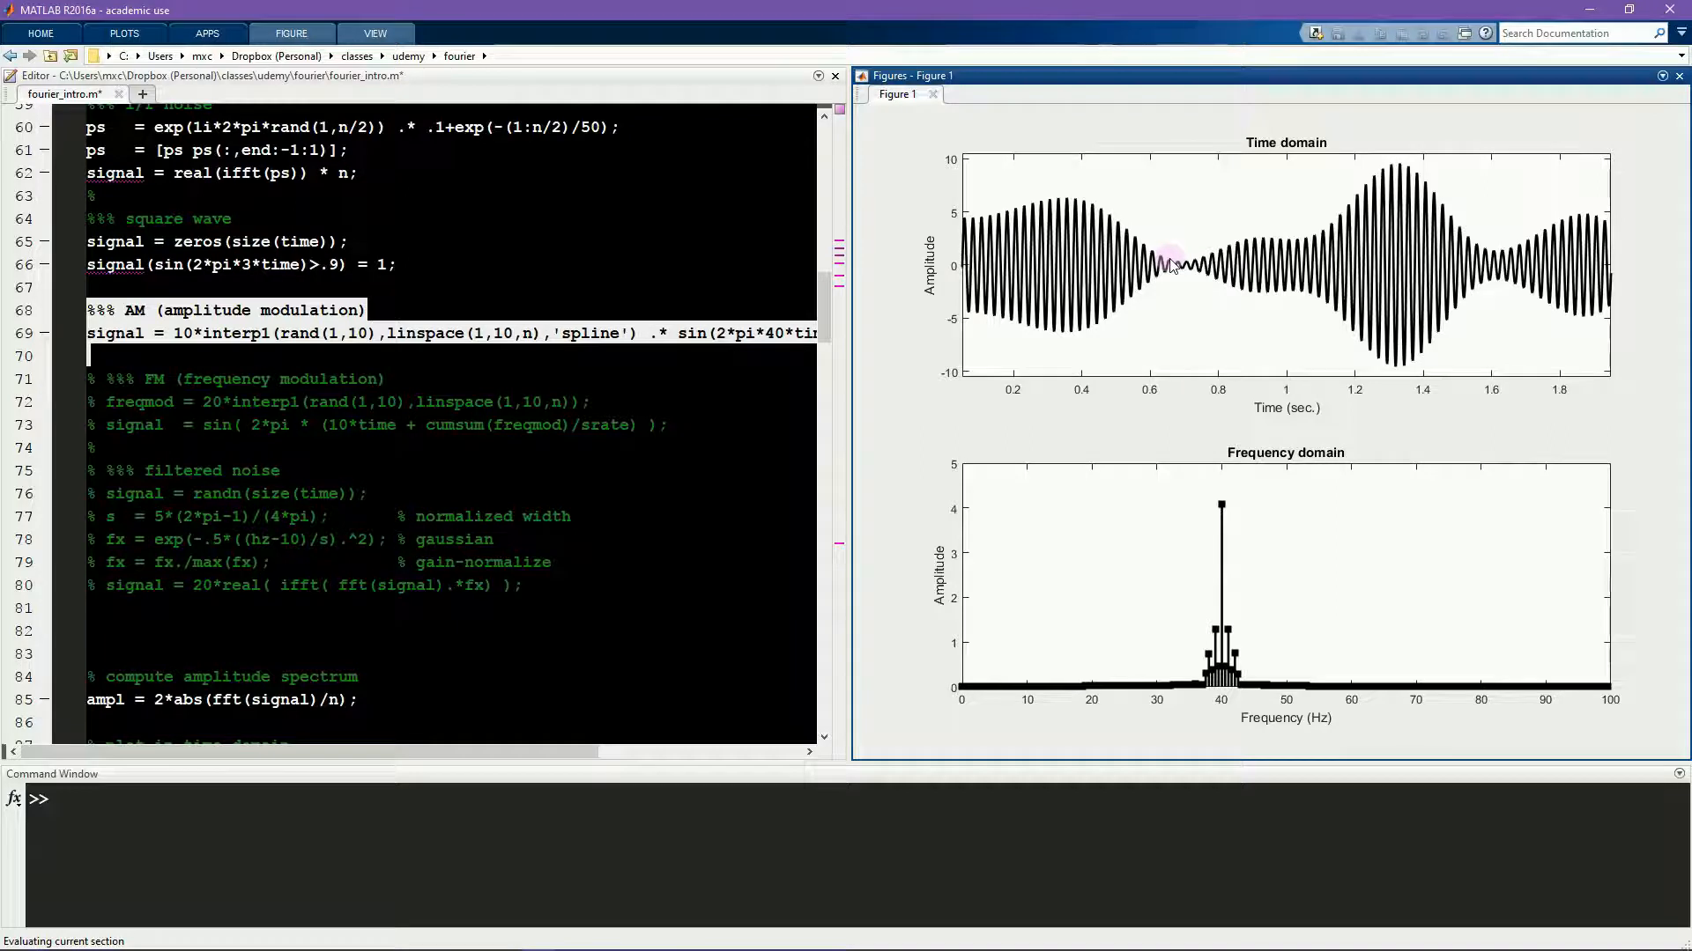
{"action": "mouse_move", "coordinate": [1193, 618]}
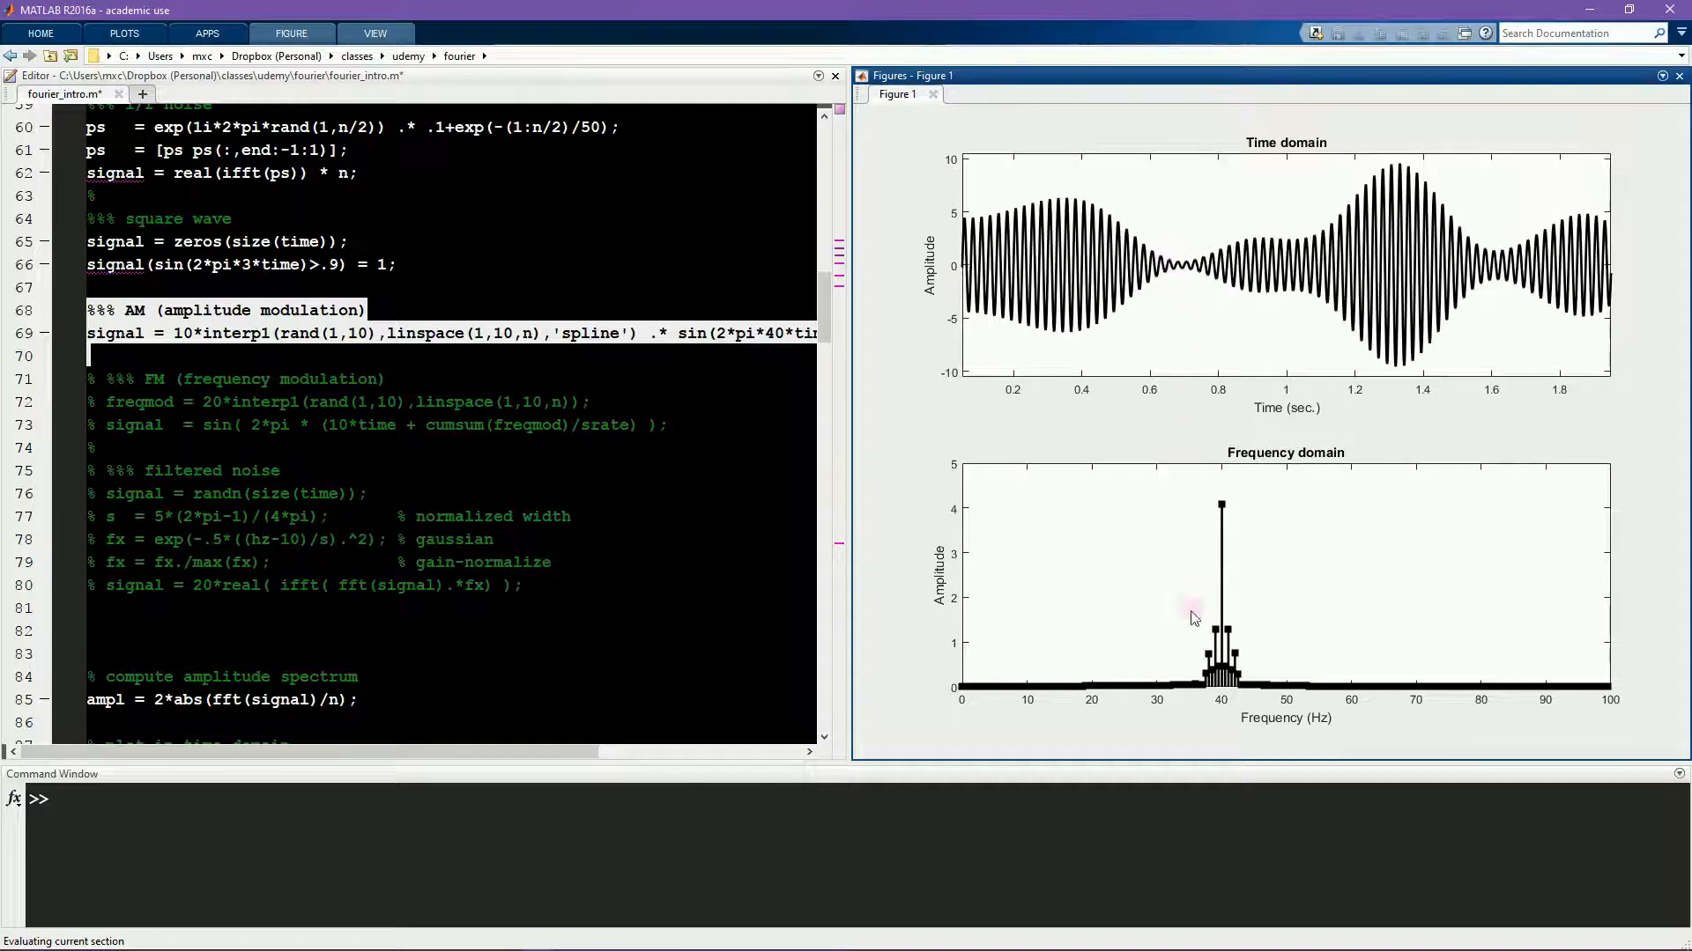
{"action": "mouse_move", "coordinate": [1235, 631]}
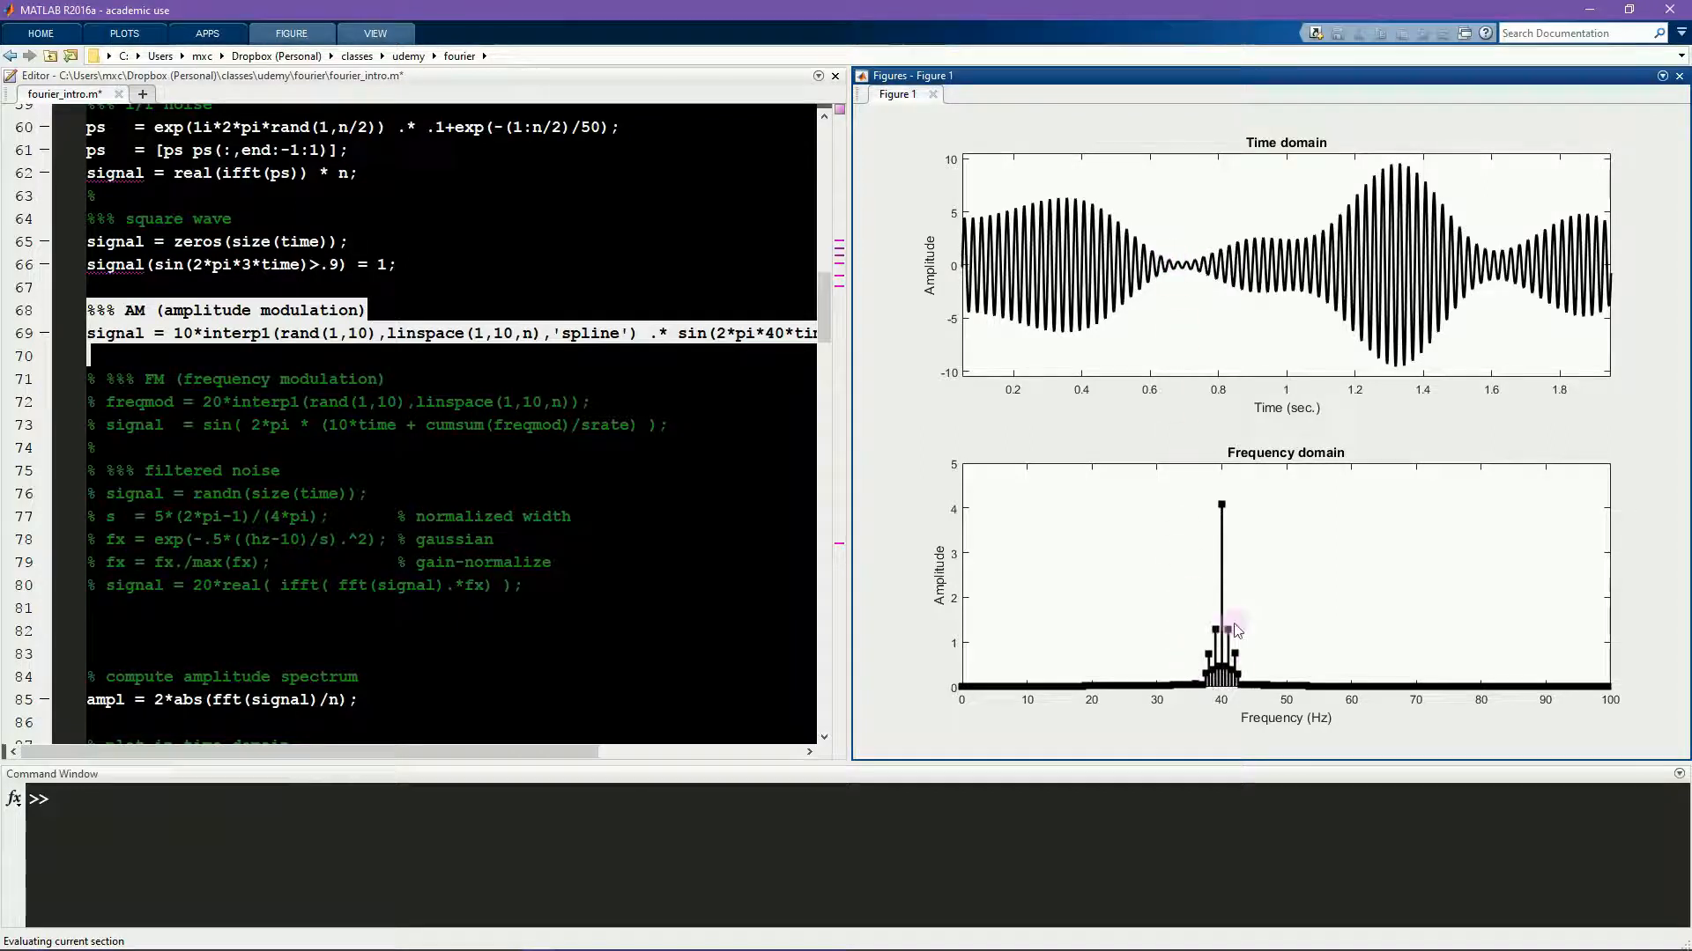
{"action": "mouse_move", "coordinate": [1189, 666]}
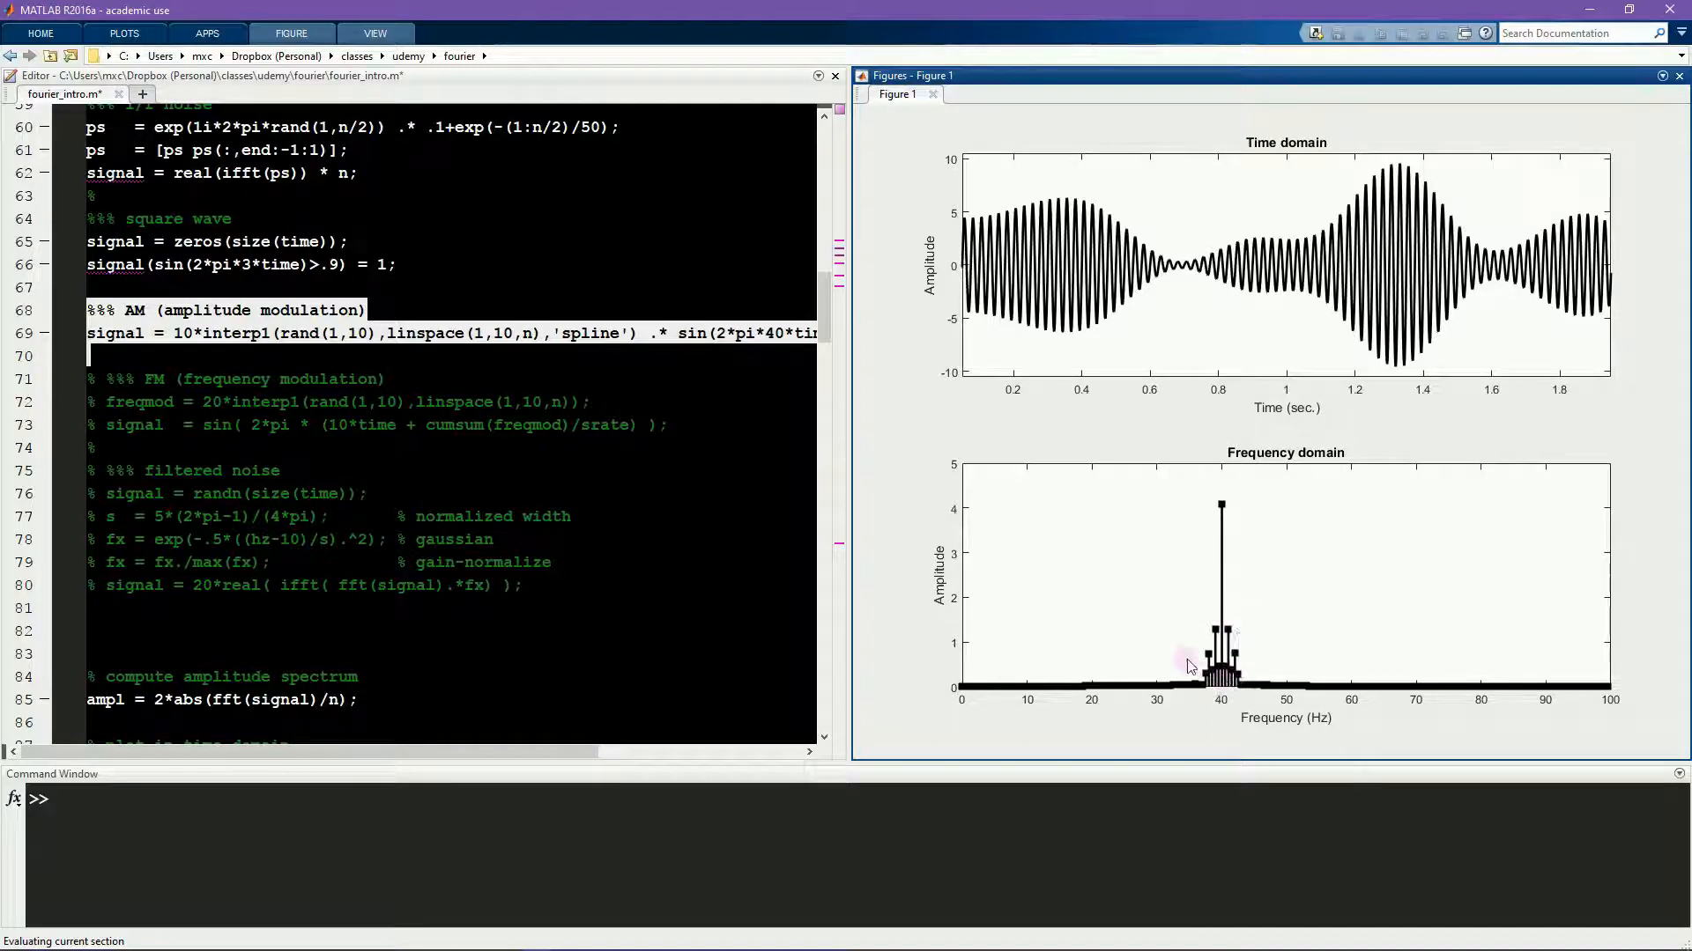
{"action": "mouse_move", "coordinate": [1235, 680]}
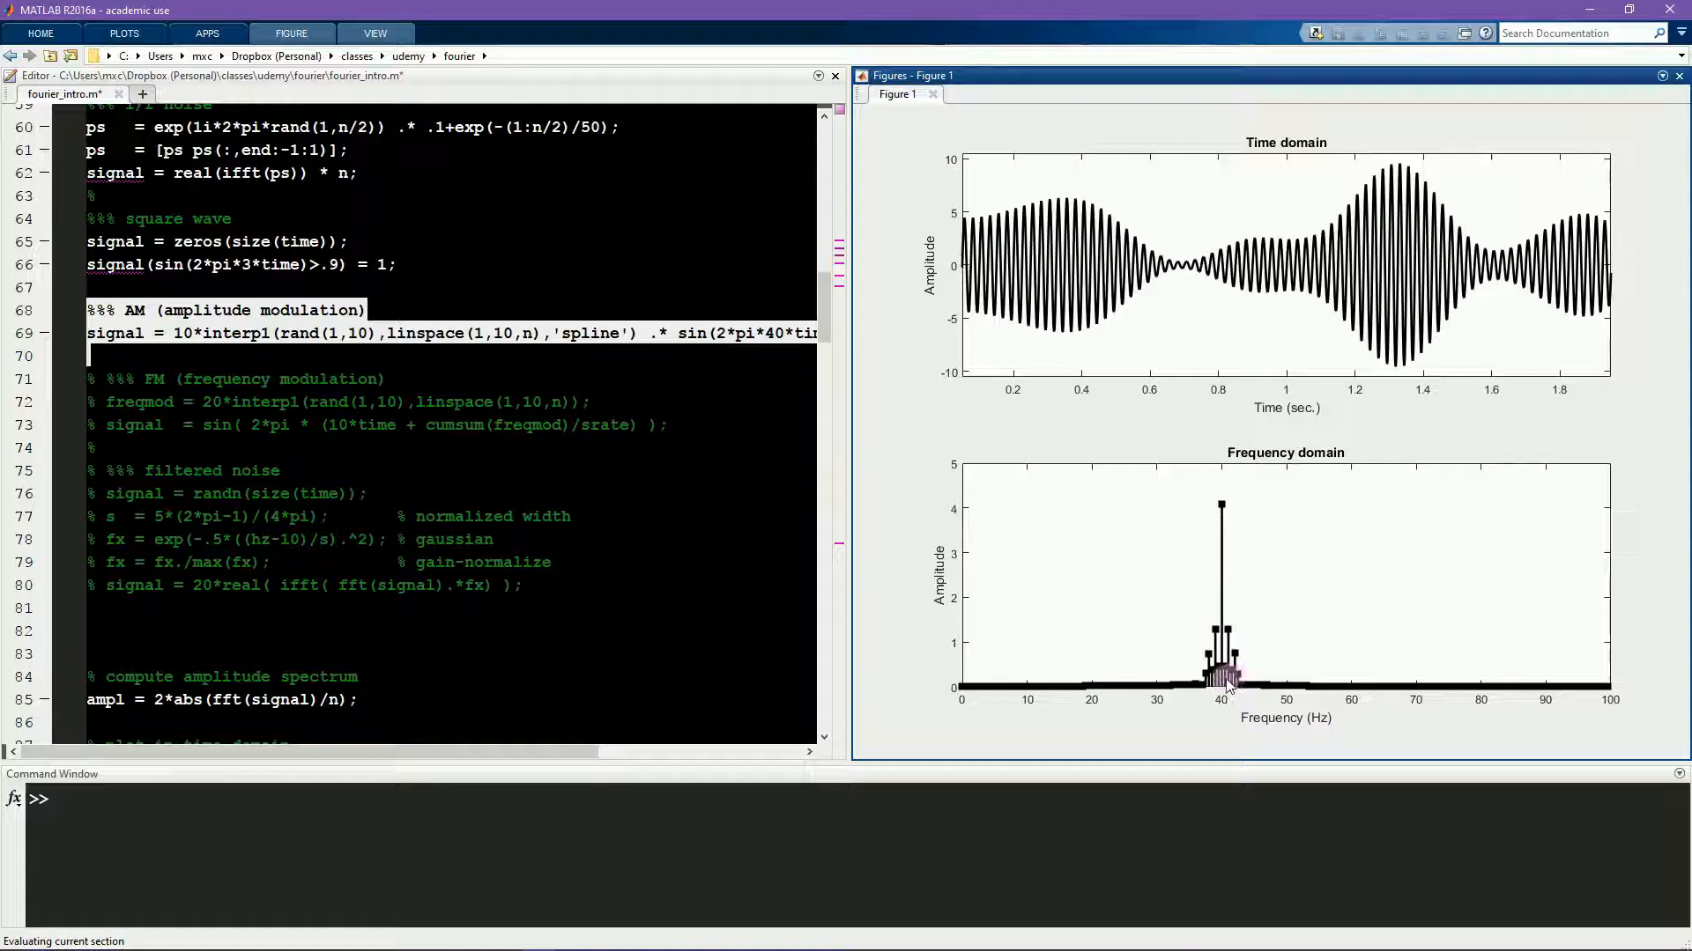
{"action": "mouse_move", "coordinate": [629, 476]}
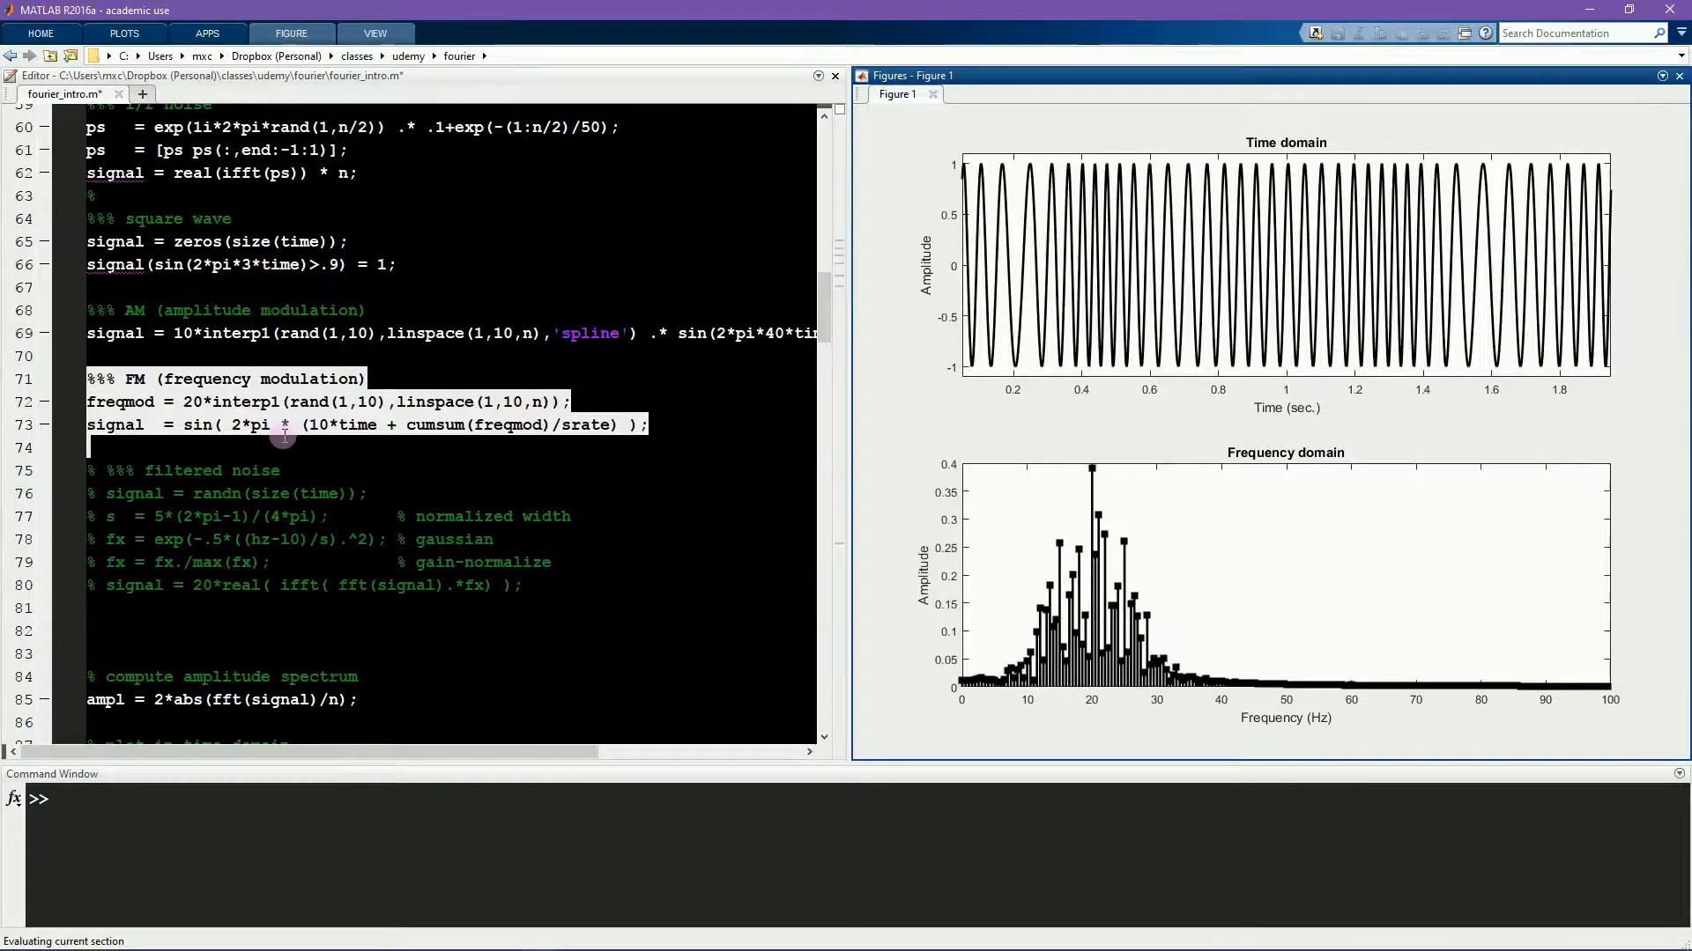
Step: Run the FM block to plot the frequency-modulated sine with energy spread around 20 Hz
{"action": "left_click", "coordinate": [268, 425]}
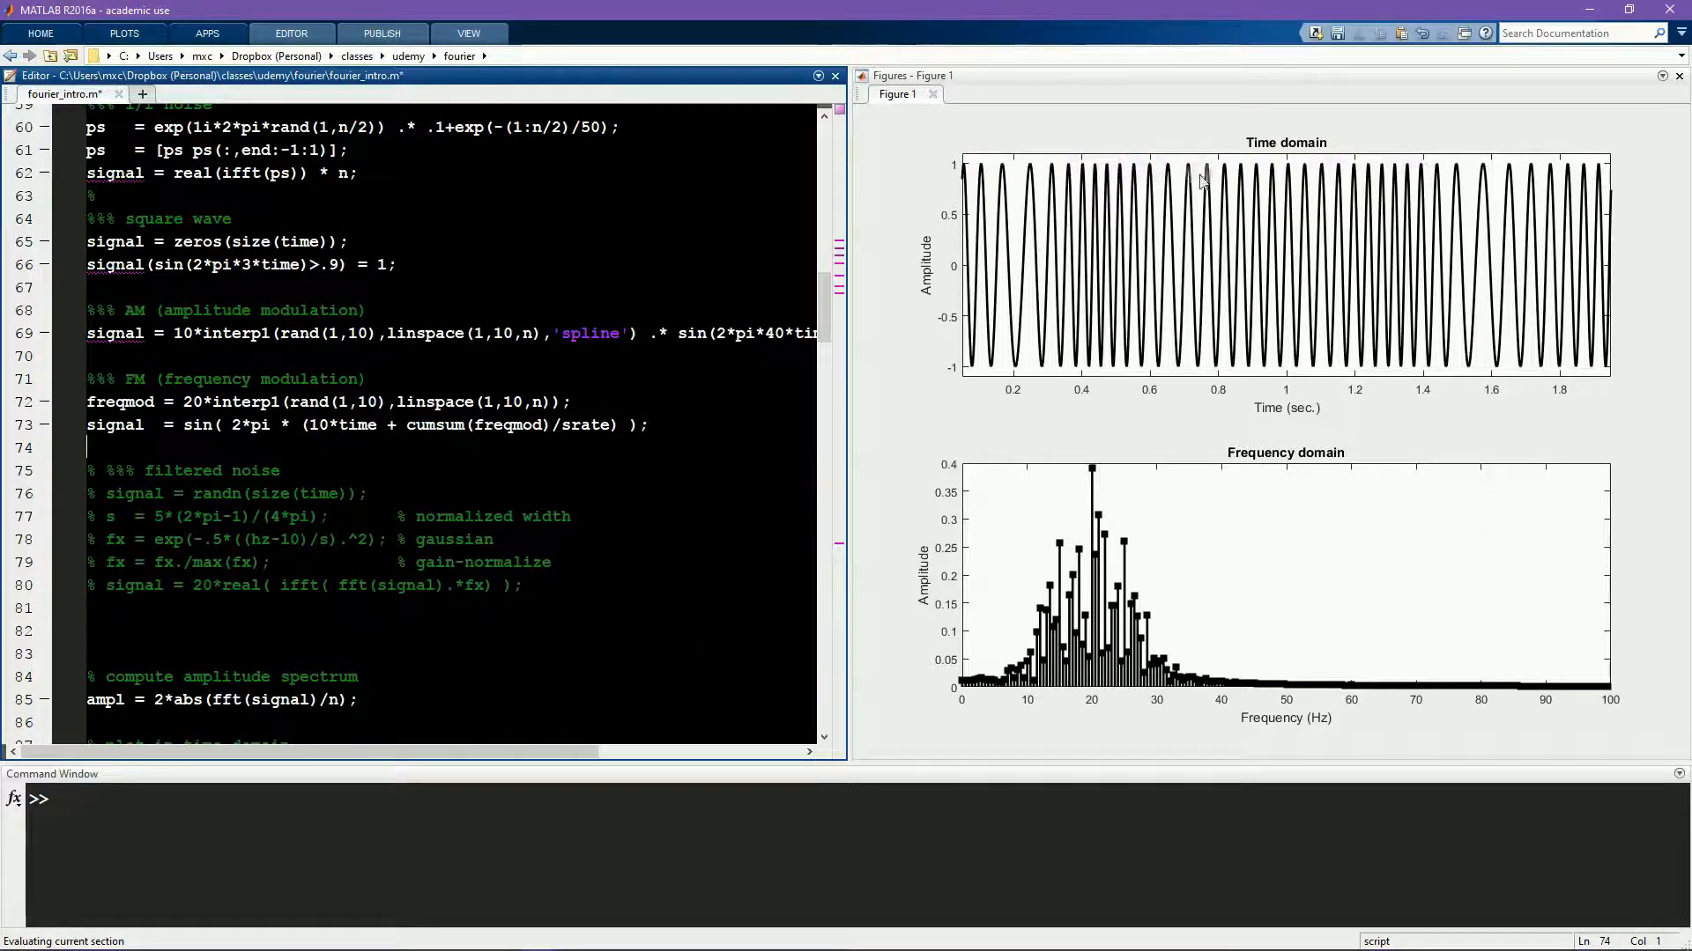
{"action": "mouse_move", "coordinate": [1057, 193]}
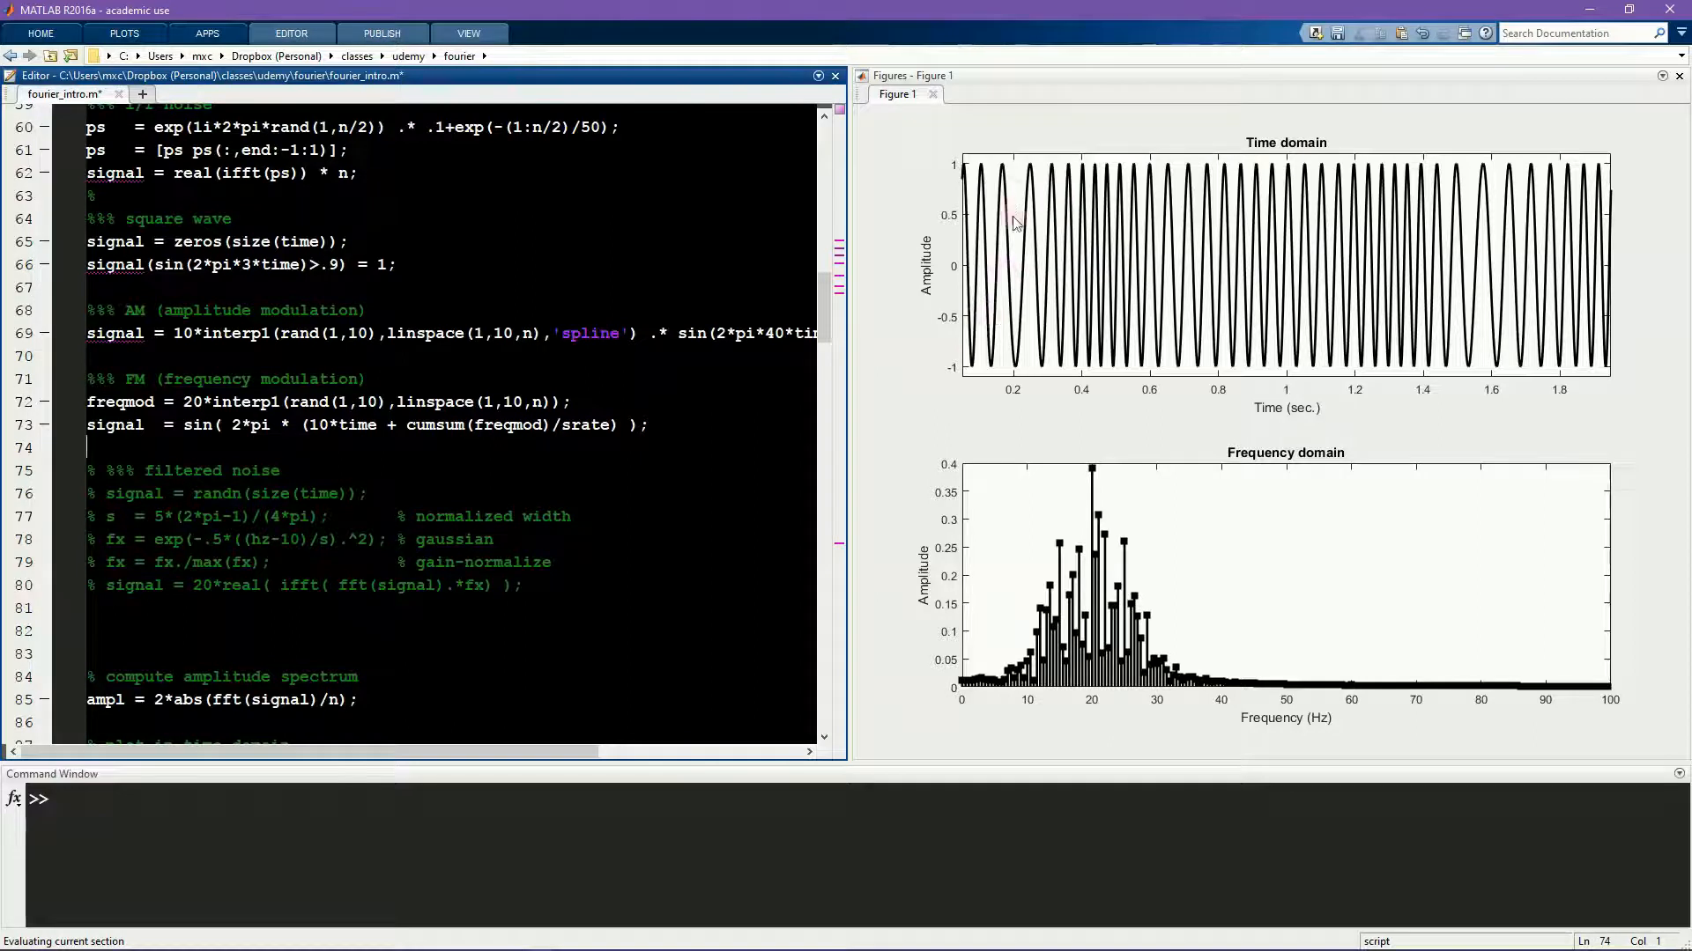
{"action": "mouse_move", "coordinate": [1092, 275]}
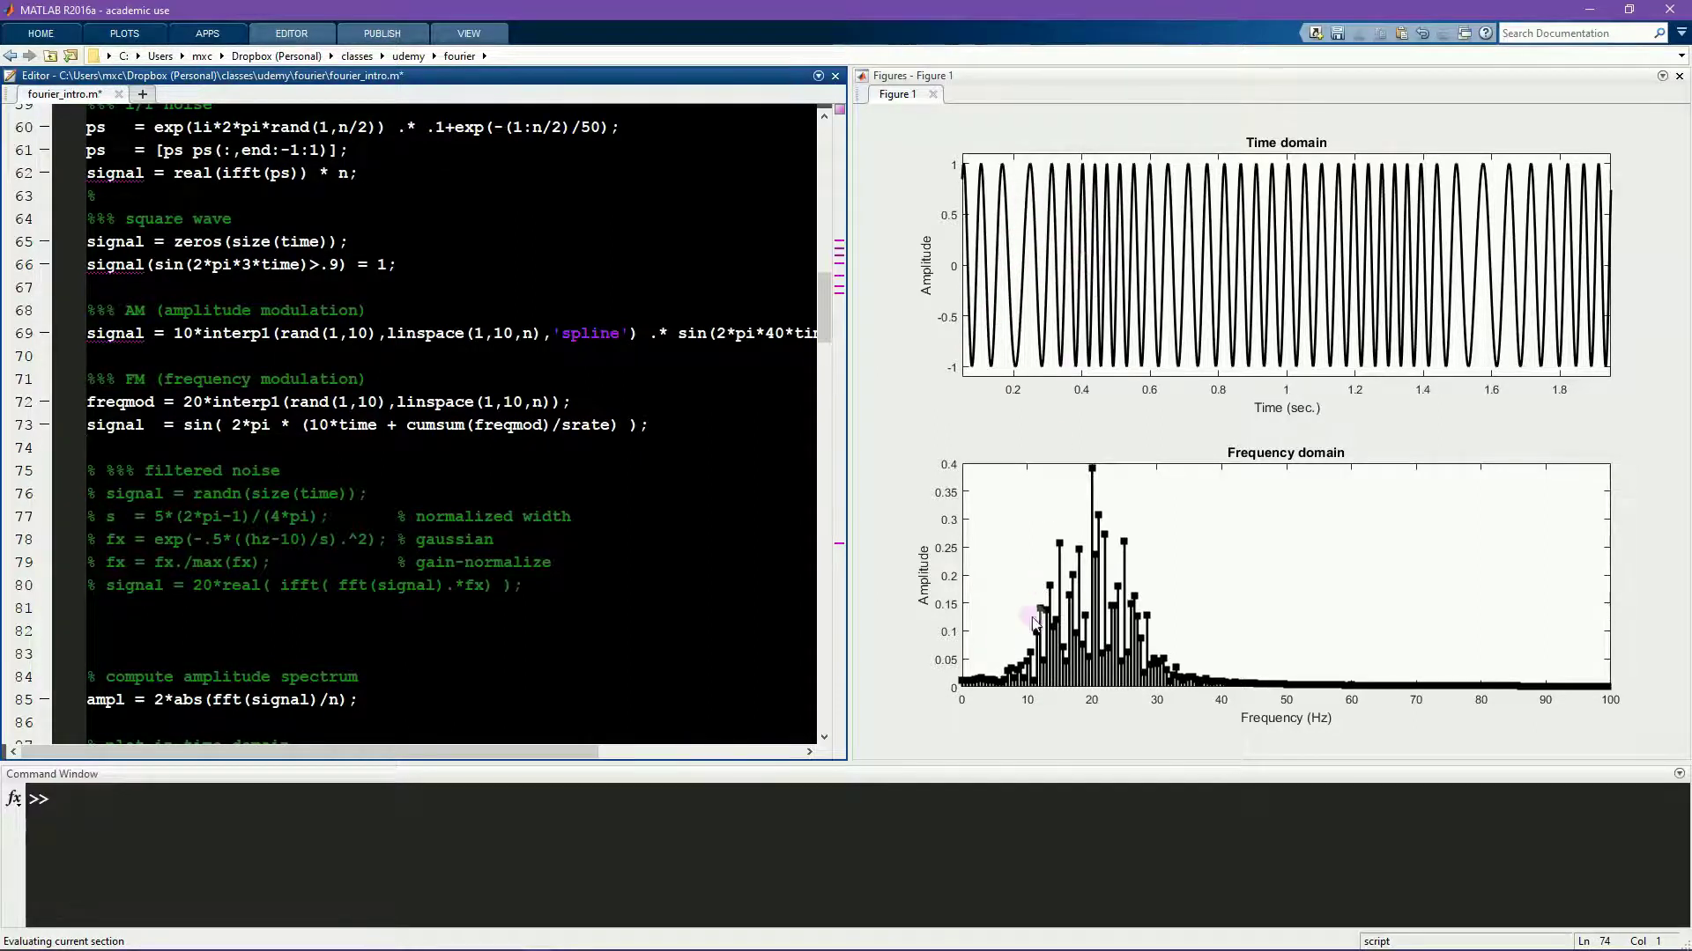
{"action": "mouse_move", "coordinate": [1205, 691]}
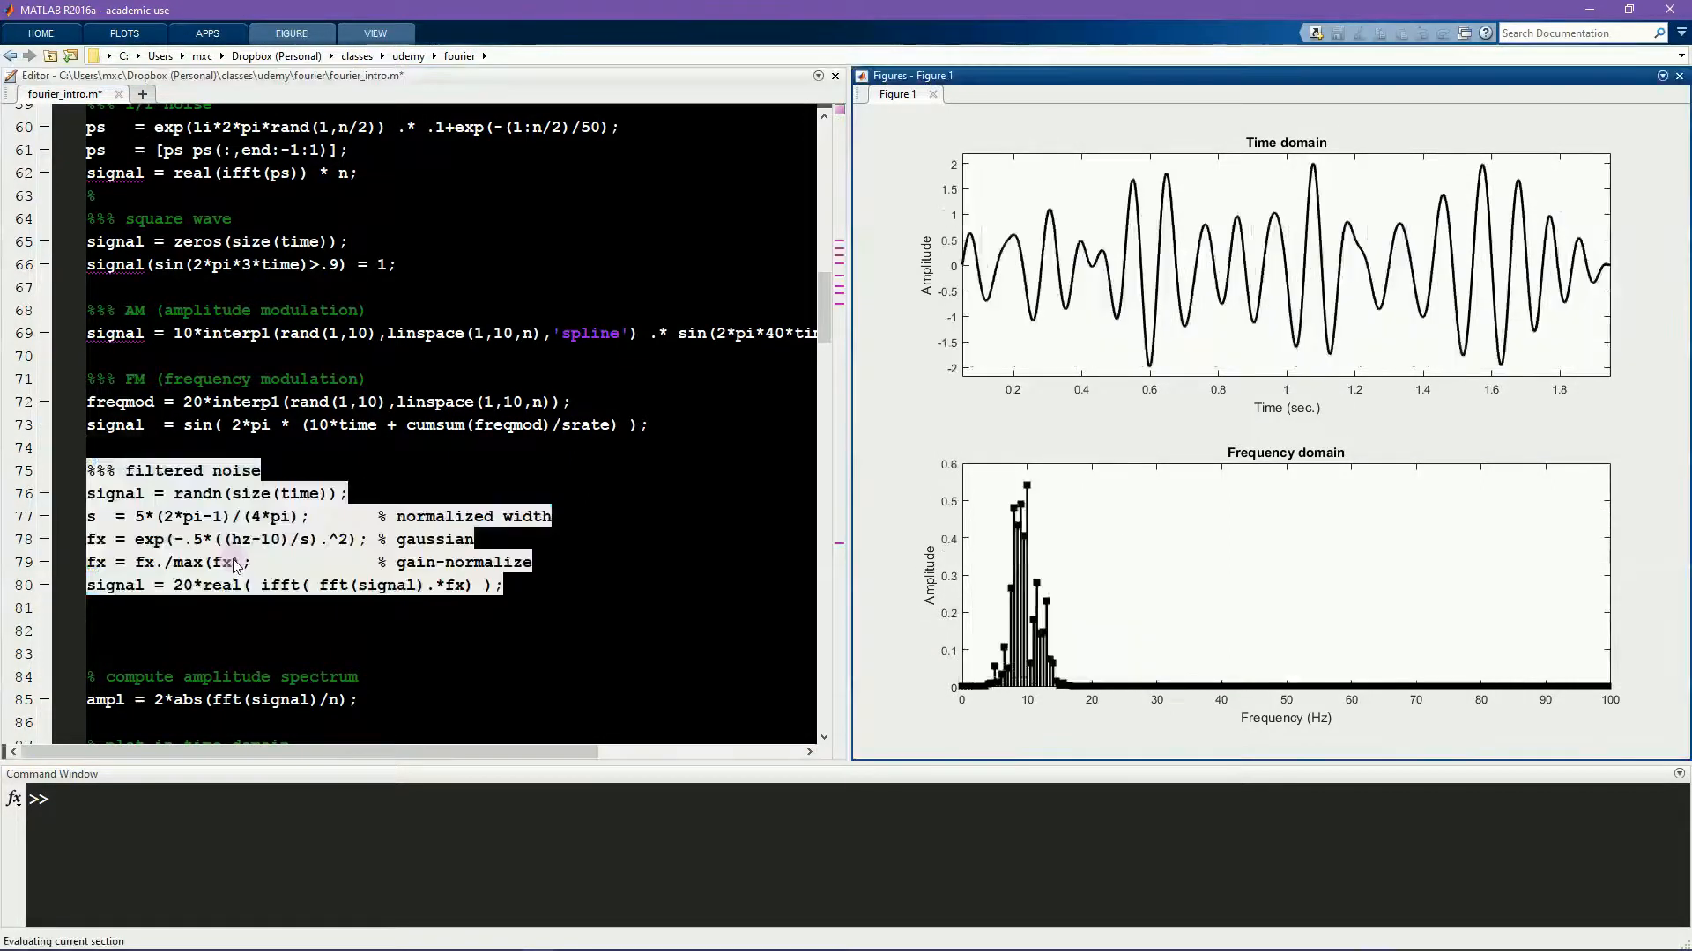
Step: Review the filtered noise code around the hz-10 band centre
{"action": "scroll", "scroll_direction": "up", "scroll_amount": 3}
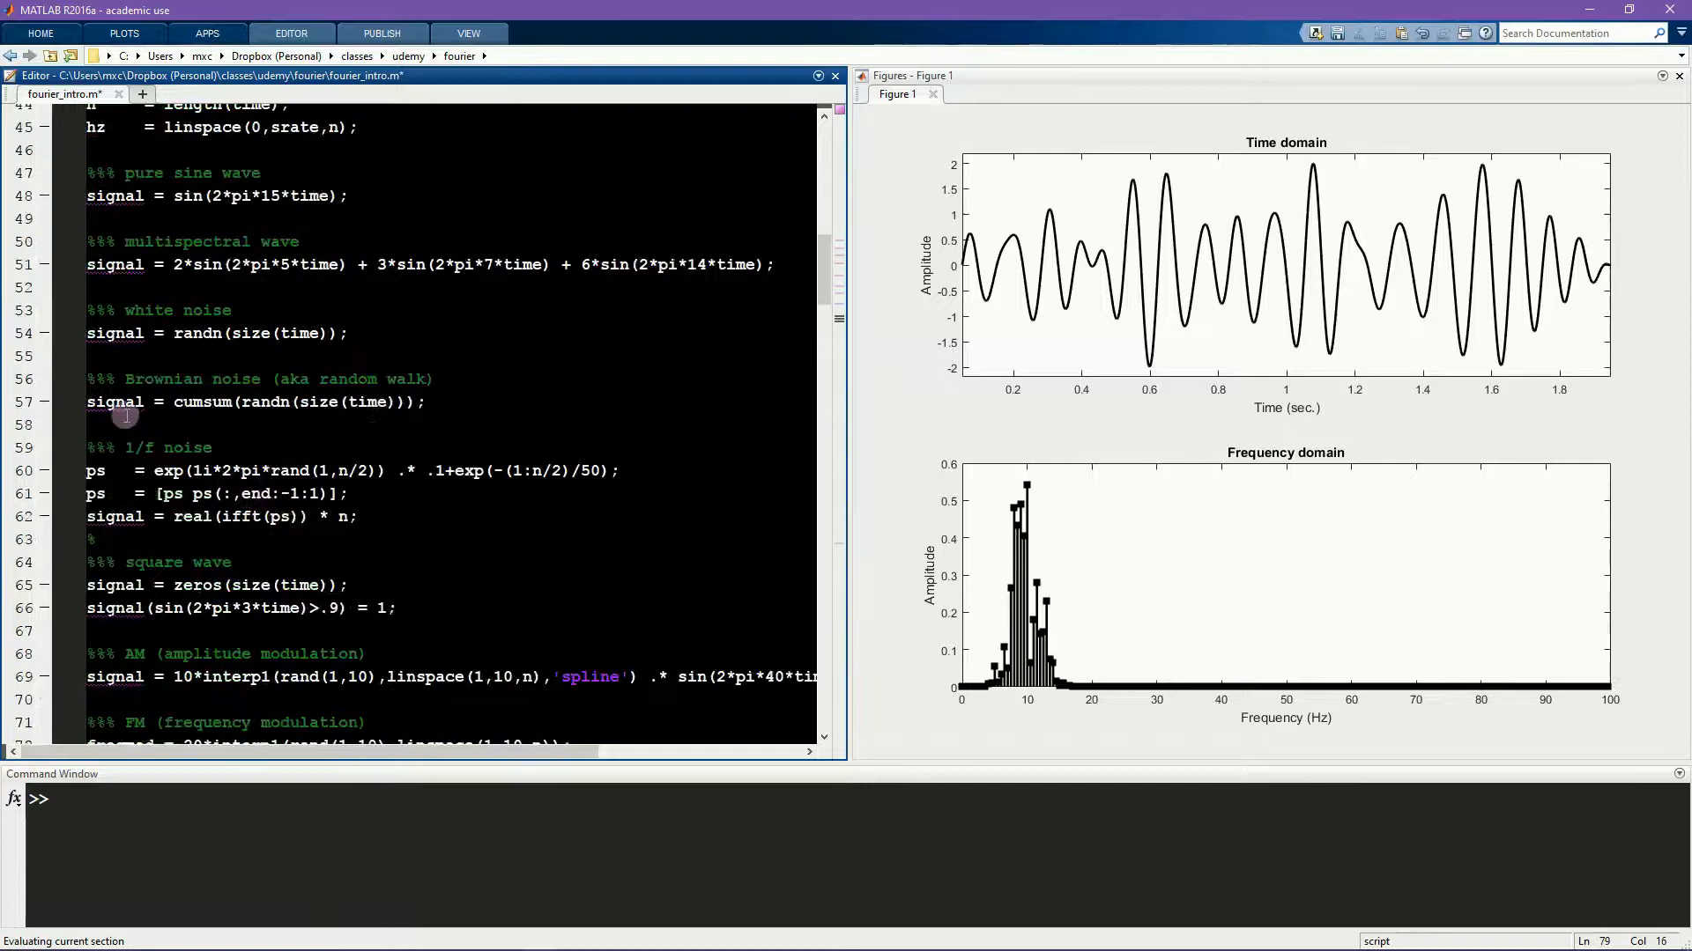
{"action": "scroll", "scroll_direction": "down", "scroll_amount": 3}
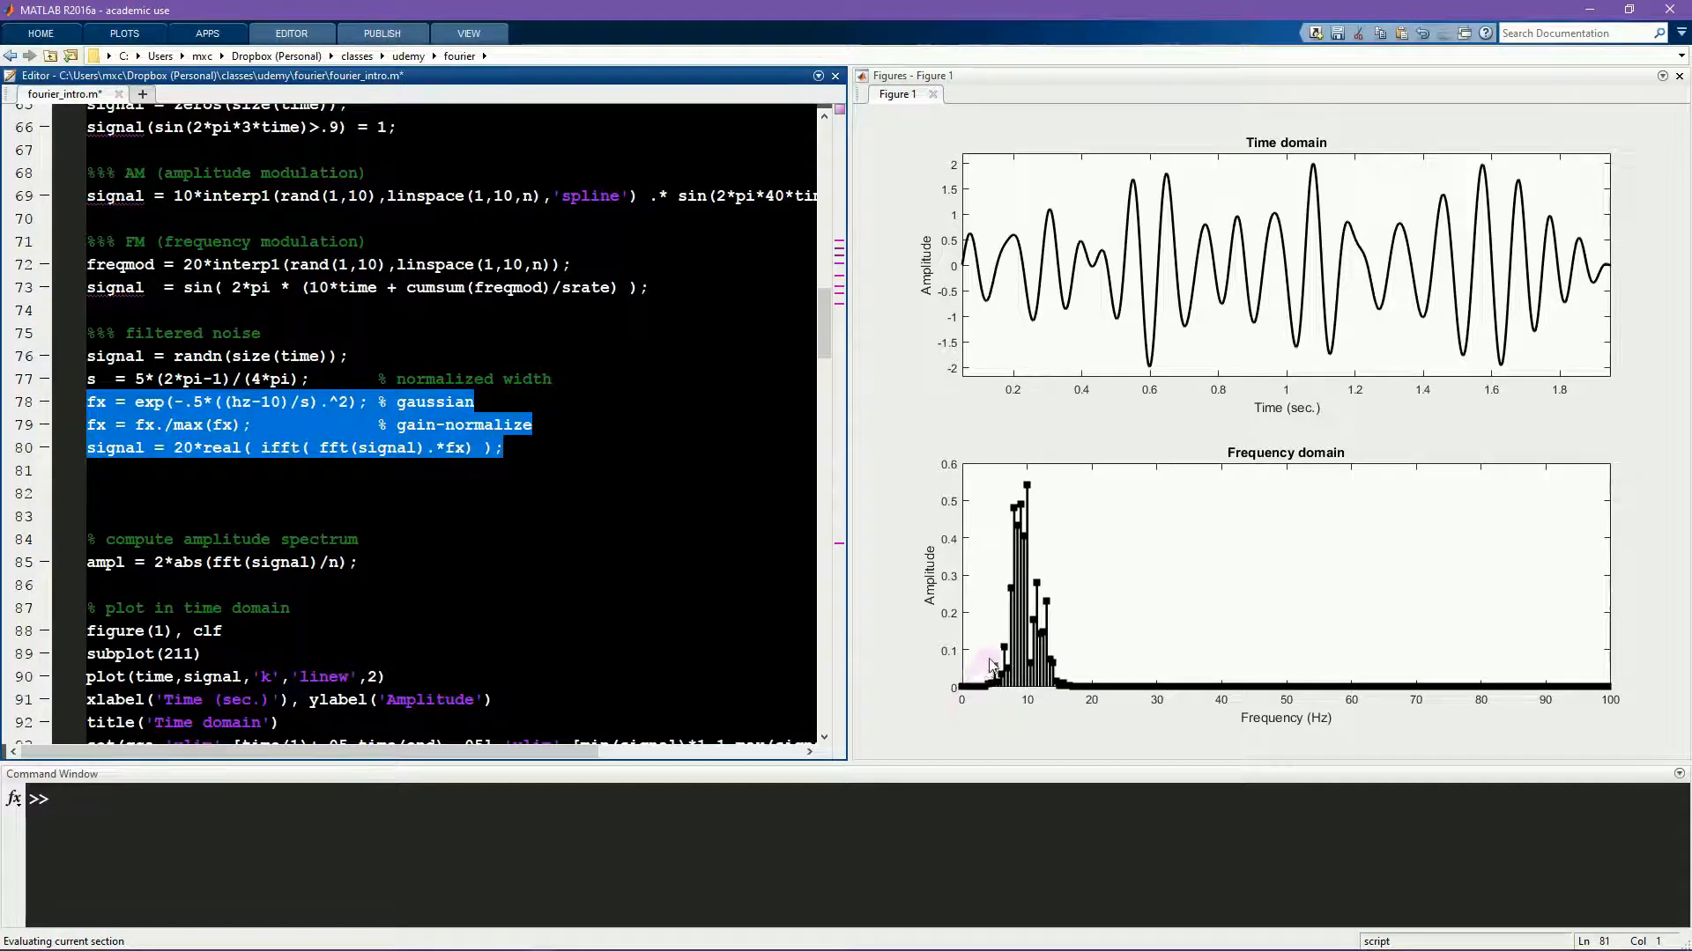
{"action": "mouse_move", "coordinate": [1415, 683]}
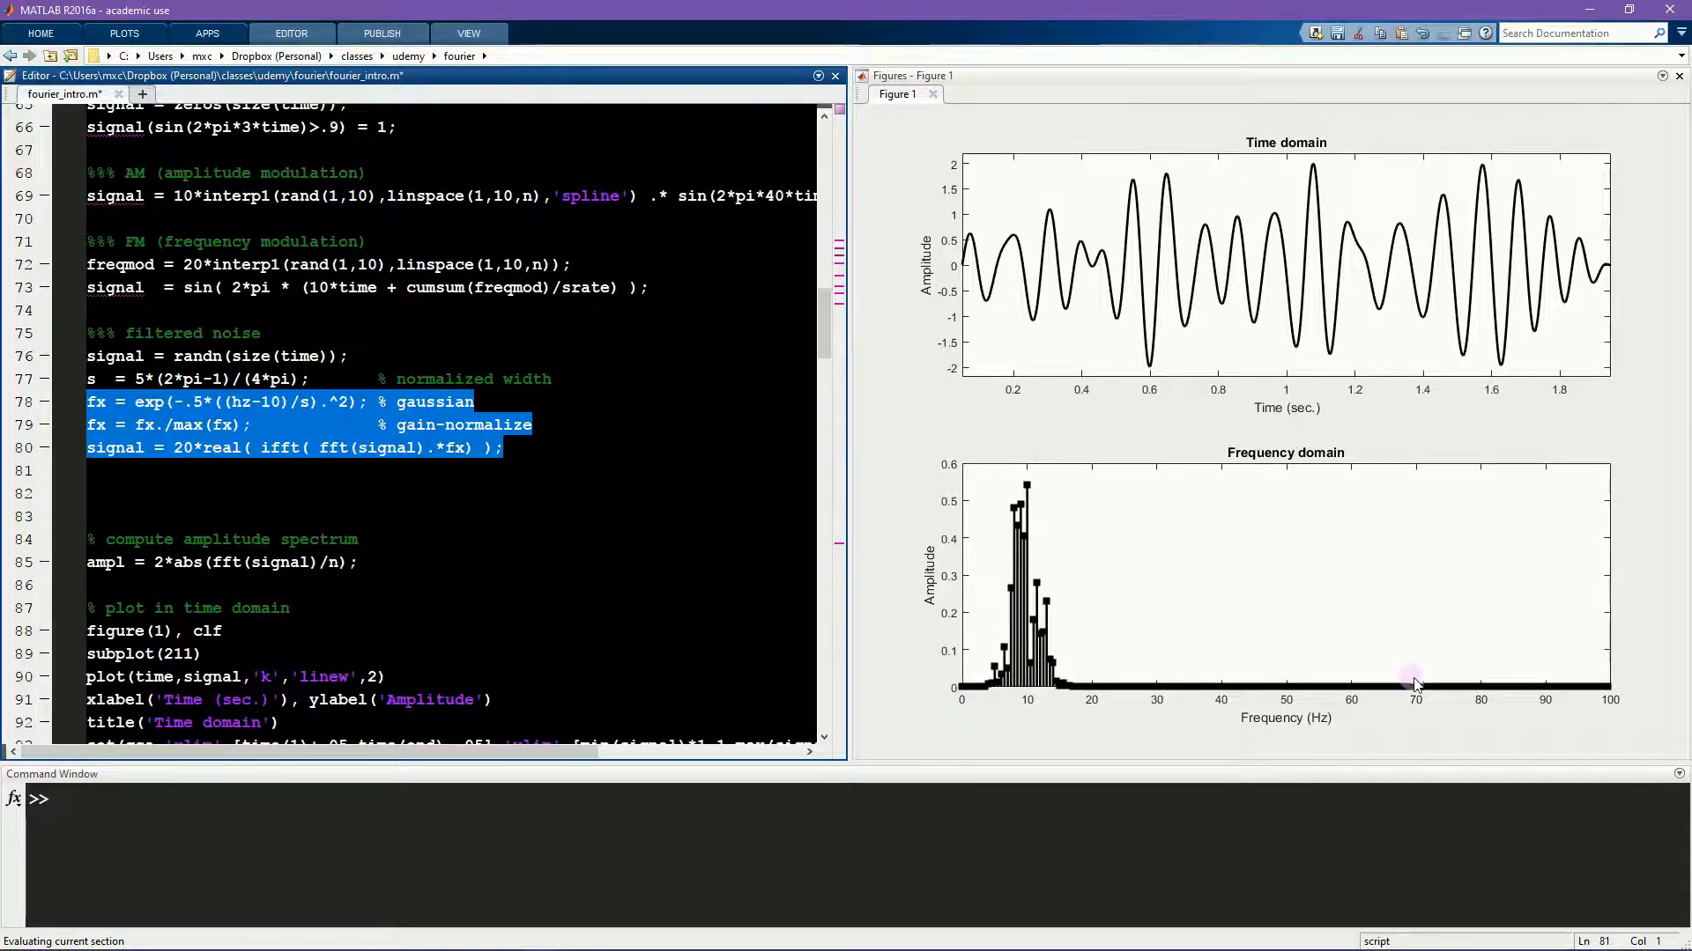
{"action": "mouse_move", "coordinate": [1066, 630]}
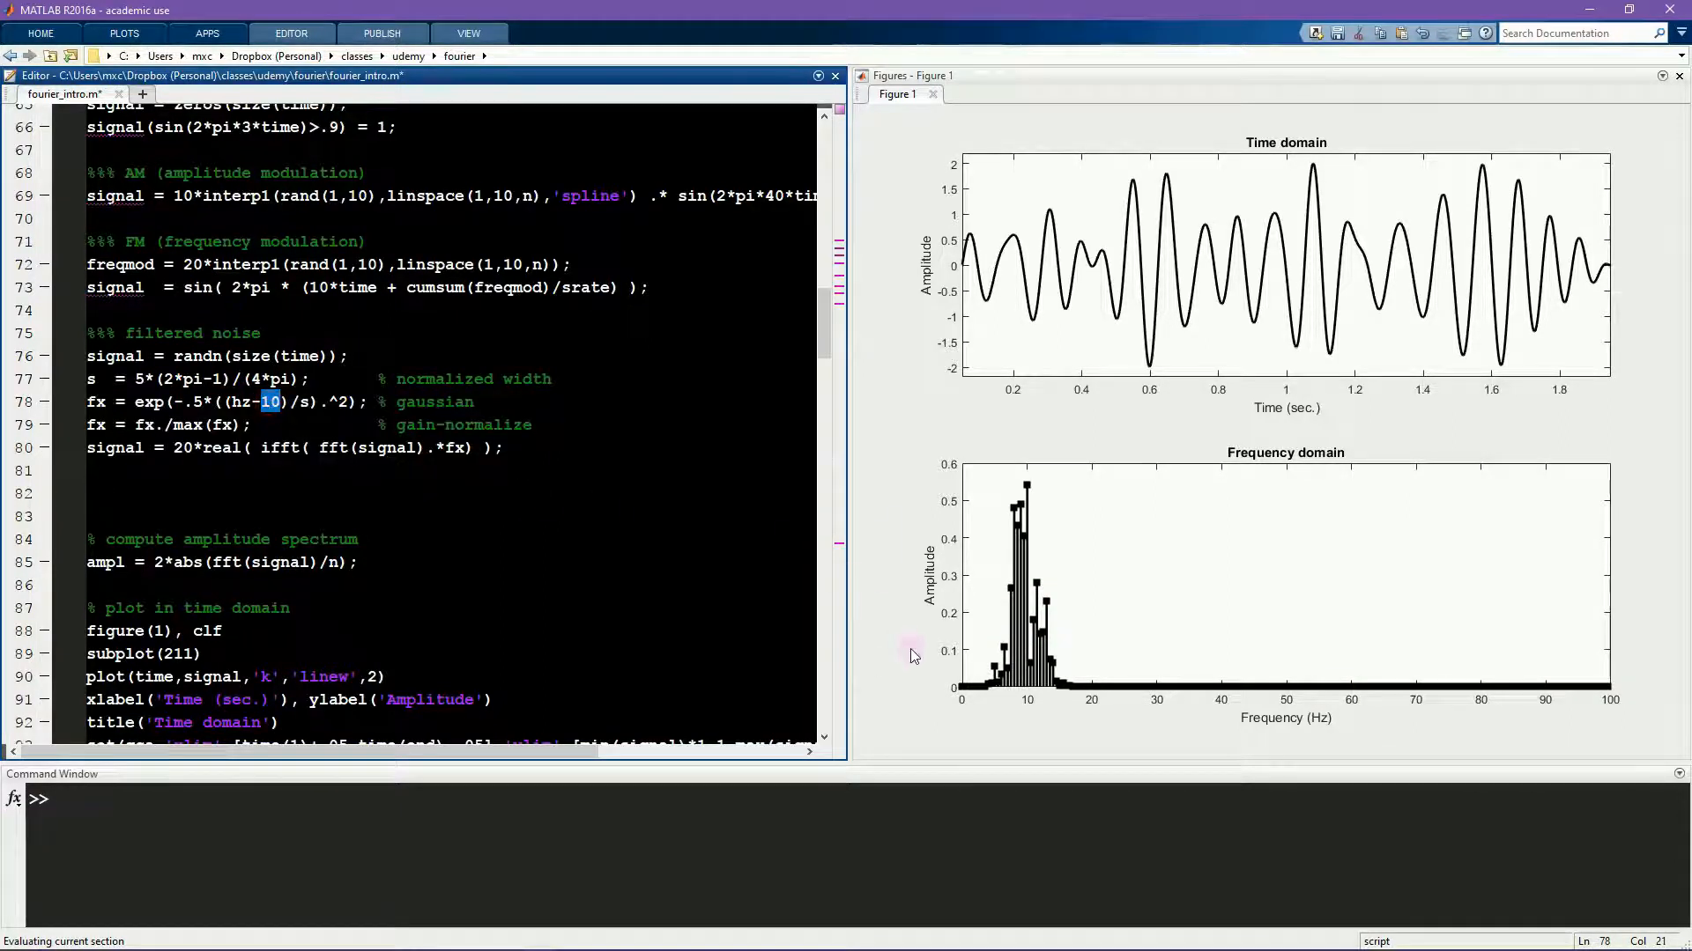
{"action": "mouse_move", "coordinate": [1058, 670]}
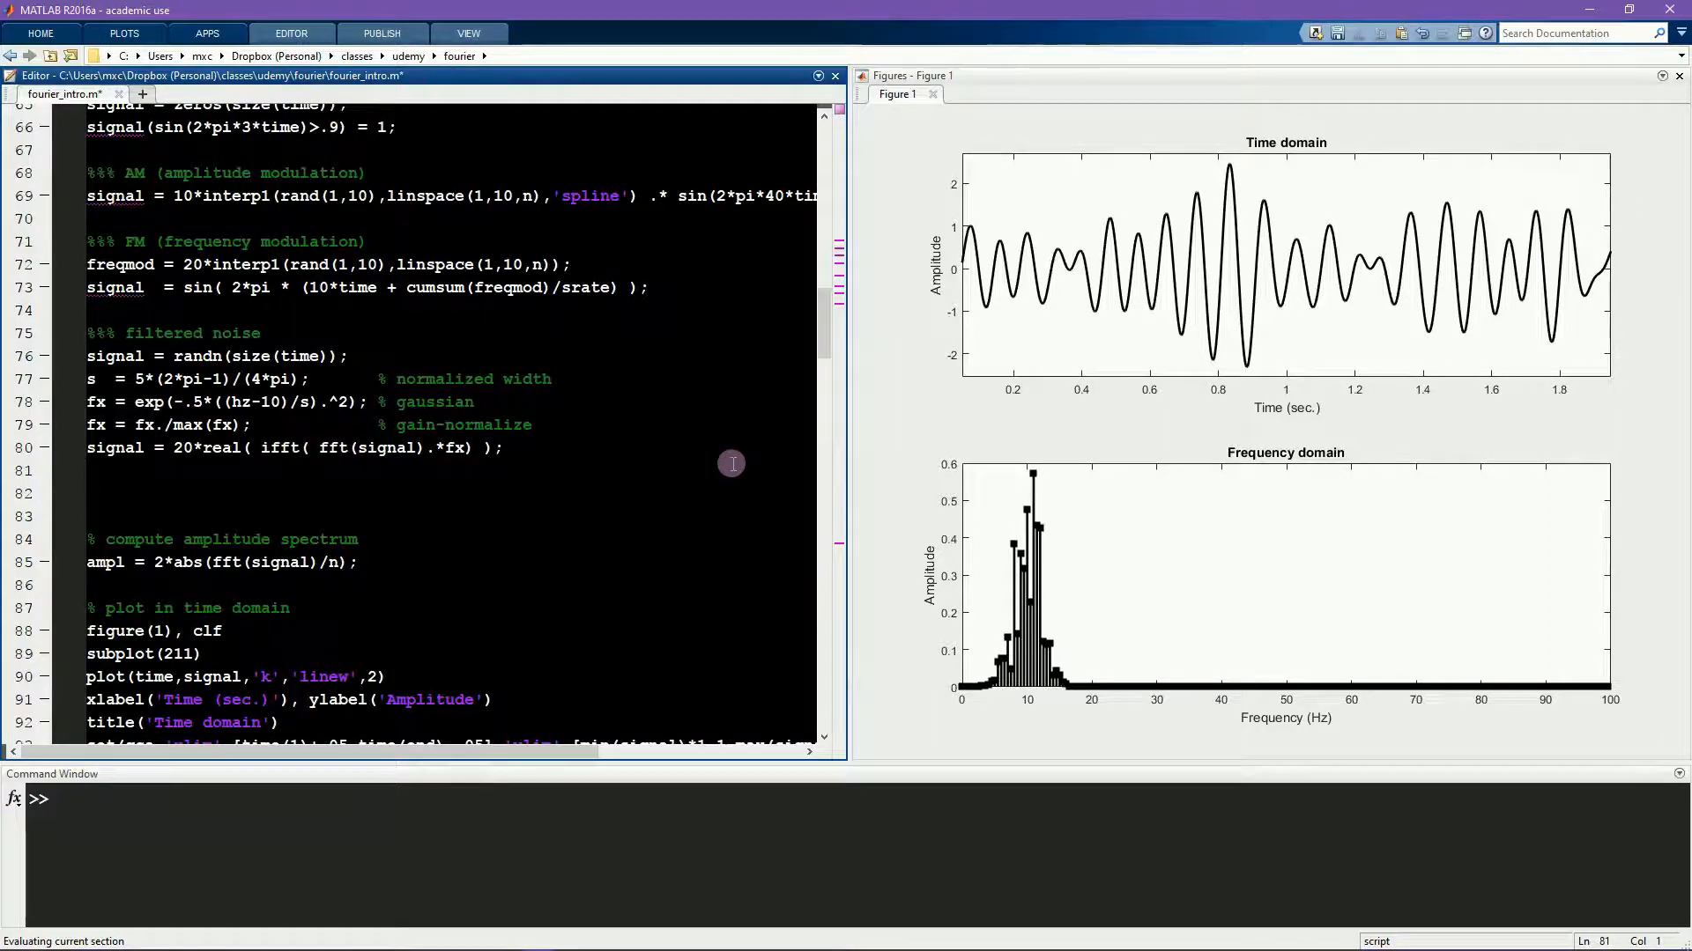
Step: Move down the editor toward the 2D Fourier examples after rerunning the filtered noise
{"action": "scroll", "scroll_direction": "down", "scroll_amount": 3}
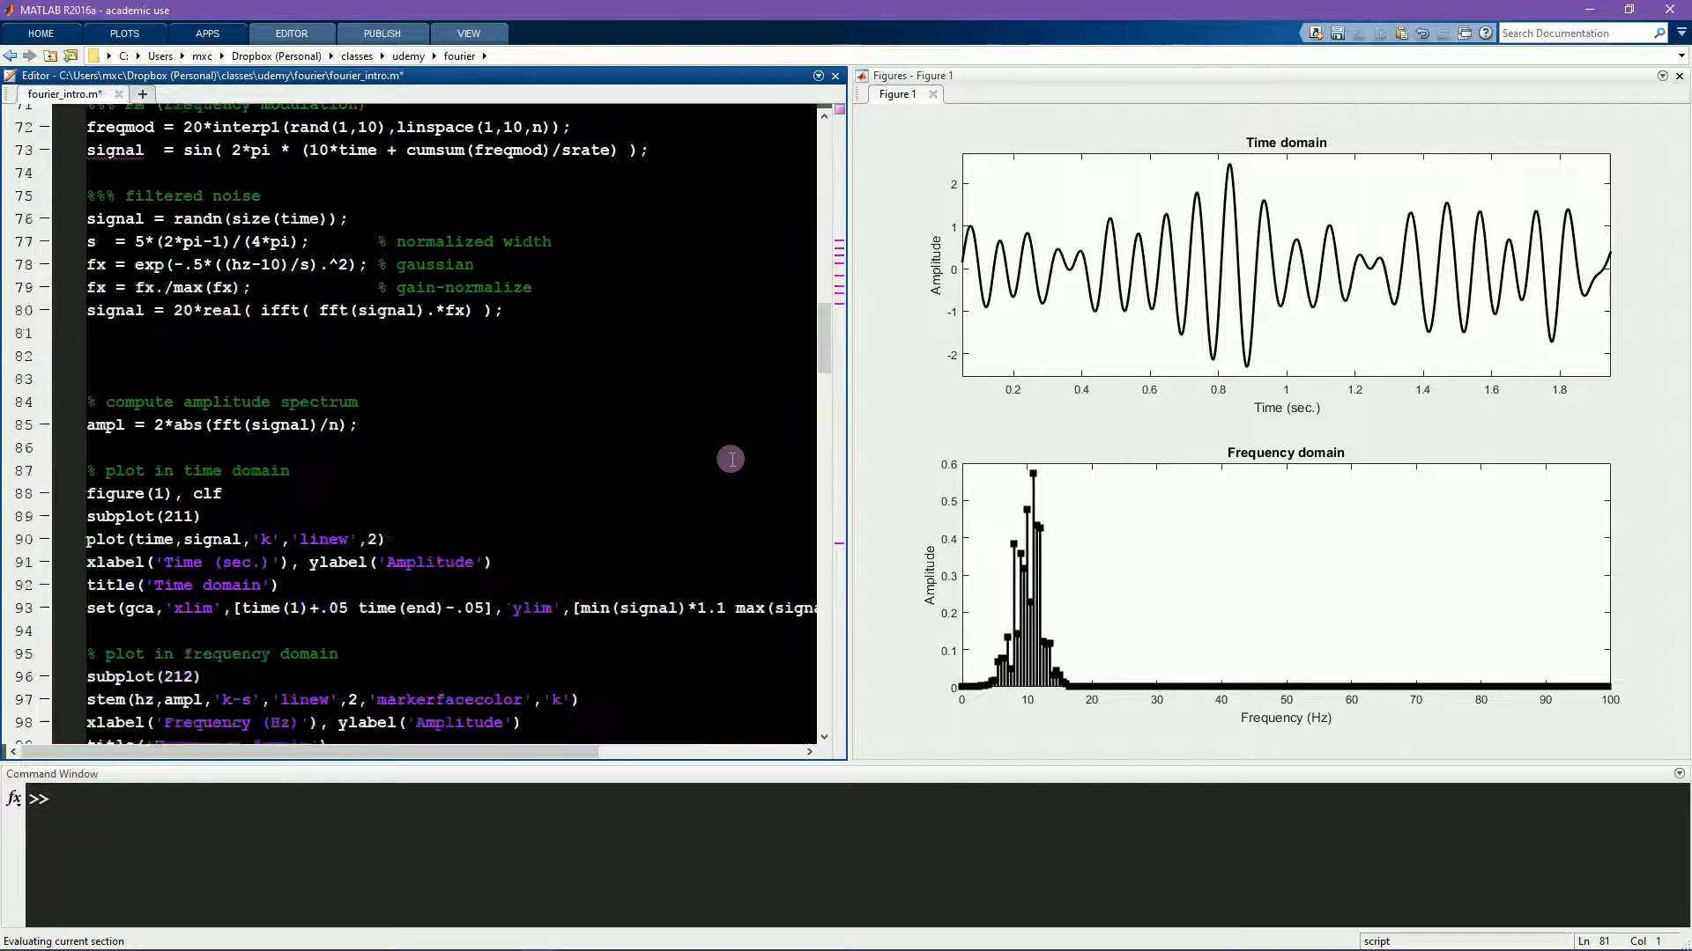
{"action": "scroll", "scroll_direction": "down", "scroll_amount": 3}
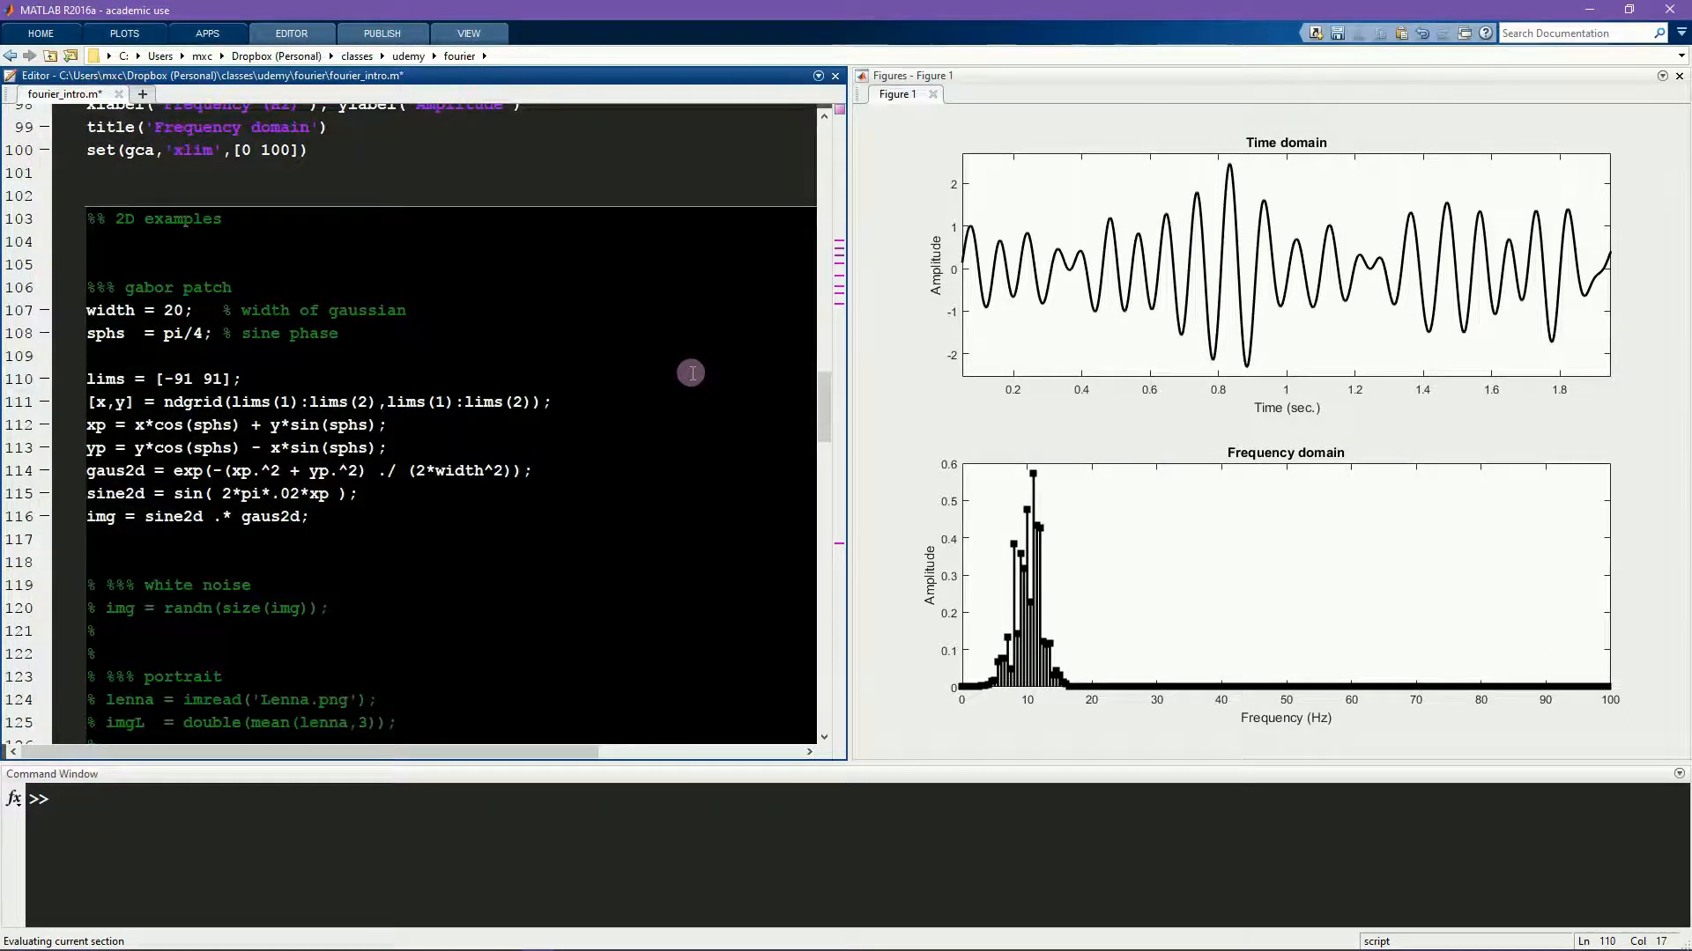
Step: Run the Gabor patch section to show the patch with its amplitude and phase spectra
{"action": "left_click", "coordinate": [243, 379]}
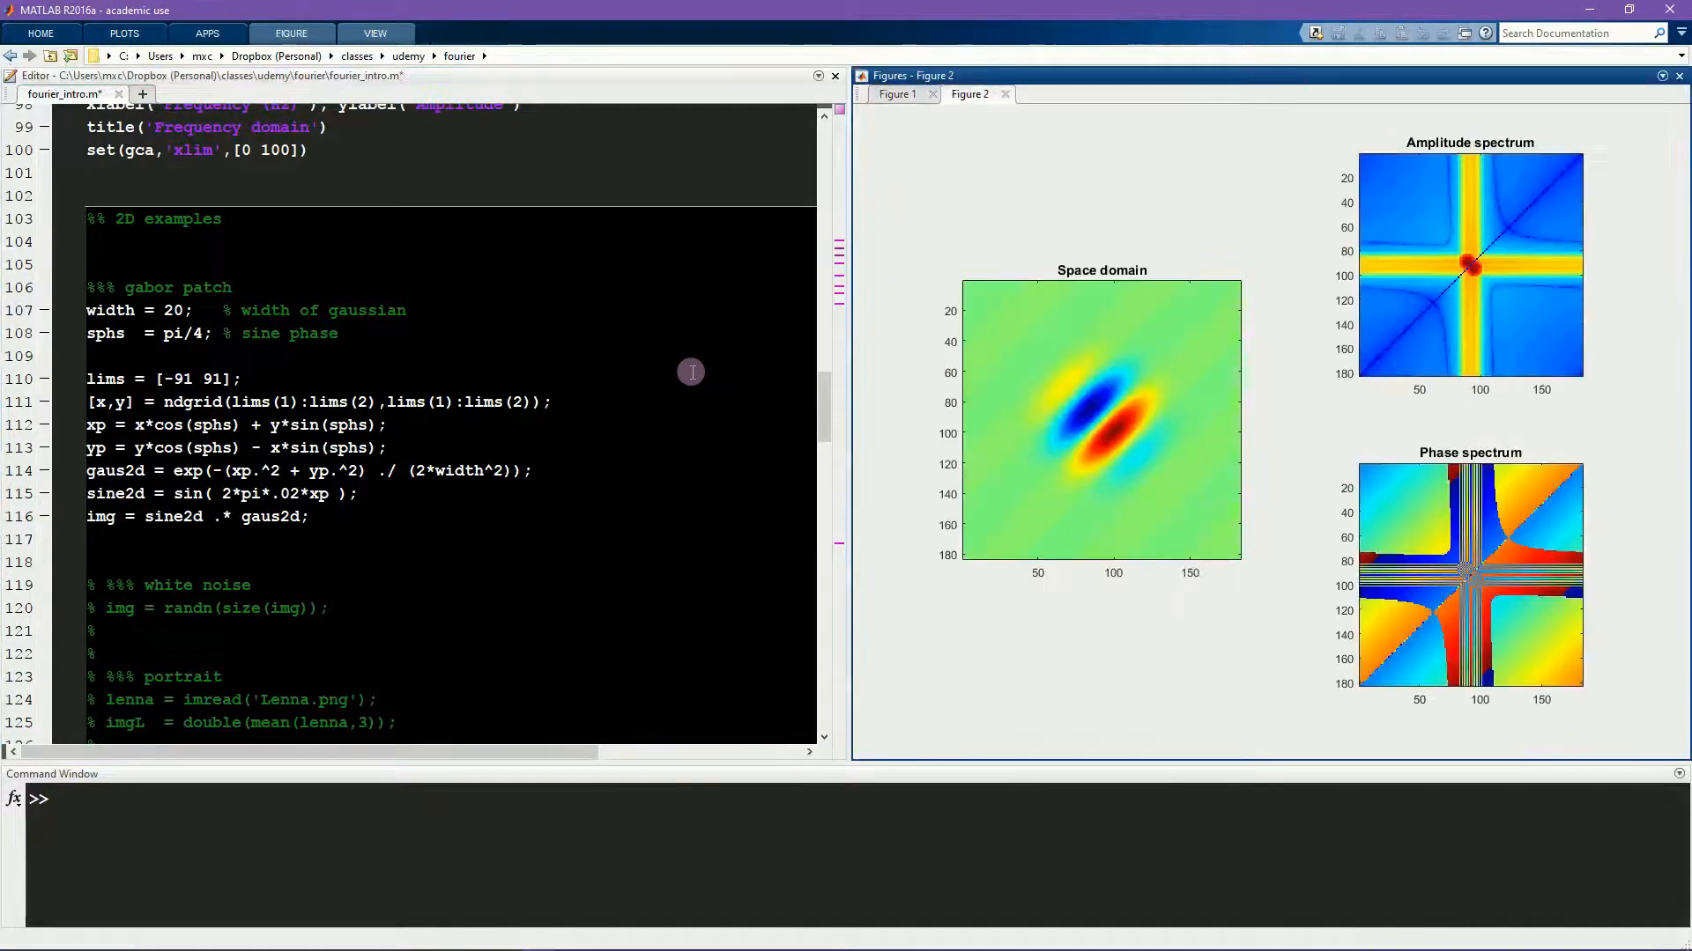
{"action": "mouse_move", "coordinate": [1008, 495]}
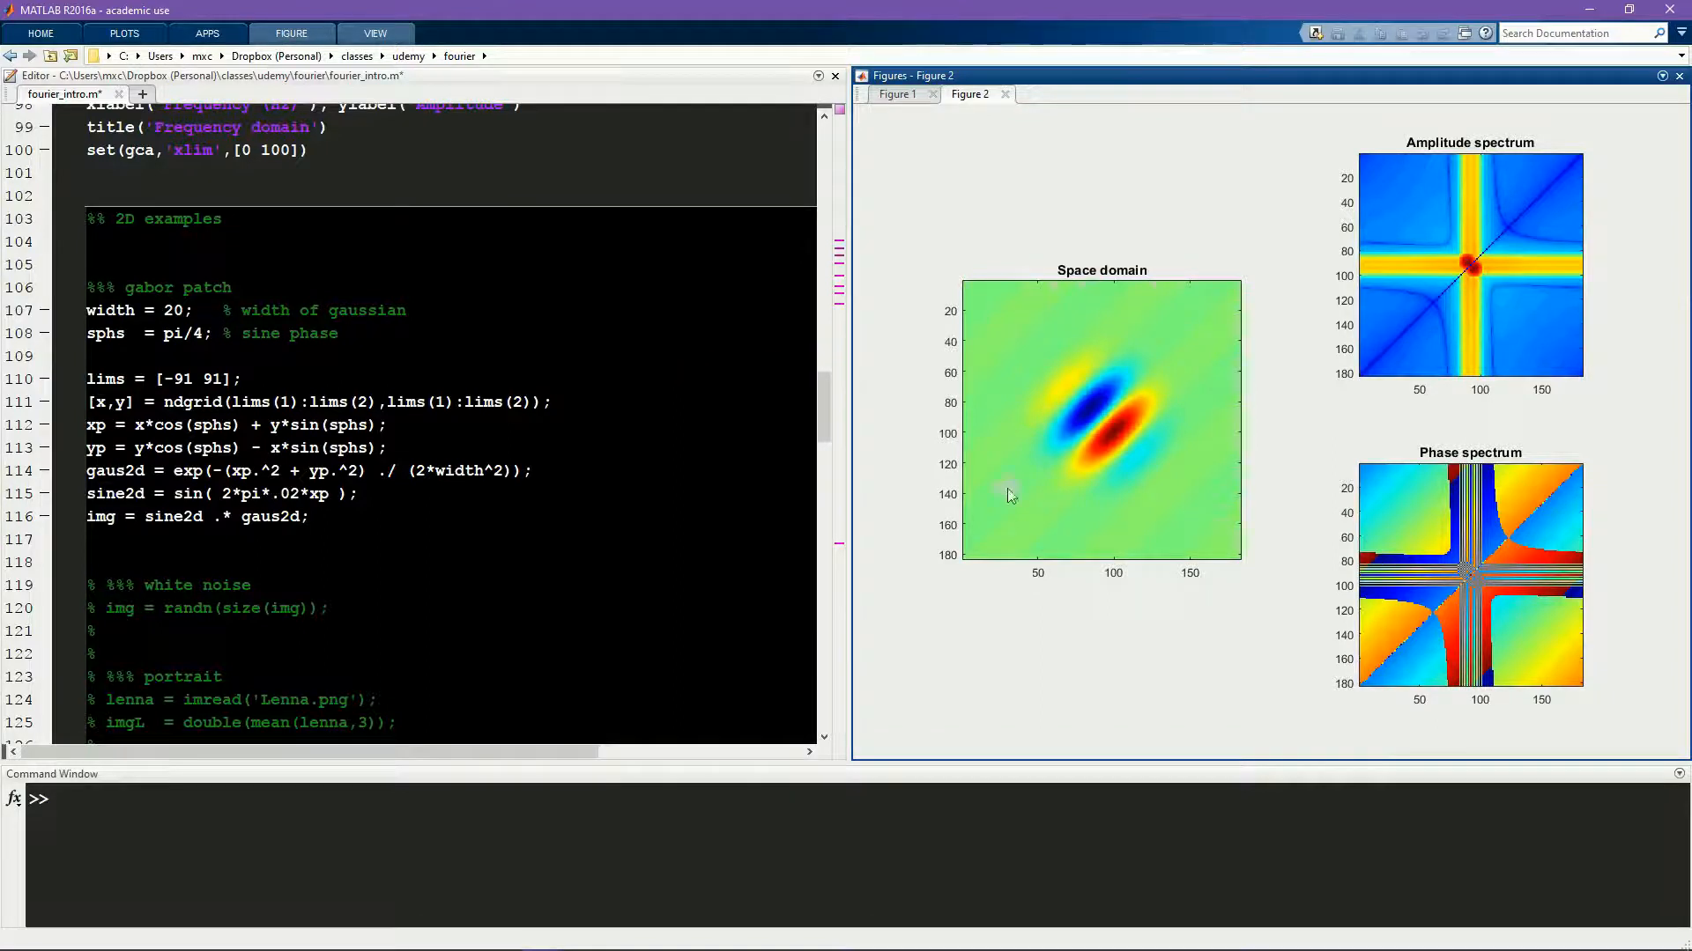
{"action": "mouse_move", "coordinate": [1209, 333]}
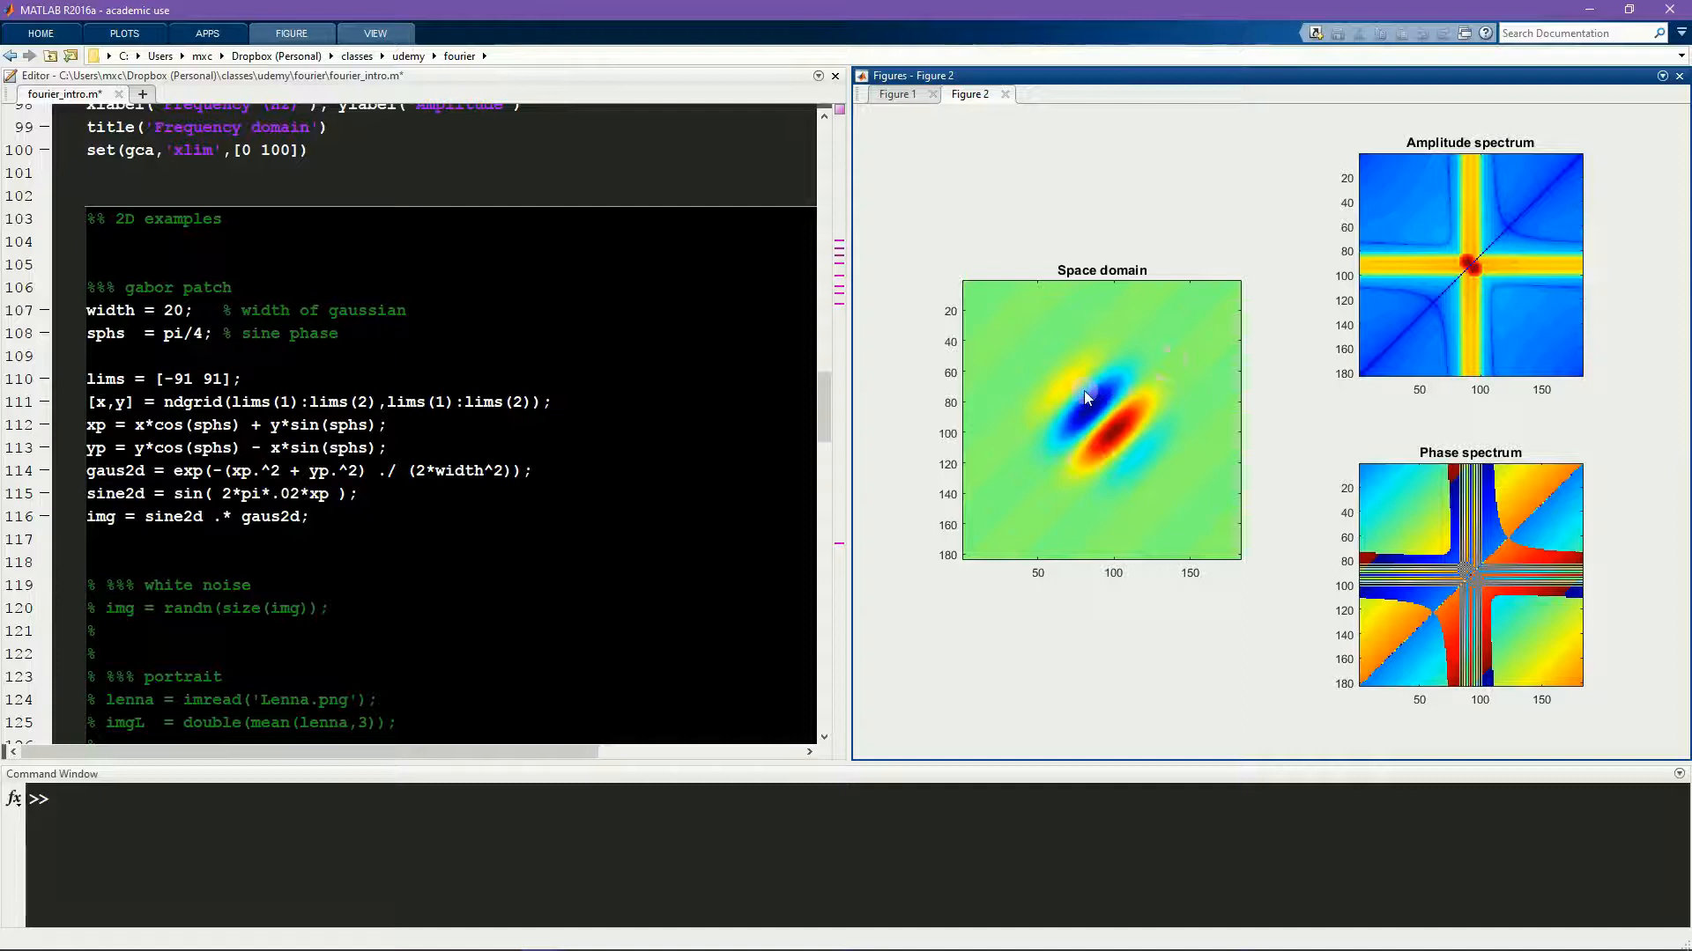
{"action": "mouse_move", "coordinate": [1133, 391]}
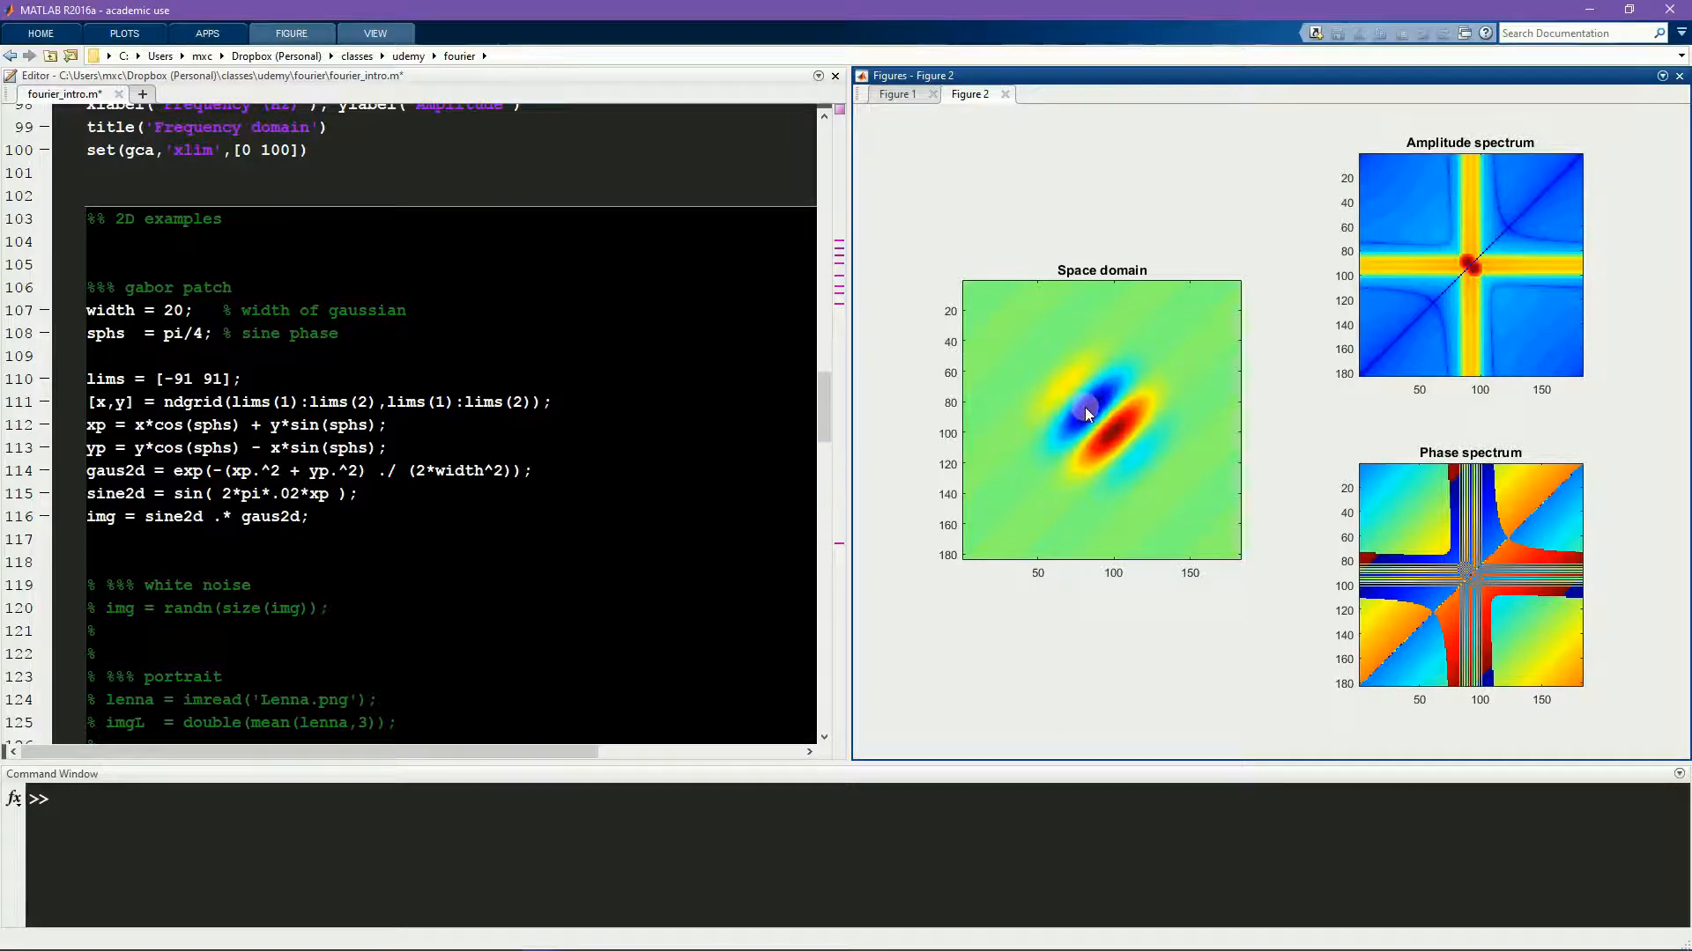
{"action": "mouse_move", "coordinate": [1487, 279]}
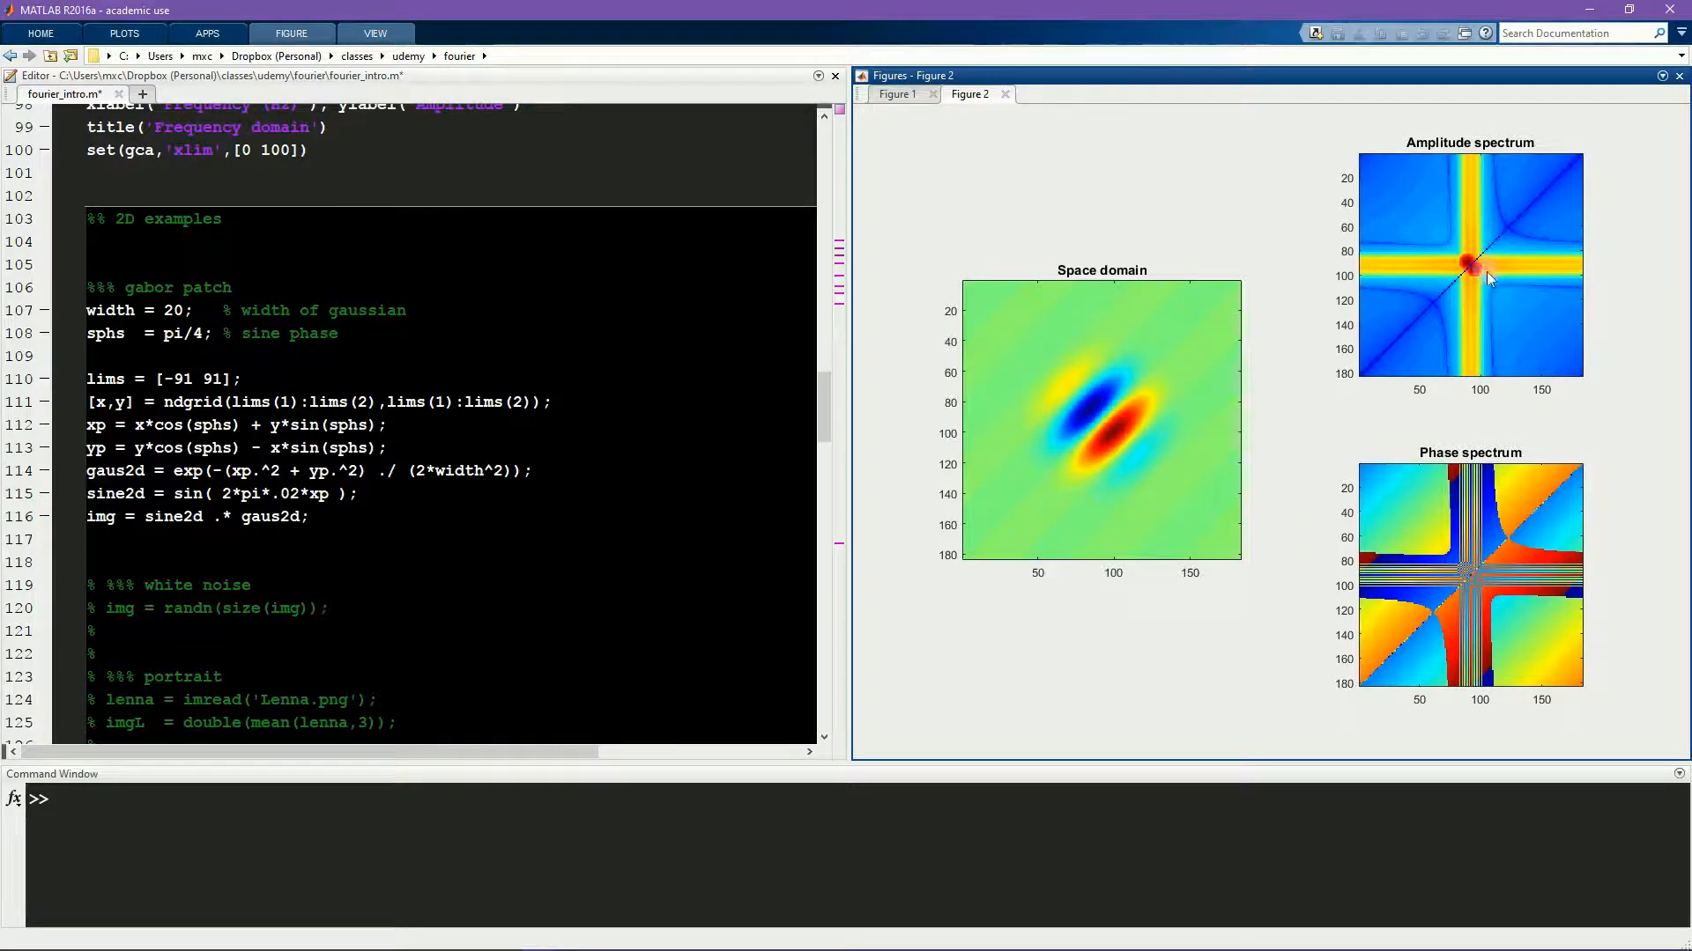
{"action": "mouse_move", "coordinate": [1478, 303]}
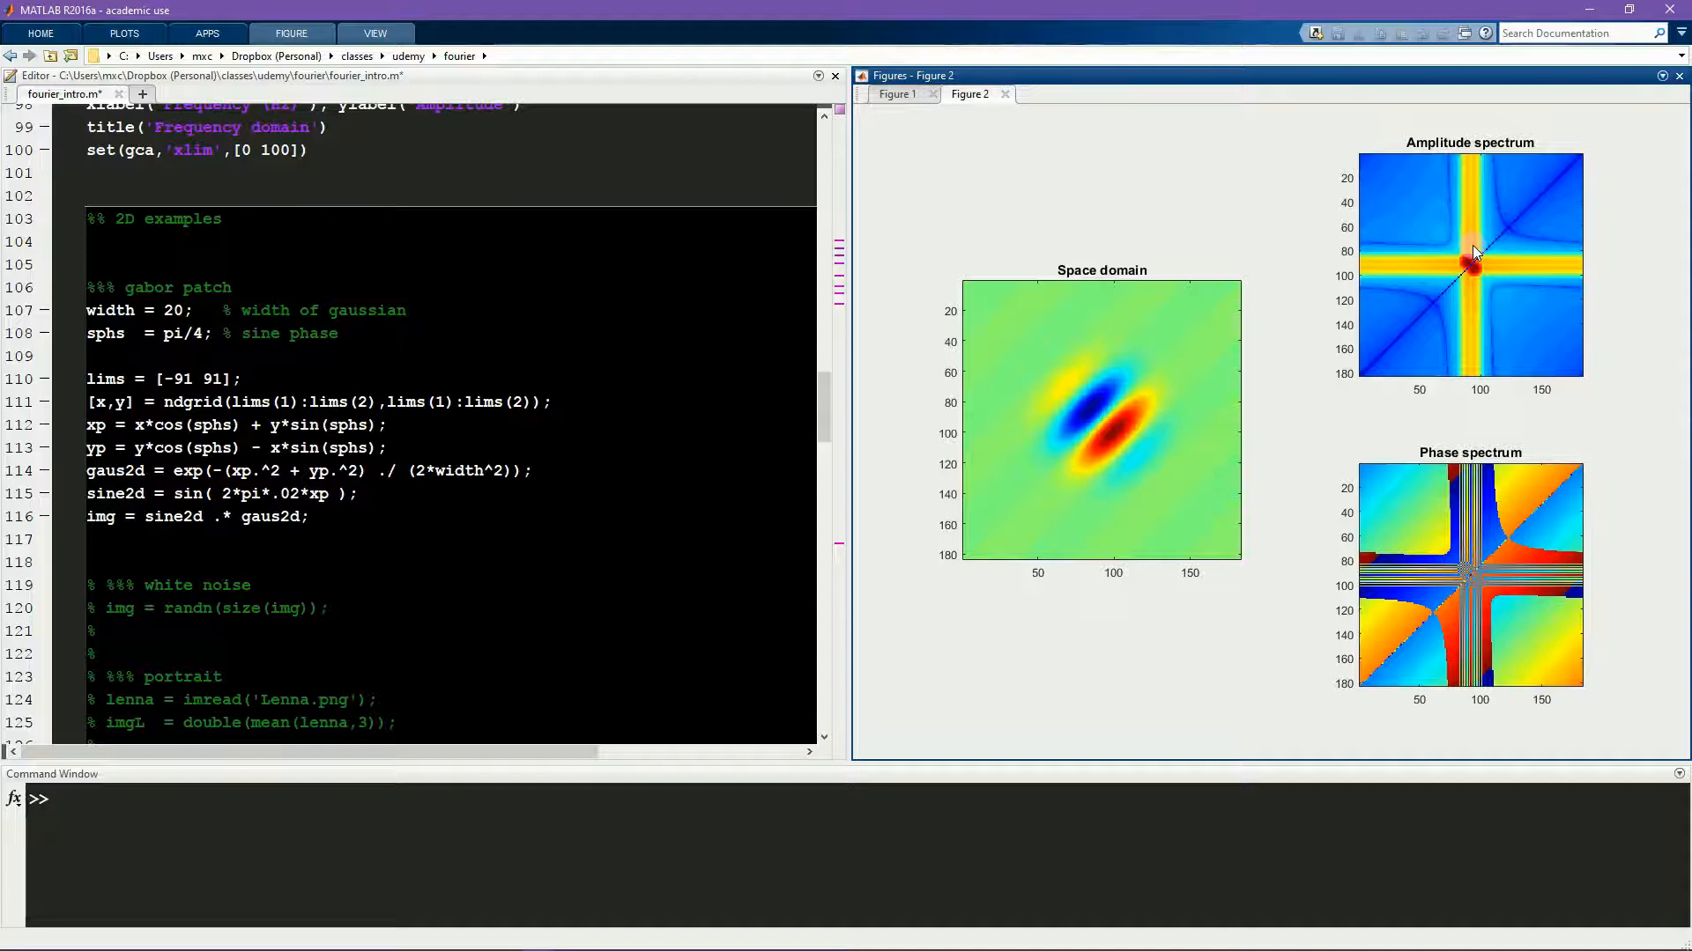
{"action": "mouse_move", "coordinate": [1464, 267]}
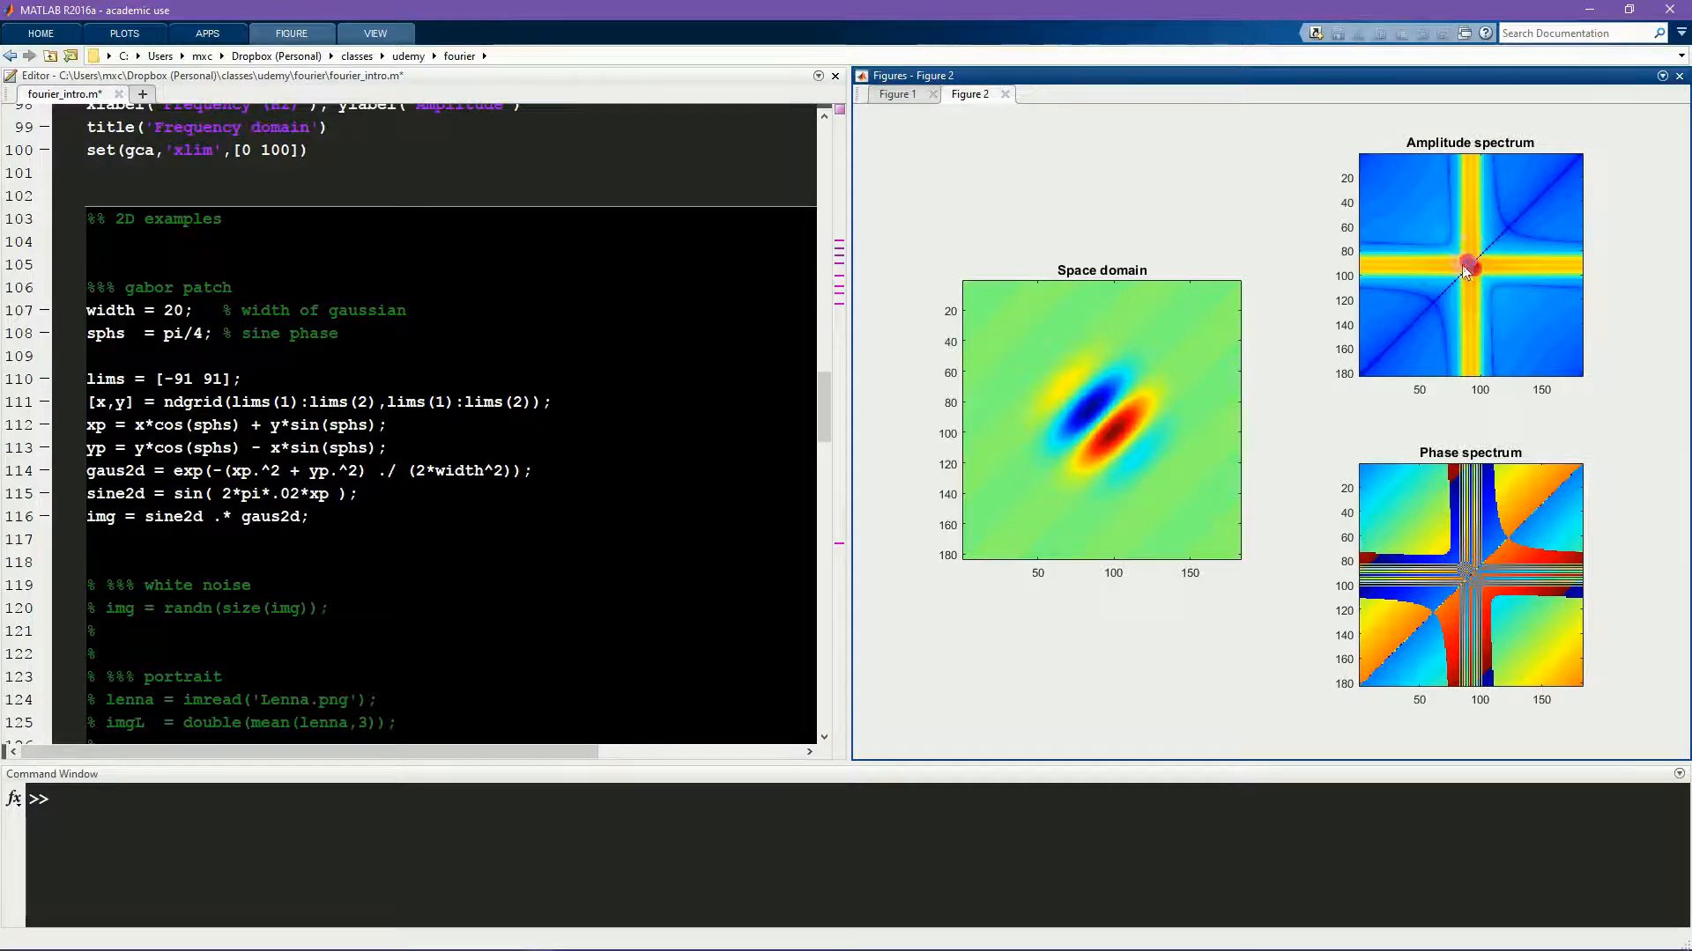
{"action": "mouse_move", "coordinate": [1575, 168]}
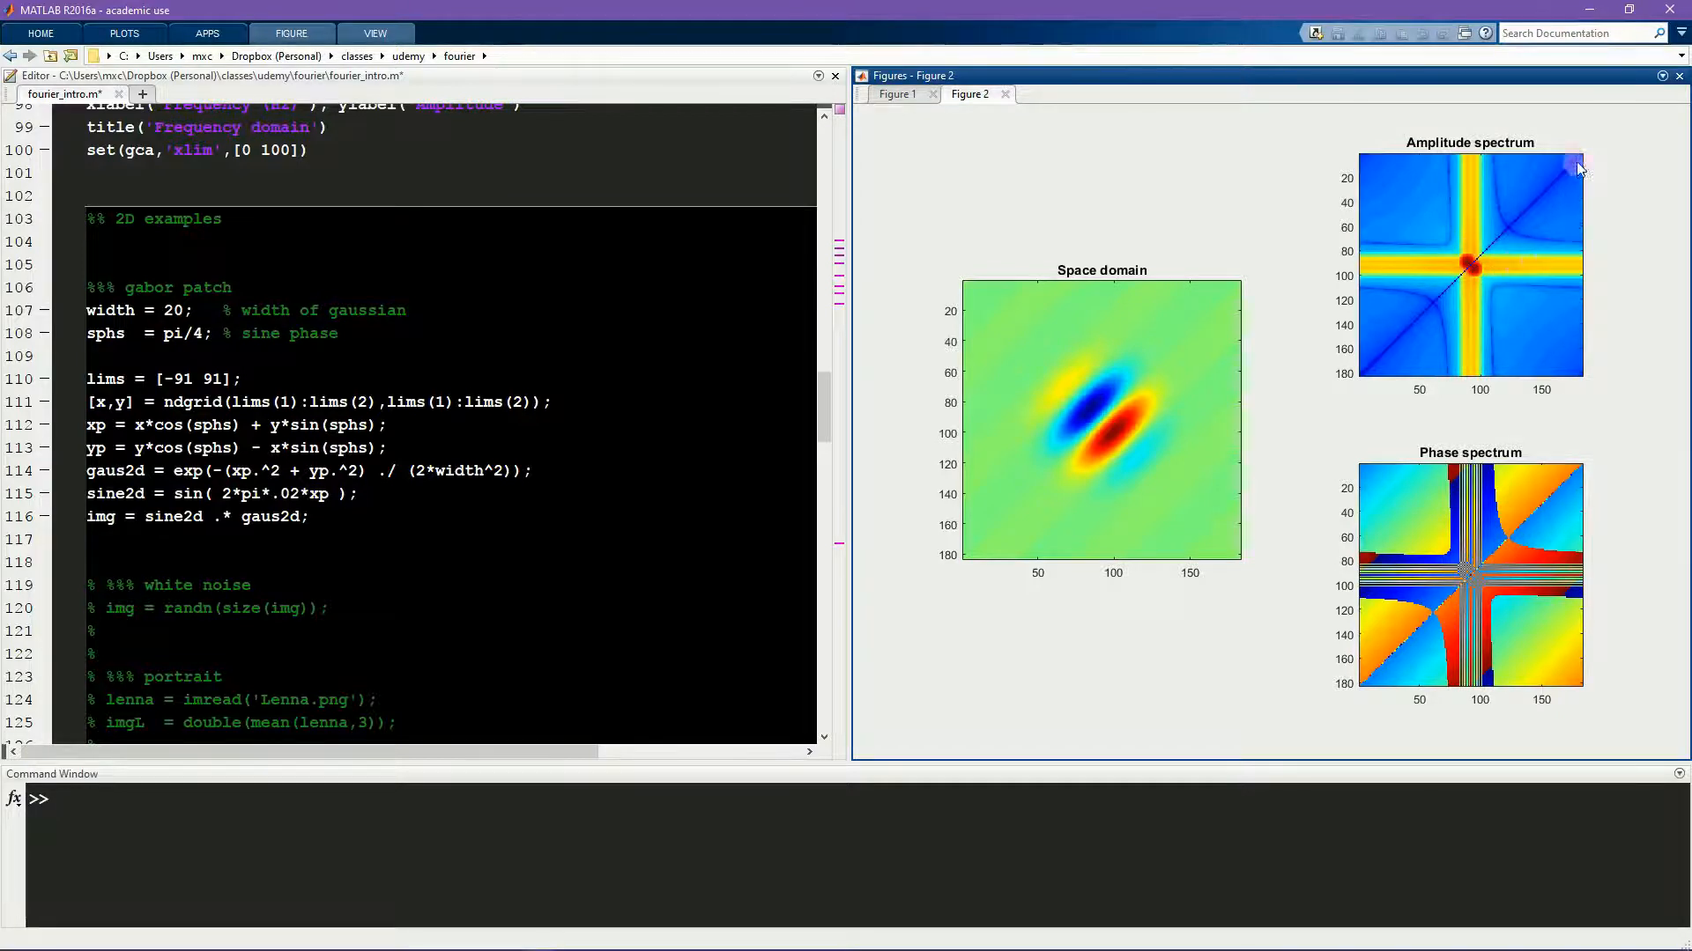
{"action": "mouse_move", "coordinate": [1364, 350]}
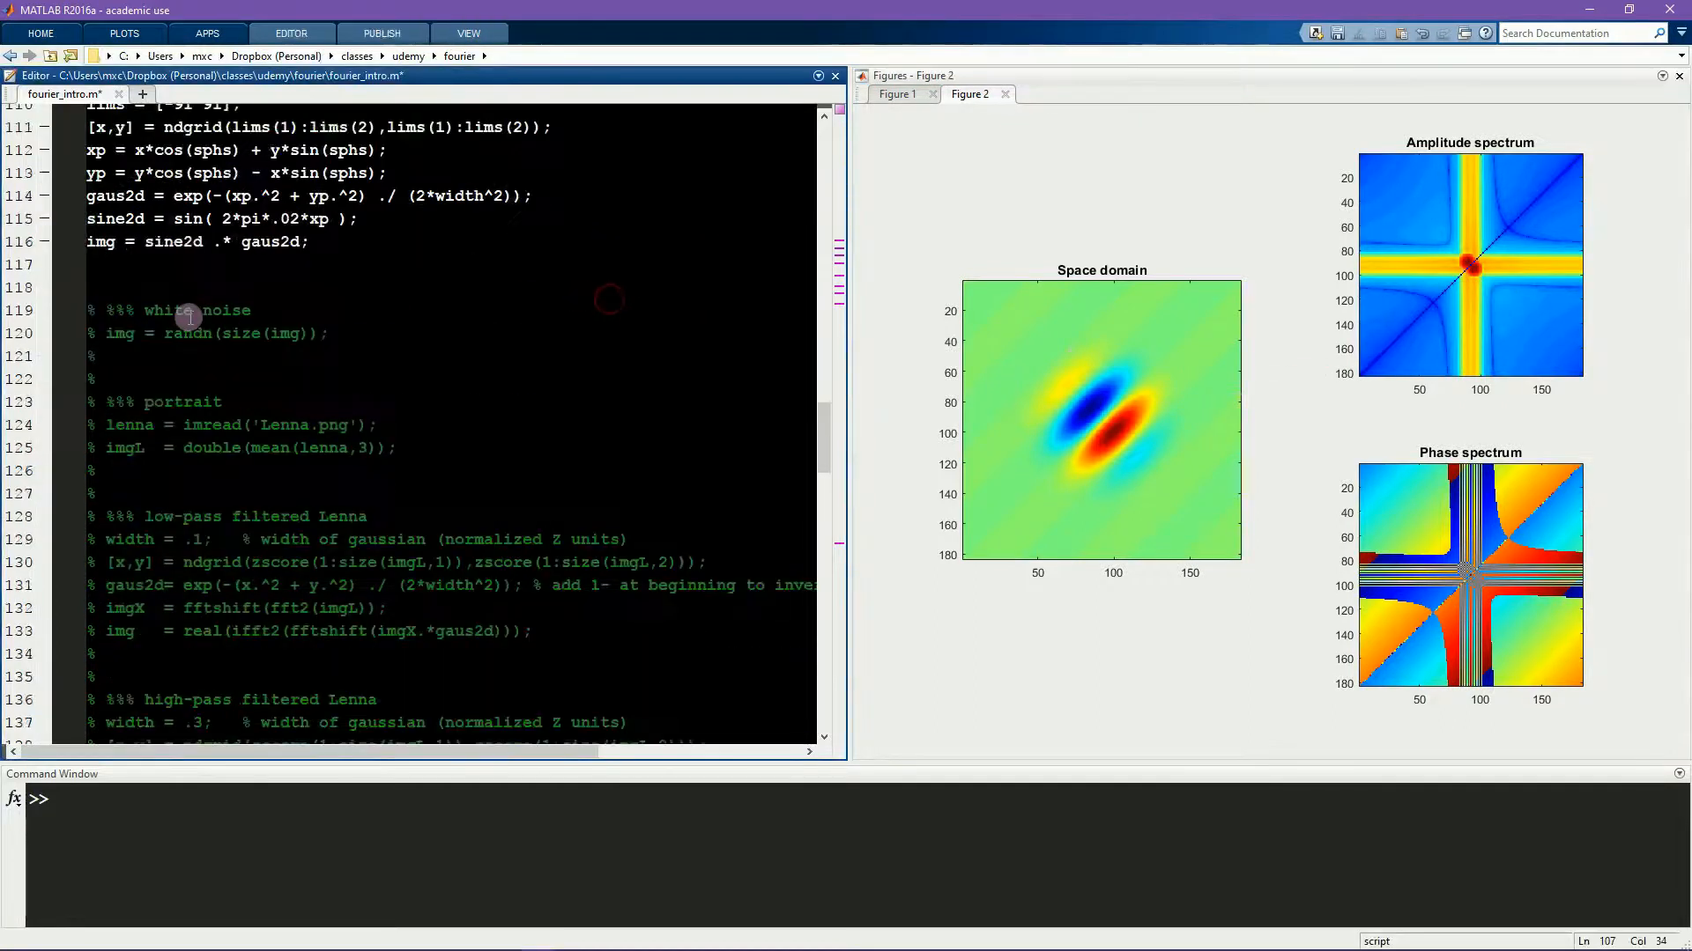
Step: Run the low-pass filtered Lenna section to show the portrait and its centered spectrum
{"action": "key", "text": "ctrl+Return"}
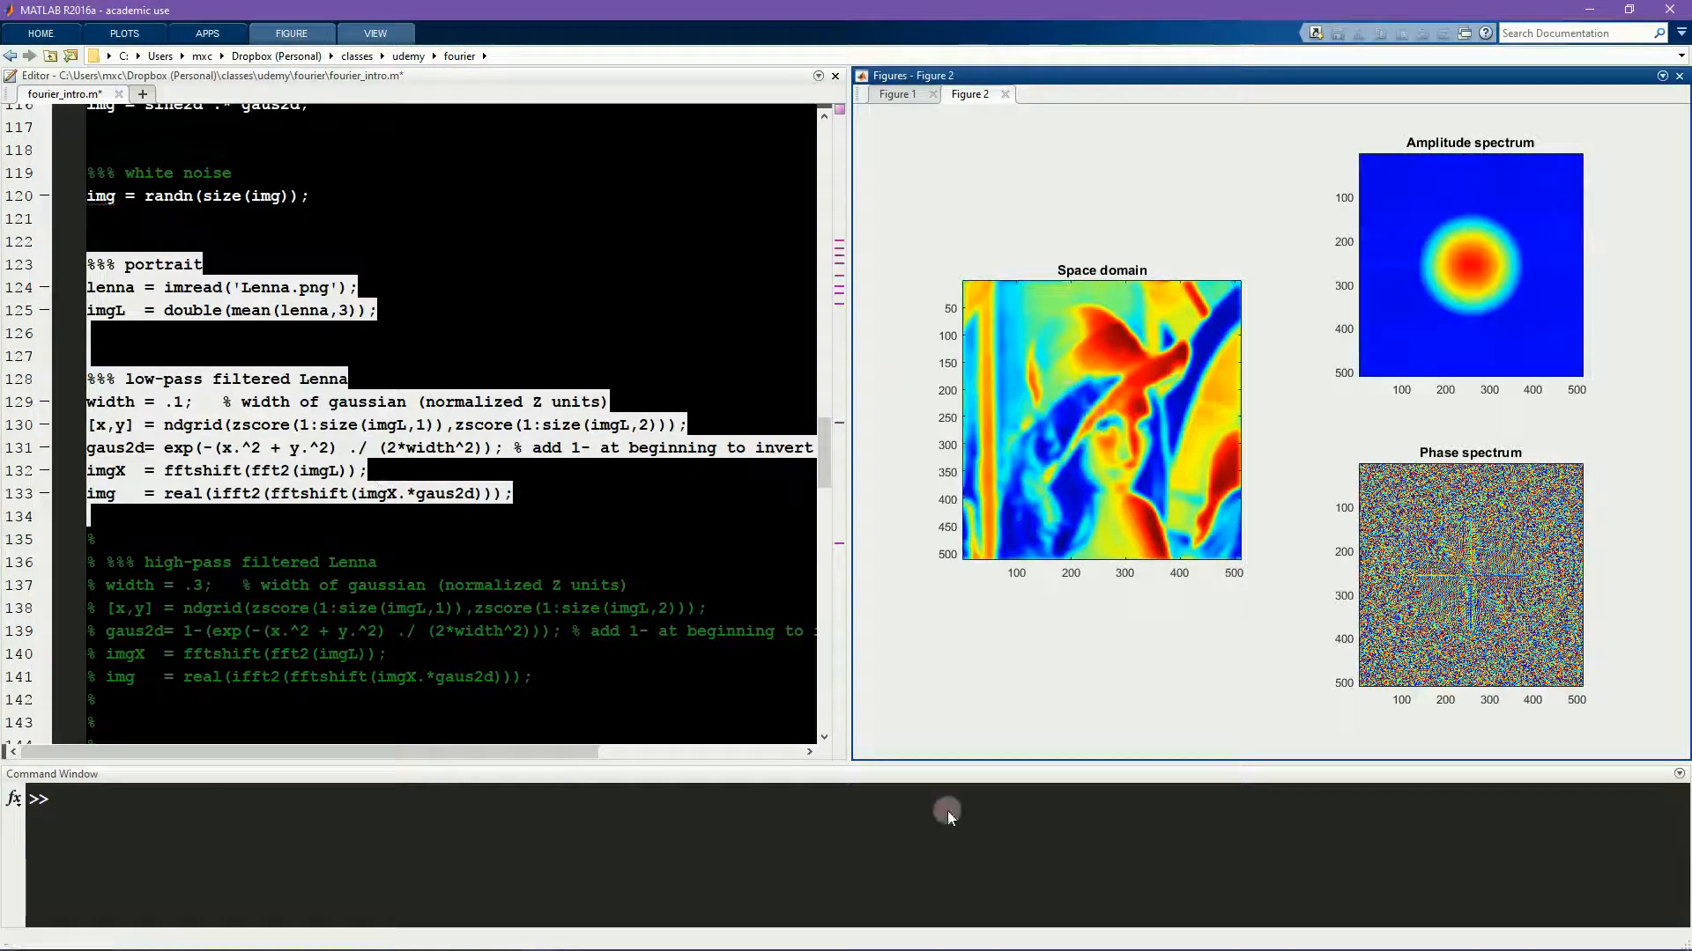
{"action": "mouse_move", "coordinate": [953, 853]}
{"action": "type", "text": "colormap"}
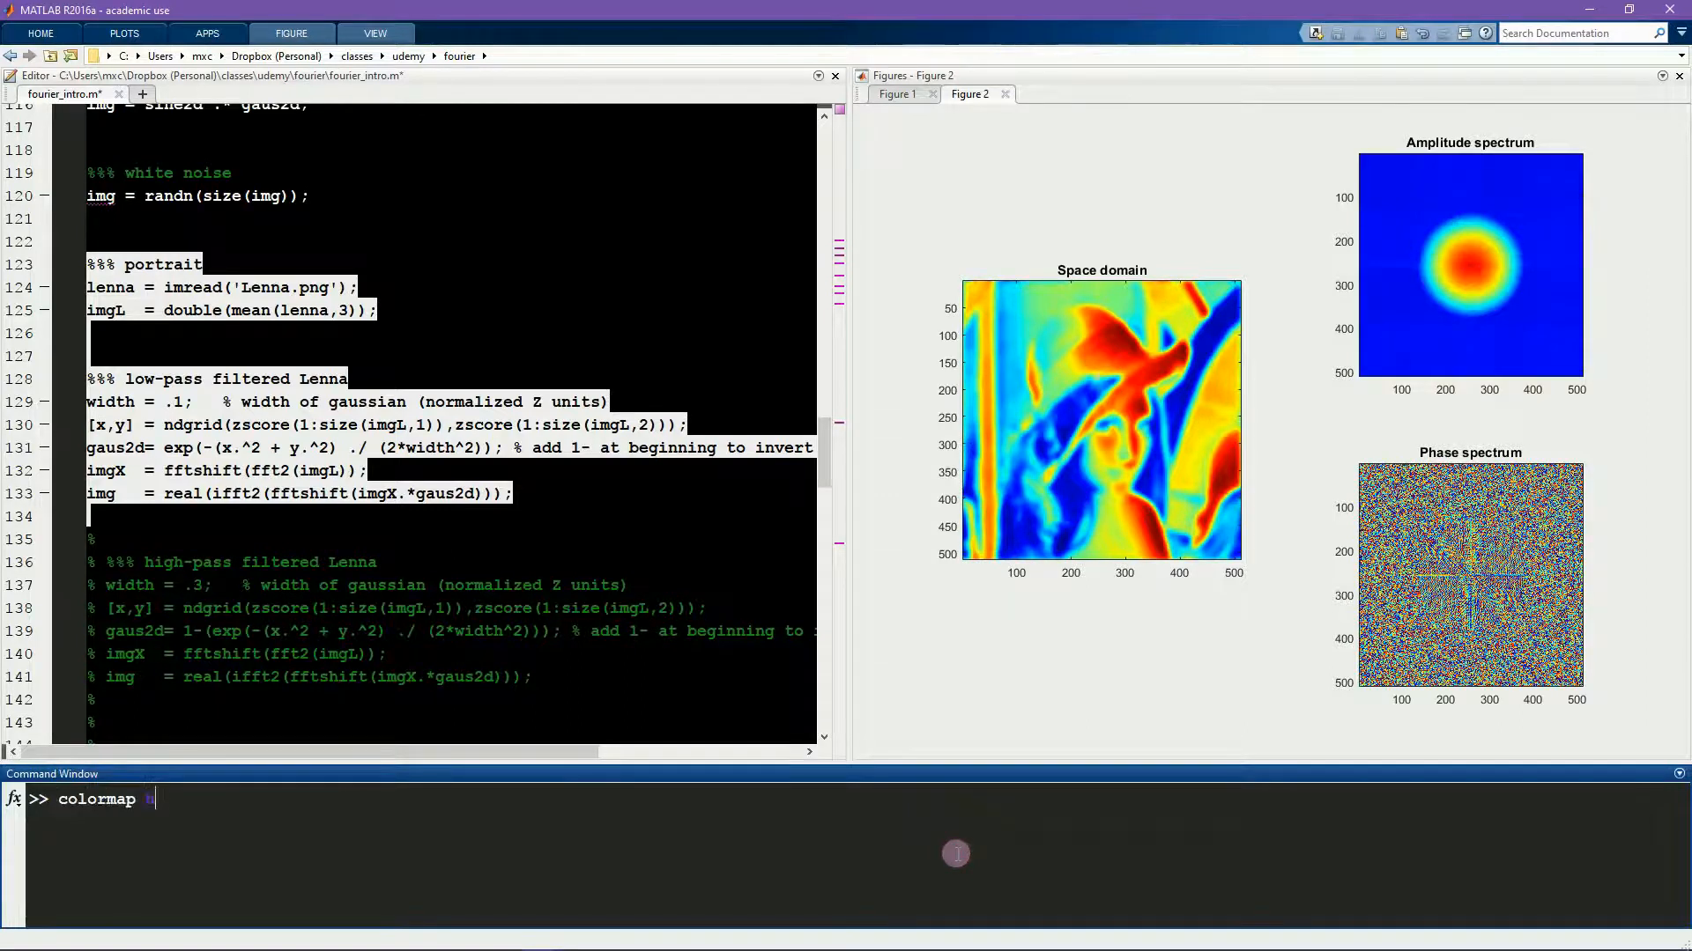
Step: Switch the Lenna figure to a grayscale colormap
{"action": "type", "text": "gray"}
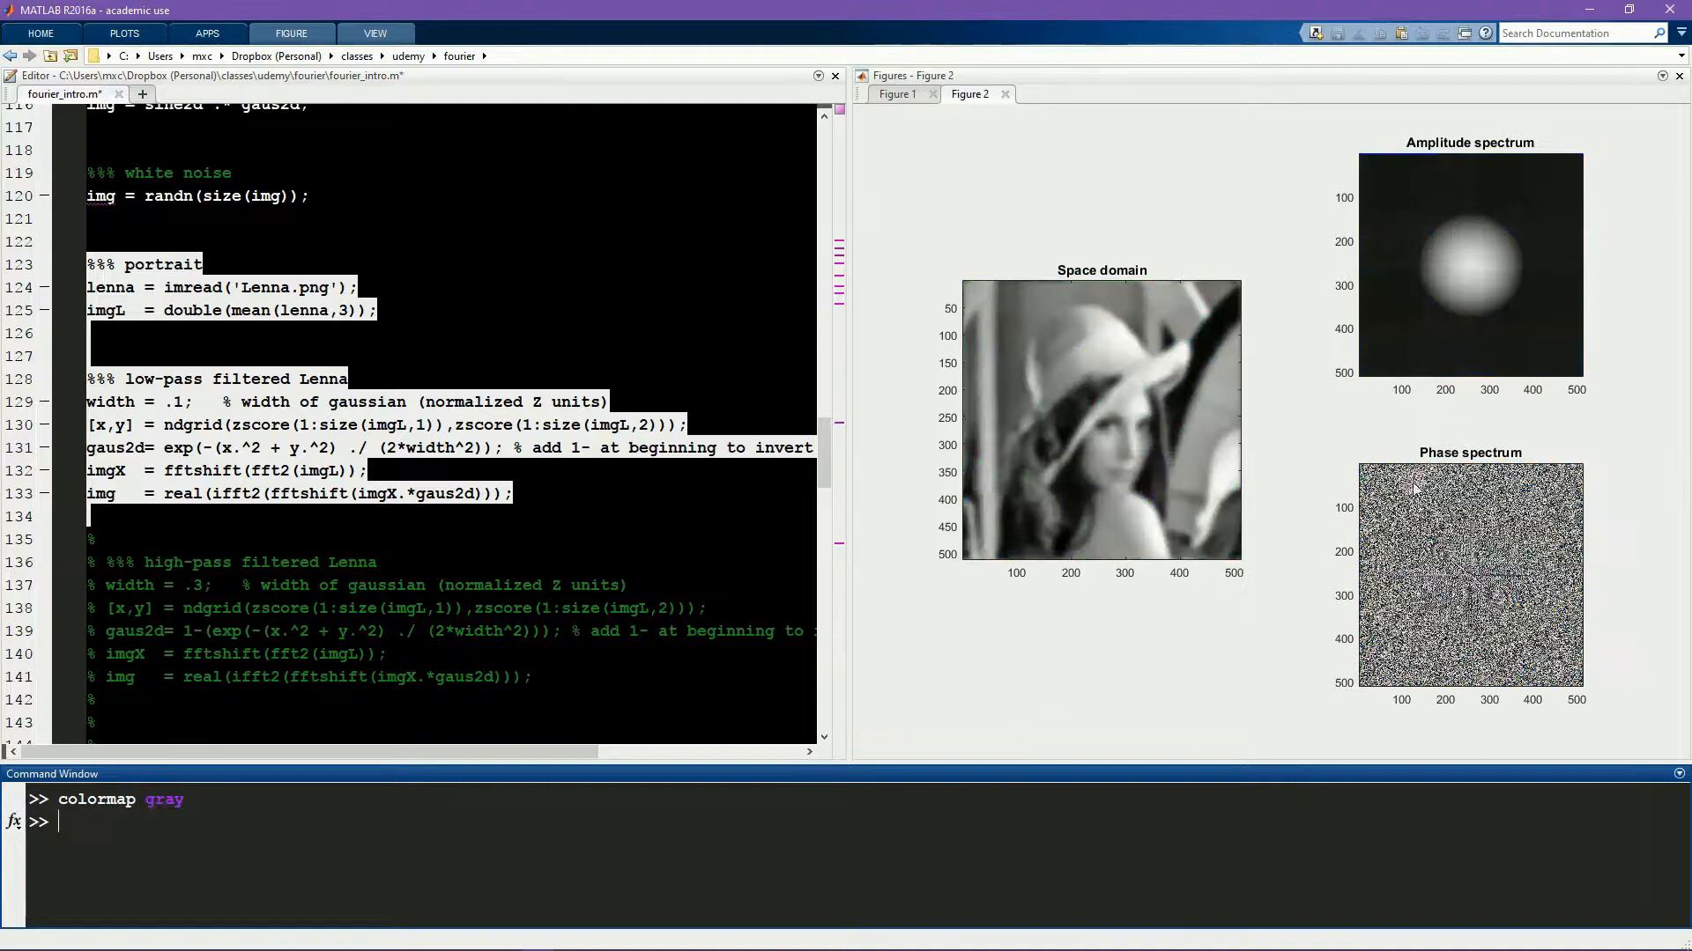
{"action": "mouse_move", "coordinate": [1031, 453]}
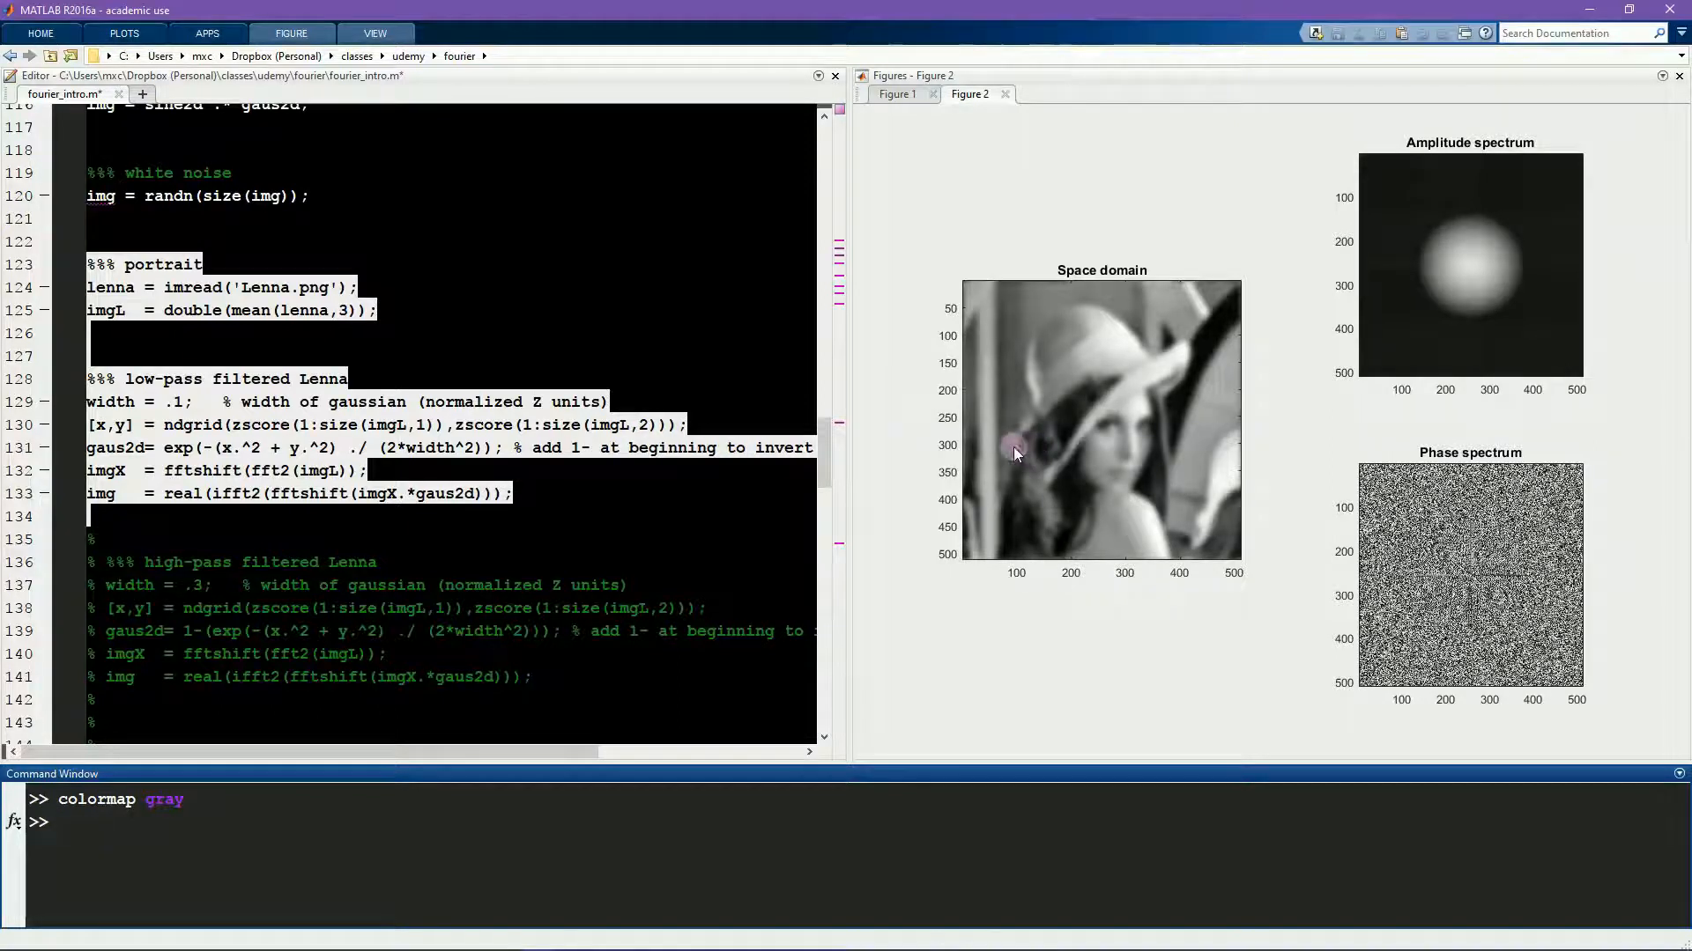
Step: Edit the low-pass Gaussian width to 1, .1 and .051, rerunning the section each time
{"action": "left_click", "coordinate": [173, 402]}
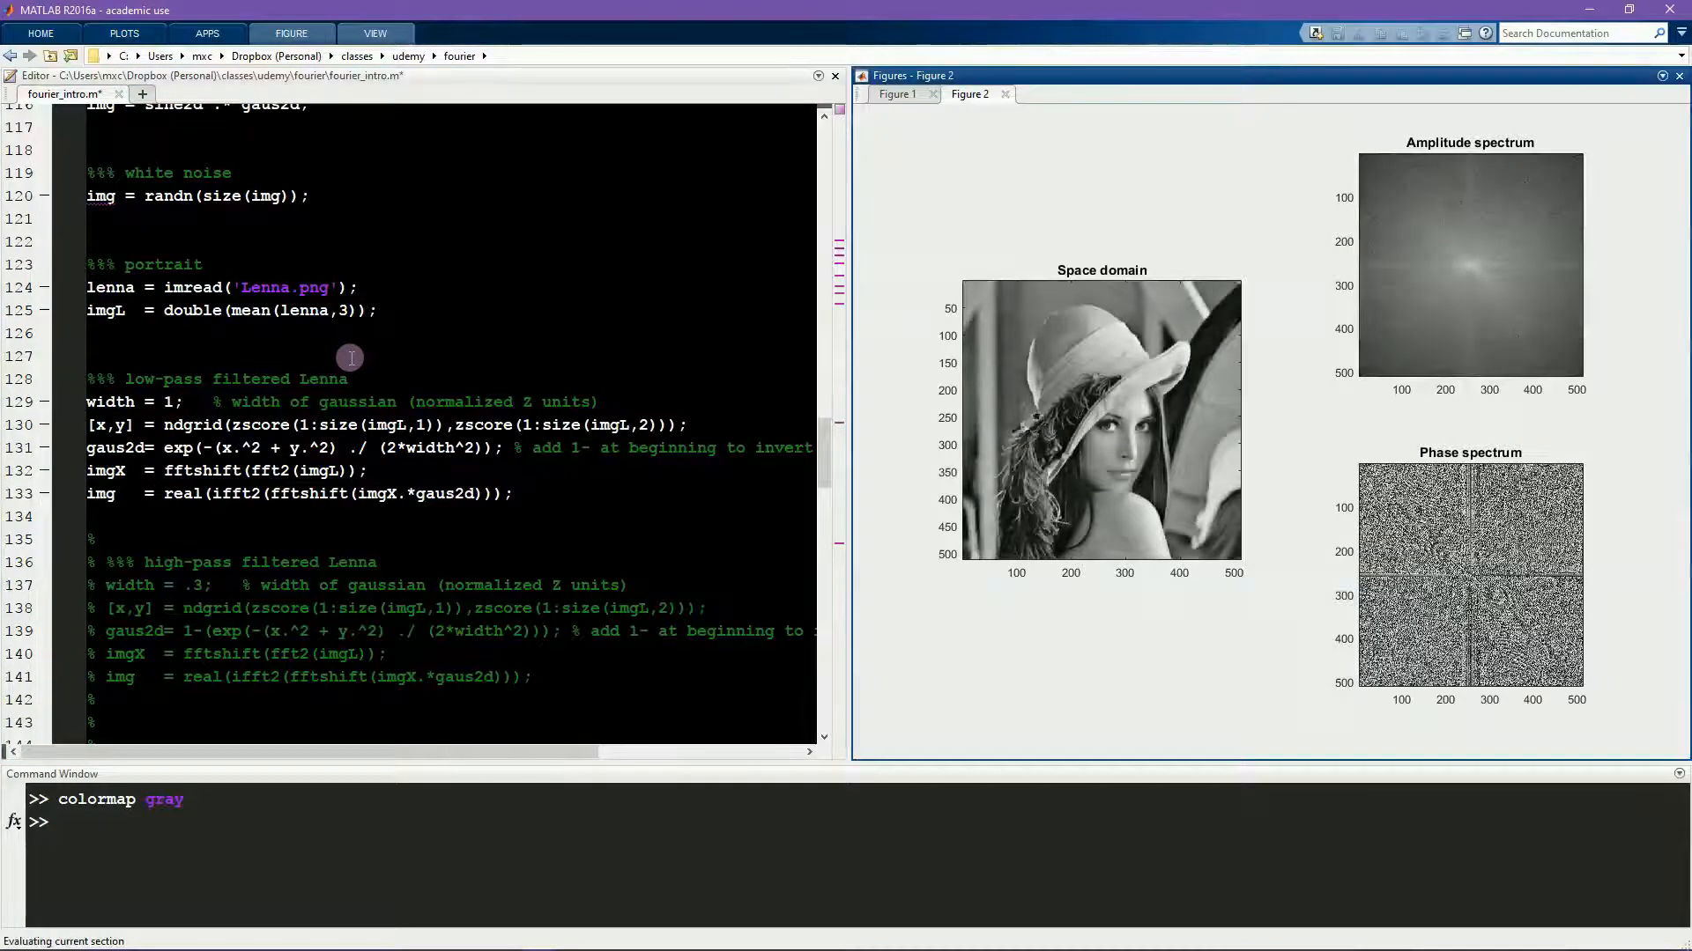
{"action": "left_click", "coordinate": [173, 402]}
{"action": "type", "text": "."}
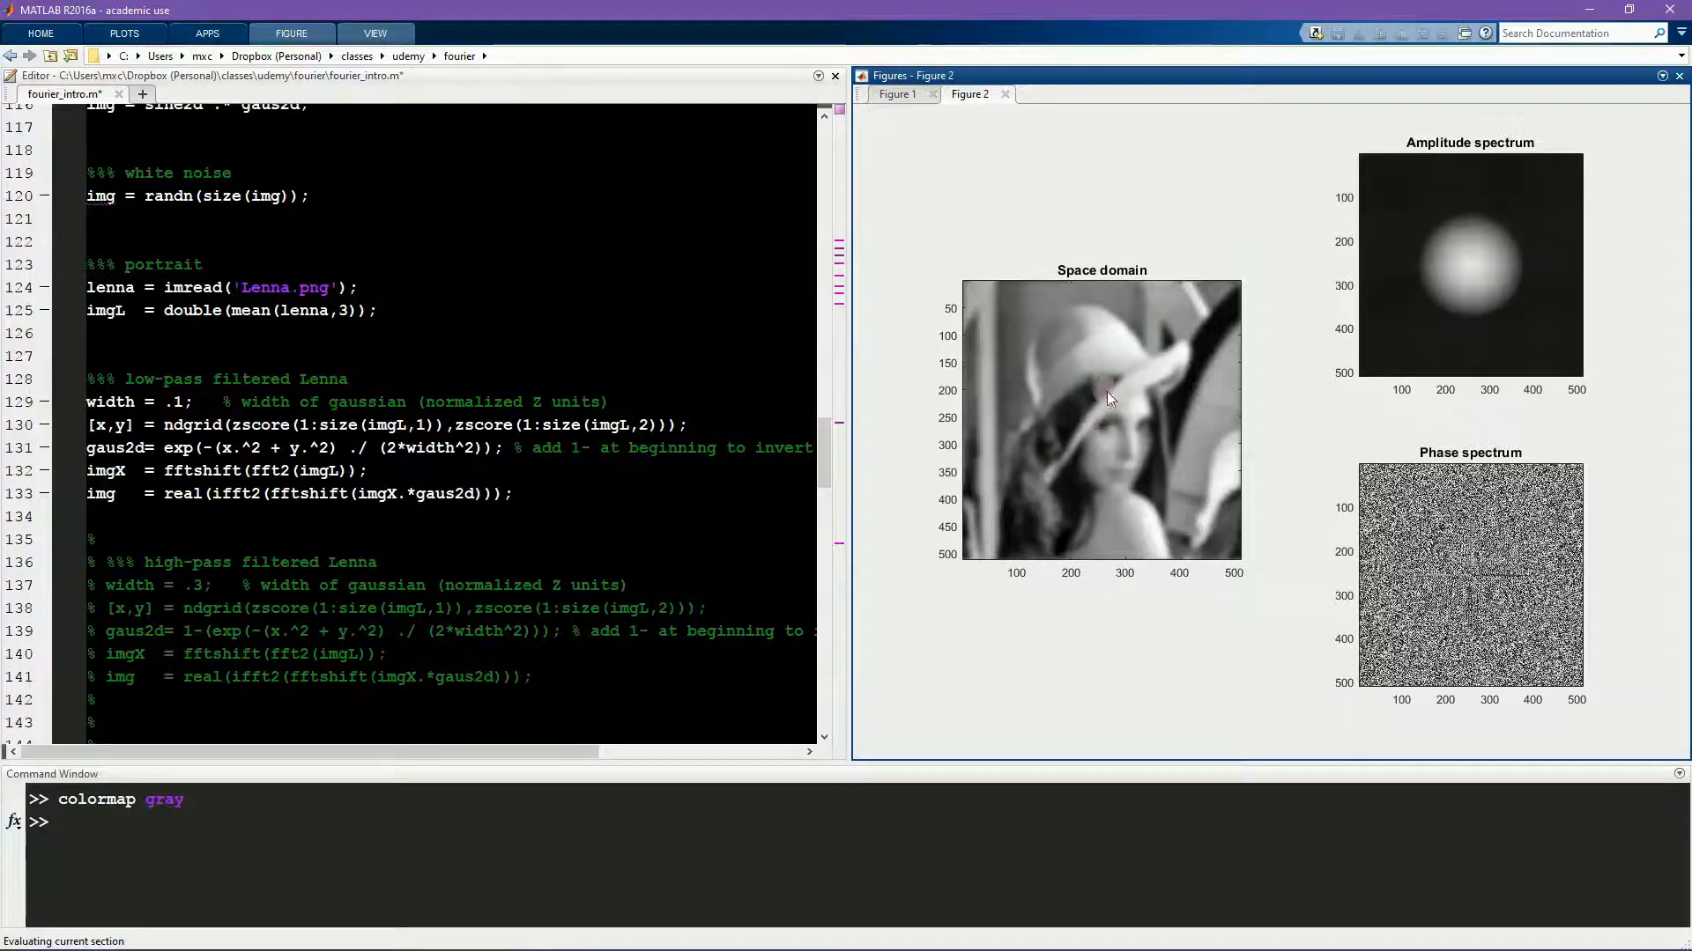
{"action": "mouse_move", "coordinate": [1508, 329]}
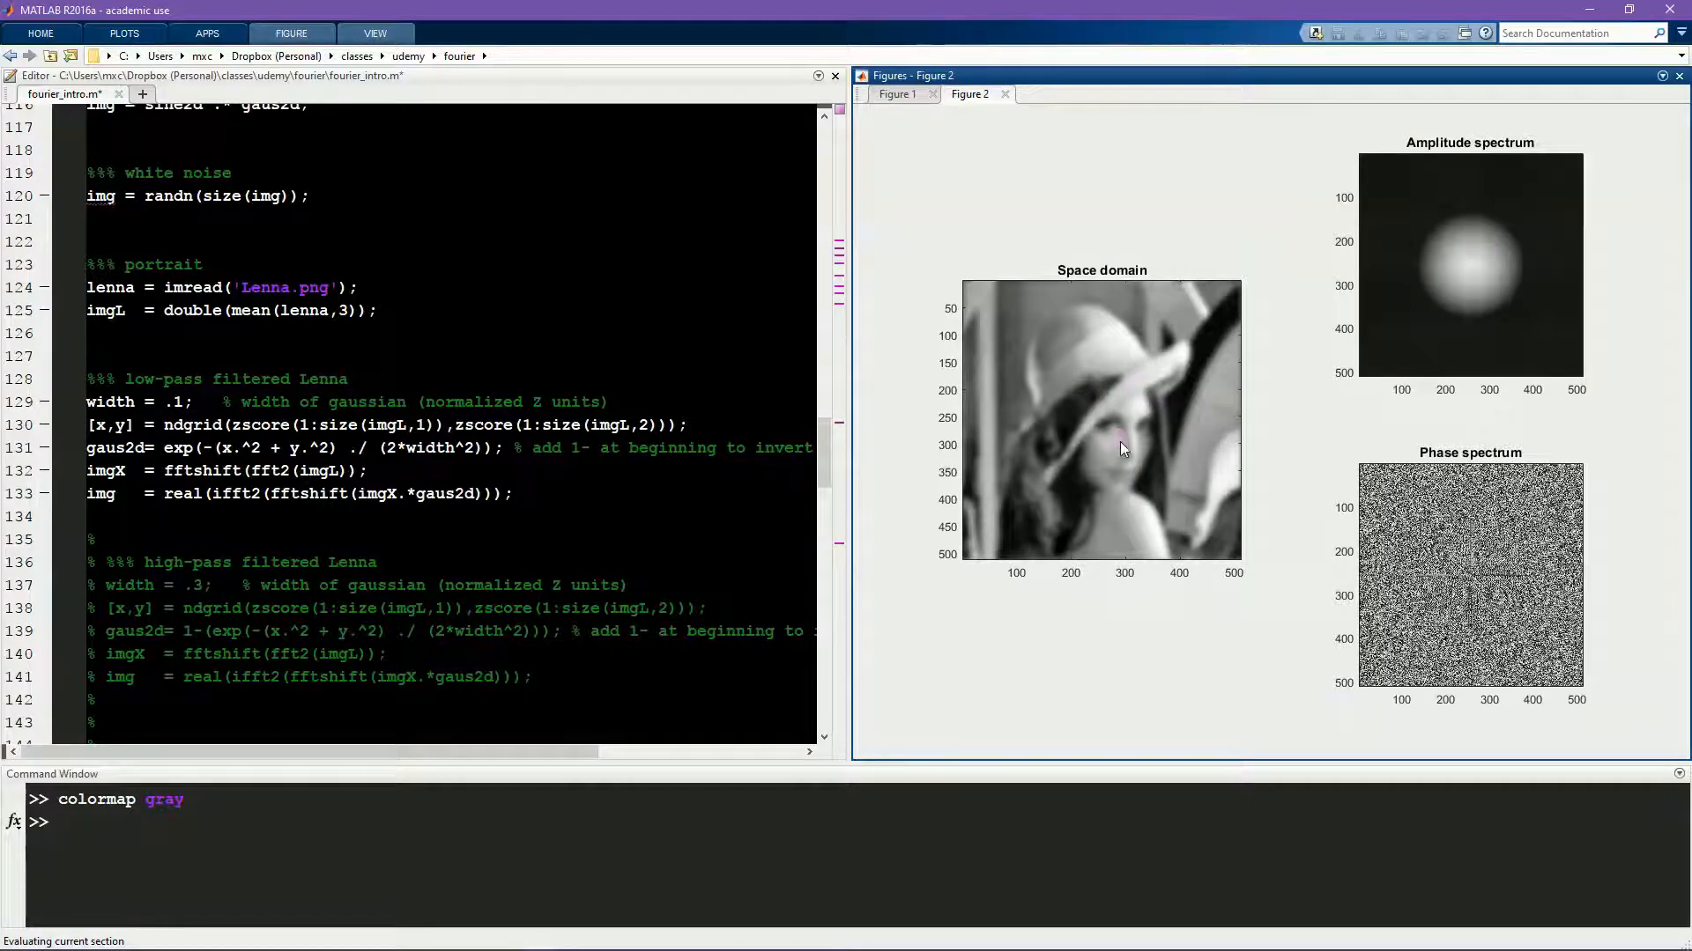
{"action": "mouse_move", "coordinate": [1061, 377]}
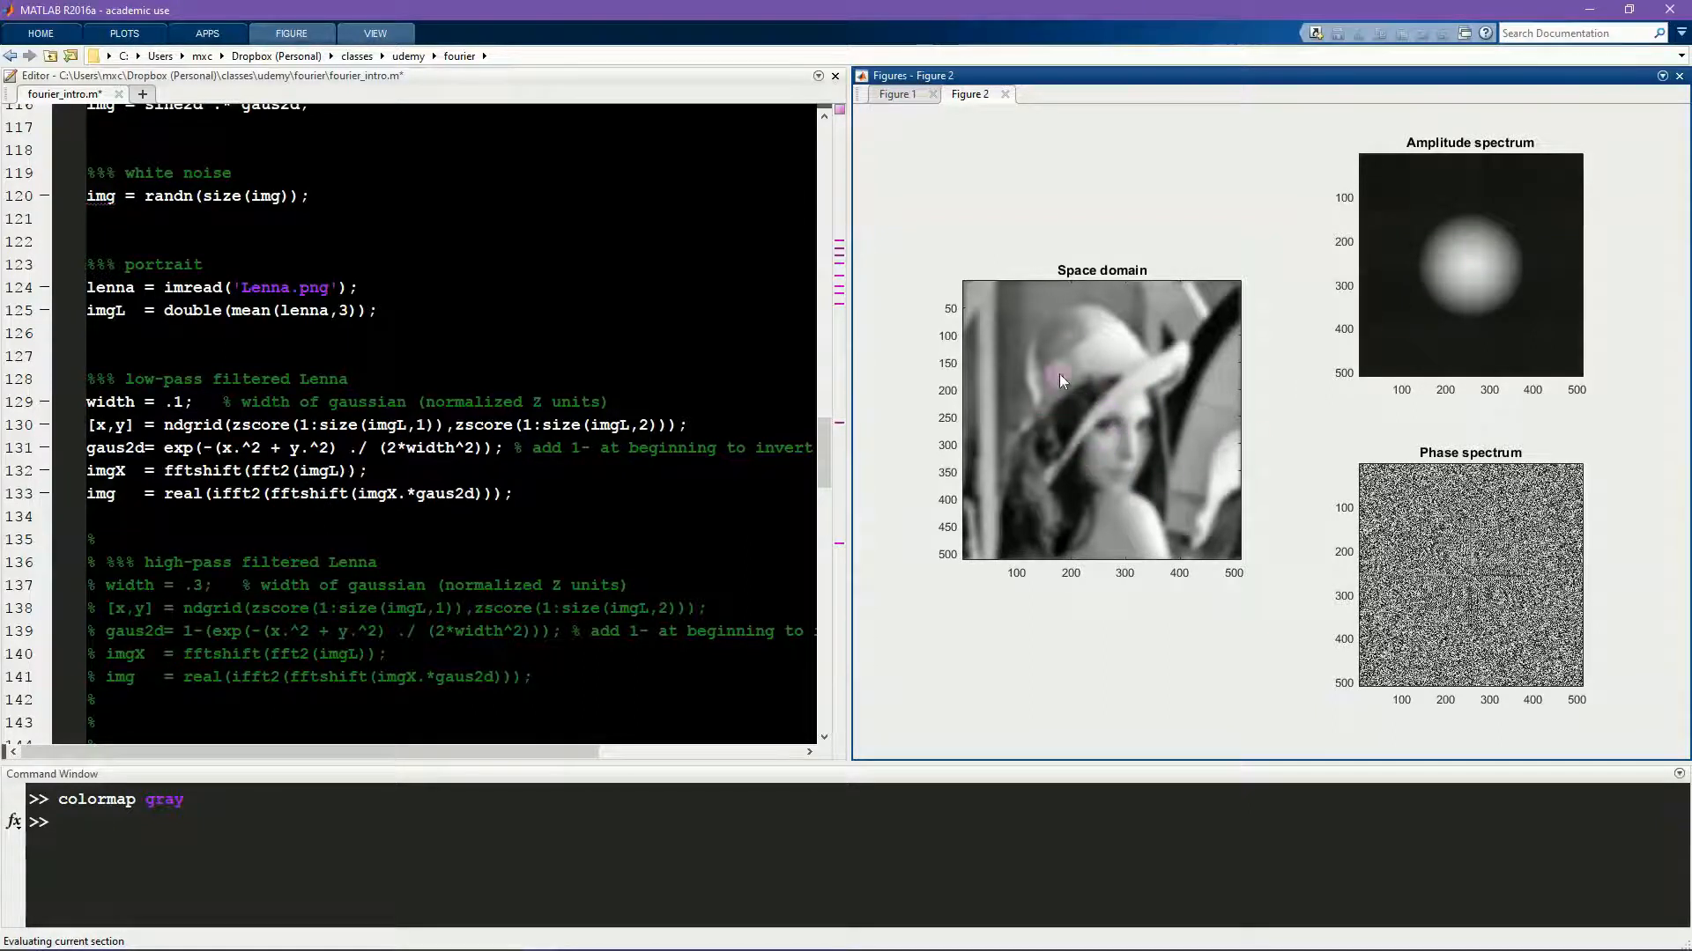
{"action": "mouse_move", "coordinate": [1200, 409]}
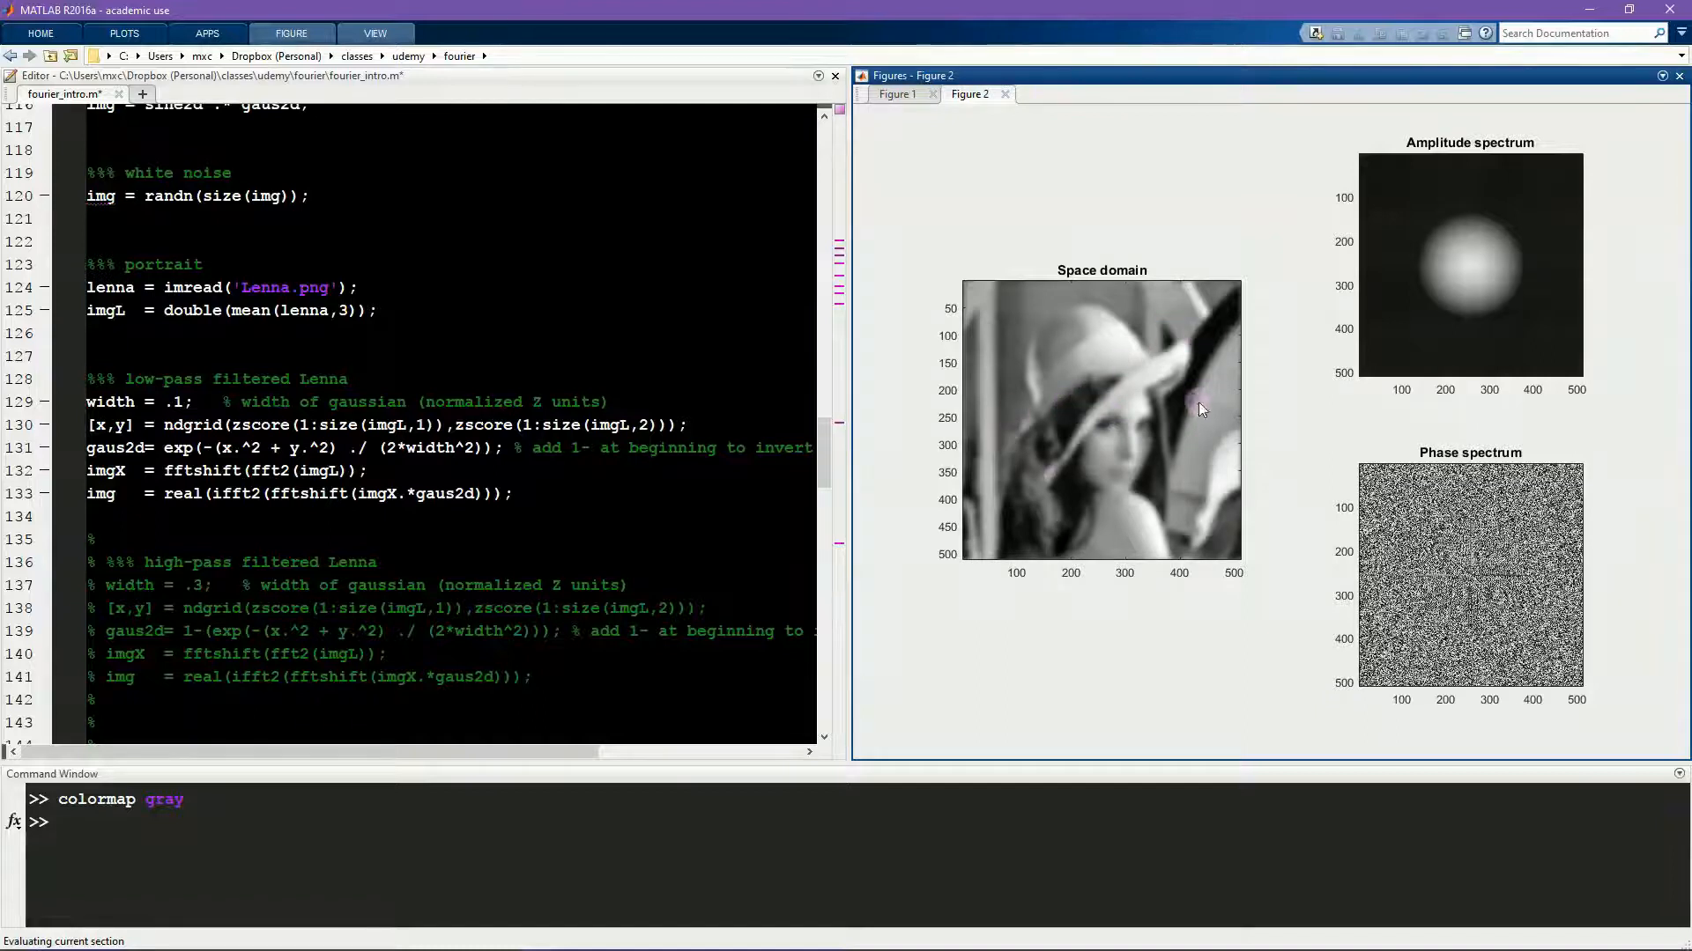
{"action": "mouse_move", "coordinate": [247, 401]}
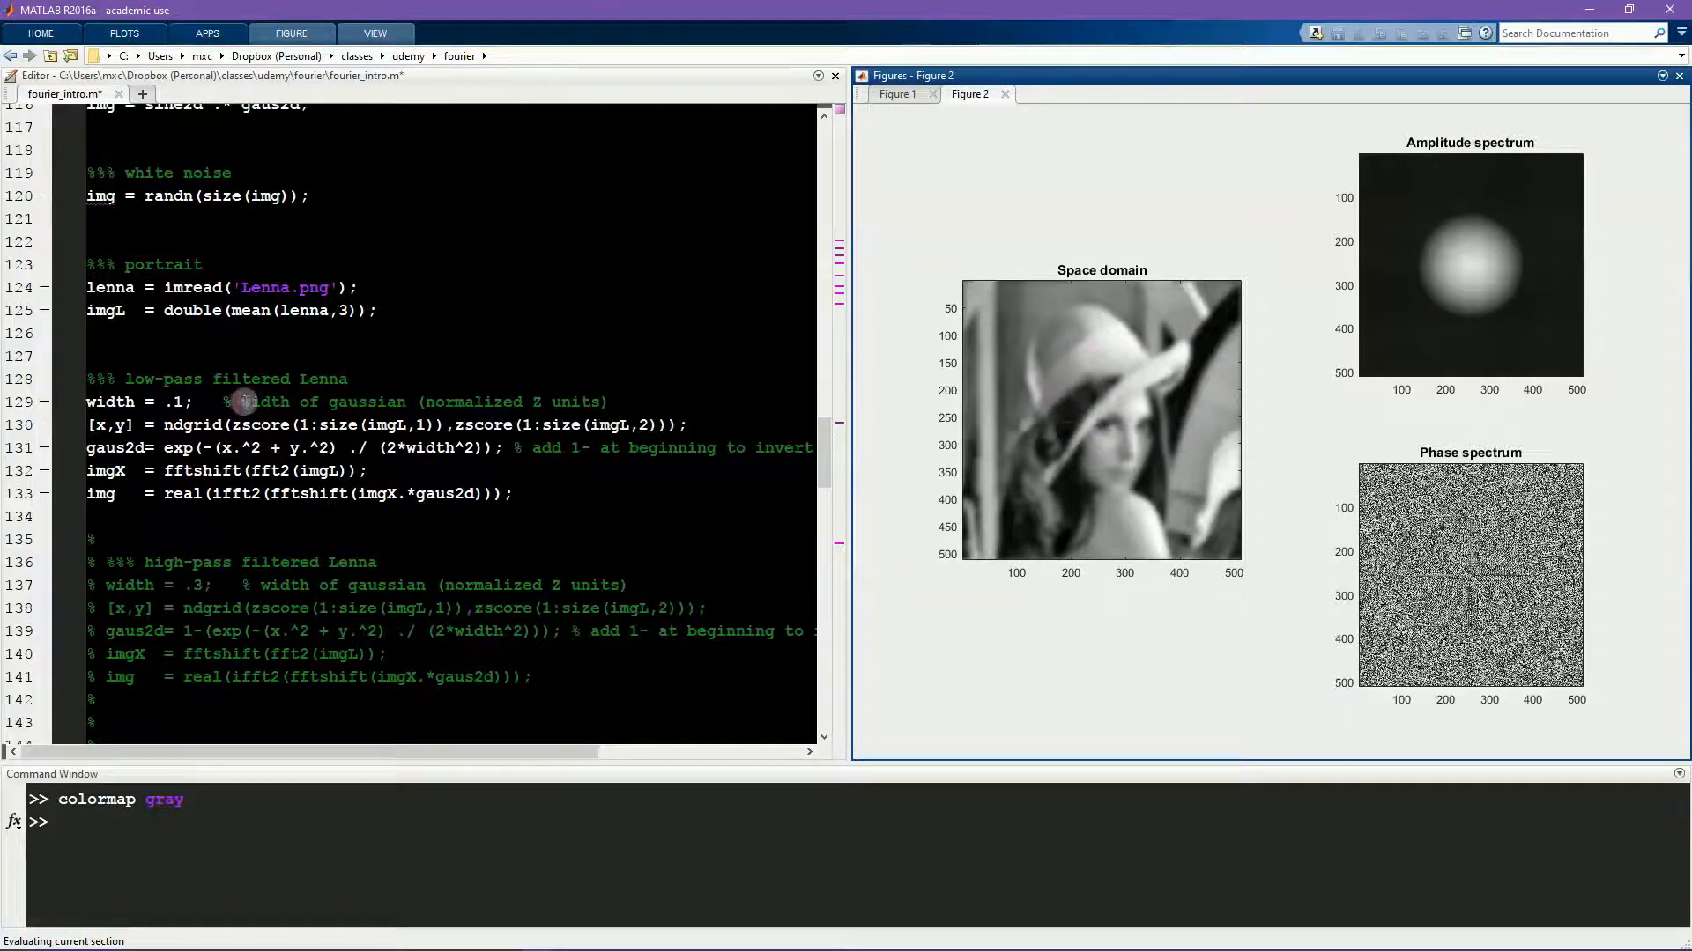
{"action": "left_click", "coordinate": [176, 402]}
{"action": "type", "text": "05"}
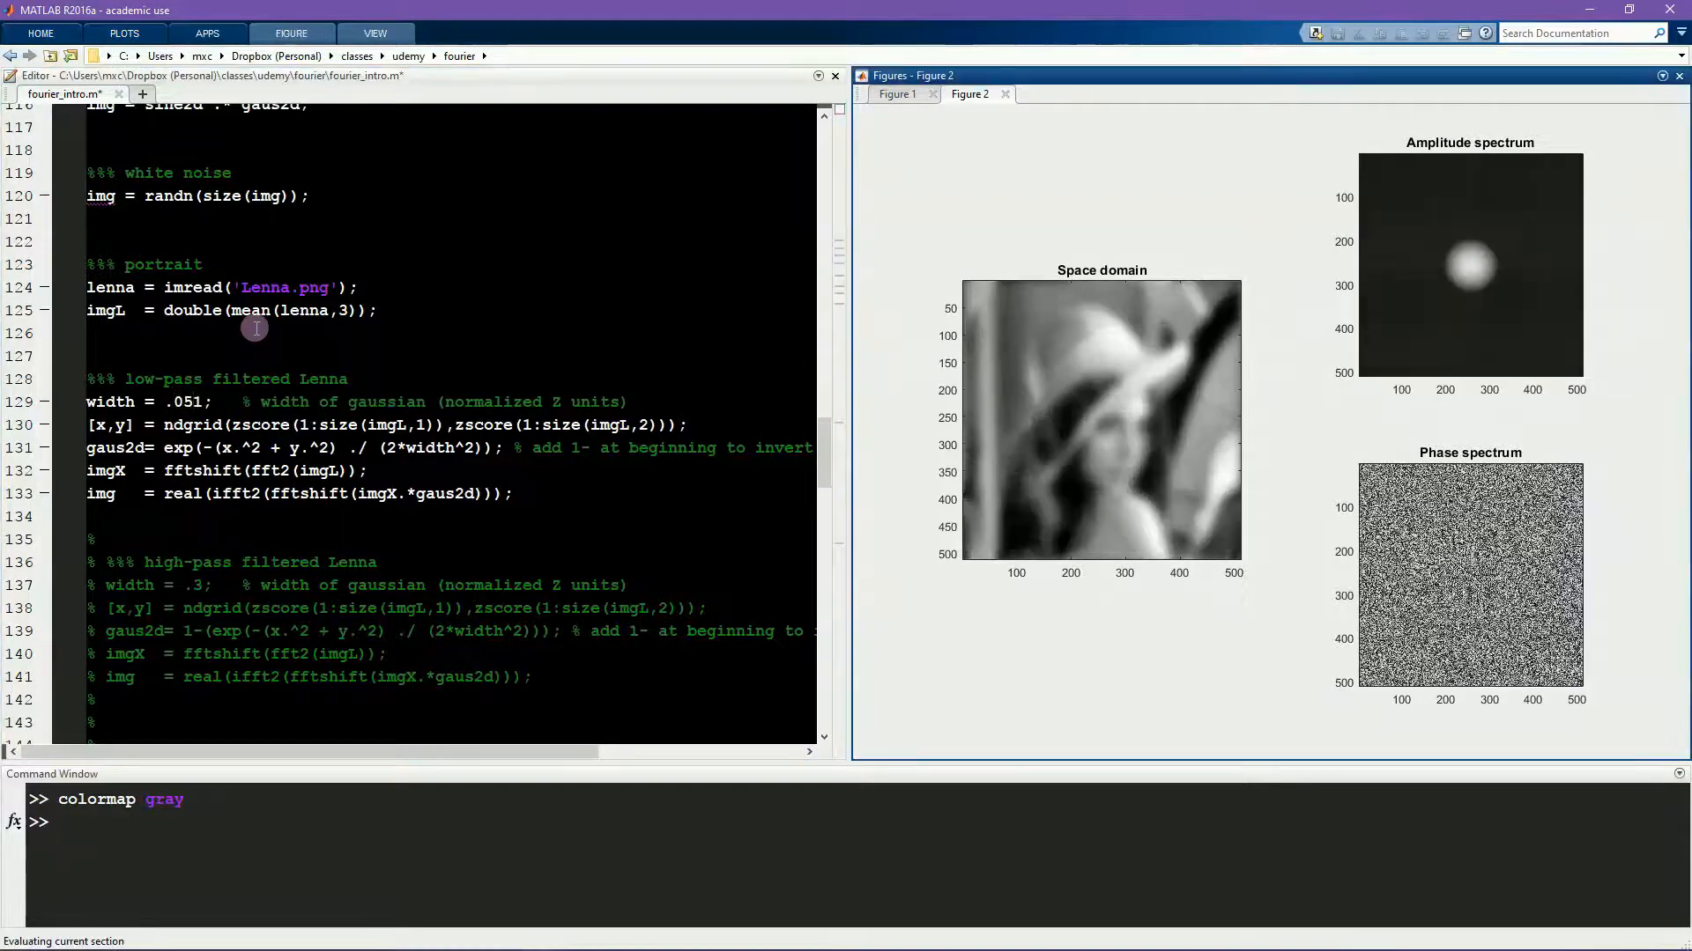
{"action": "double_click", "coordinate": [186, 401]}
{"action": "type", "text": "0"}
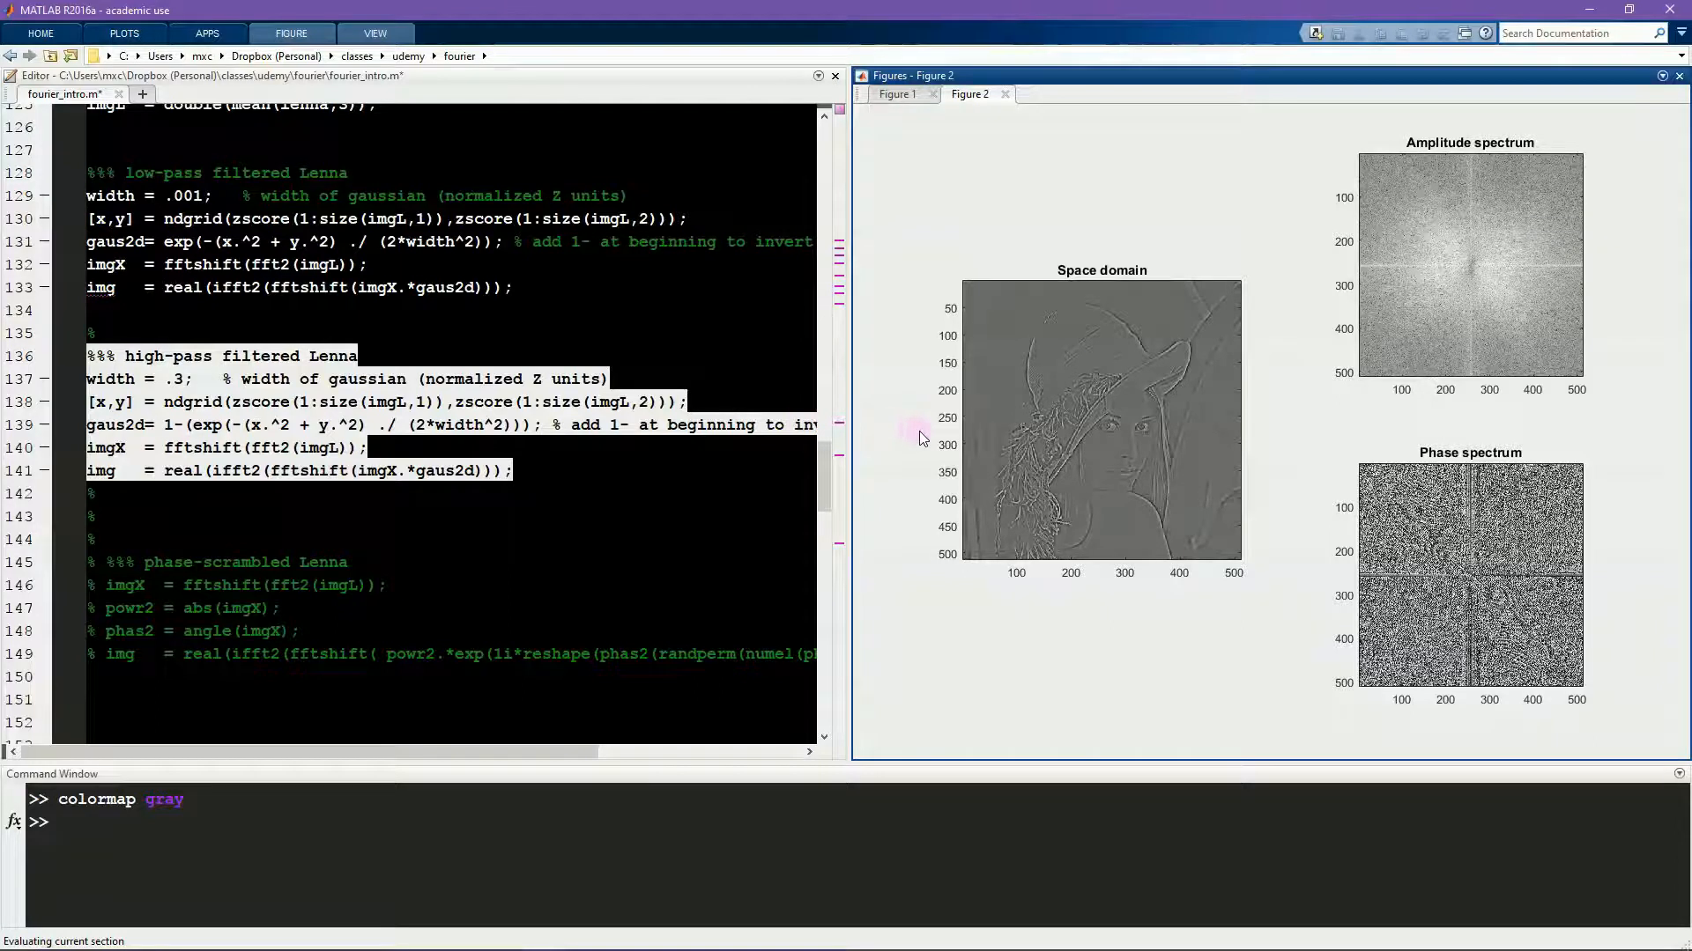
{"action": "mouse_move", "coordinate": [1057, 518]}
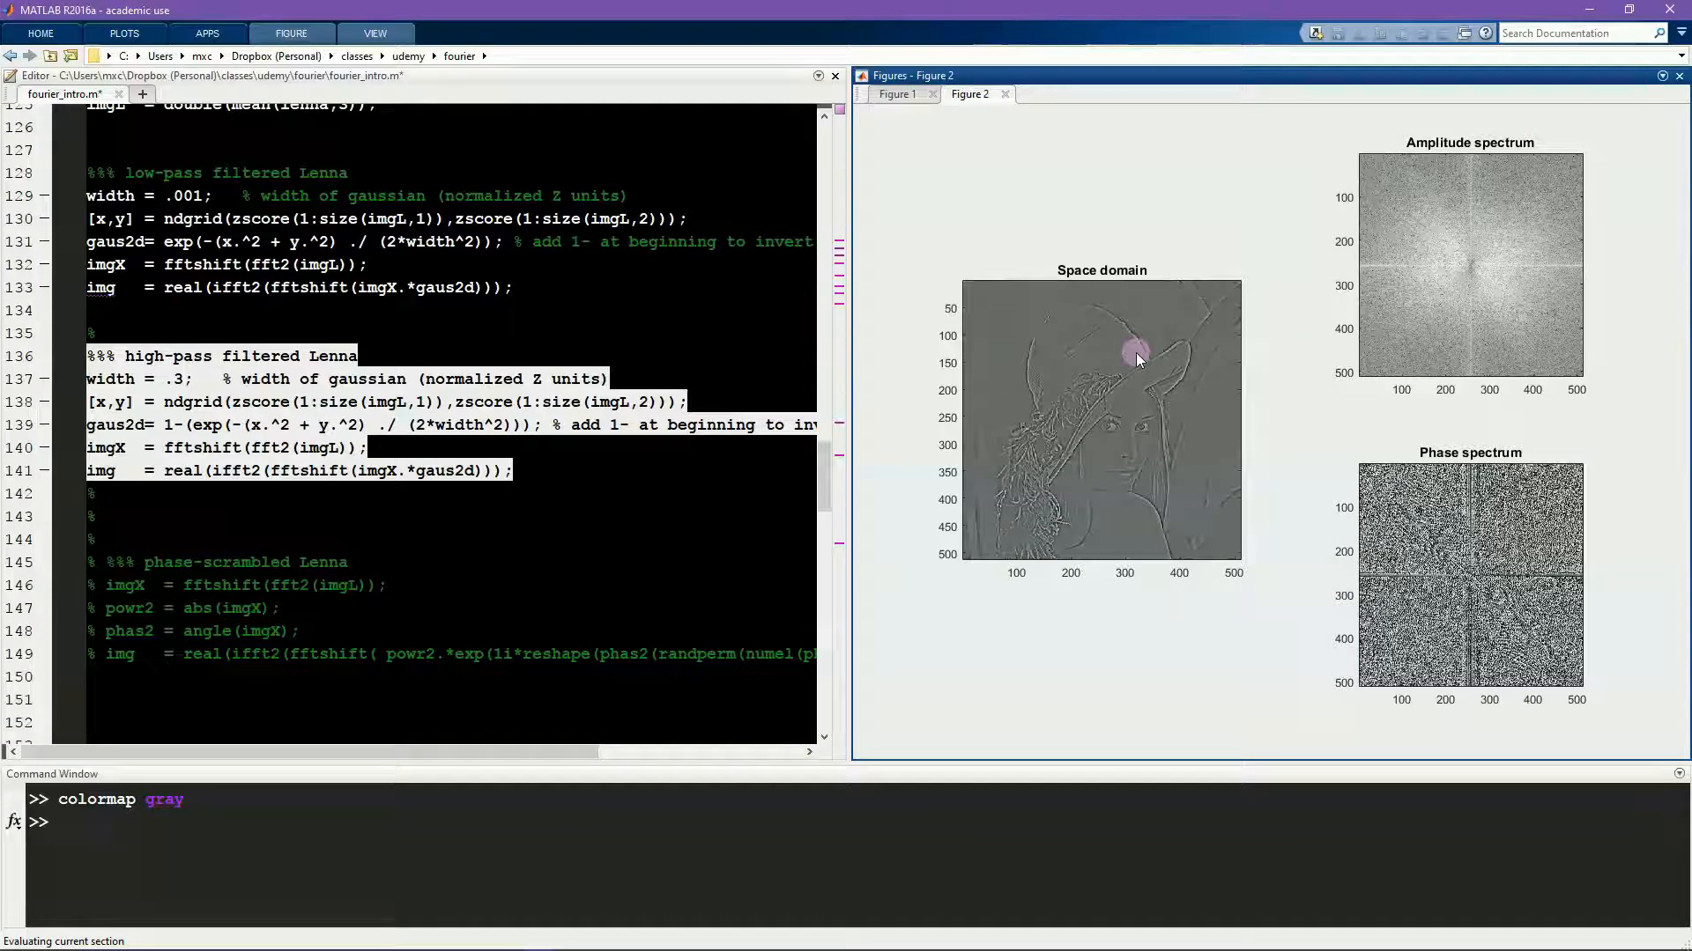
{"action": "mouse_move", "coordinate": [1096, 421]}
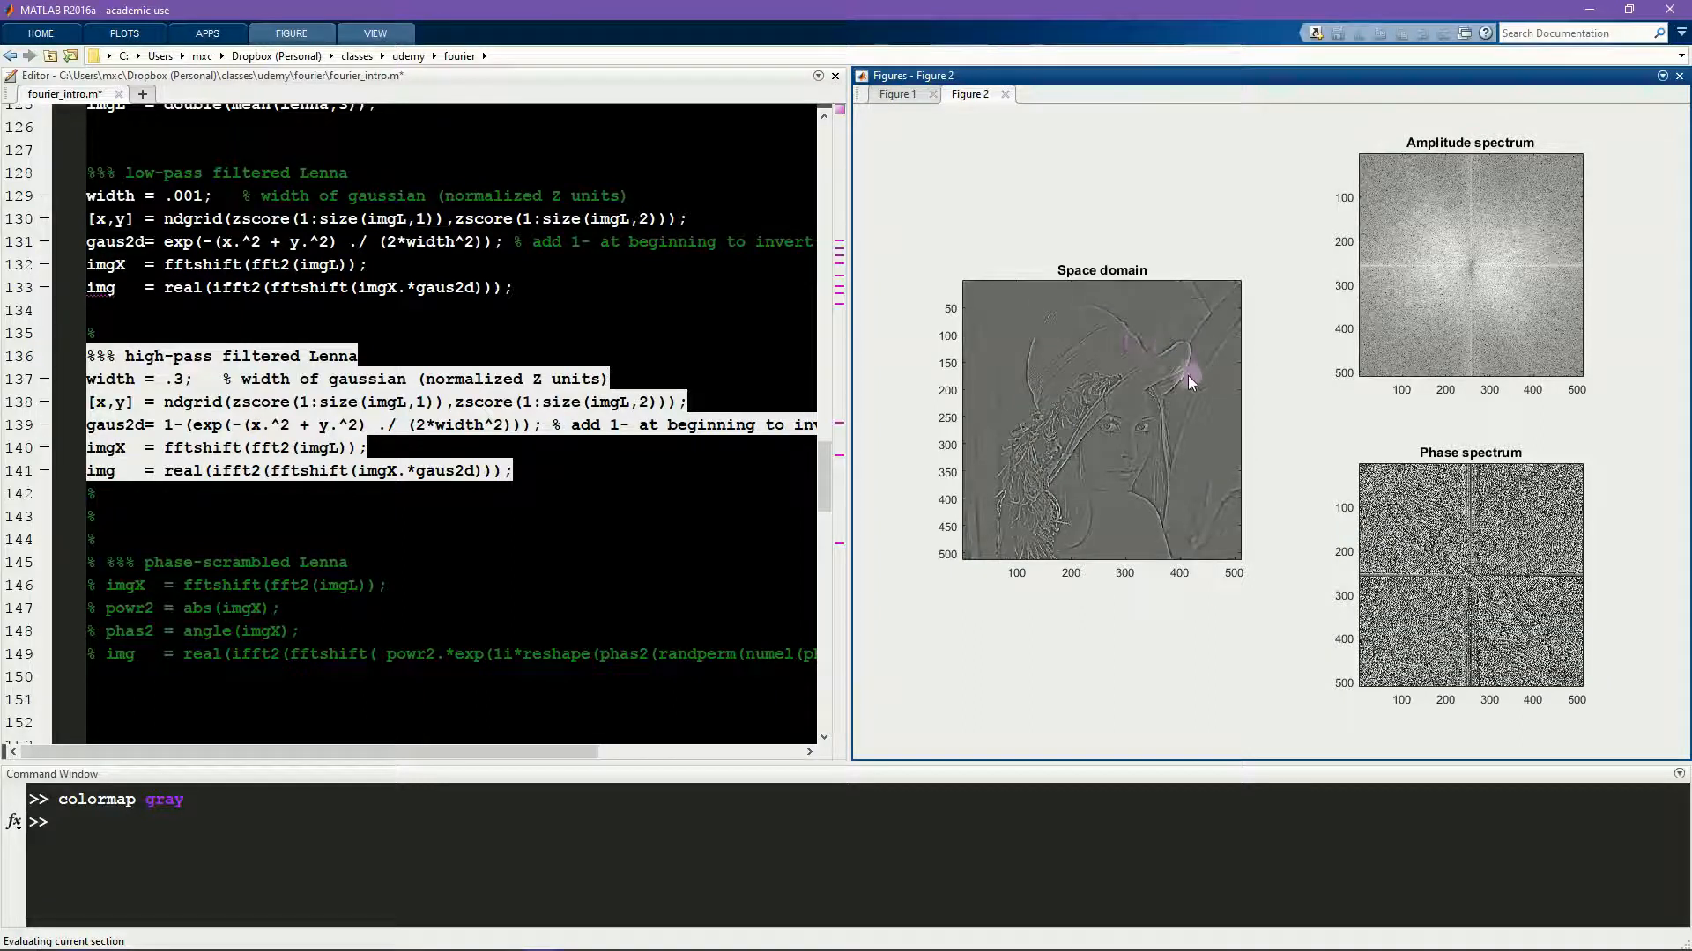
{"action": "mouse_move", "coordinate": [1170, 442]}
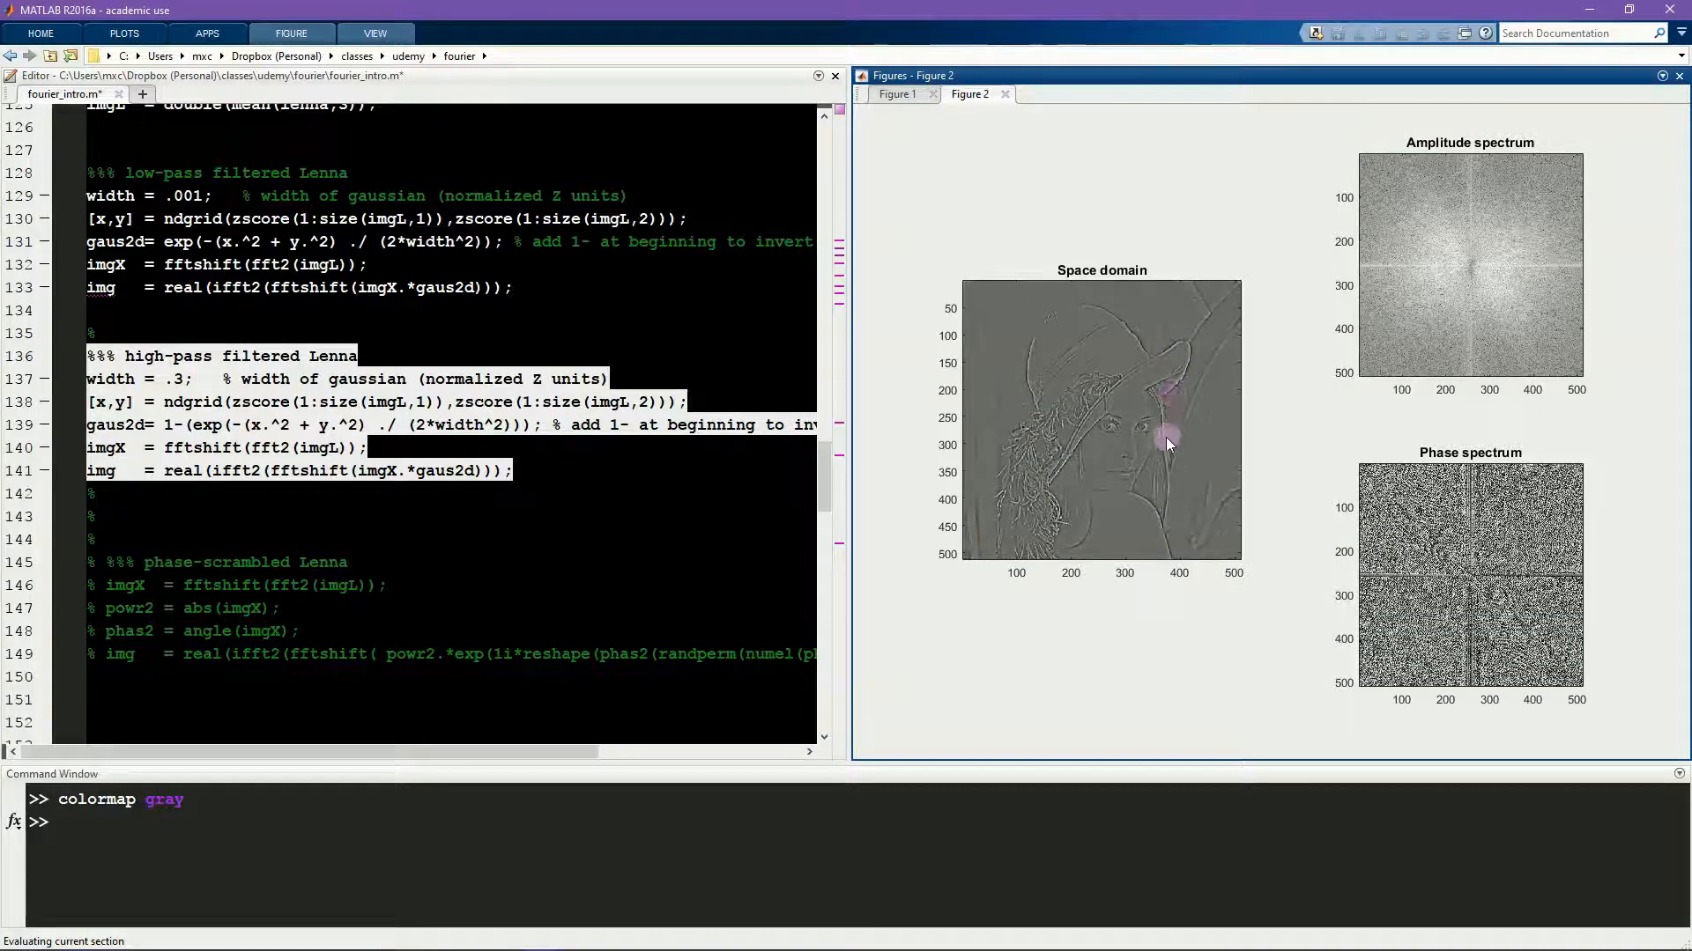
{"action": "mouse_move", "coordinate": [1154, 356]}
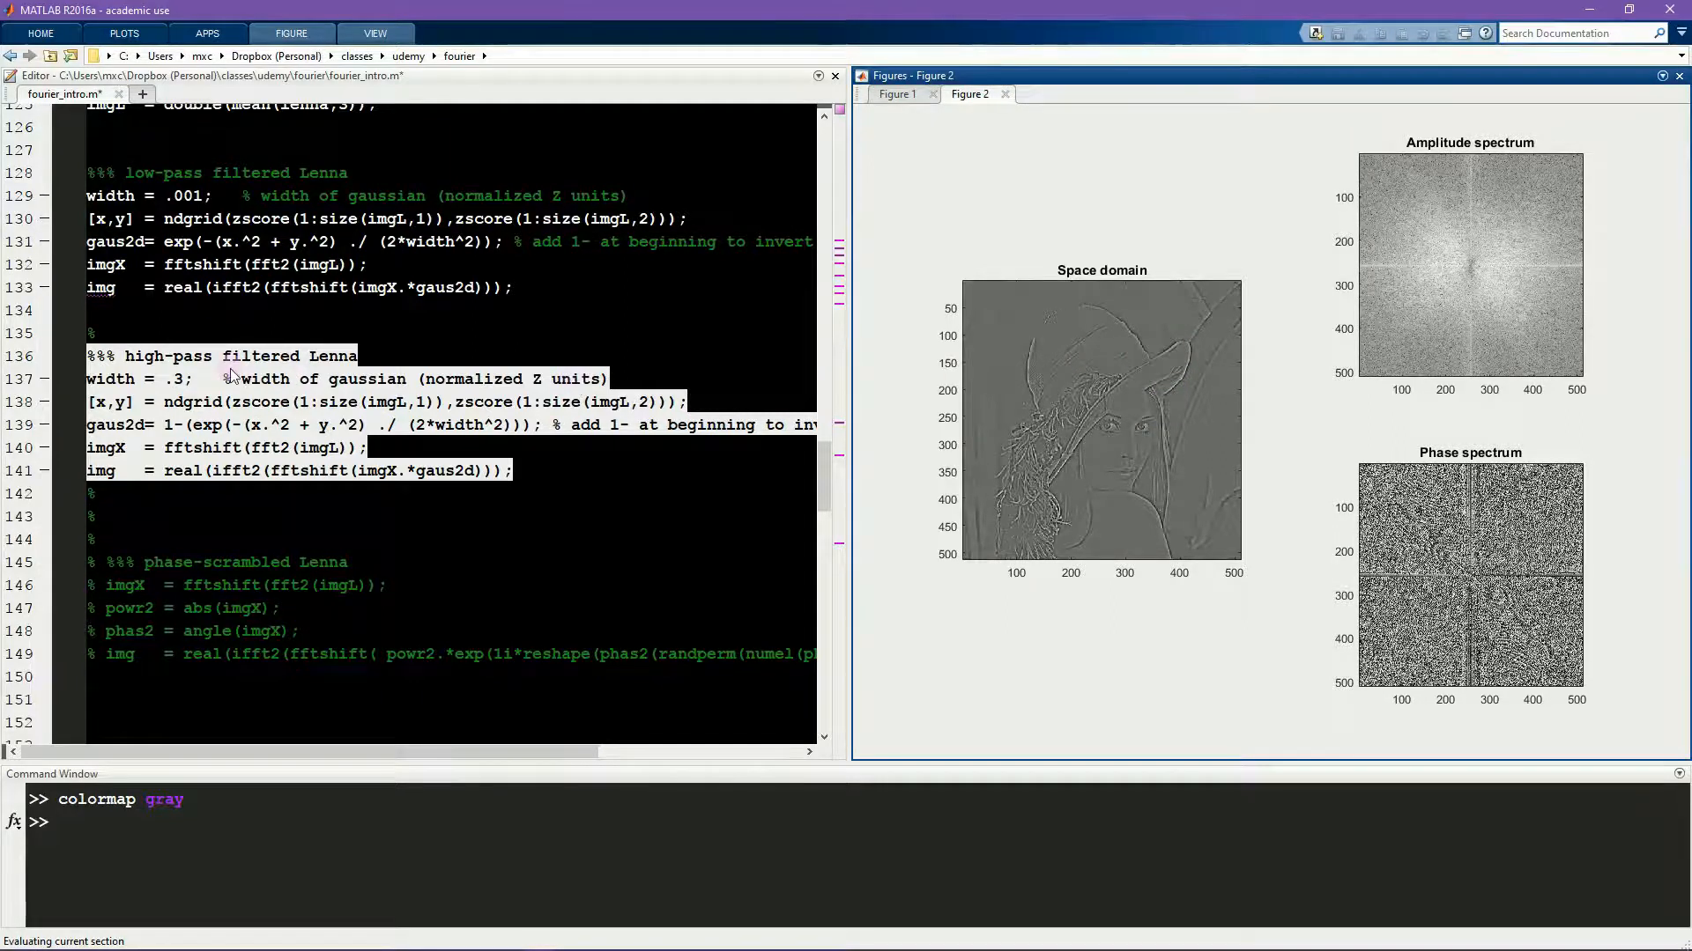
Step: Change the high-pass filter width from .3 to .1 and rerun the section
{"action": "left_click", "coordinate": [178, 379]}
{"action": "type", "text": "1"}
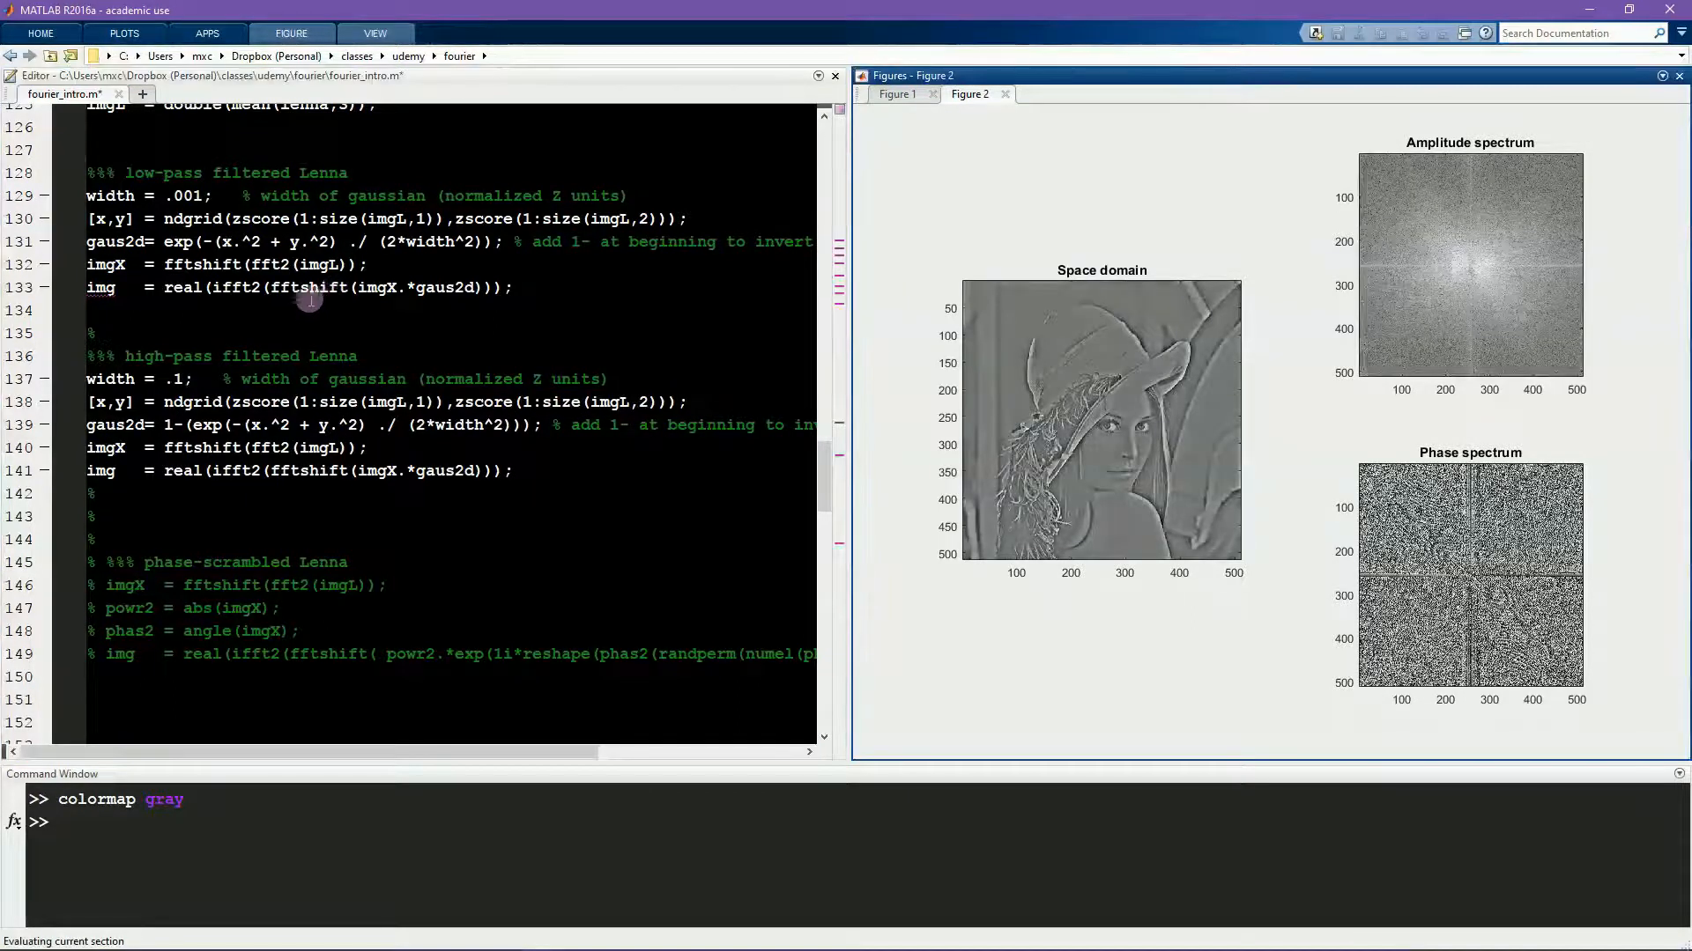
{"action": "left_click", "coordinate": [200, 340]}
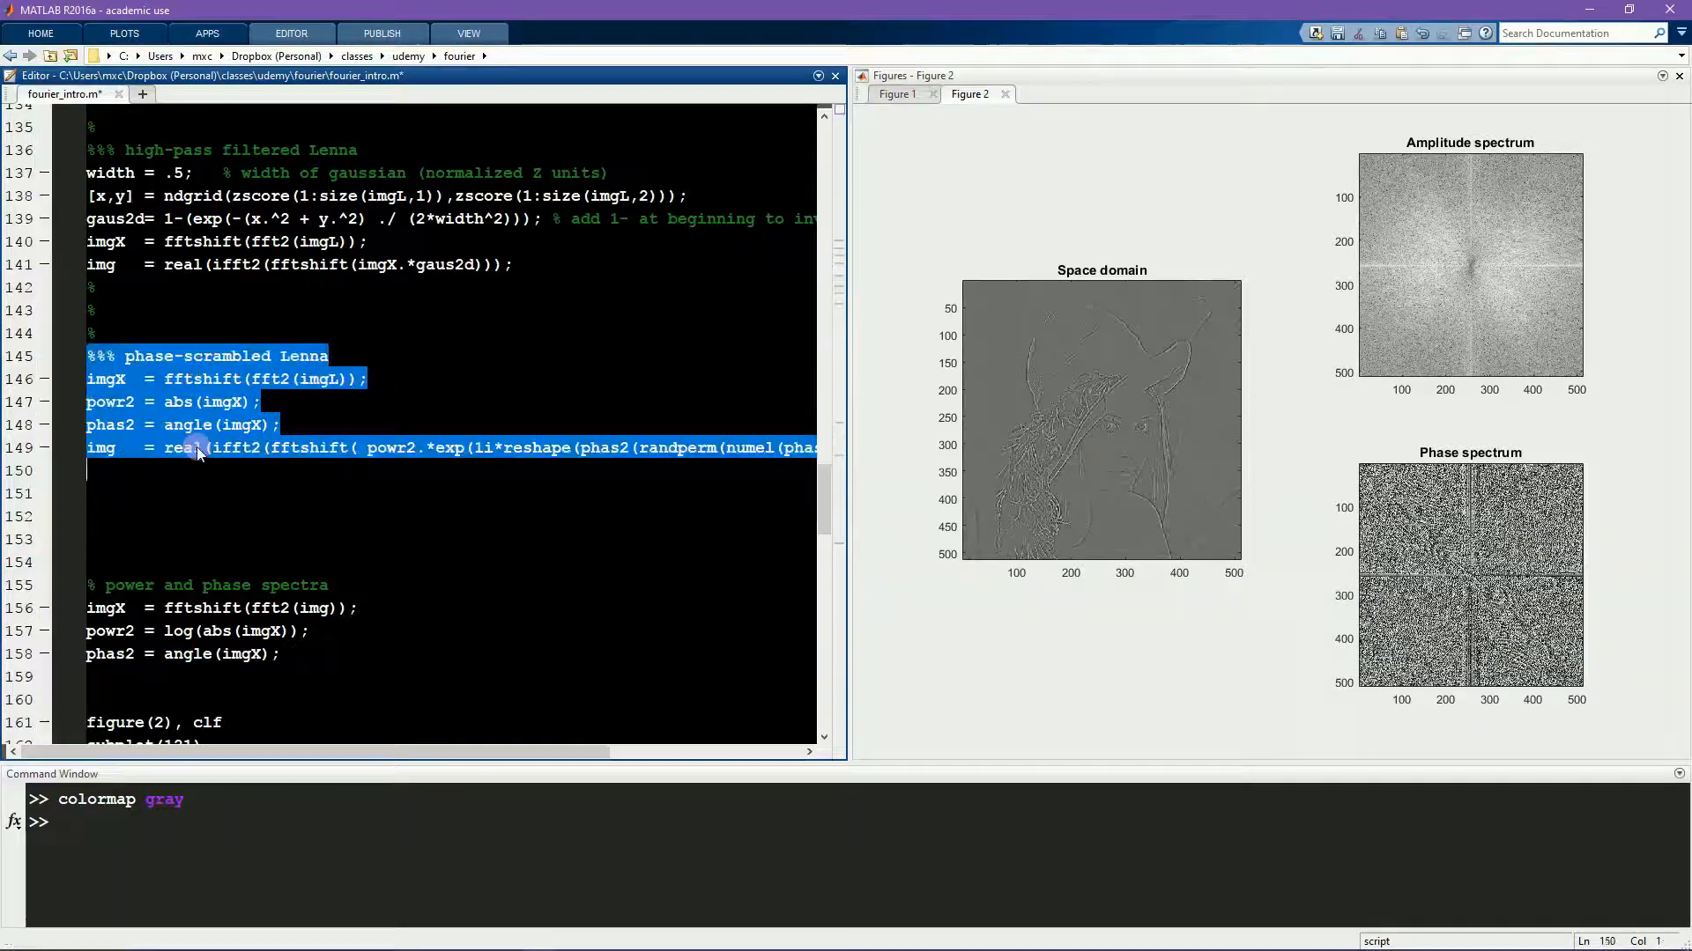
Step: Run the phase-scrambled Lenna section to show the cloudy texture with random phase spectrum
{"action": "left_click", "coordinate": [227, 402]}
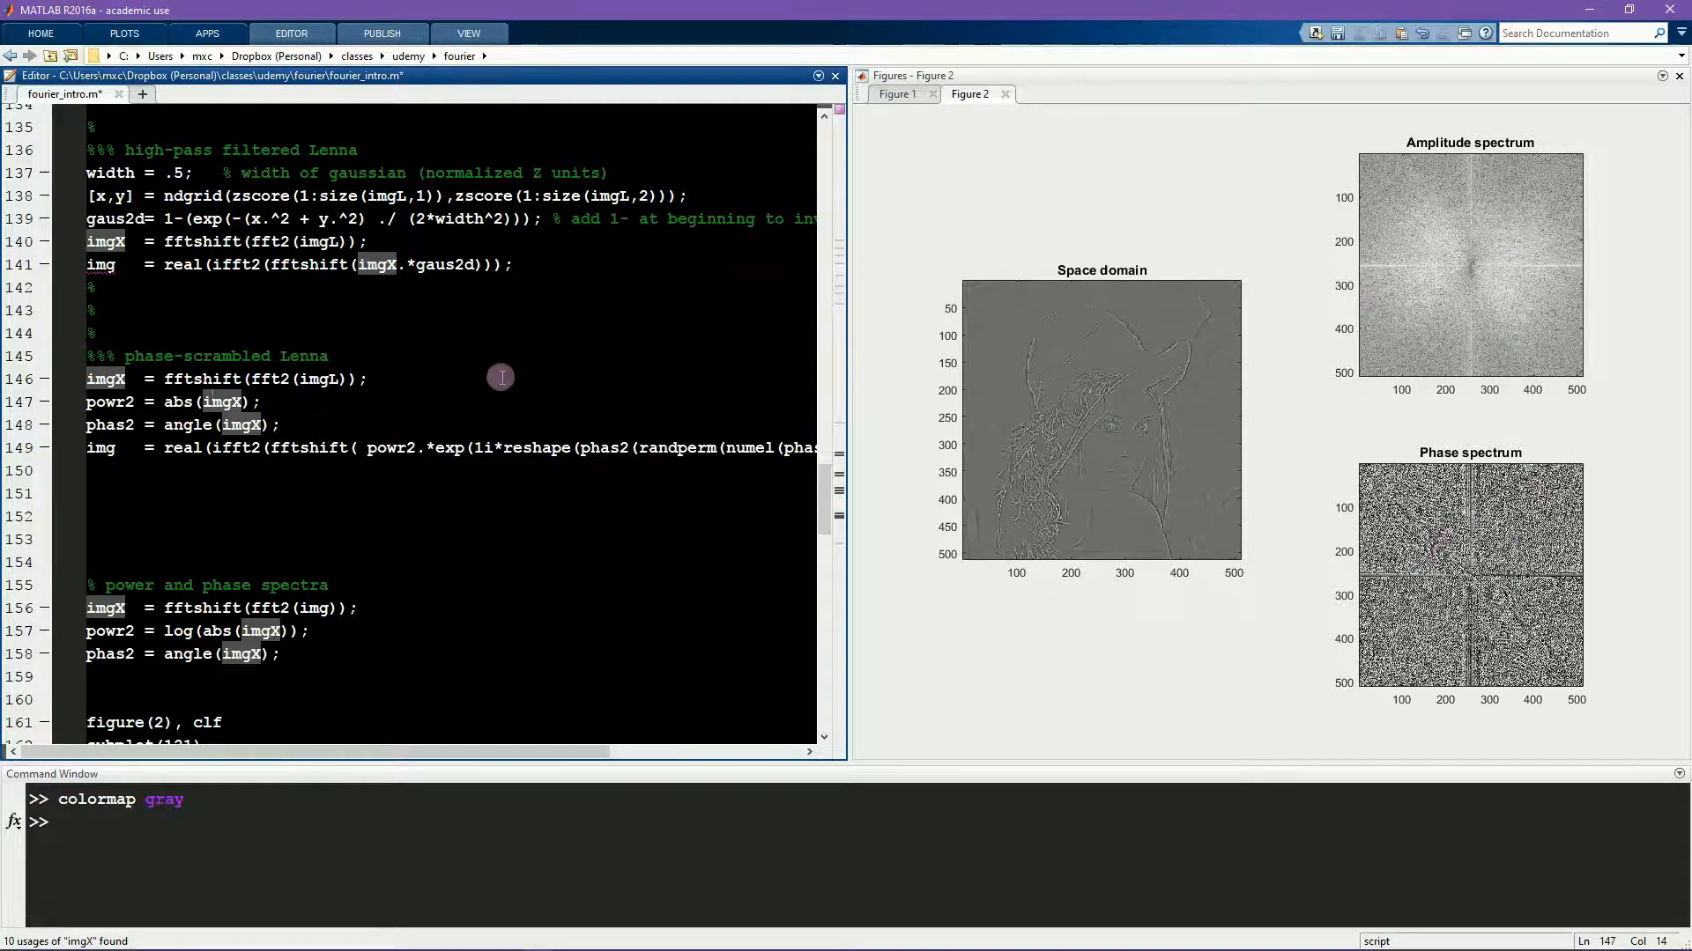
{"action": "key", "text": "ctrl+Return"}
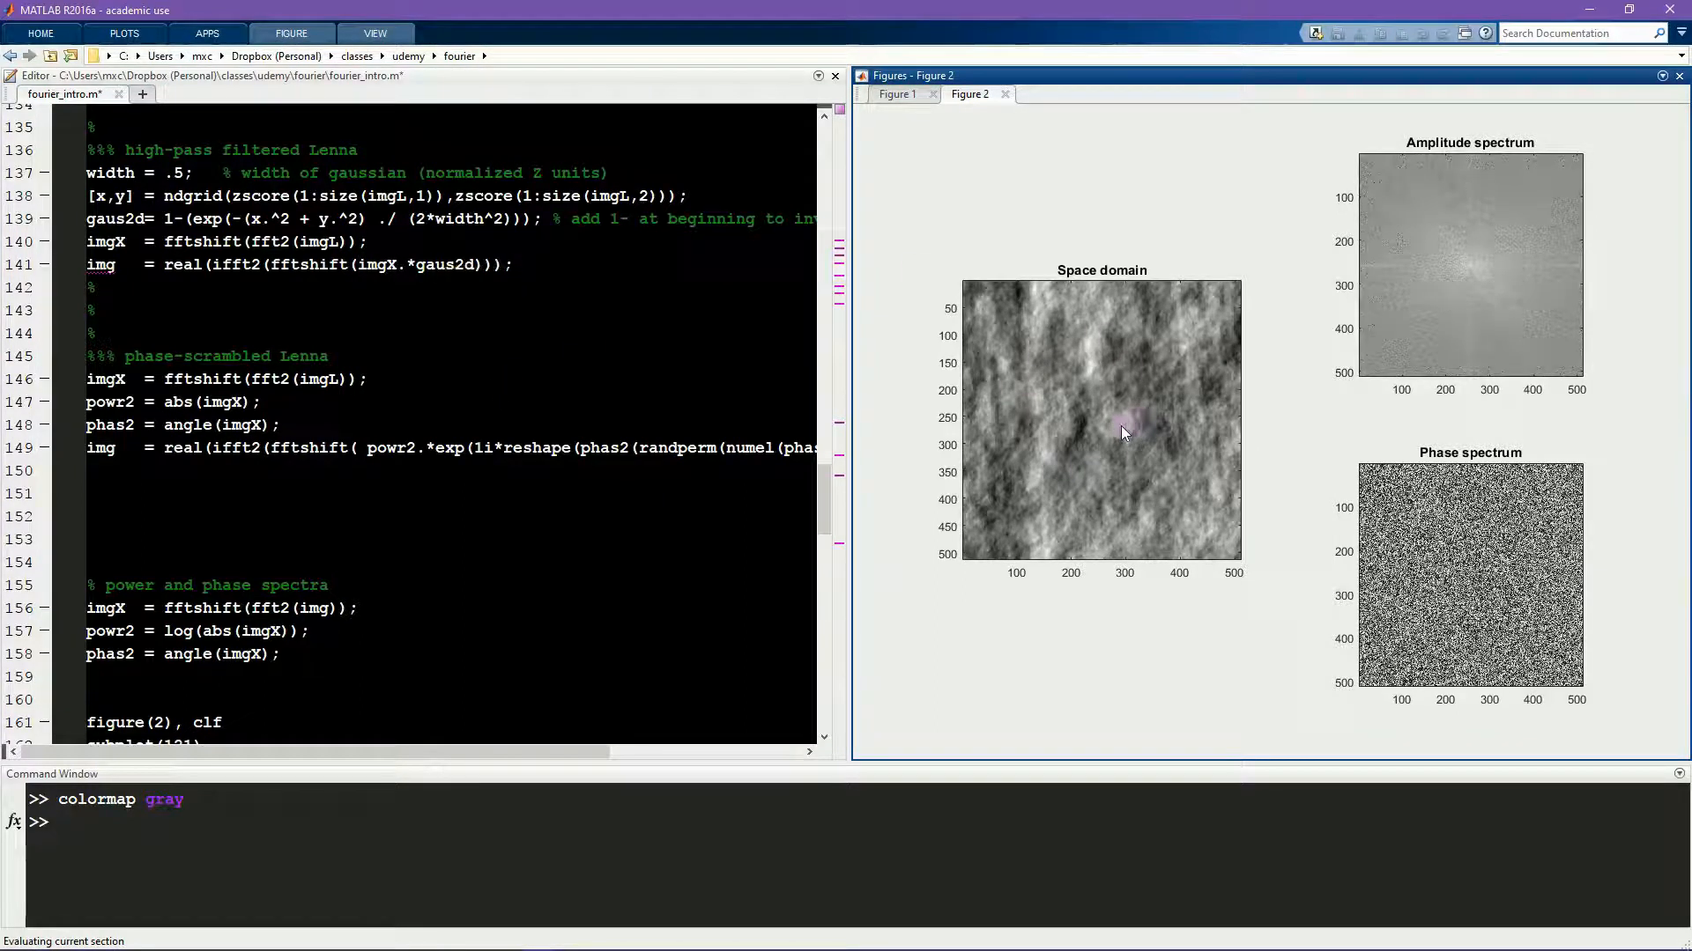
{"action": "mouse_move", "coordinate": [1474, 583]}
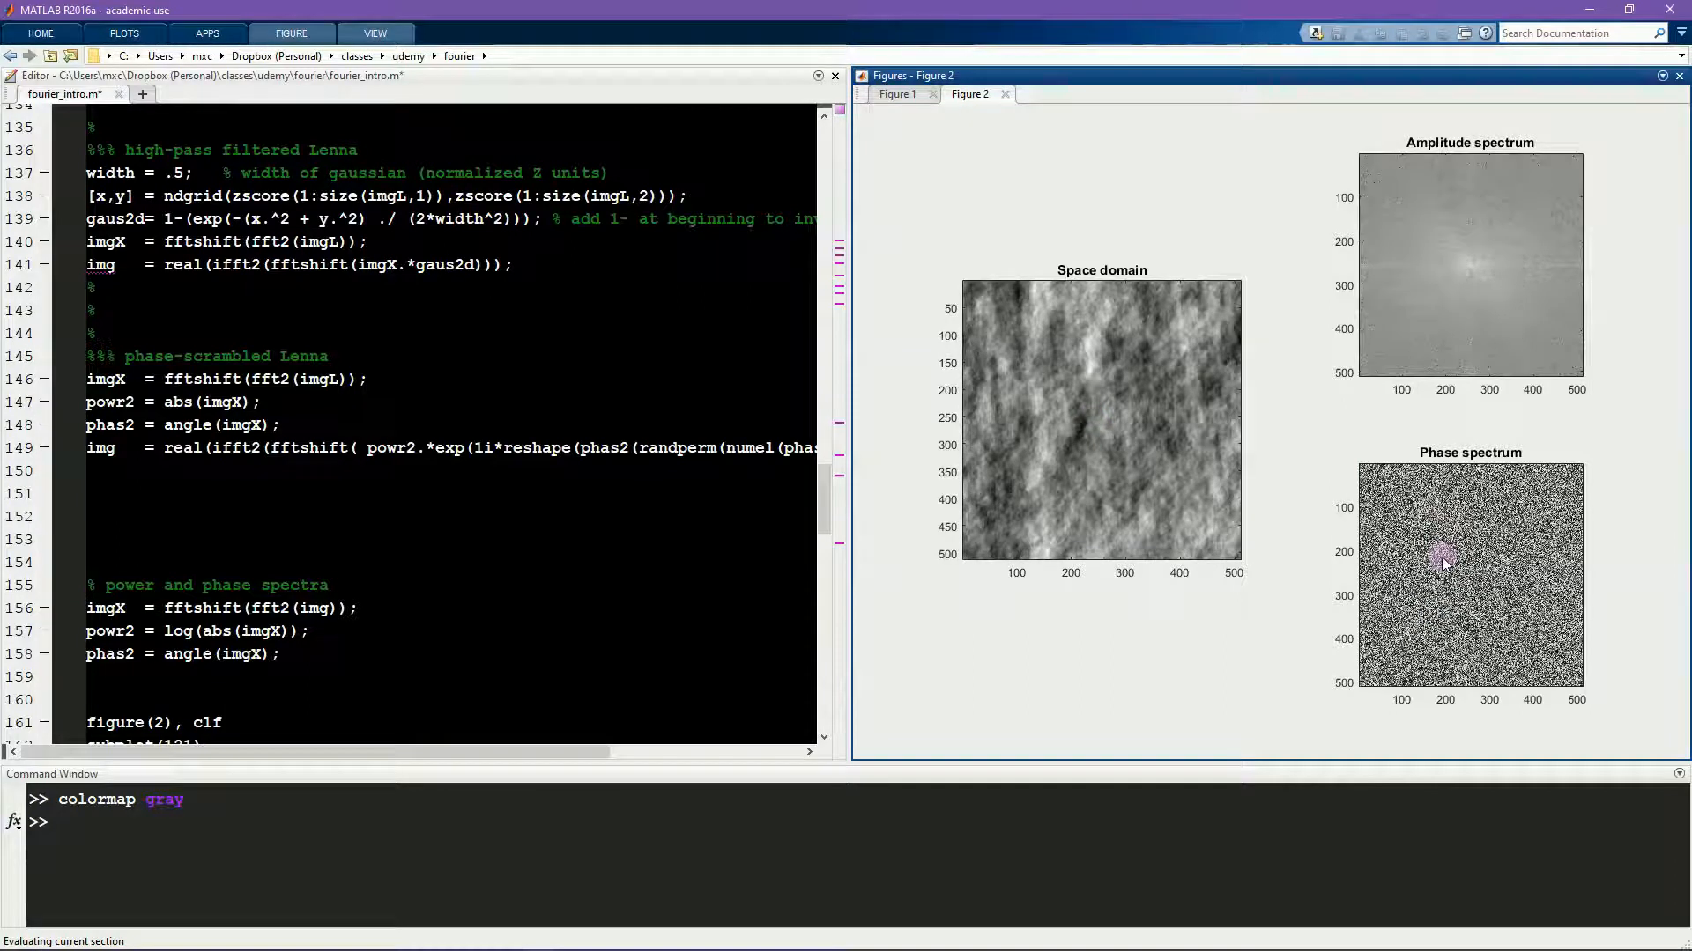
{"action": "left_click", "coordinate": [592, 402]}
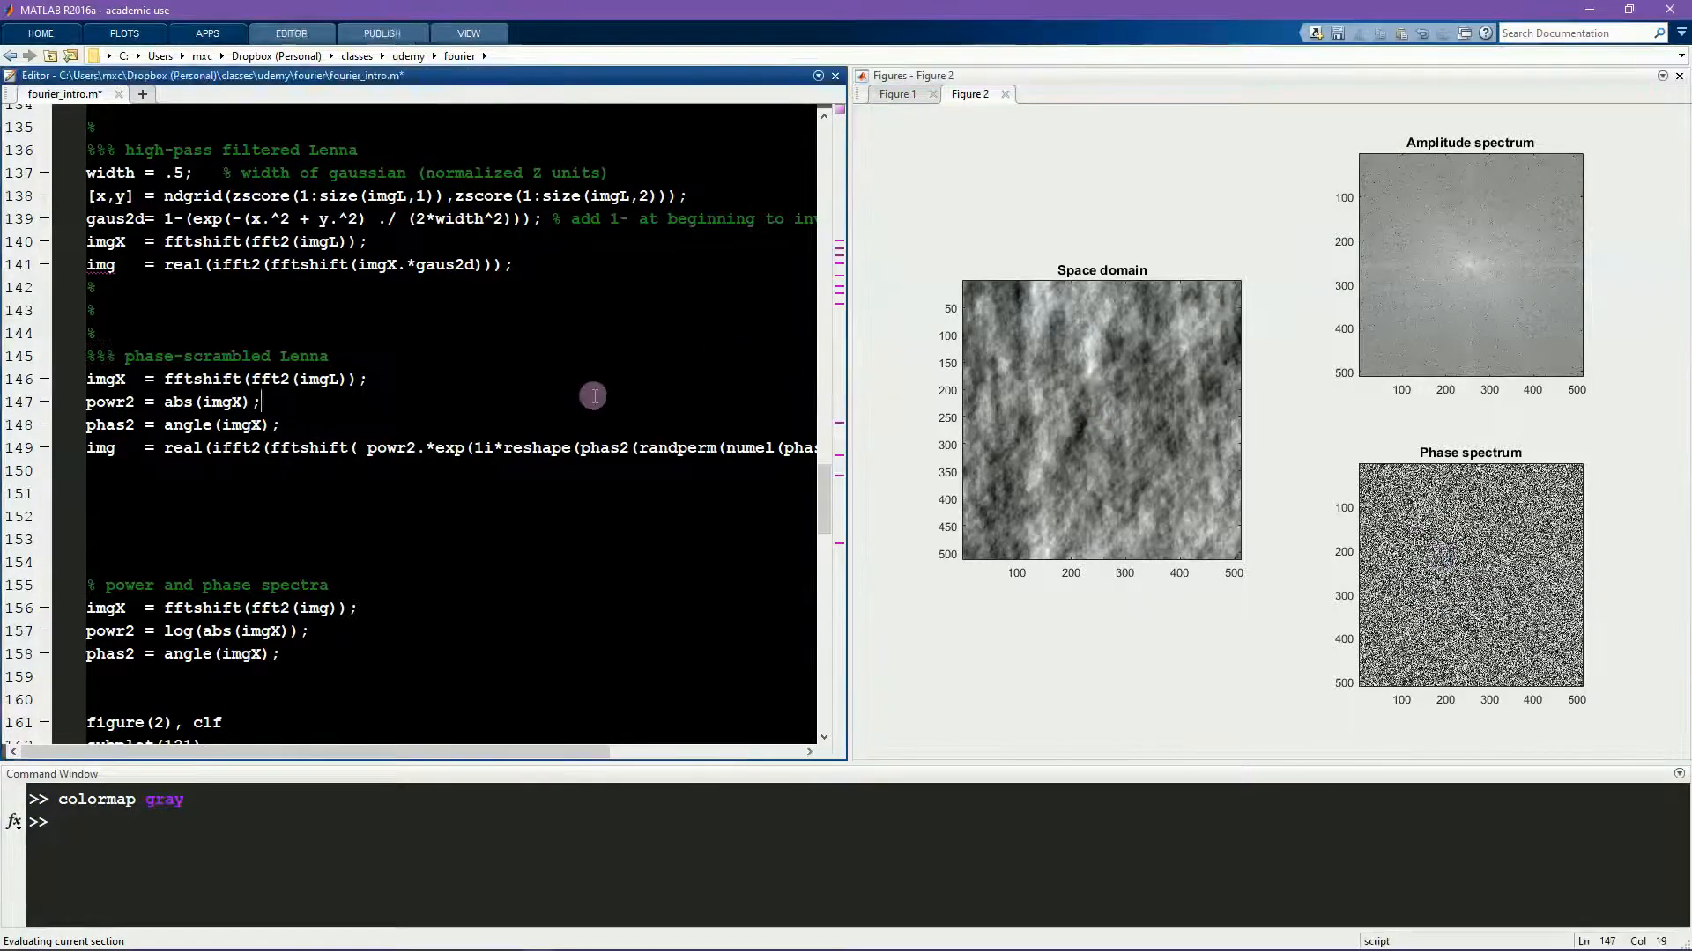